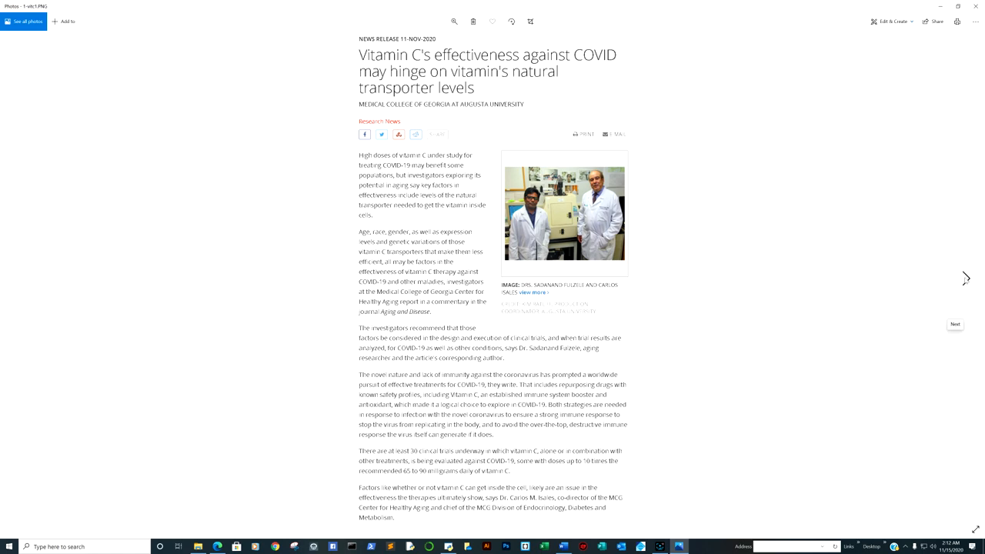
Advance to the next screenshot, the EurekAlert! arthritis-drug COVID-19 survival article.
click(966, 277)
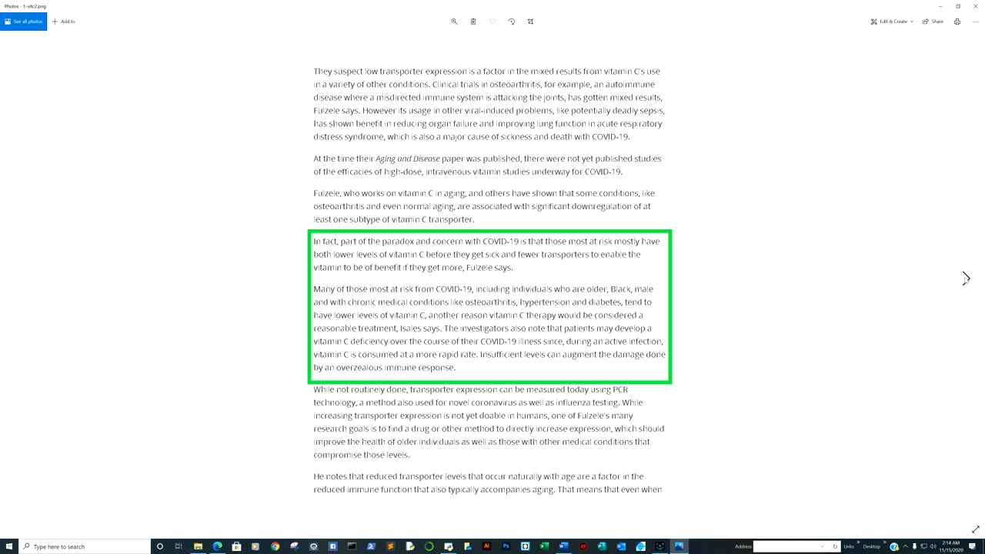
click(966, 277)
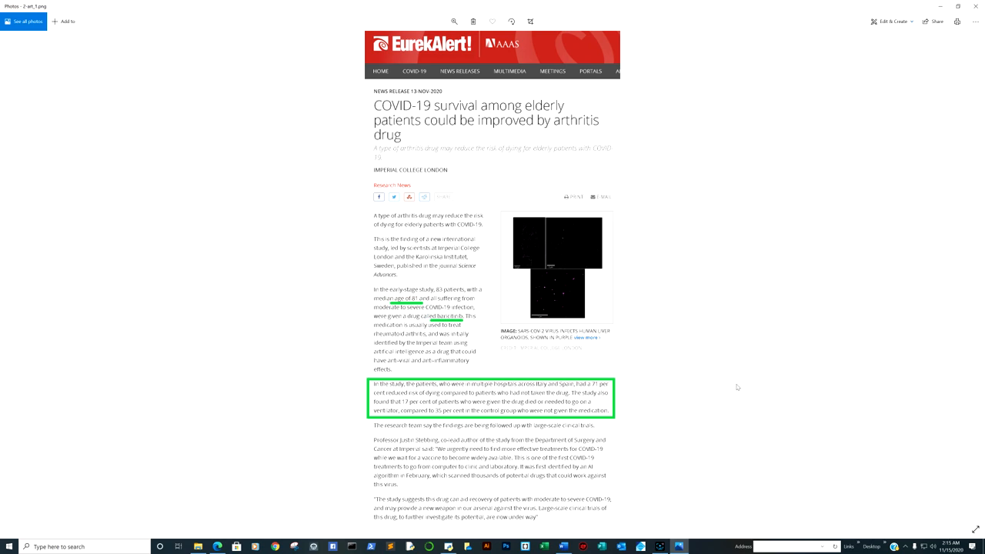
mouse_move(692, 388)
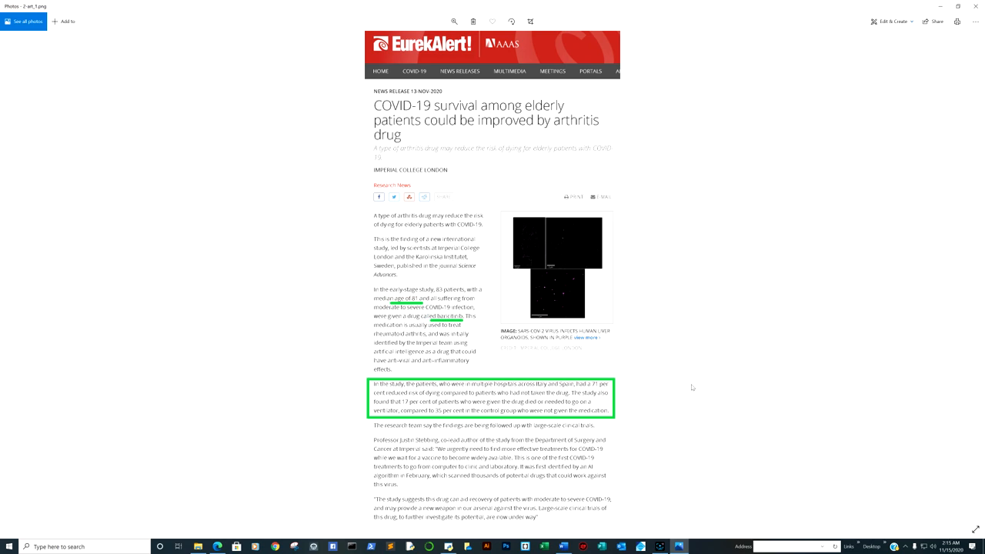
mouse_move(477, 331)
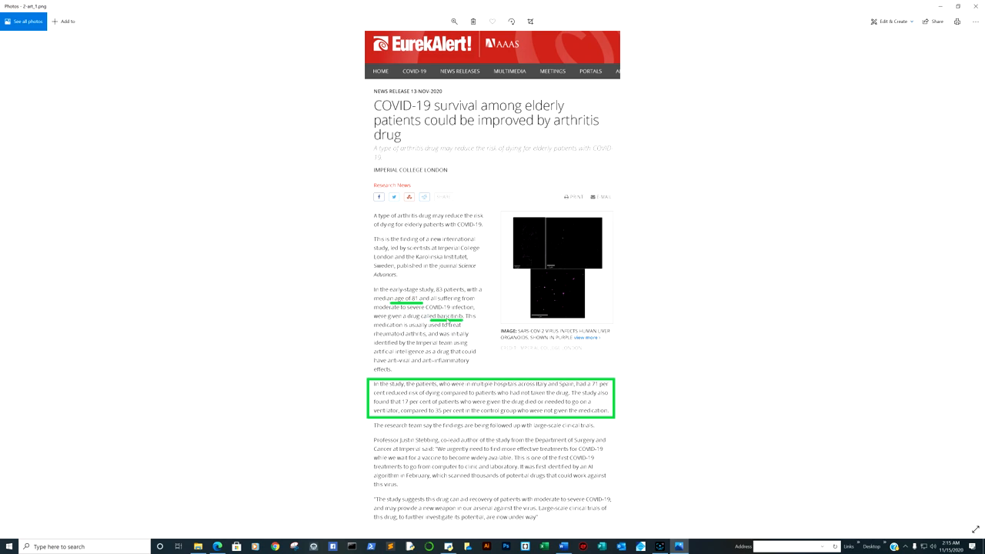
mouse_move(474, 342)
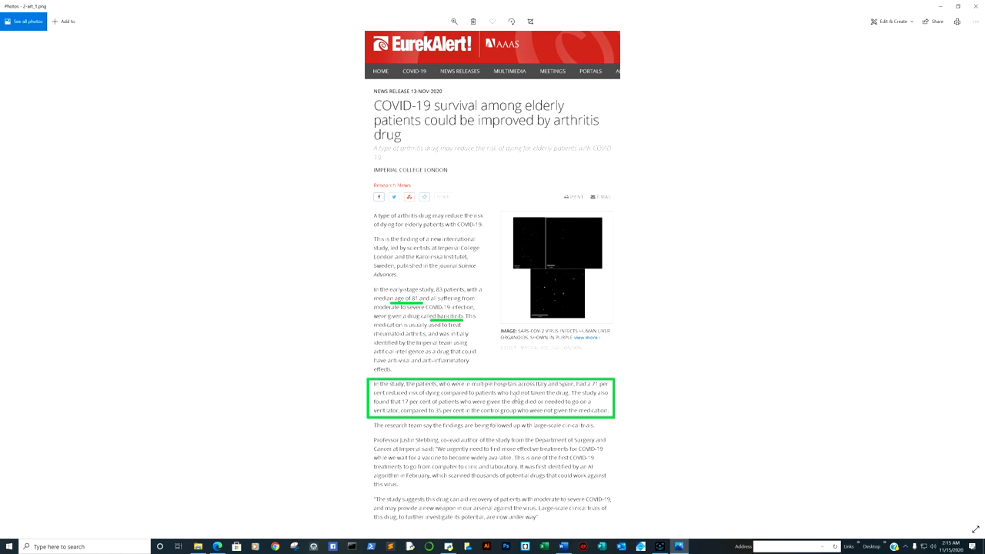
mouse_move(578, 397)
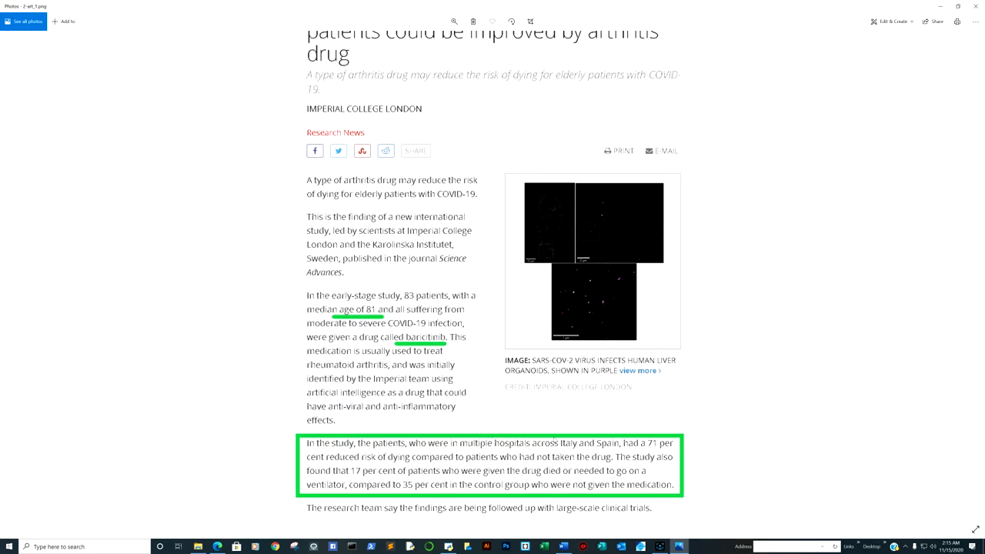
scroll(down, 3)
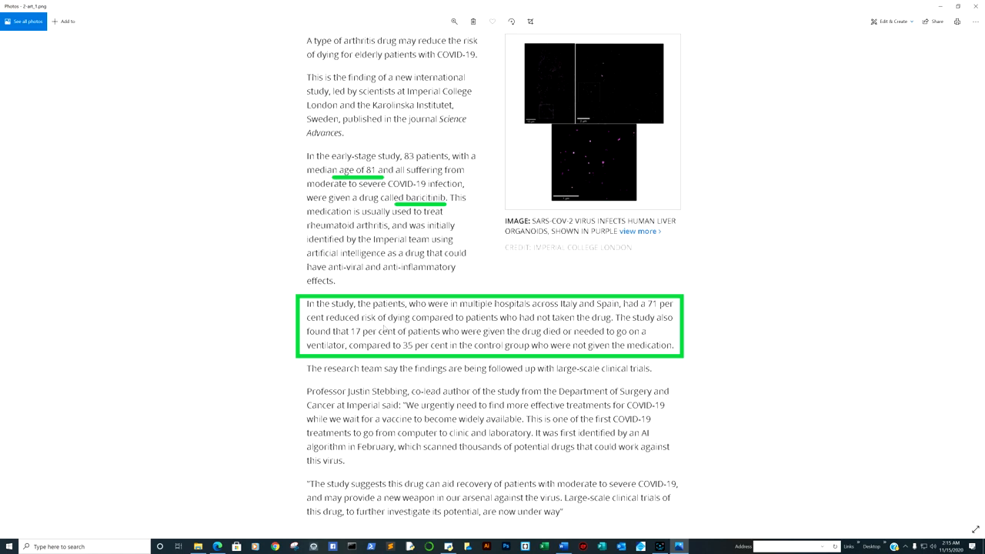
mouse_move(500, 326)
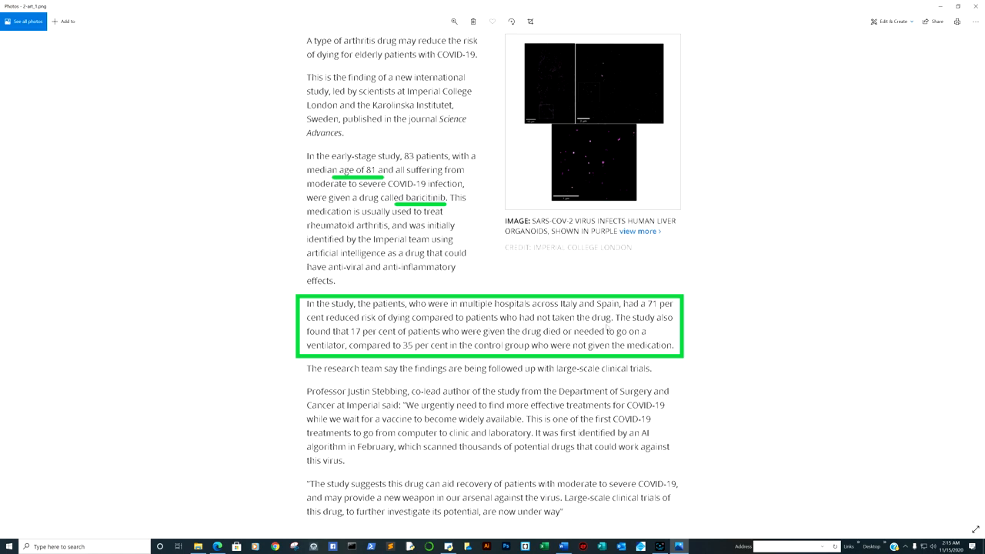
mouse_move(606, 327)
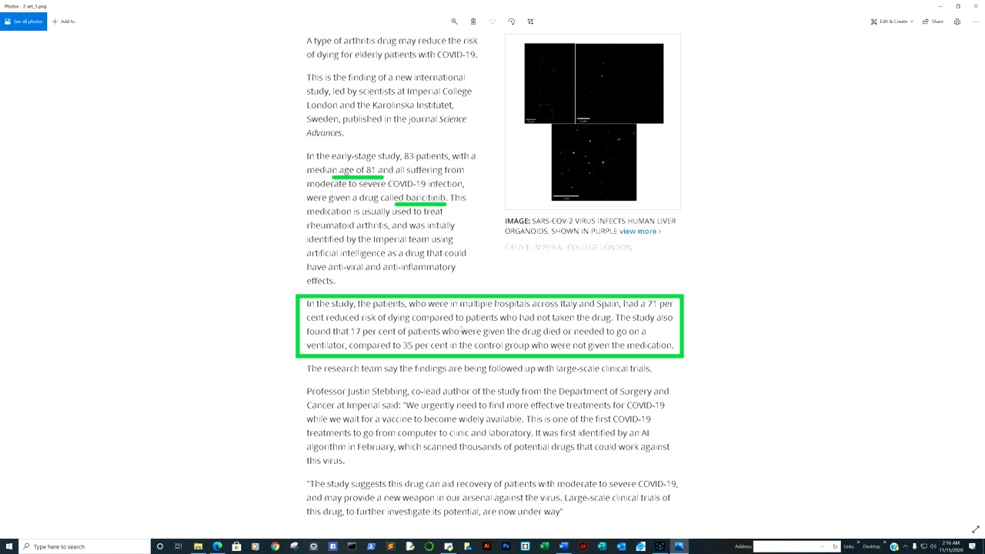
mouse_move(758, 317)
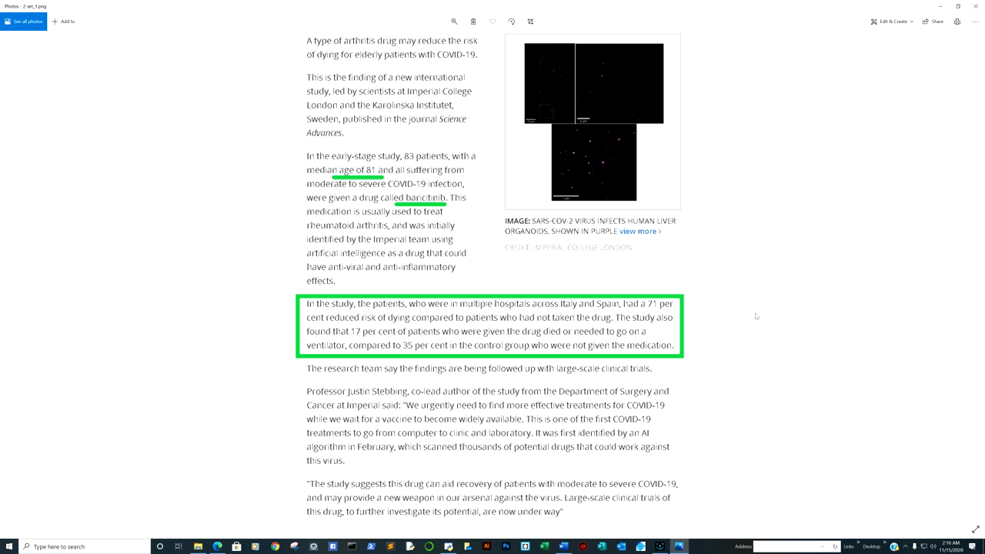
mouse_move(825, 291)
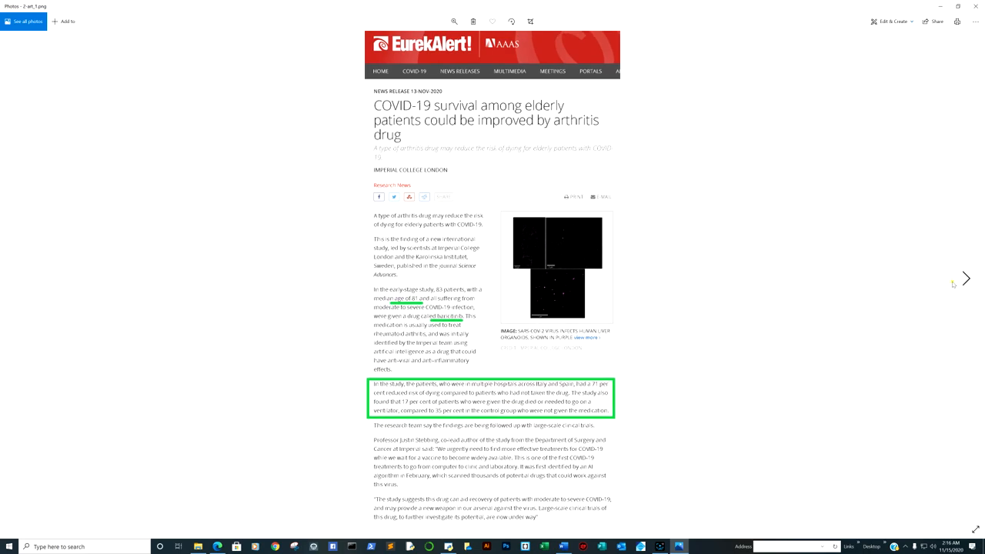
Advance to the next screenshot, the delayed endemic-disease outbreaks article.
click(967, 277)
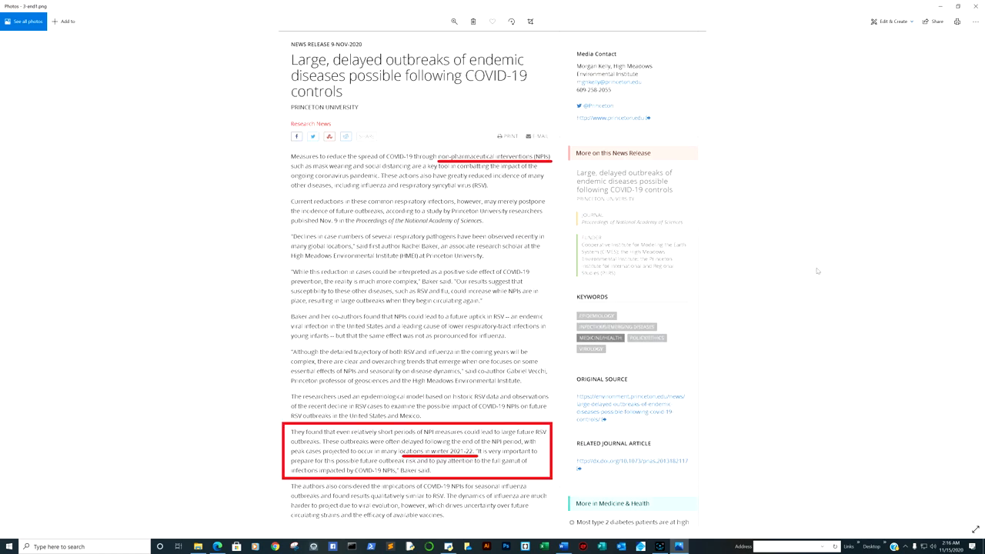
mouse_move(425, 83)
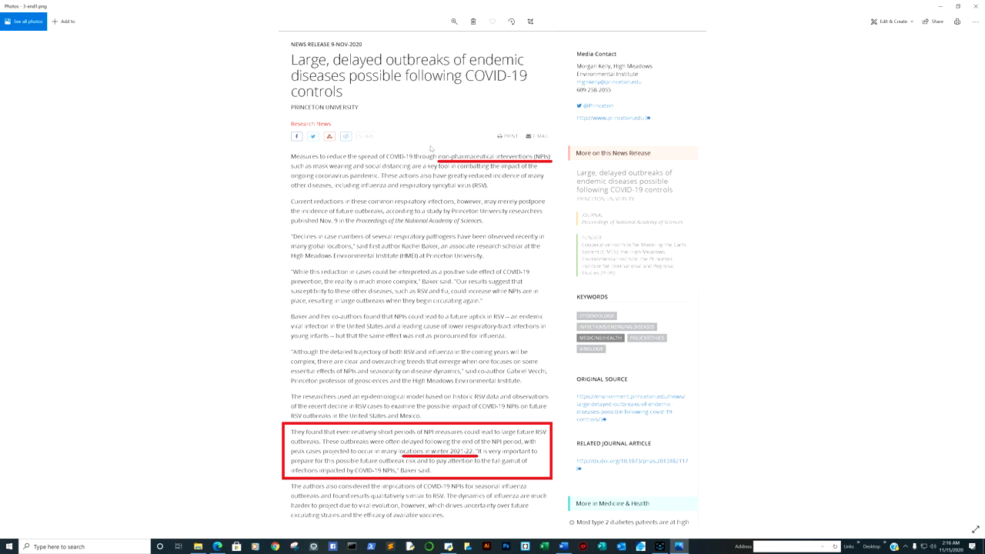
mouse_move(483, 166)
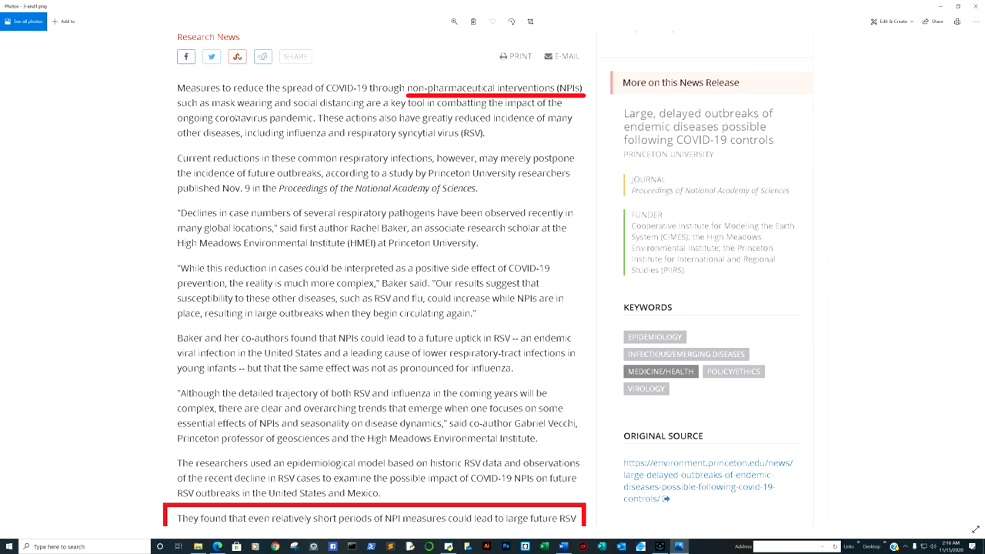
mouse_move(533, 175)
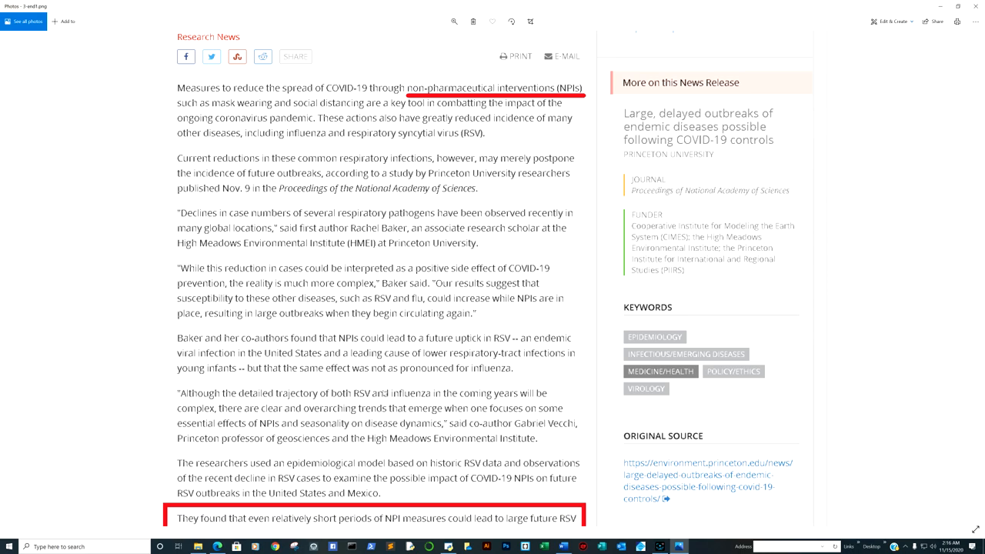
Zoom in on the red-boxed paragraph of the endemic-disease outbreaks news release.
scroll(down, 3)
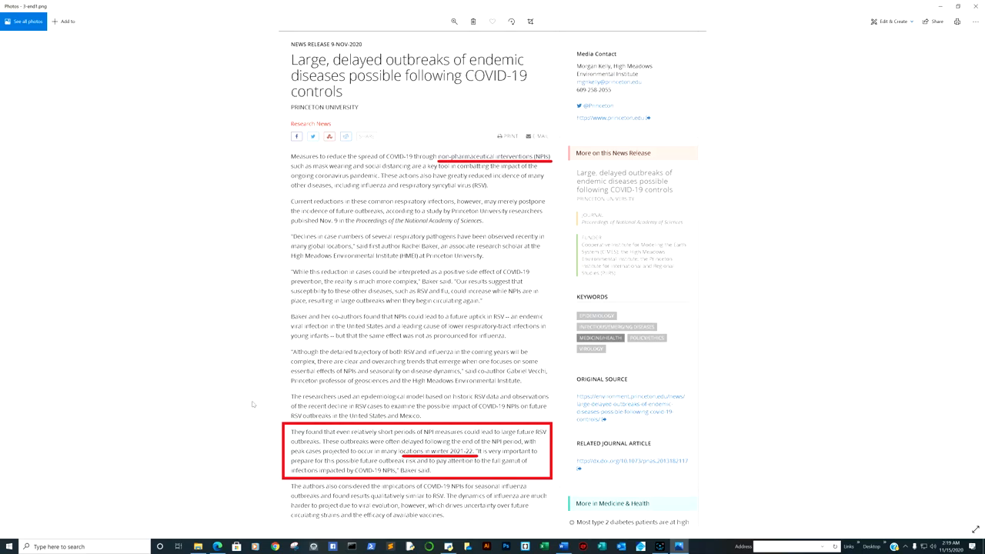
mouse_move(268, 403)
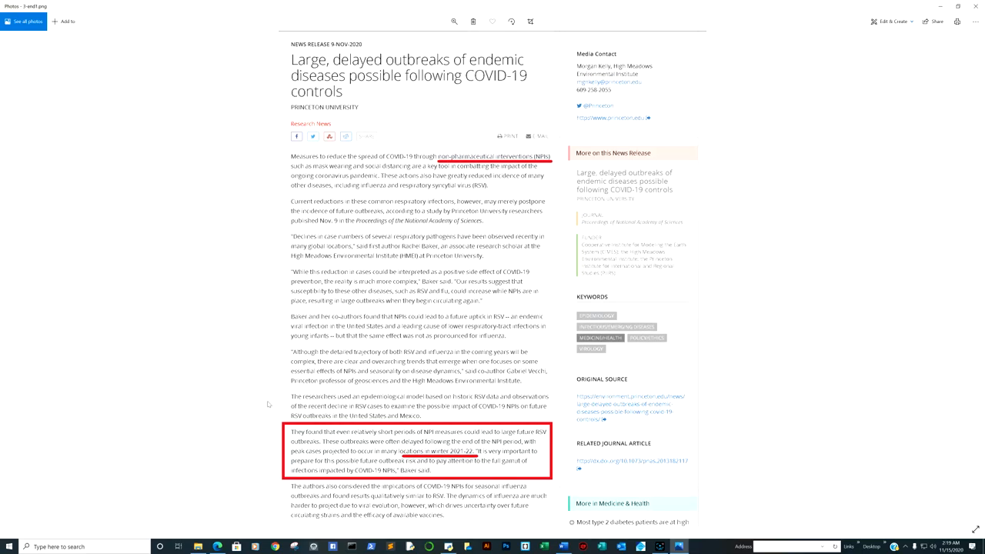
mouse_move(945, 264)
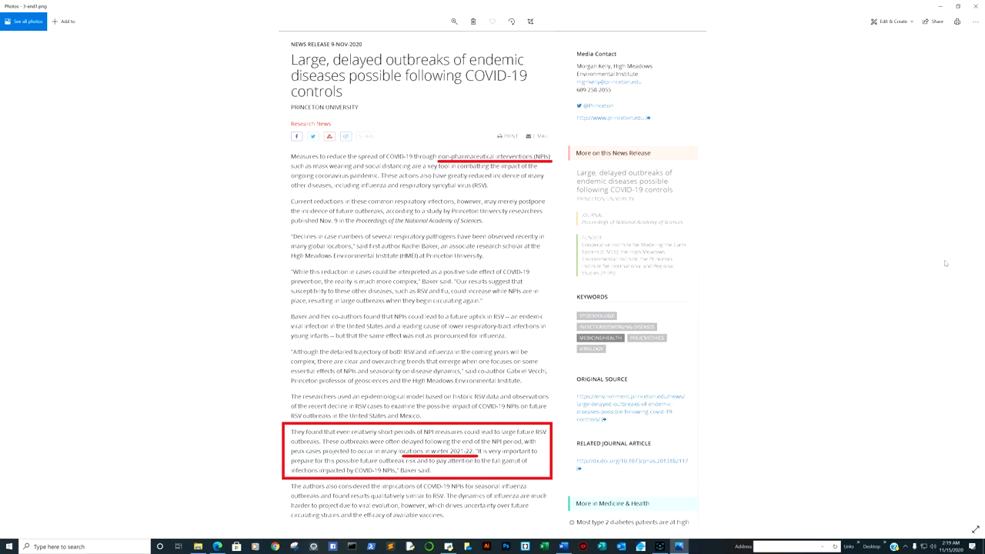
mouse_move(965, 277)
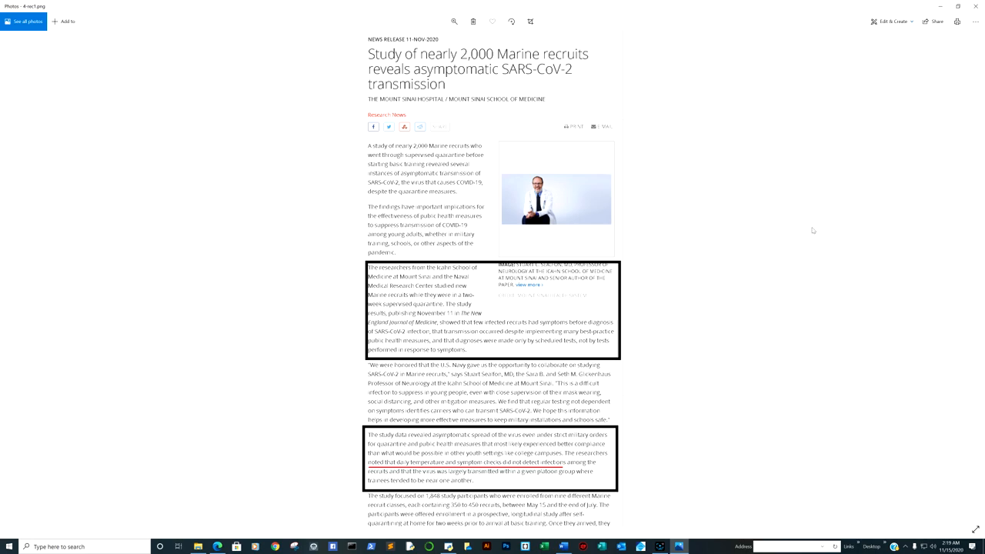
Zoom in to read the boxed passages of the Marine recruits asymptomatic transmission study.
scroll(down, 3)
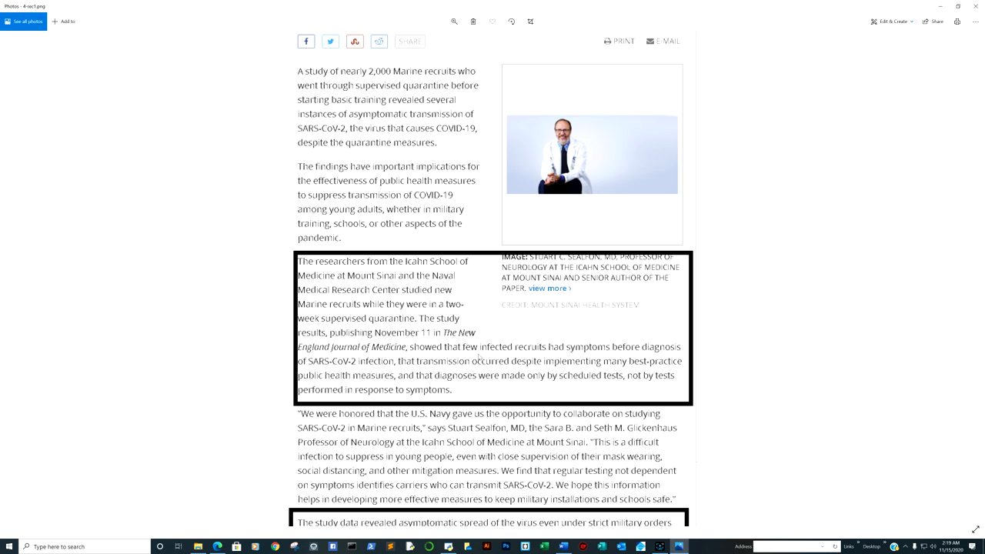
mouse_move(567, 367)
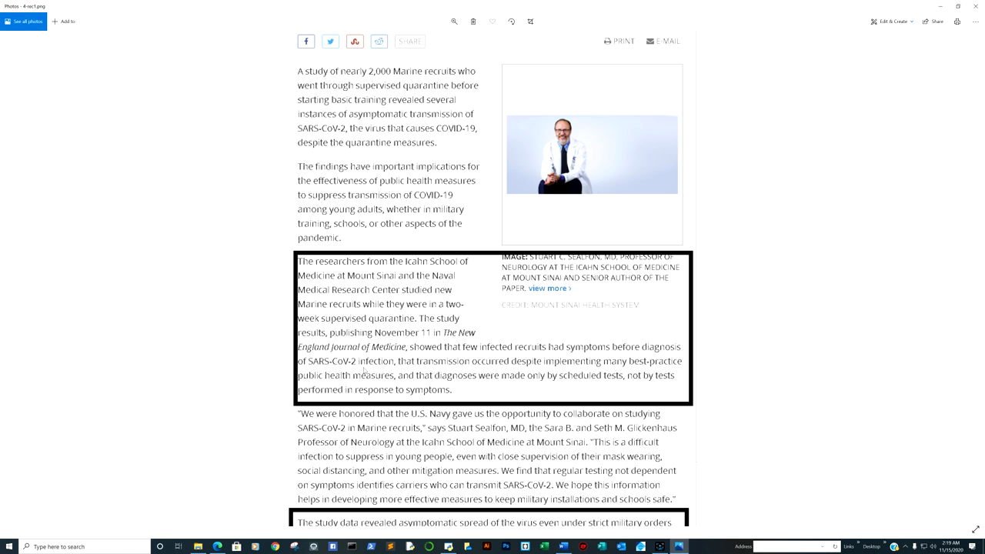
mouse_move(454, 369)
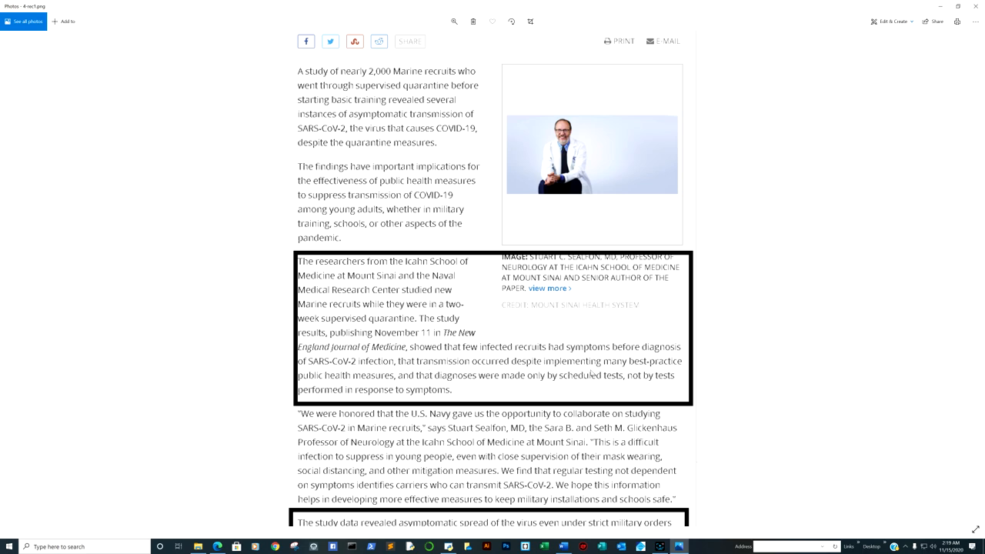
mouse_move(443, 379)
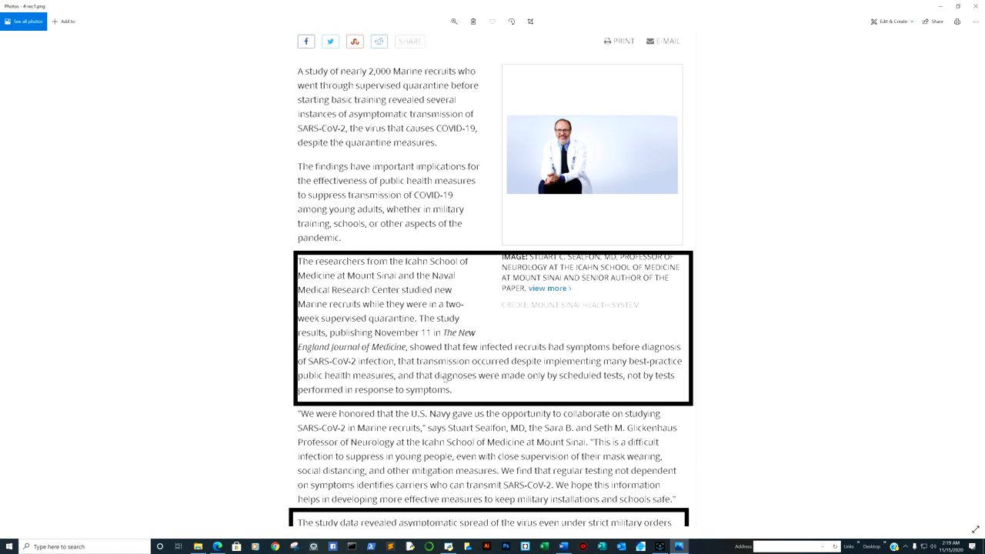
mouse_move(445, 379)
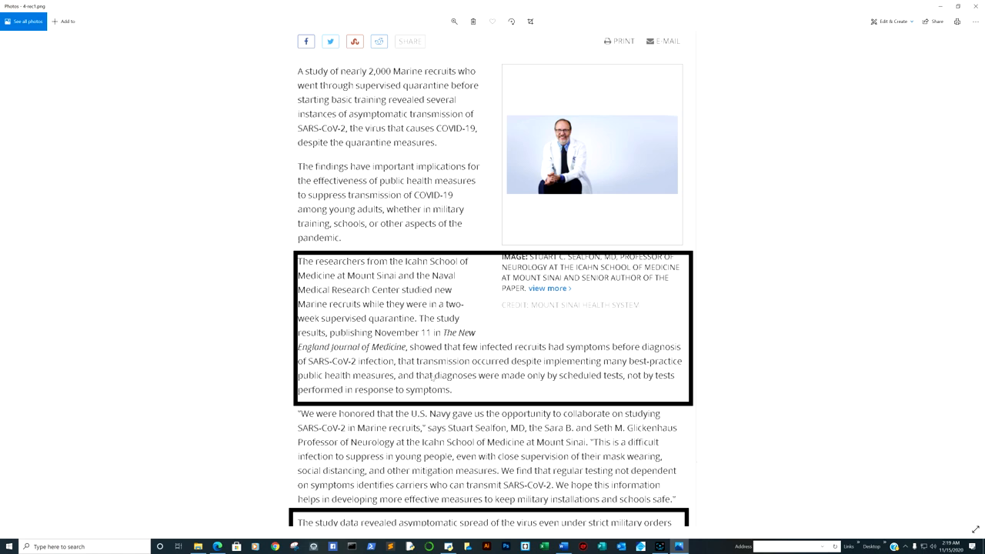
mouse_move(527, 380)
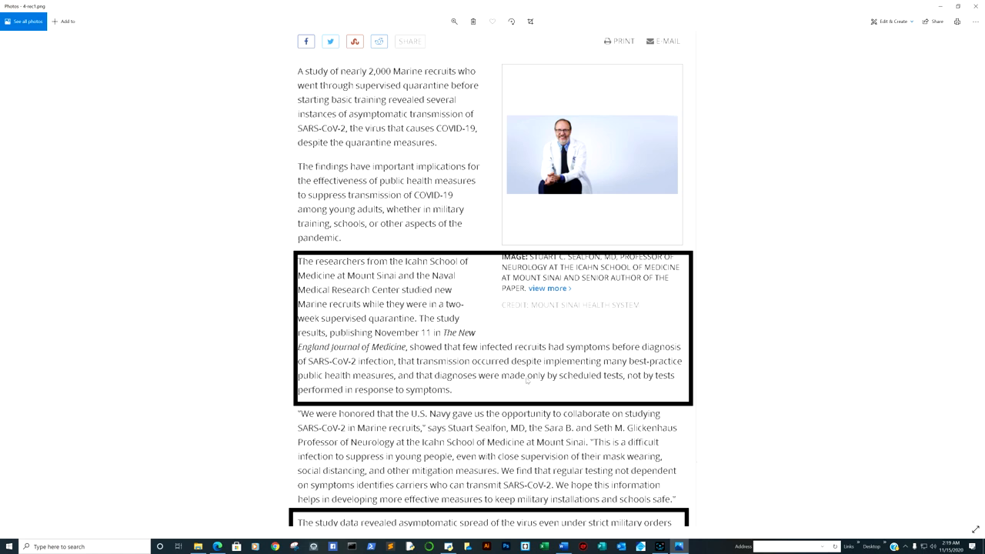
mouse_move(693, 360)
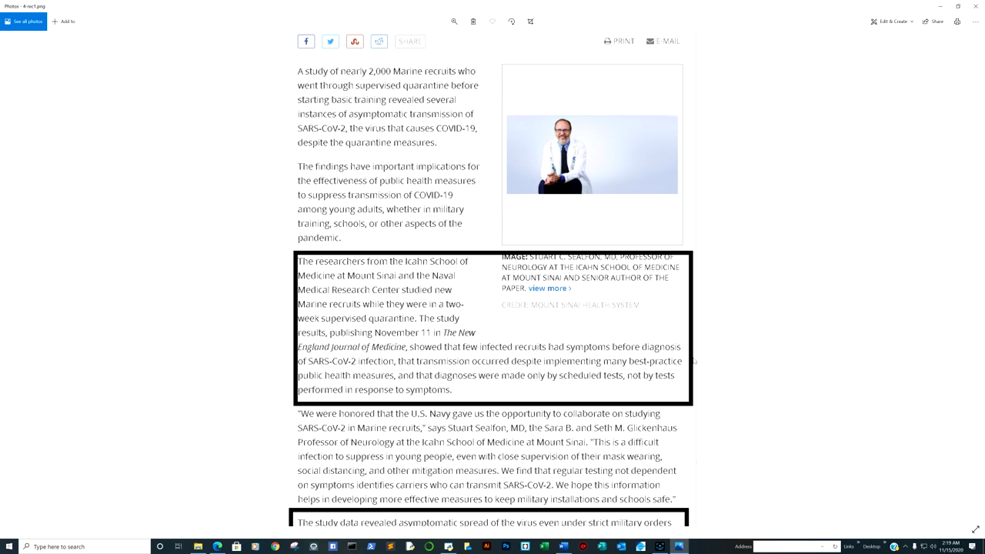
mouse_move(711, 458)
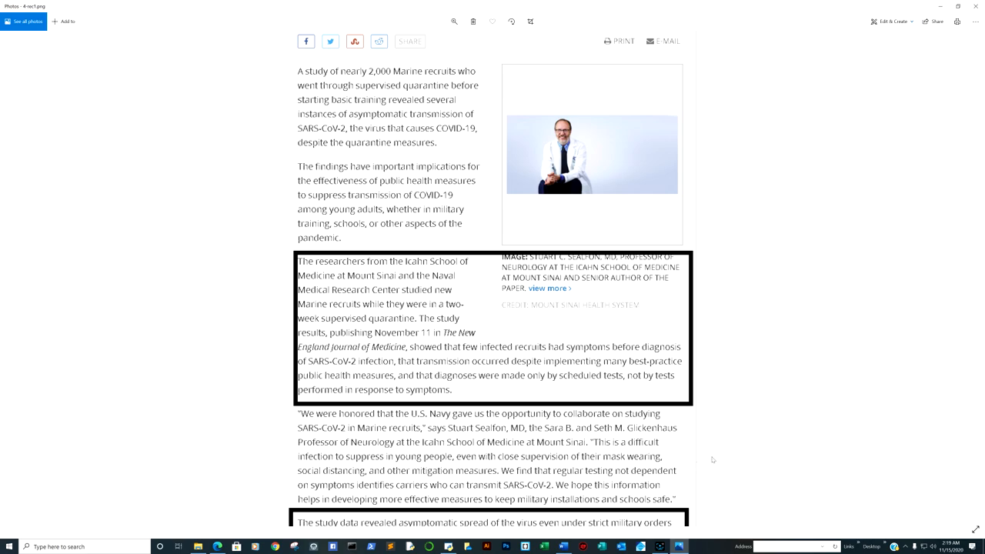
scroll(down, 3)
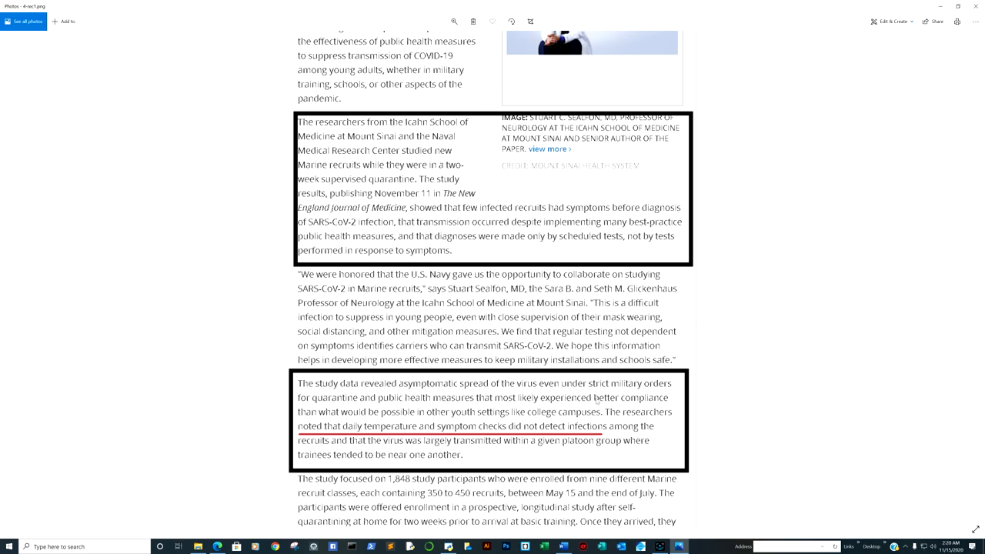
mouse_move(423, 409)
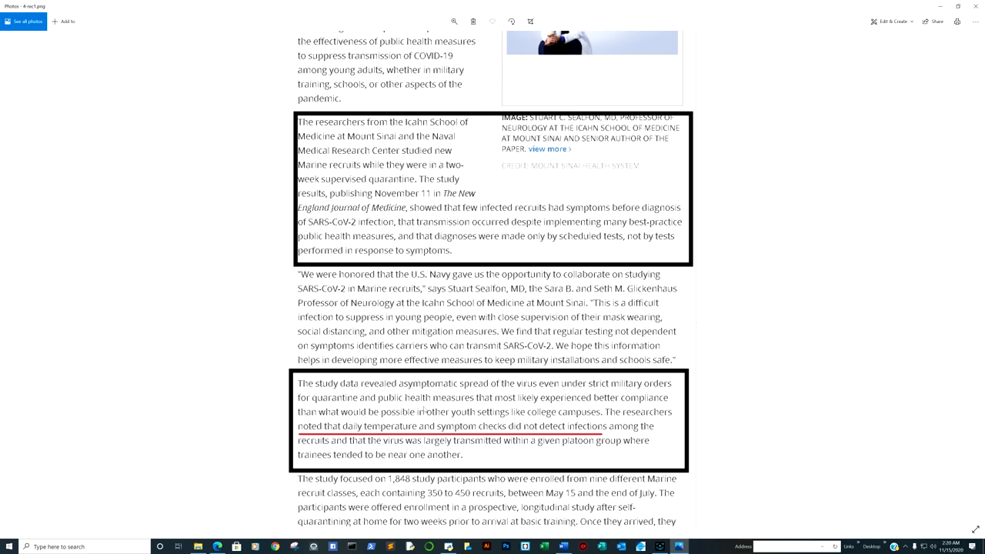
mouse_move(551, 402)
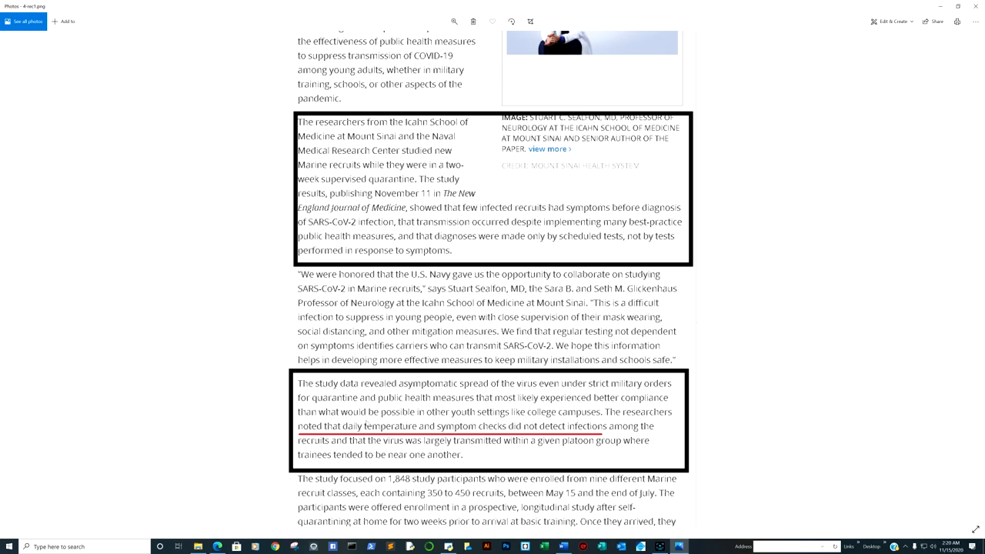
mouse_move(486, 419)
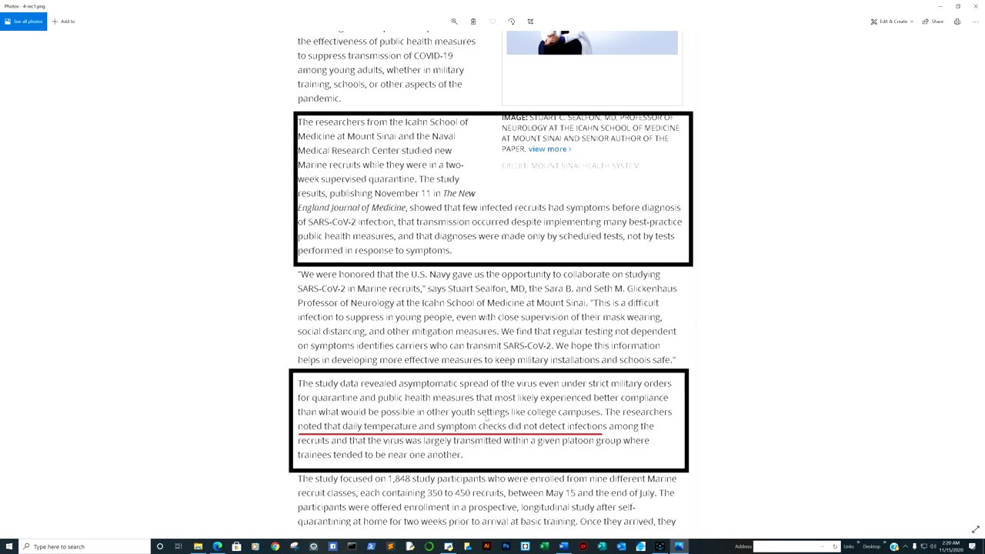
mouse_move(561, 422)
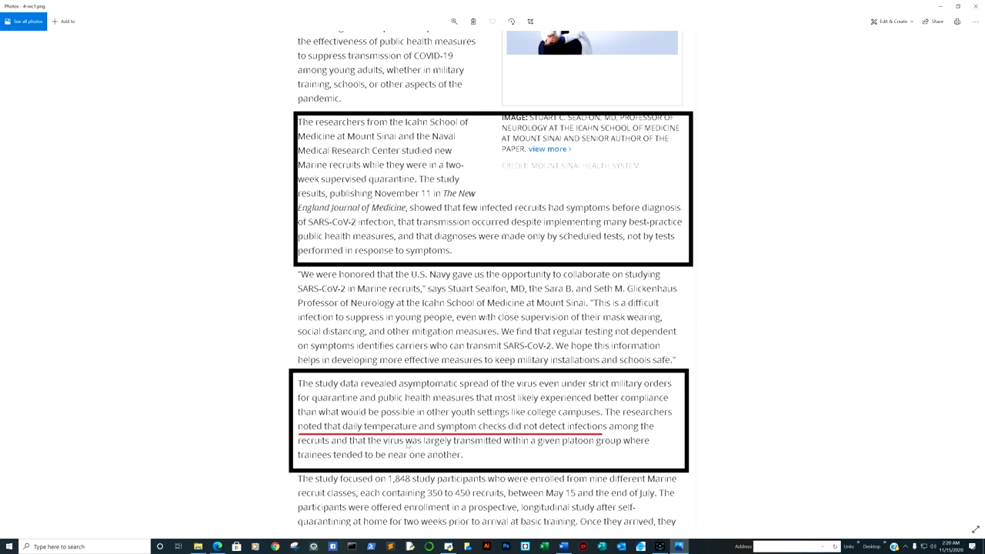
mouse_move(579, 448)
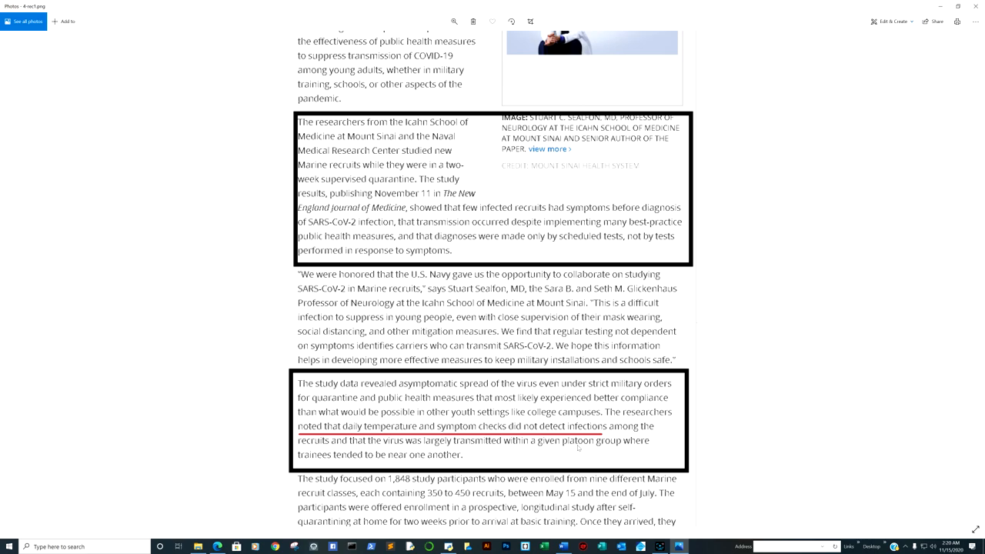
mouse_move(442, 479)
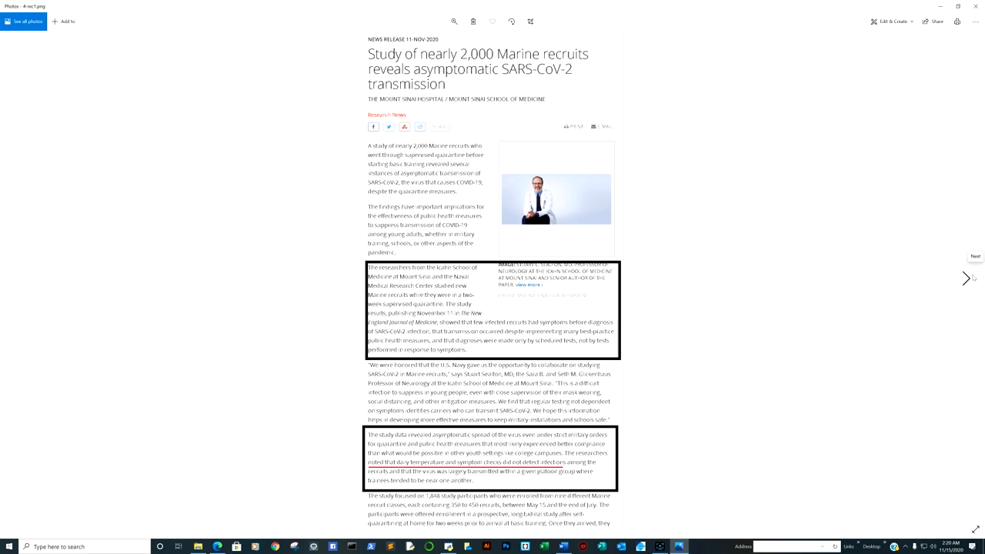
Advance to the Science report screenshot on SARS-CoV-2 transmission between humans and mink.
click(967, 277)
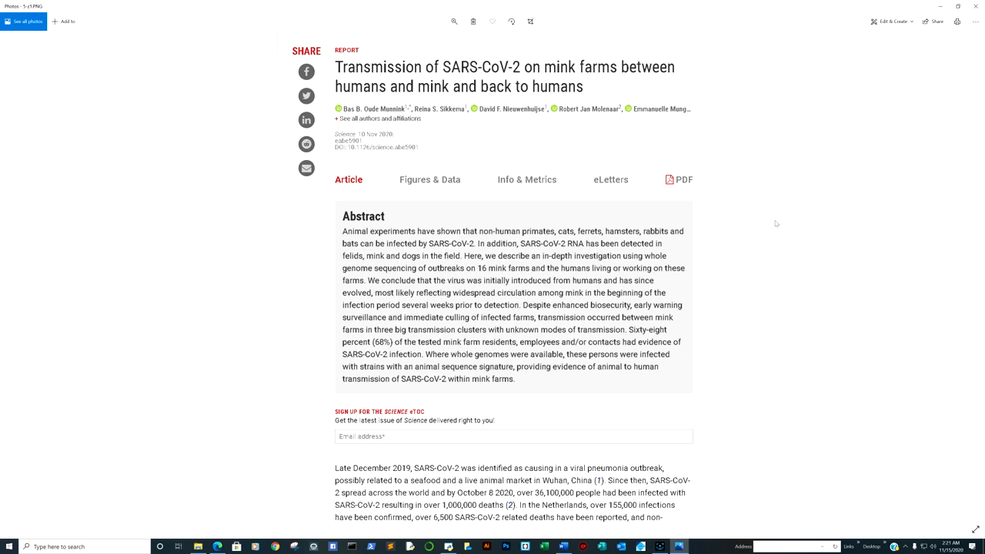
mouse_move(945, 292)
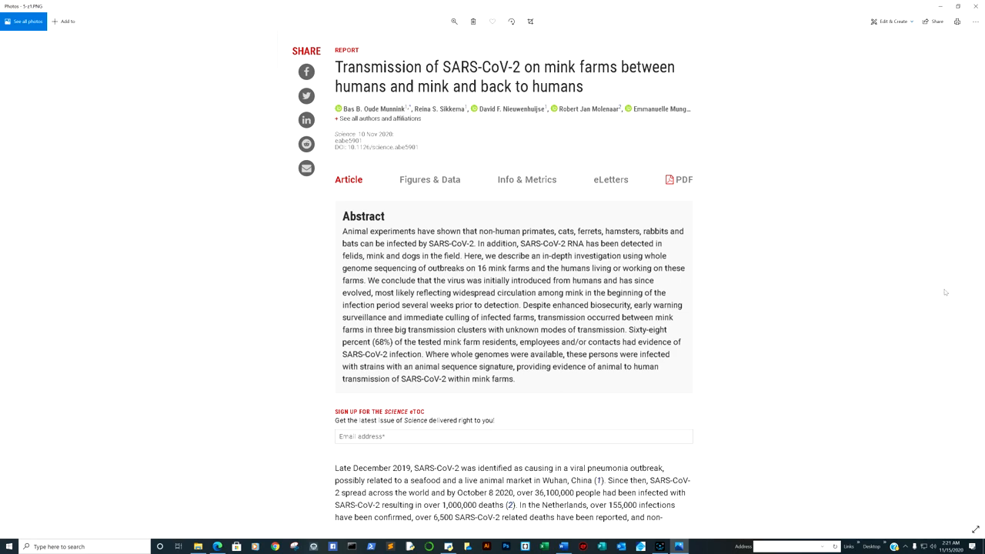
mouse_move(967, 278)
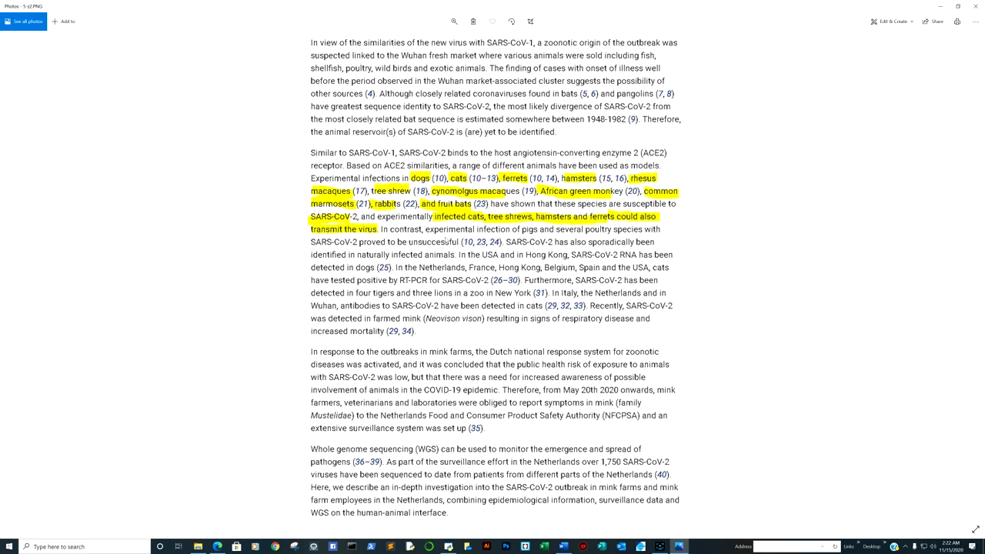
mouse_move(963, 277)
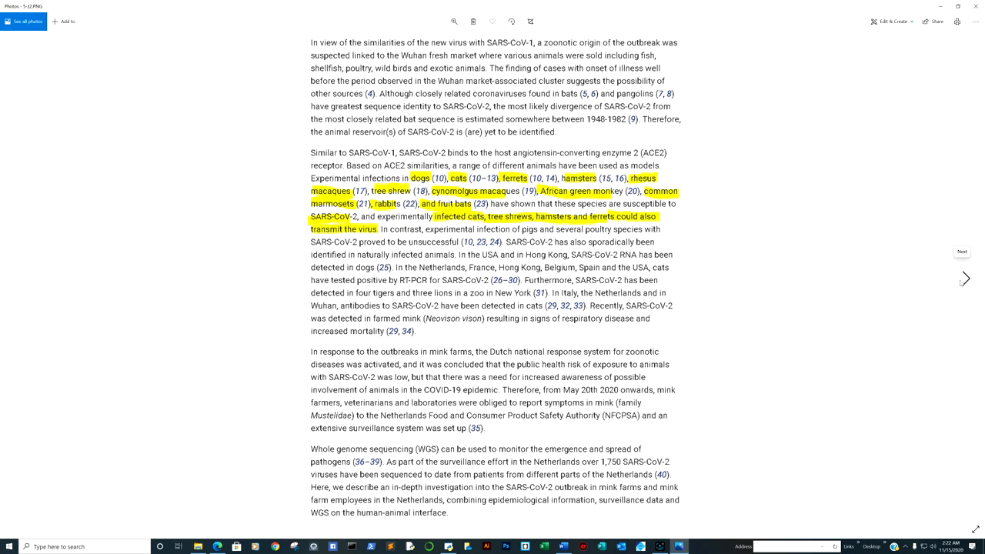
Advance past the mink report's highlighted passage to the vaccine-resistance news release.
click(966, 277)
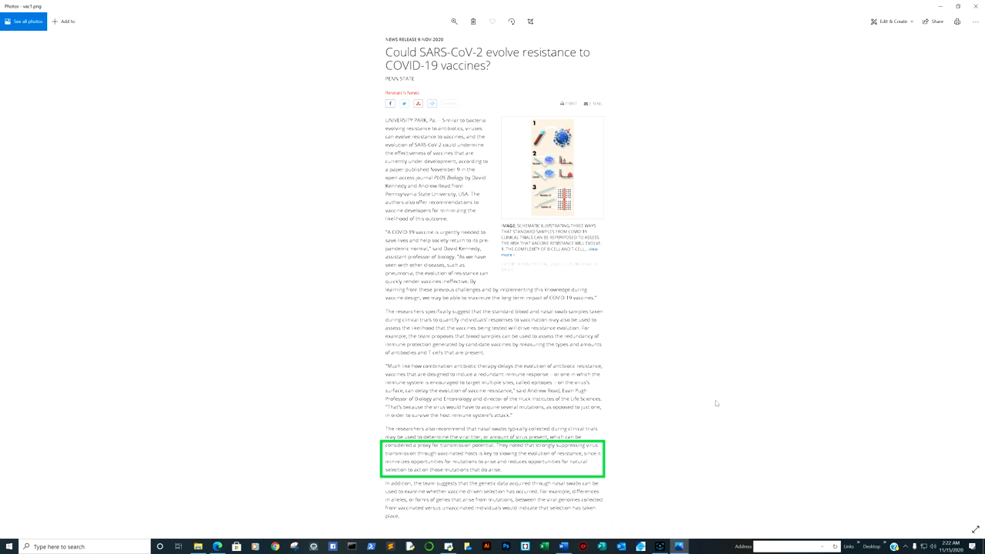
mouse_move(594, 246)
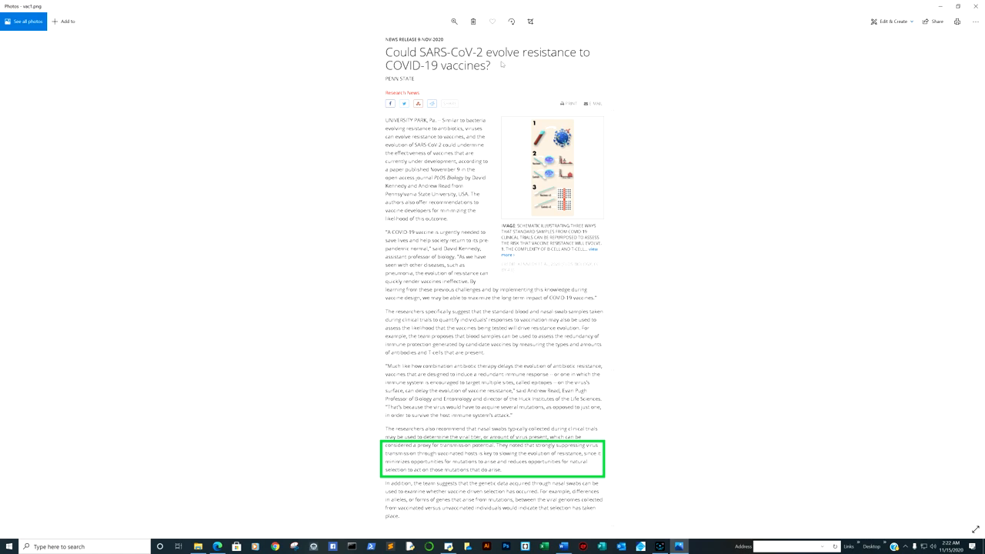
mouse_move(648, 340)
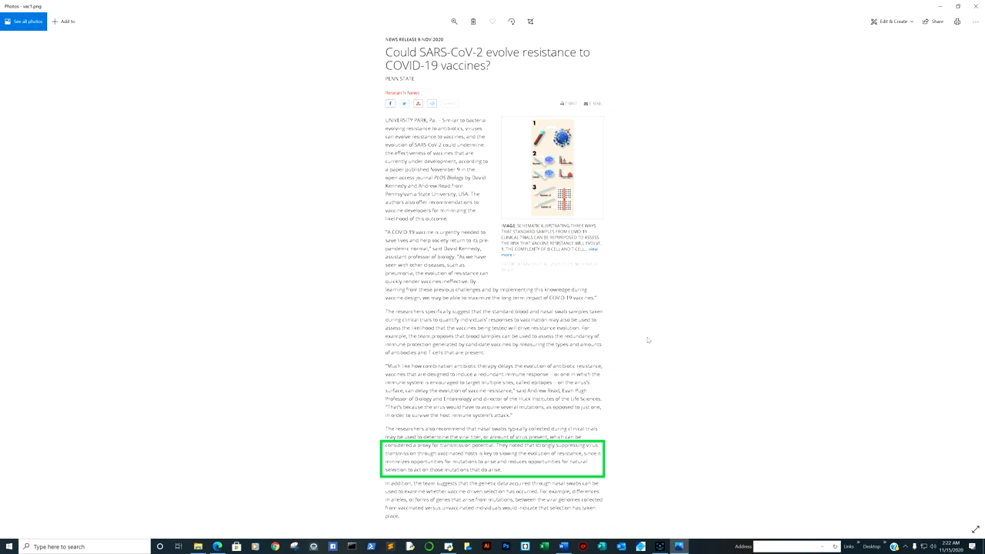
Zoom in on the green-boxed paragraph of the vaccine-resistance news release.
scroll(down, 3)
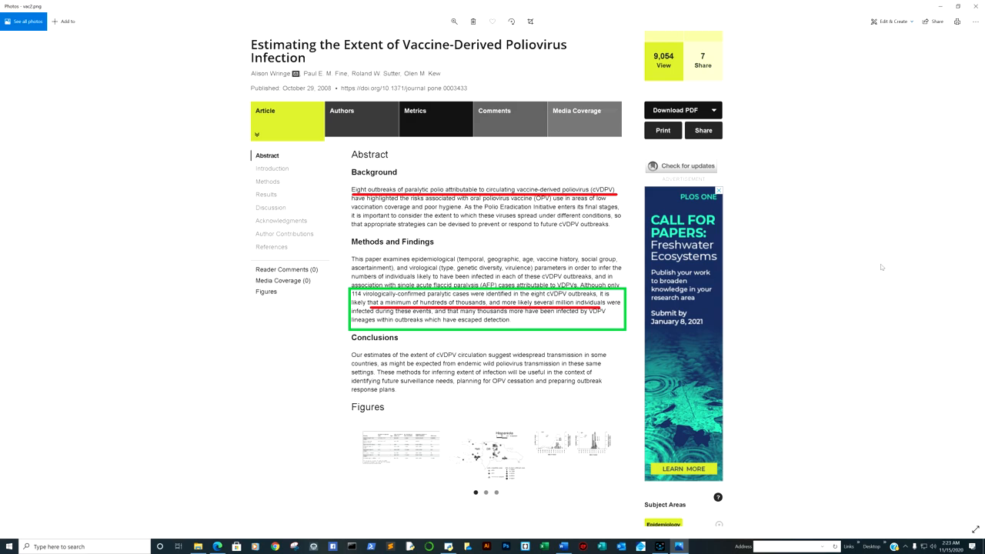
mouse_move(856, 276)
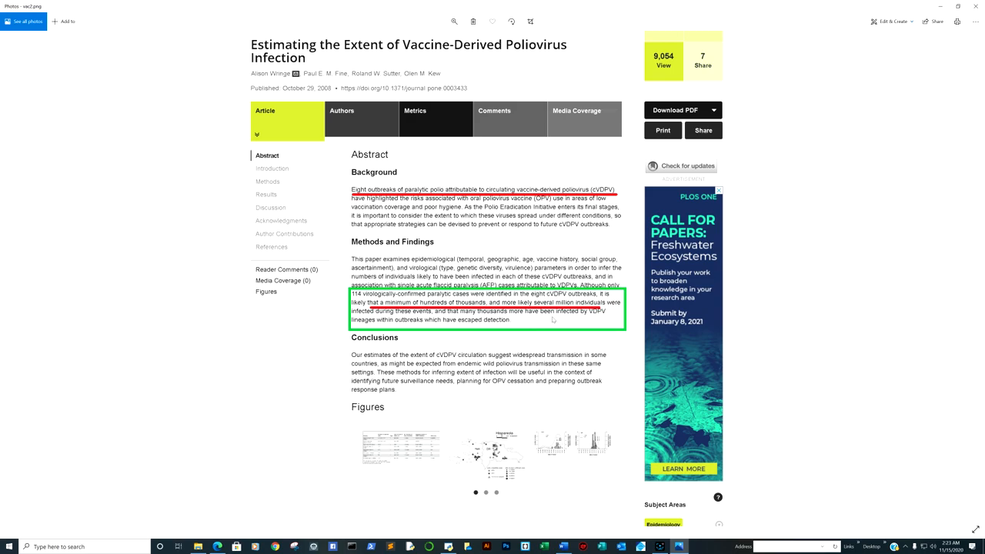
mouse_move(594, 316)
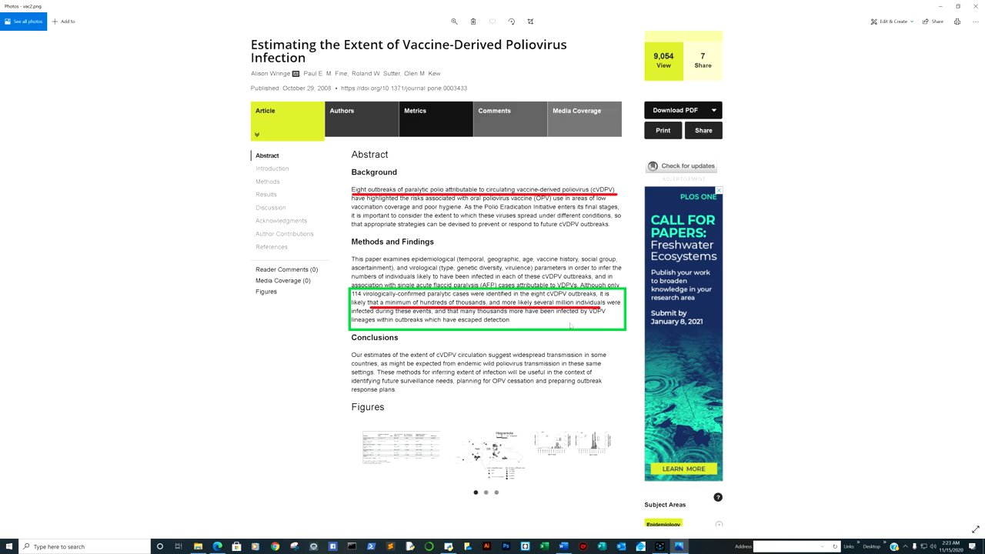
mouse_move(569, 326)
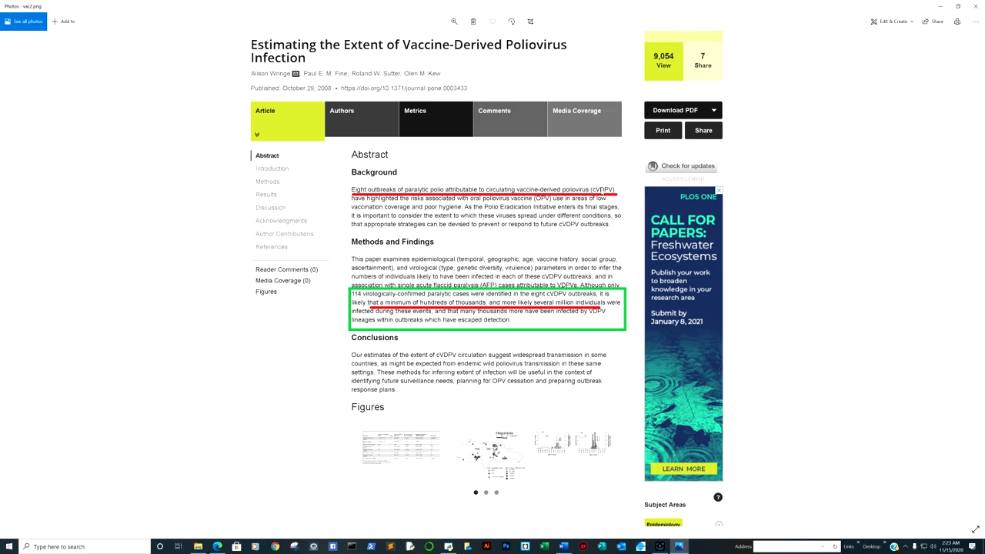
mouse_move(527, 363)
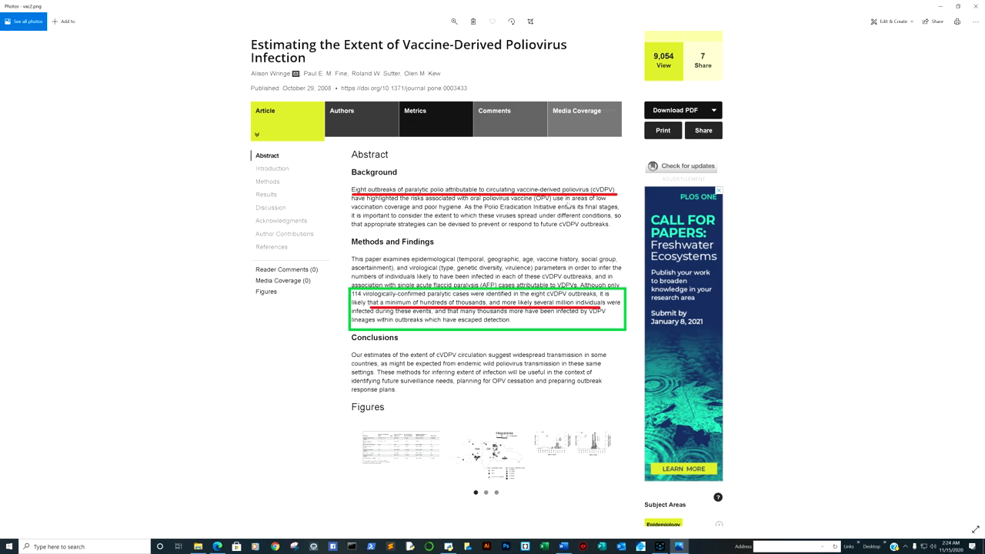
mouse_move(896, 296)
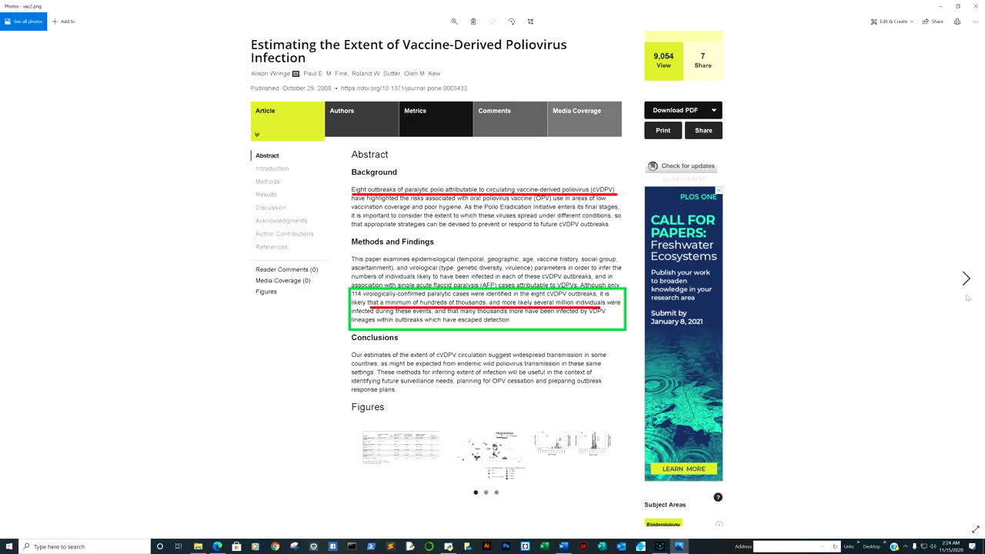
Zoom in on the poliovirus article's citation section with the highlighted editor line.
scroll(down, 3)
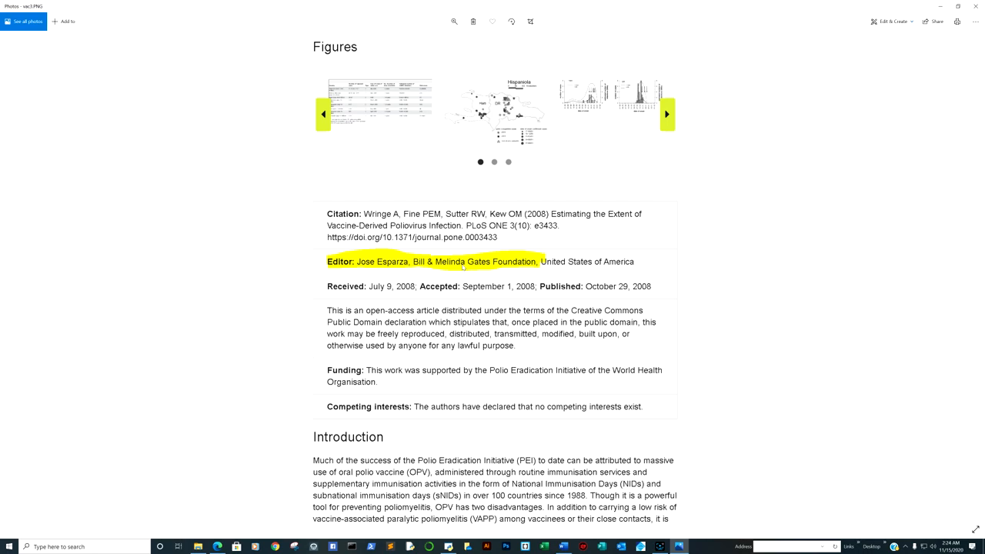
mouse_move(575, 231)
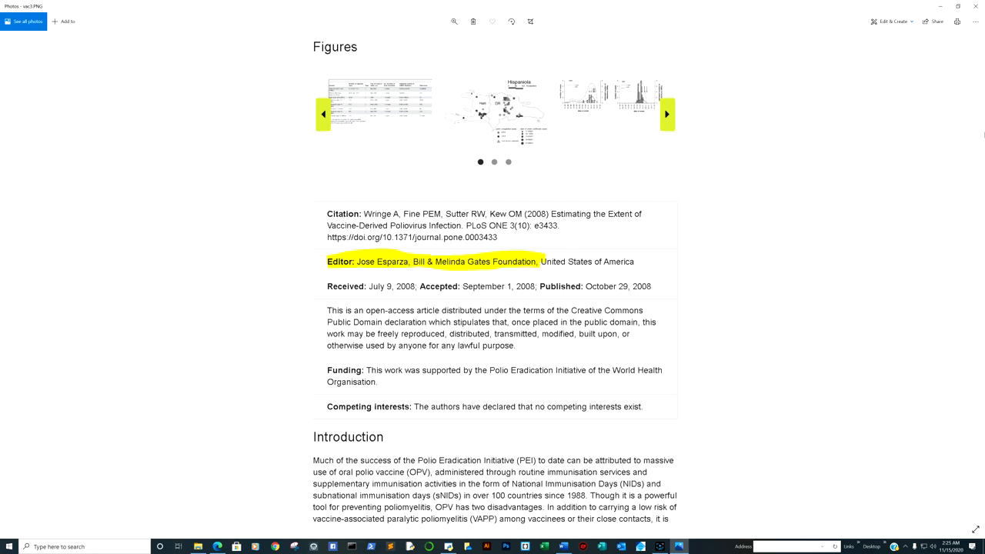
mouse_move(967, 279)
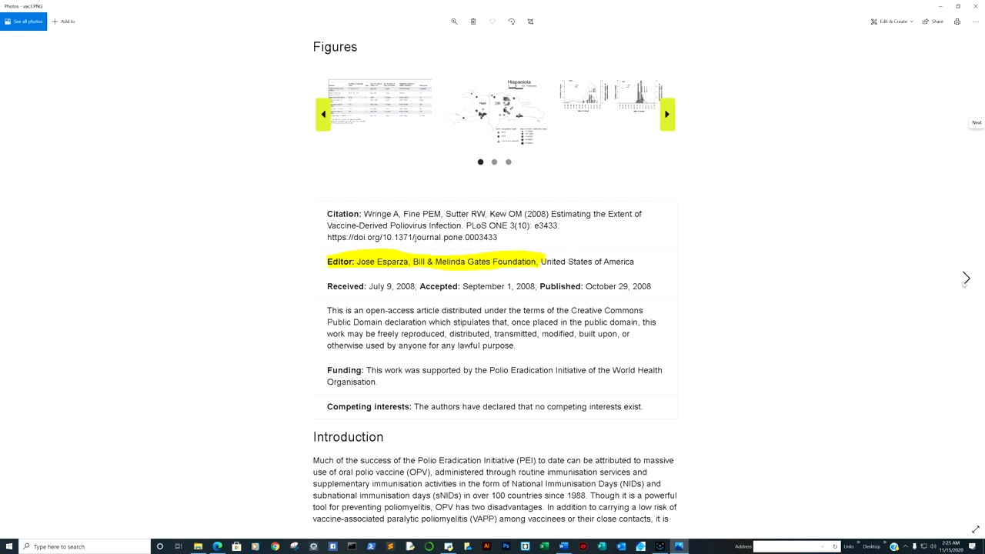
Advance to the PNAS article screenshot on influenza virus in exhaled breath.
click(966, 277)
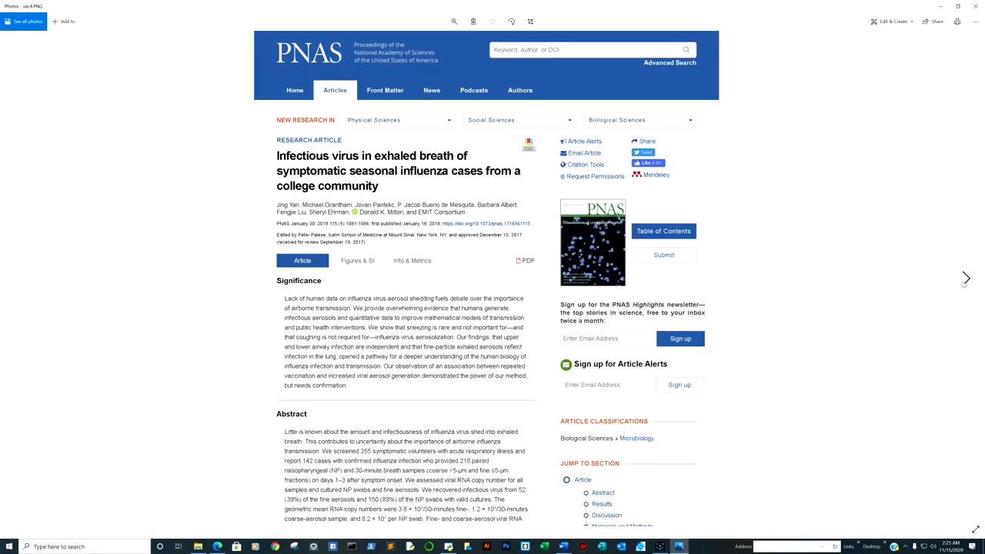
mouse_move(420, 172)
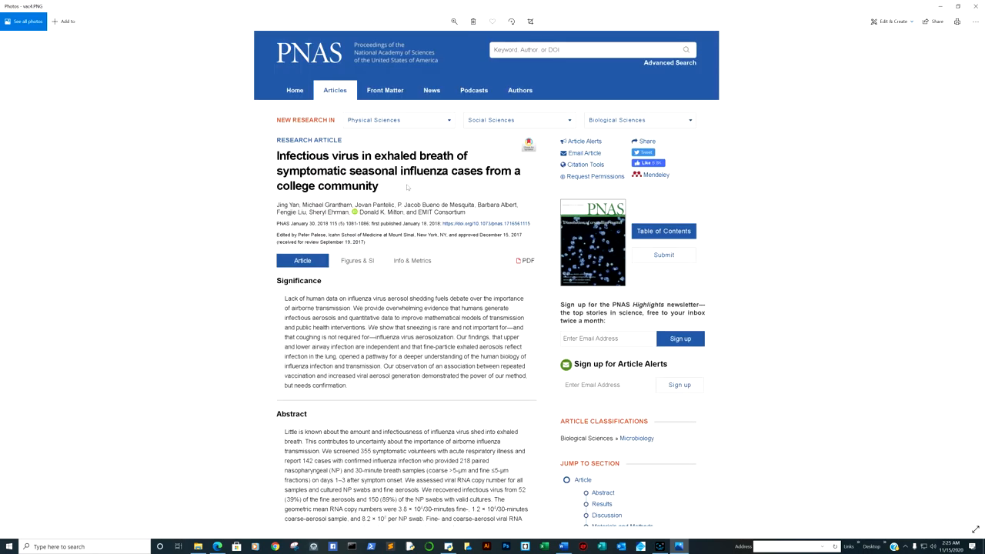
mouse_move(394, 194)
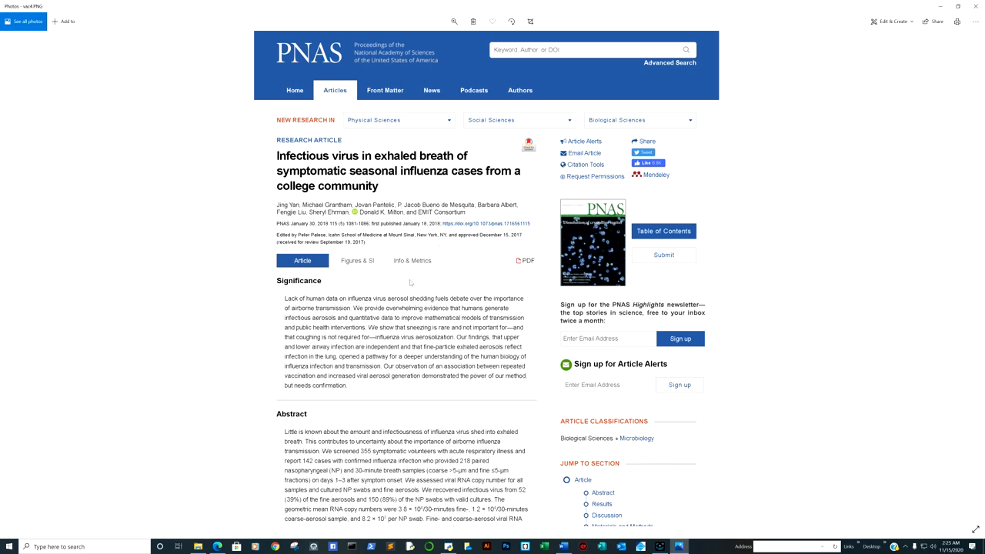
mouse_move(968, 278)
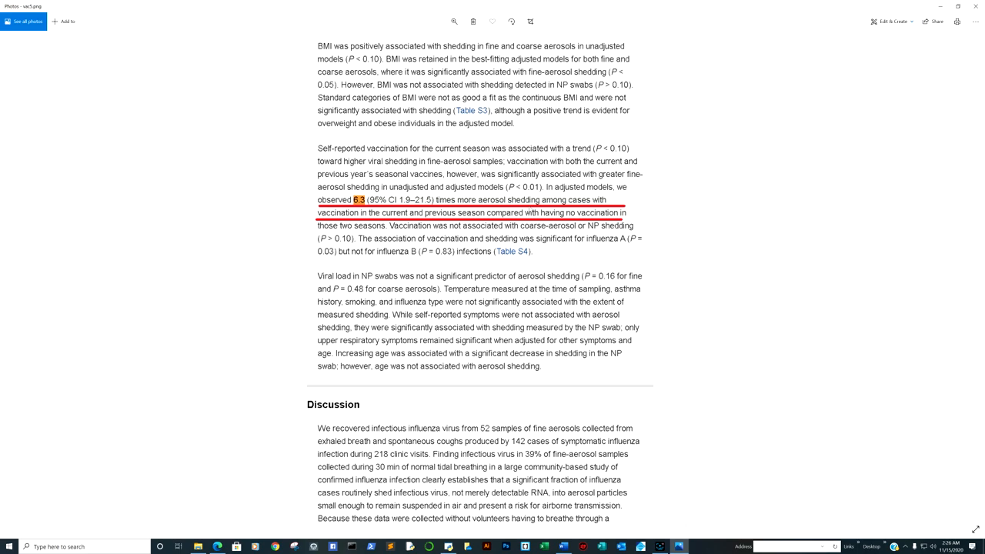
mouse_move(967, 283)
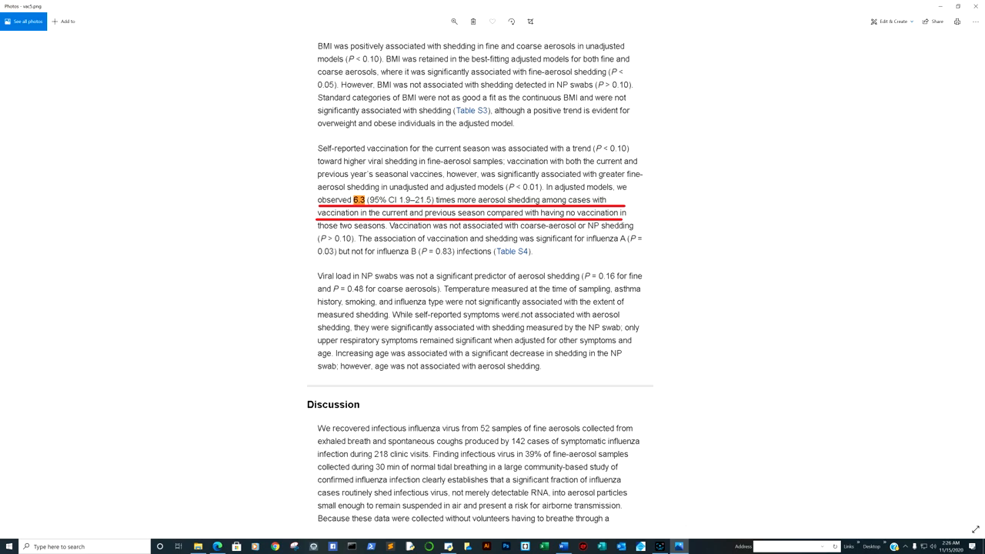
mouse_move(217, 547)
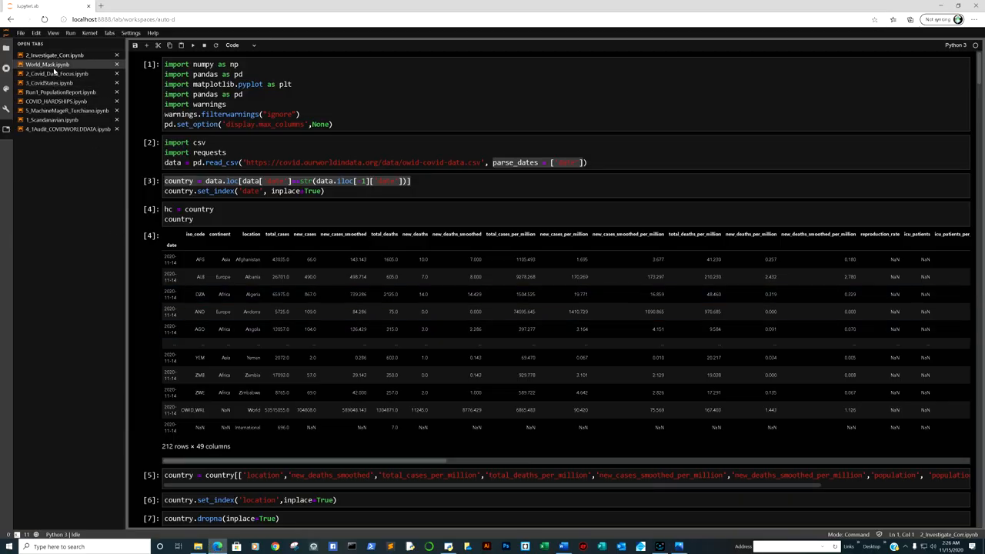
Open the world facial-coverings notebook and view its sorted country table and bar chart.
click(59, 74)
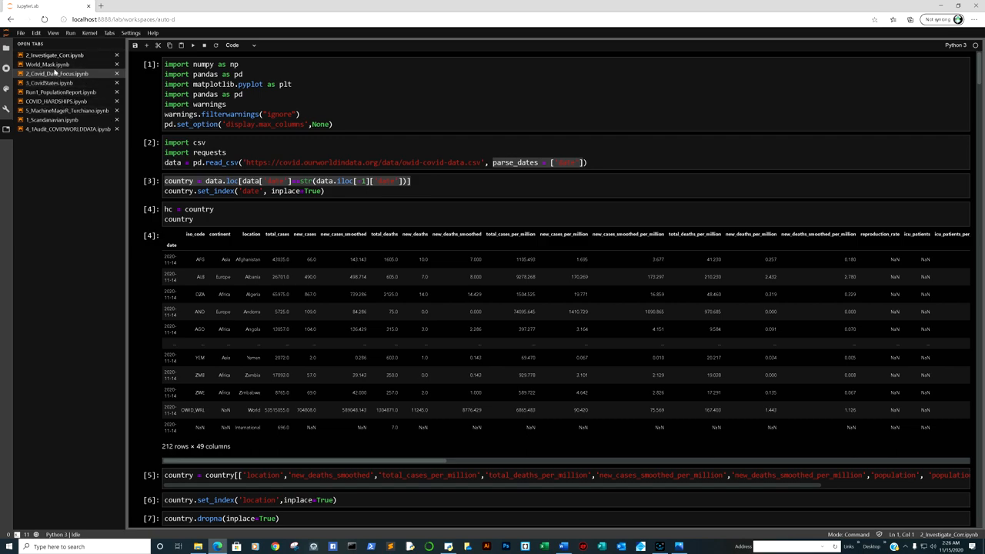
click(48, 65)
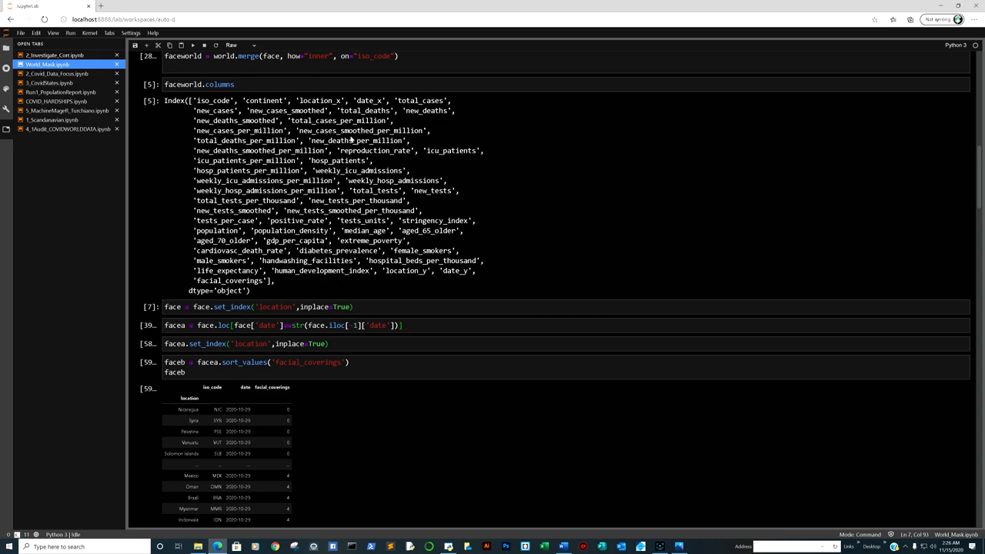
mouse_move(400, 152)
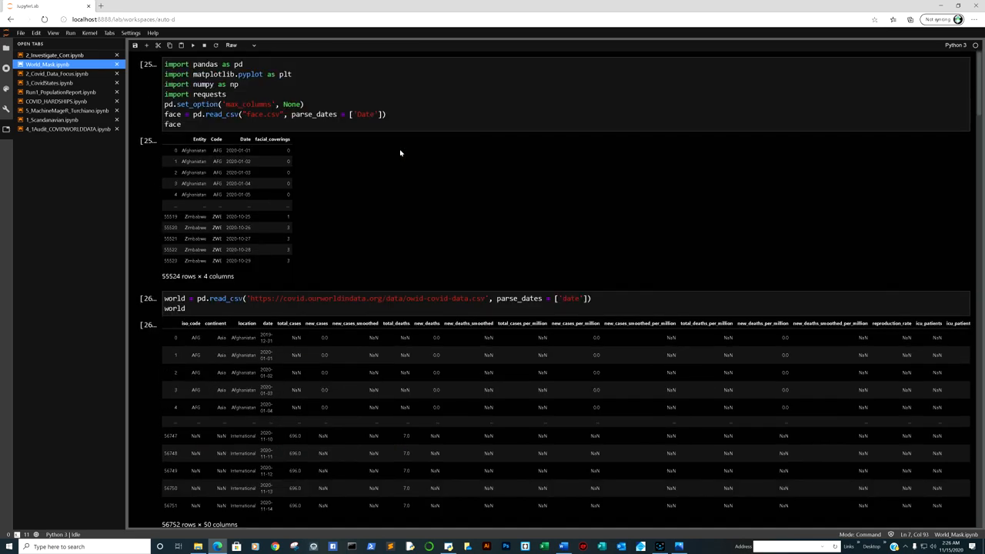
scroll(down, 3)
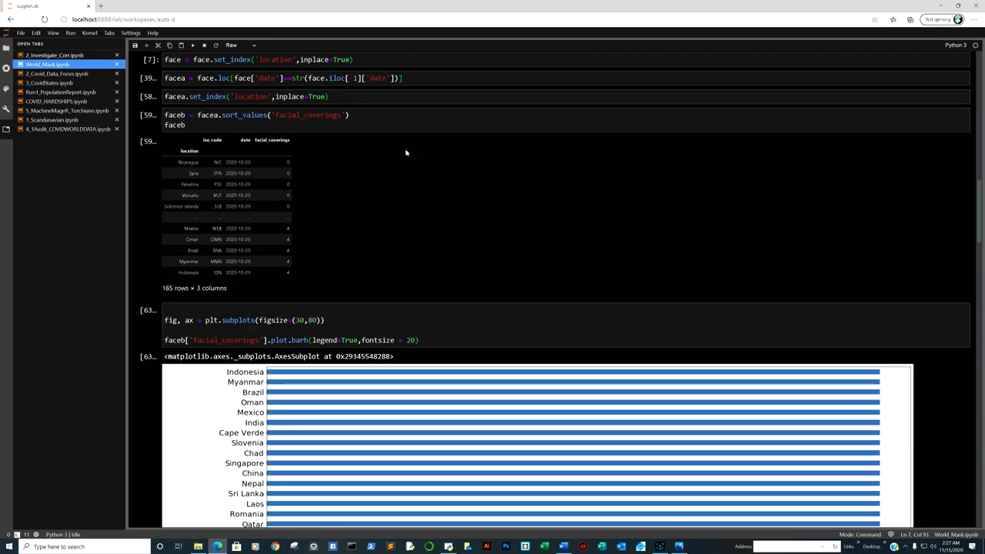
scroll(down, 3)
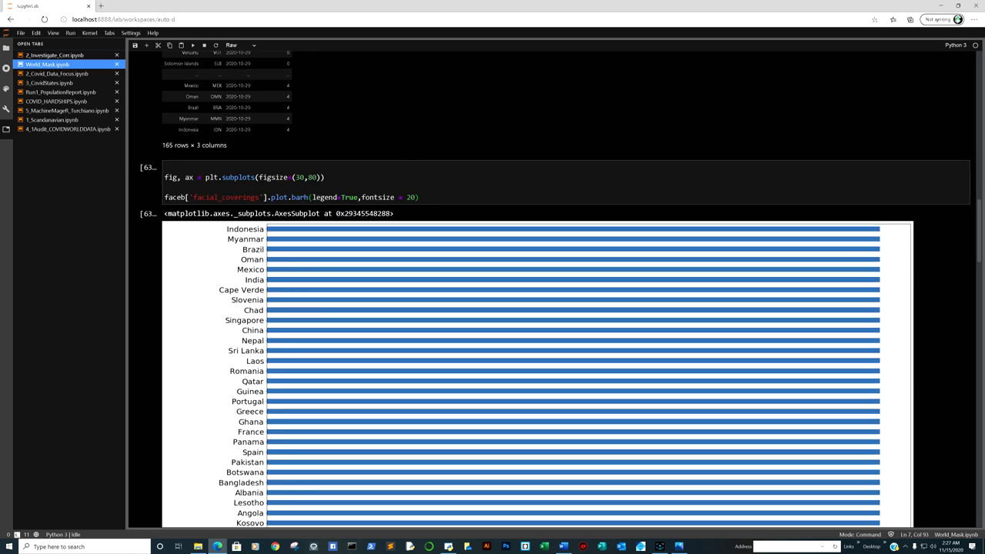
mouse_move(271, 228)
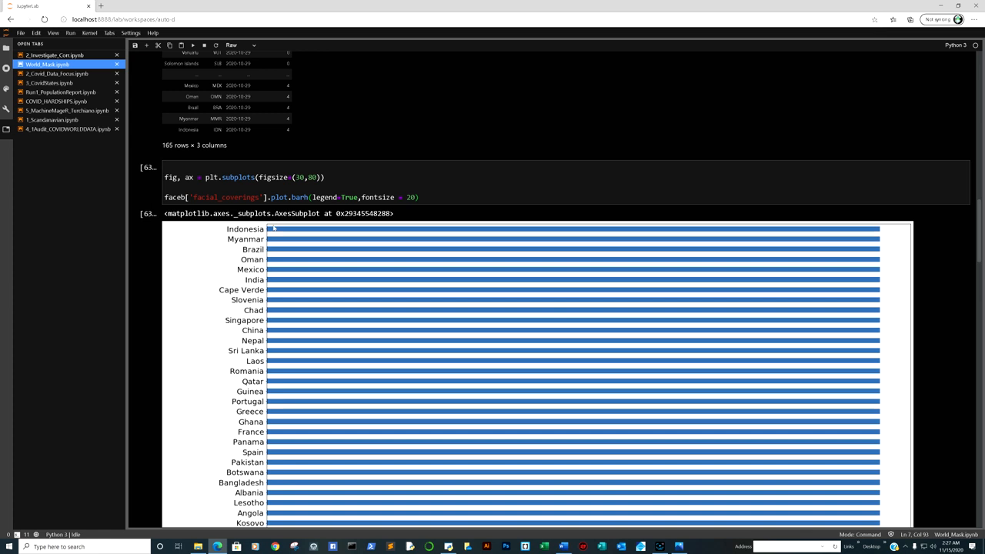
mouse_move(567, 265)
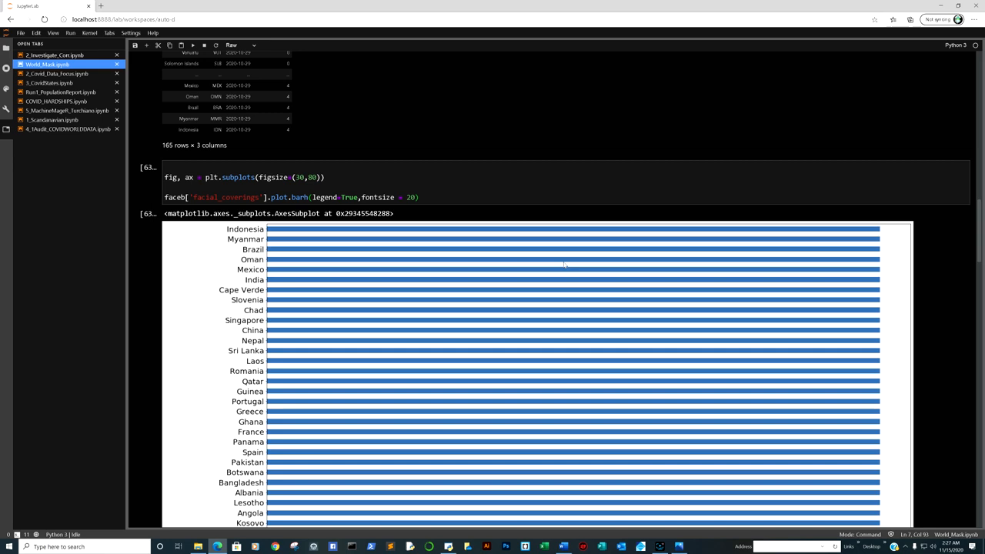
scroll(down, 3)
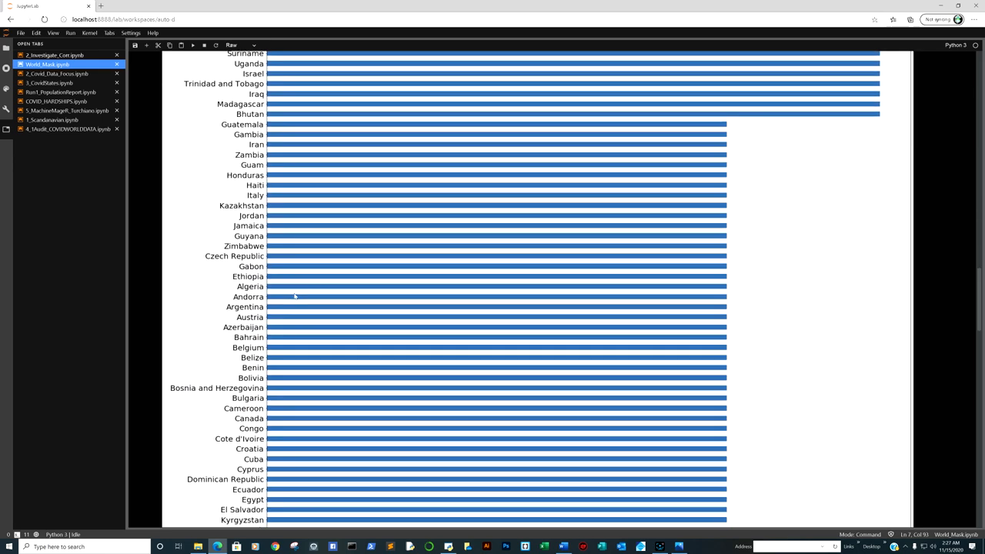
scroll(down, 3)
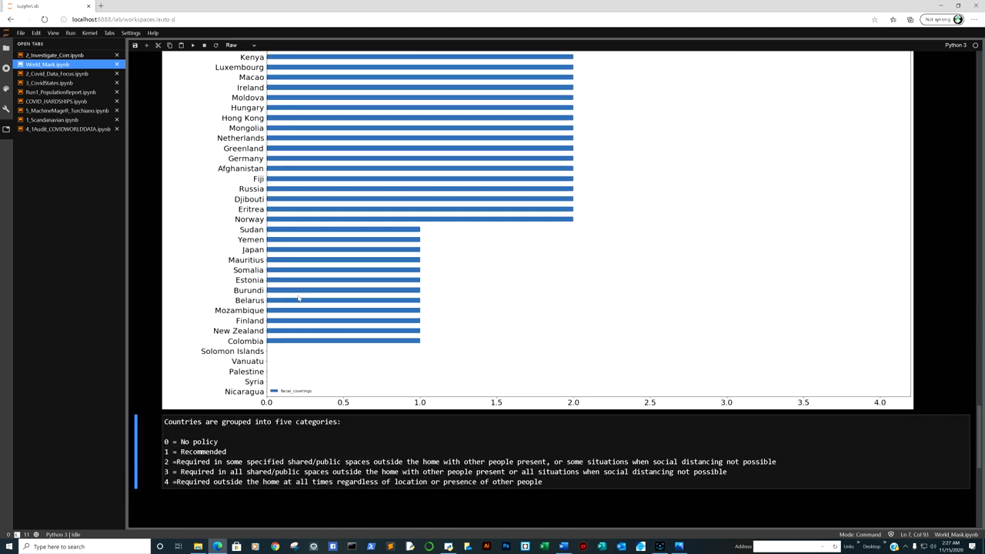
scroll(down, 3)
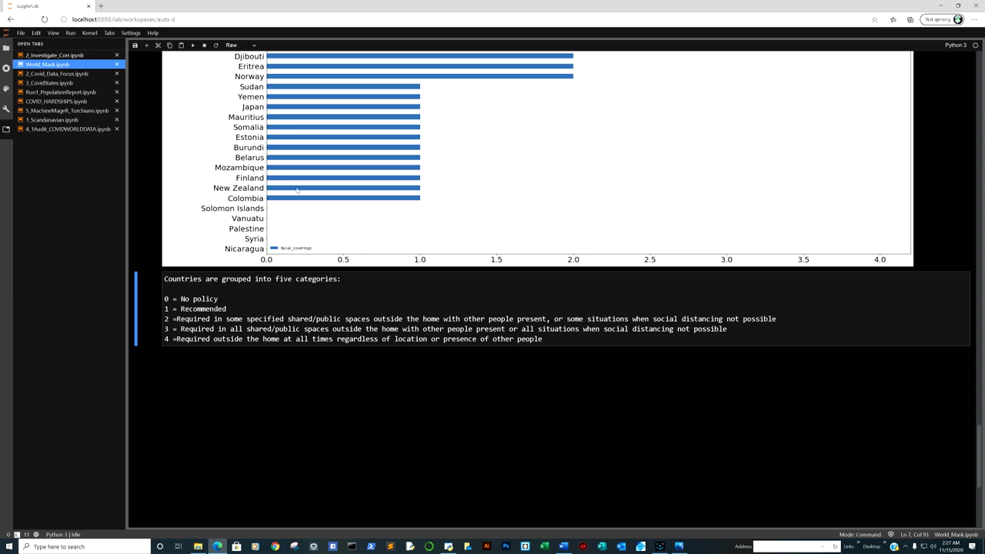
mouse_move(326, 114)
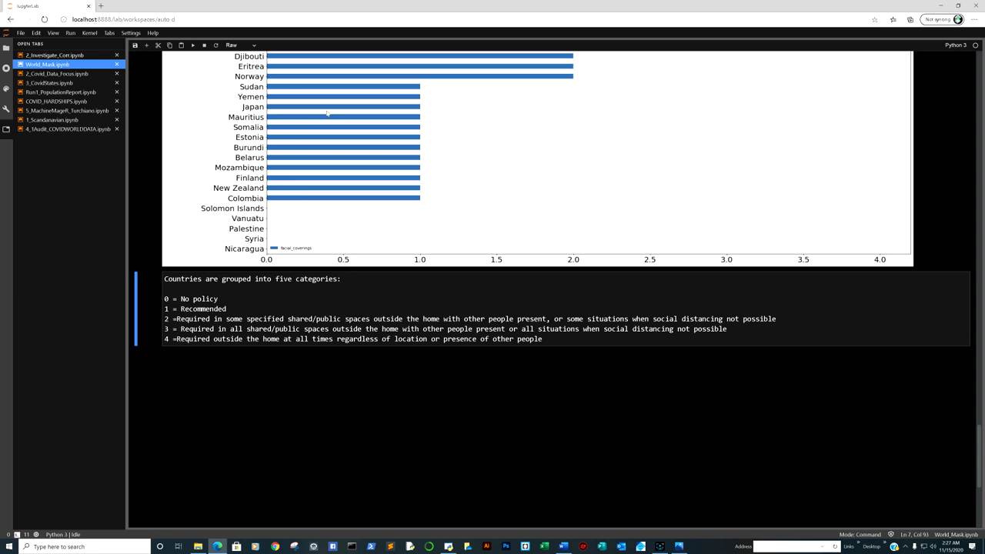
scroll(down, 3)
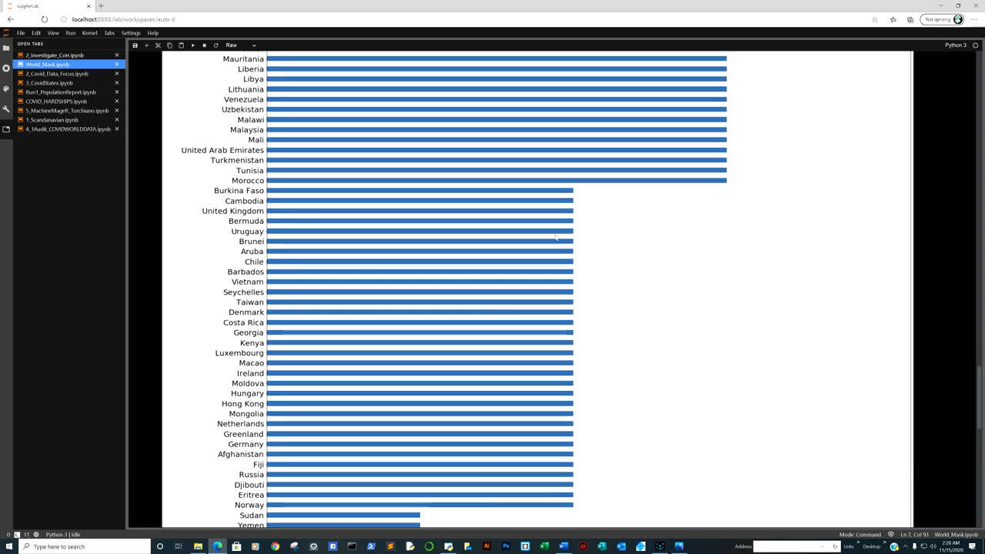
scroll(down, 3)
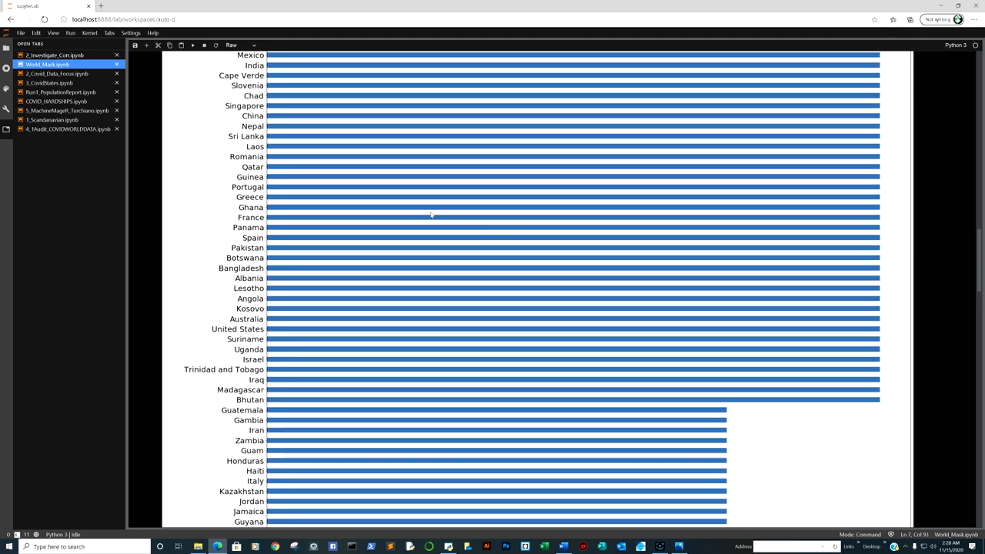
mouse_move(425, 215)
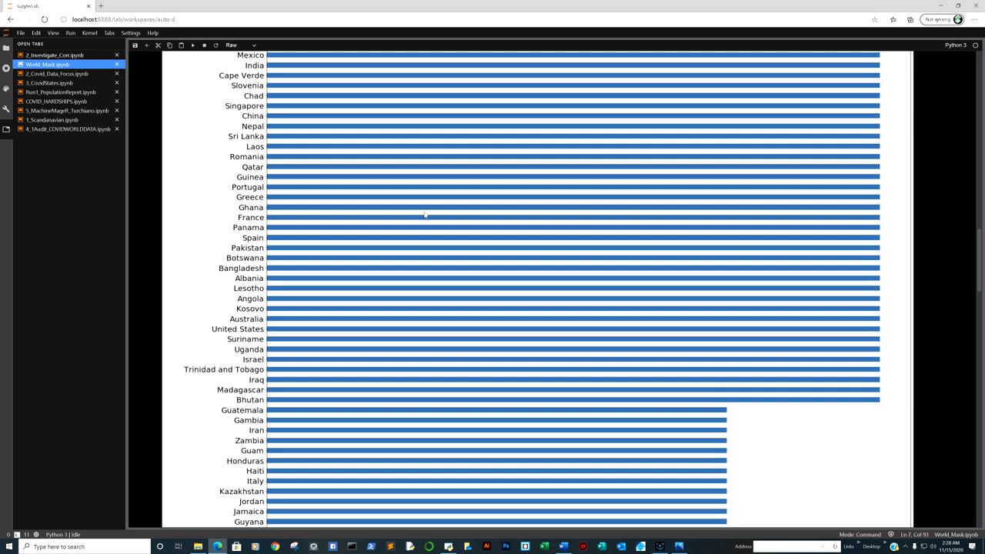
scroll(down, 3)
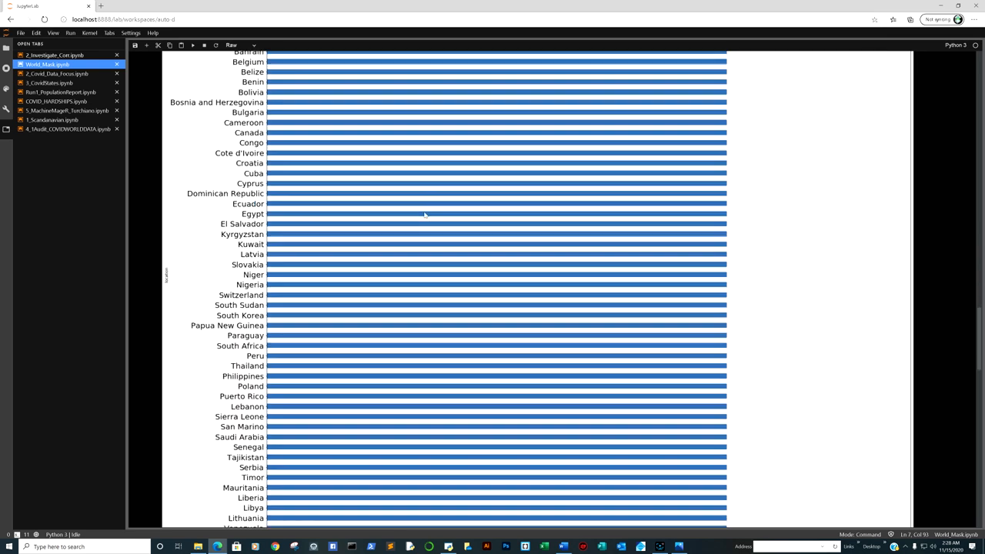
scroll(down, 3)
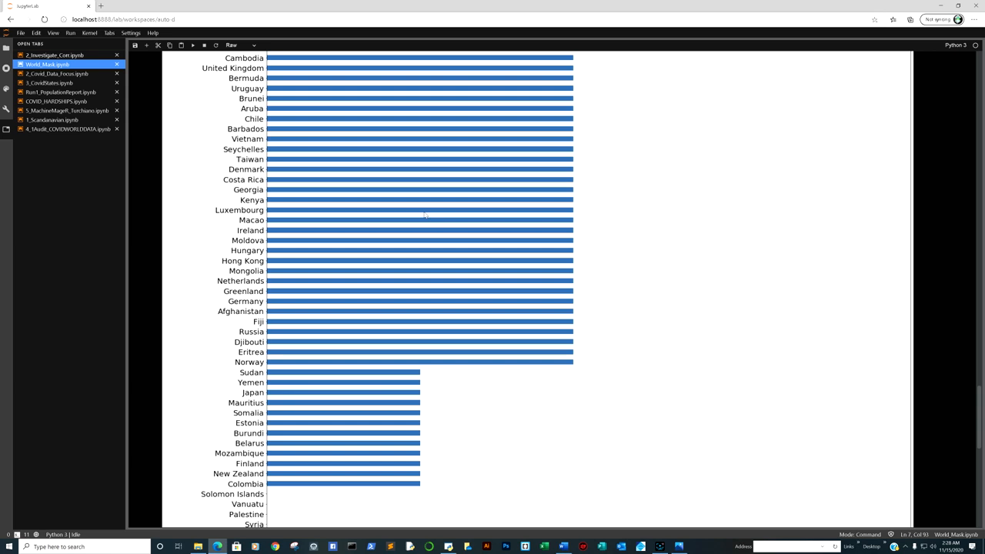
mouse_move(430, 213)
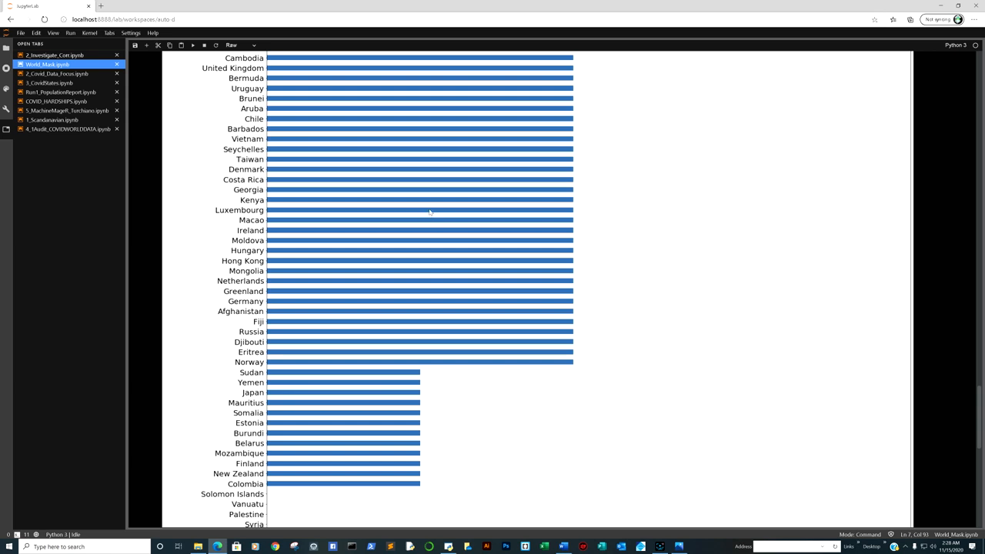
mouse_move(324, 343)
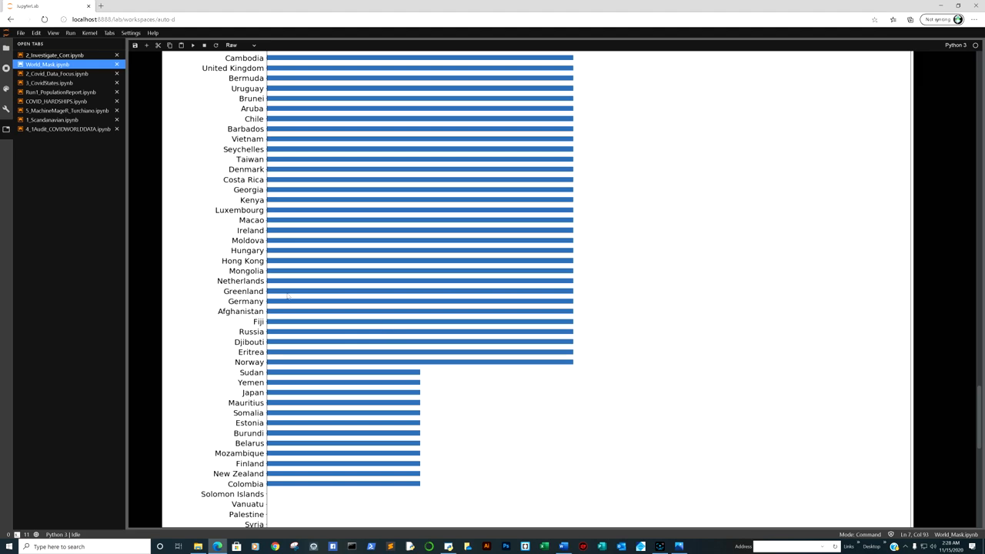
mouse_move(383, 295)
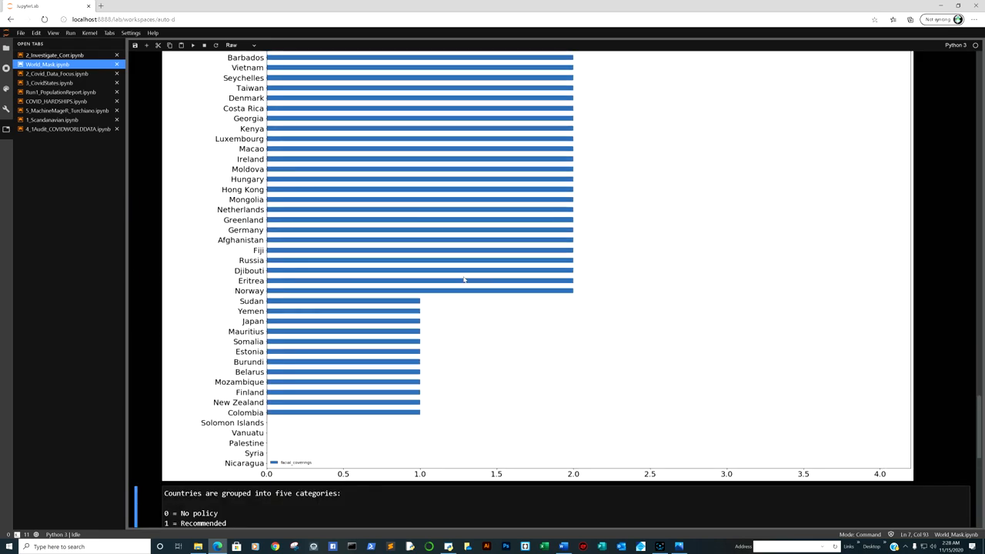
mouse_move(298, 209)
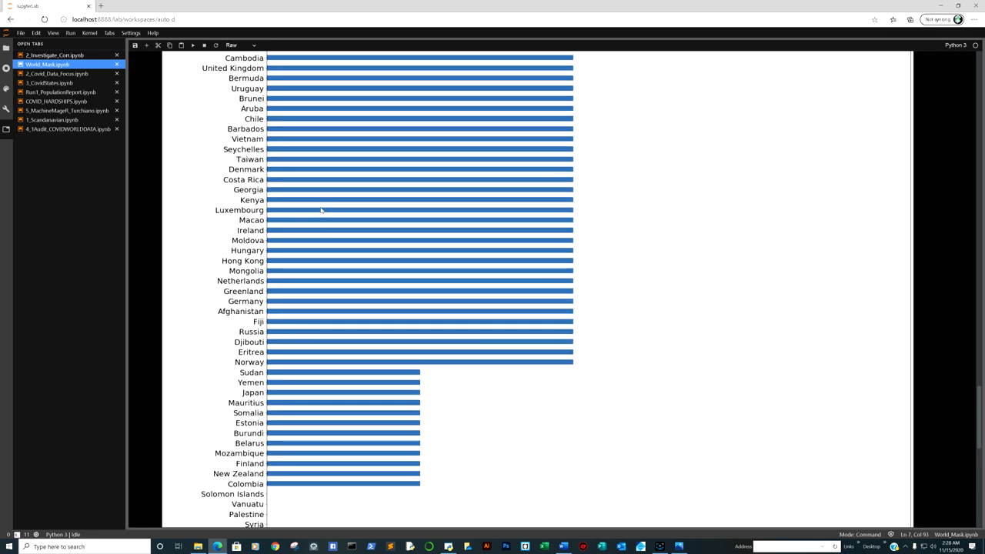
mouse_move(339, 133)
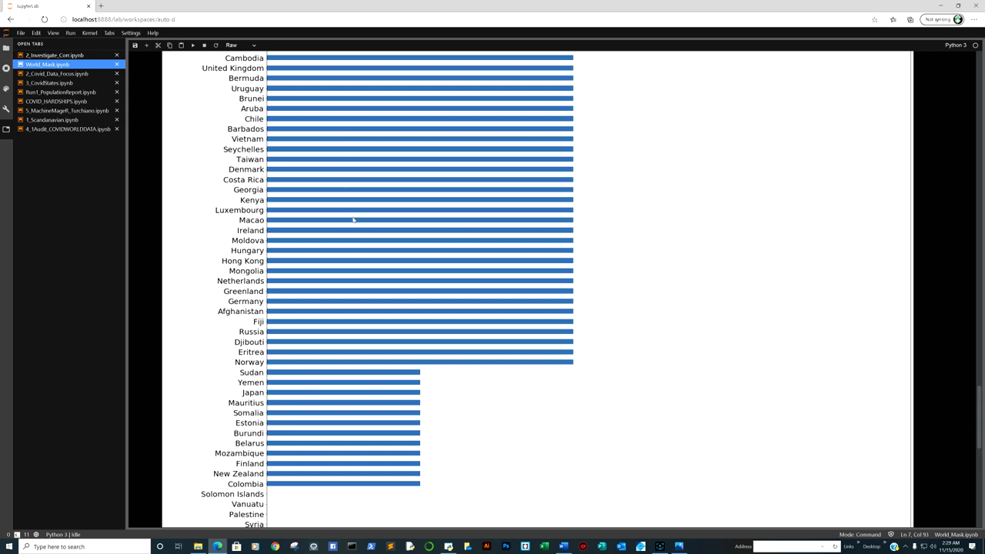
mouse_move(157, 163)
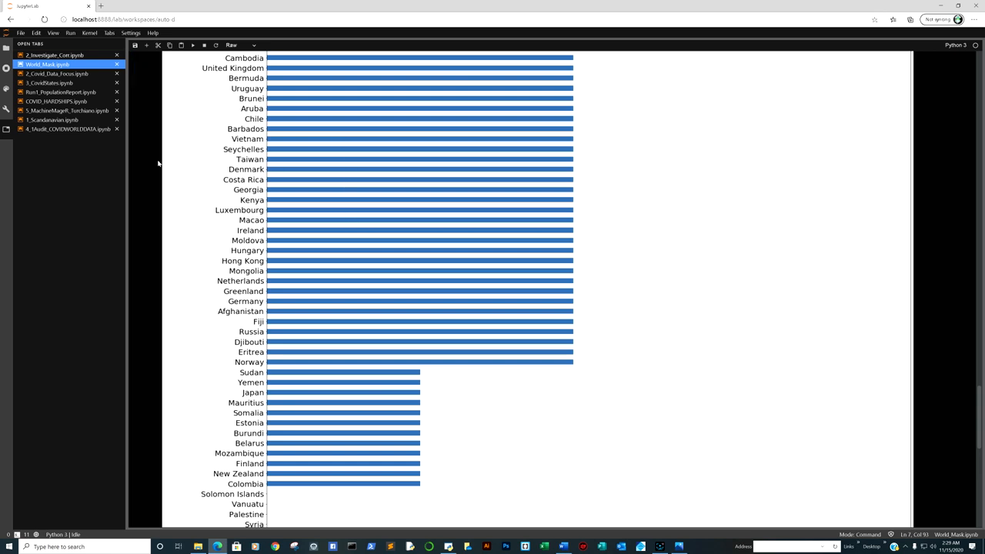
click(52, 120)
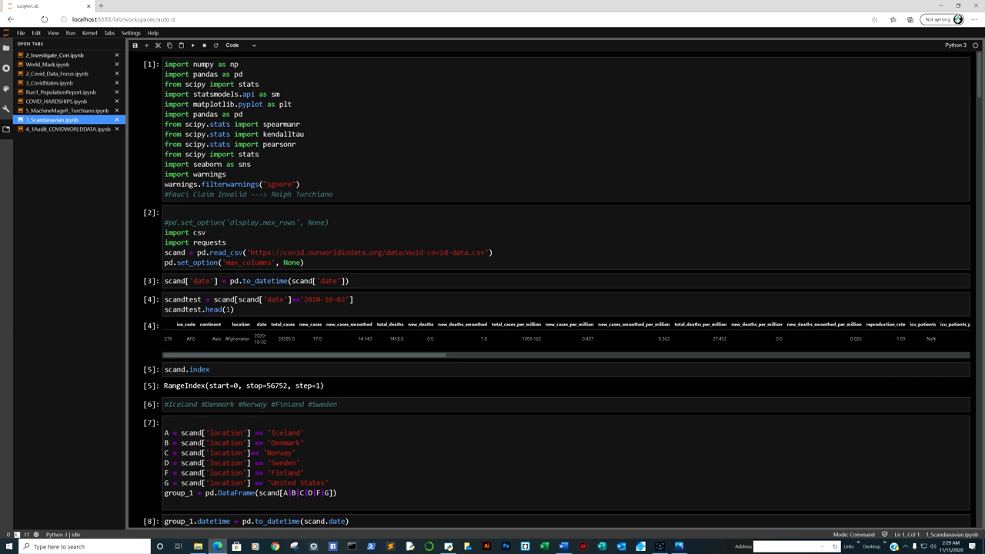
Scroll through the Nordic notebook's cases-per-million bar chart down to the smoothed deaths-per-million line chart.
scroll(down, 3)
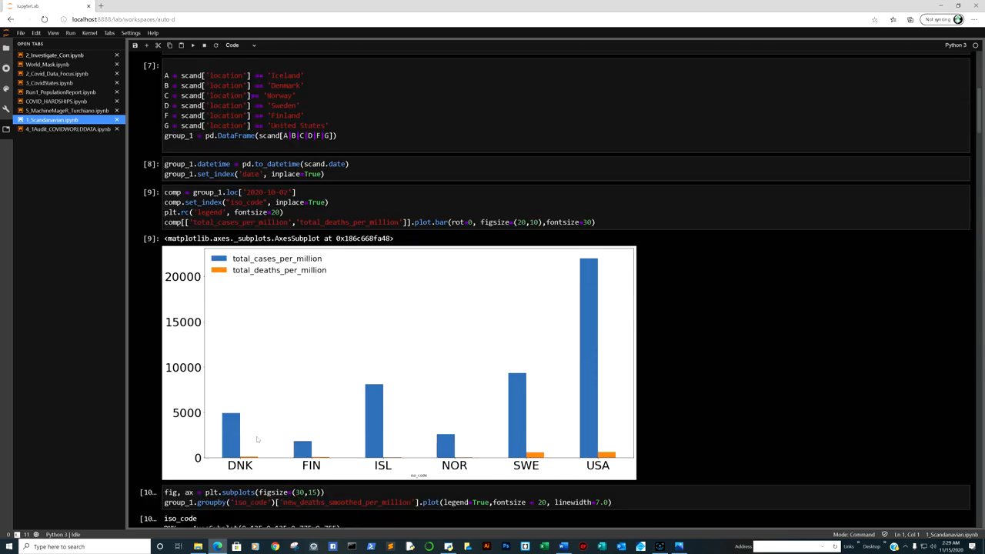
scroll(down, 3)
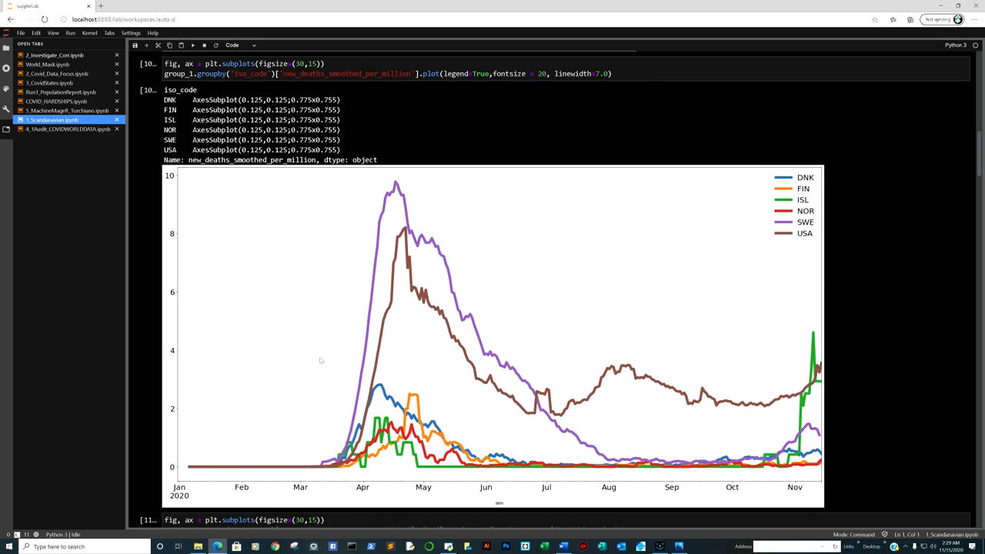
scroll(down, 3)
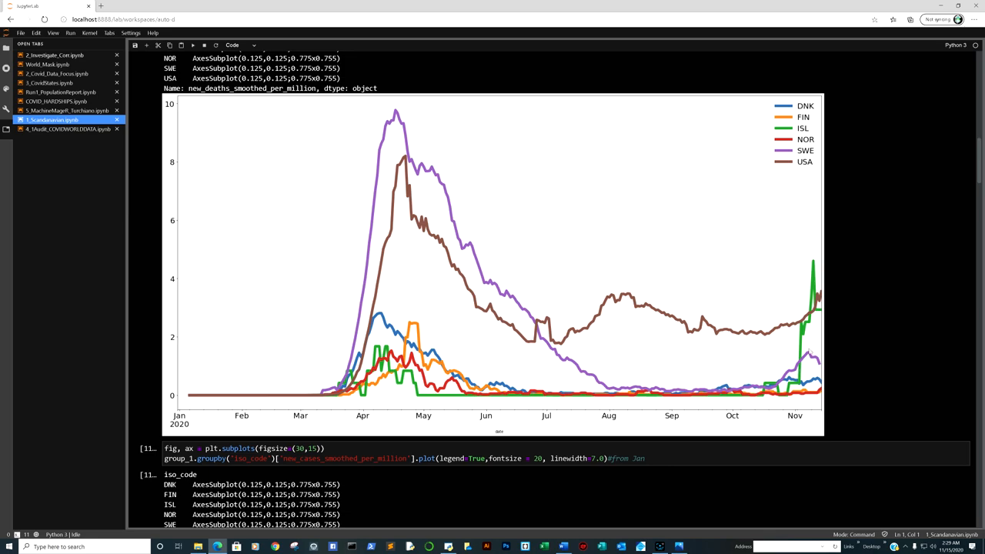
mouse_move(814, 238)
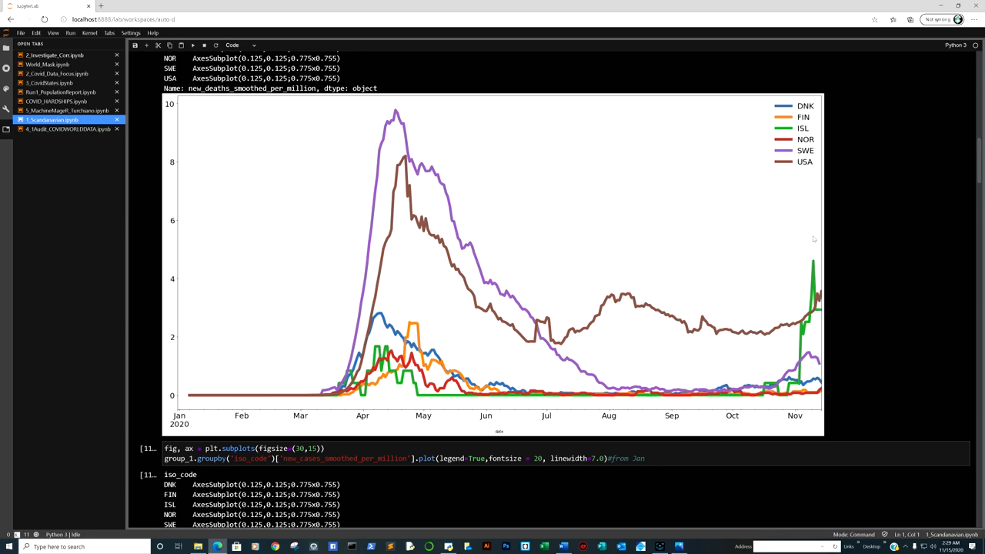
mouse_move(828, 314)
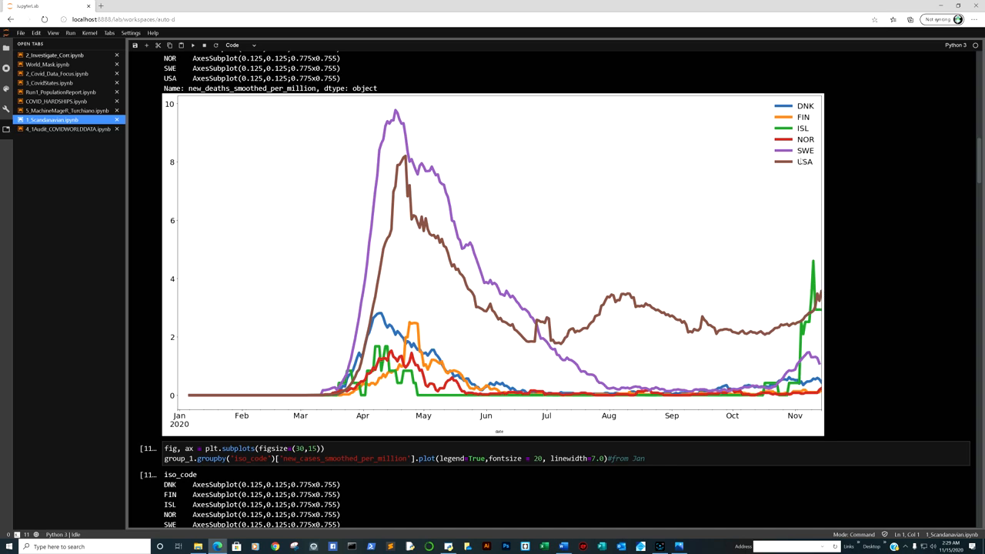
mouse_move(815, 360)
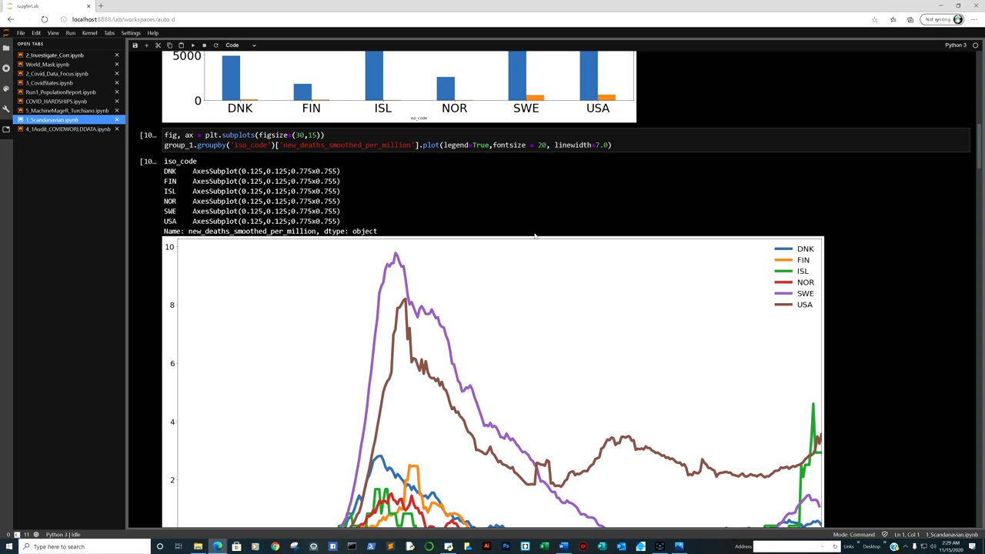
scroll(down, 3)
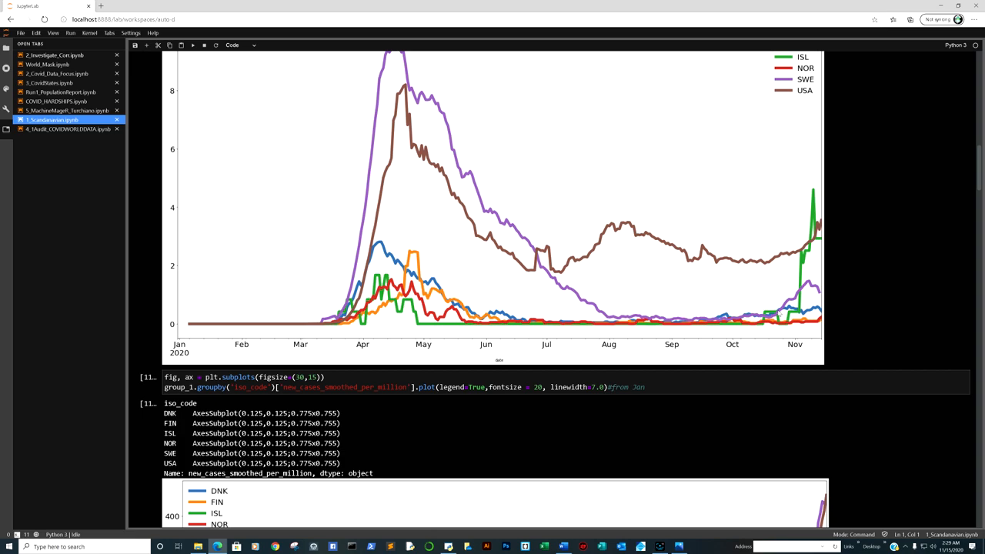
mouse_move(806, 226)
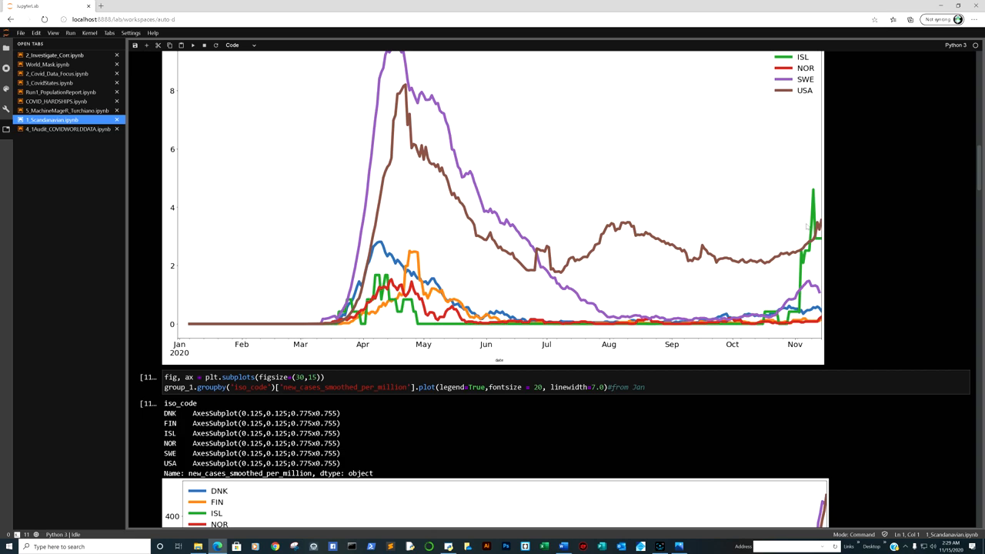
scroll(down, 3)
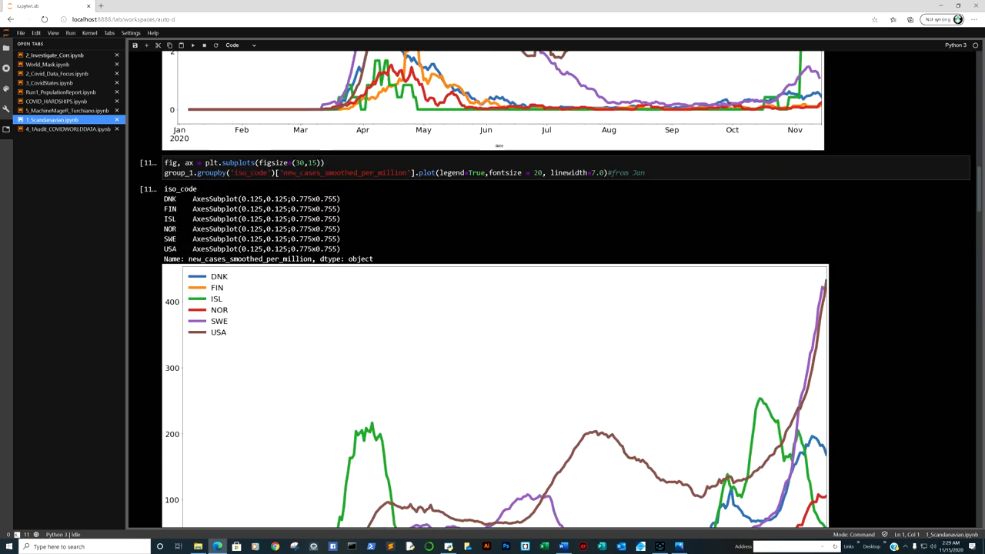
scroll(down, 3)
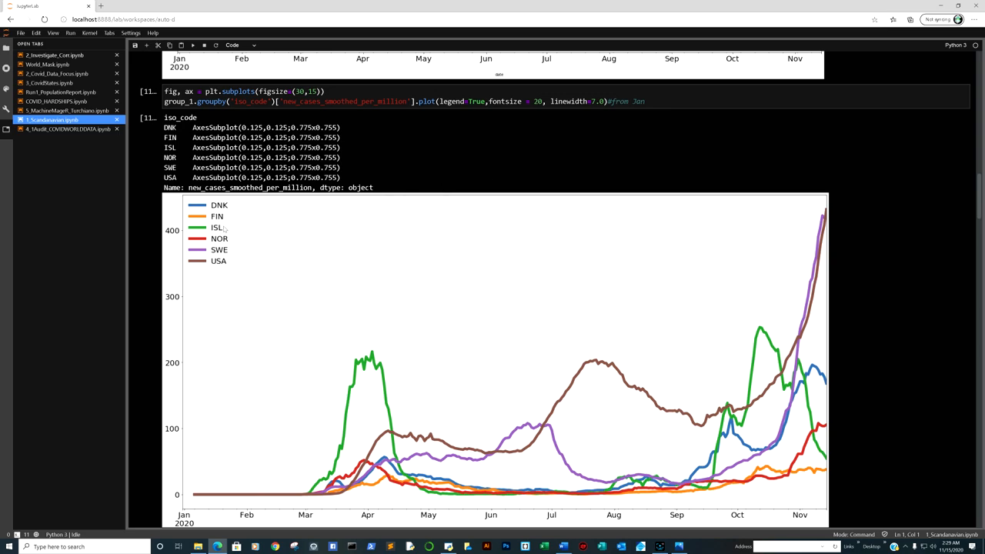
mouse_move(354, 212)
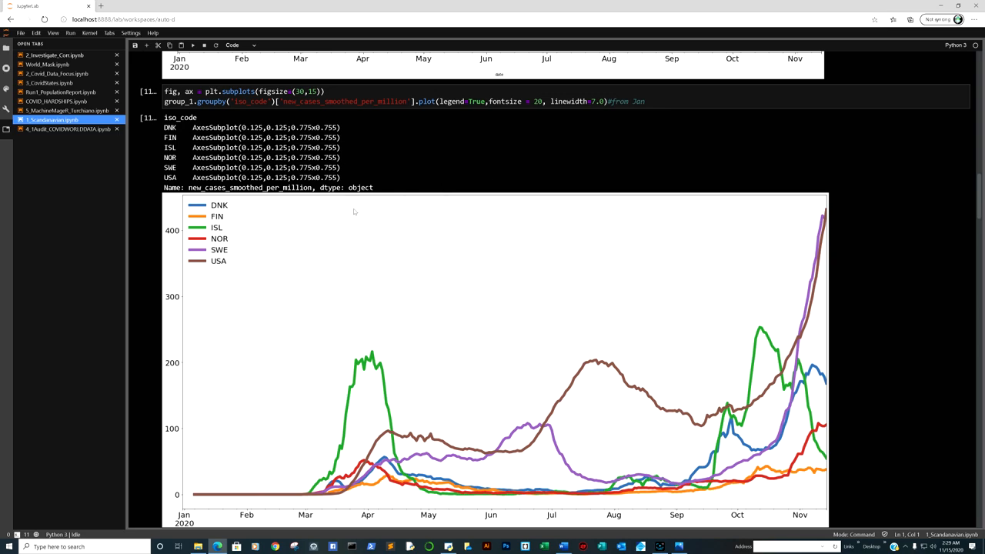
mouse_move(688, 388)
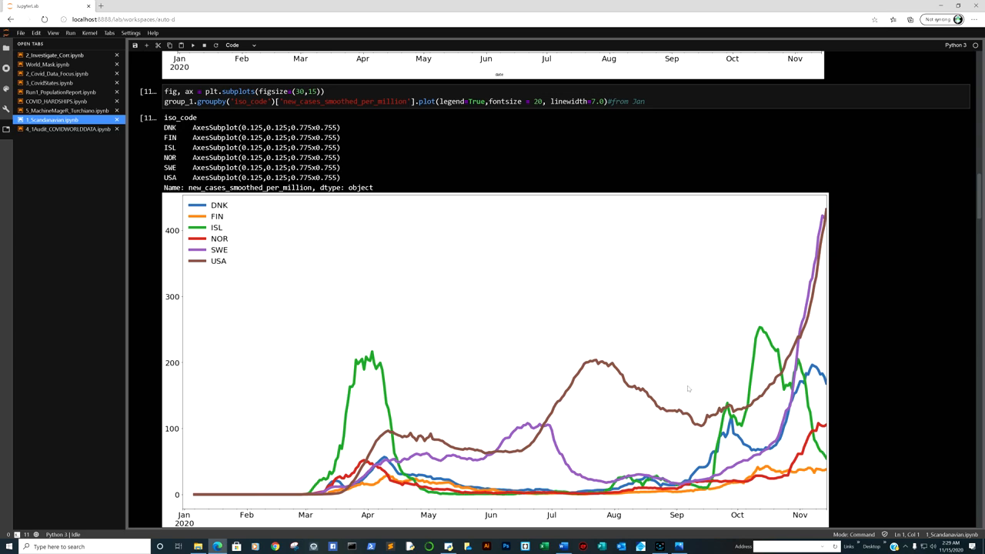
mouse_move(745, 424)
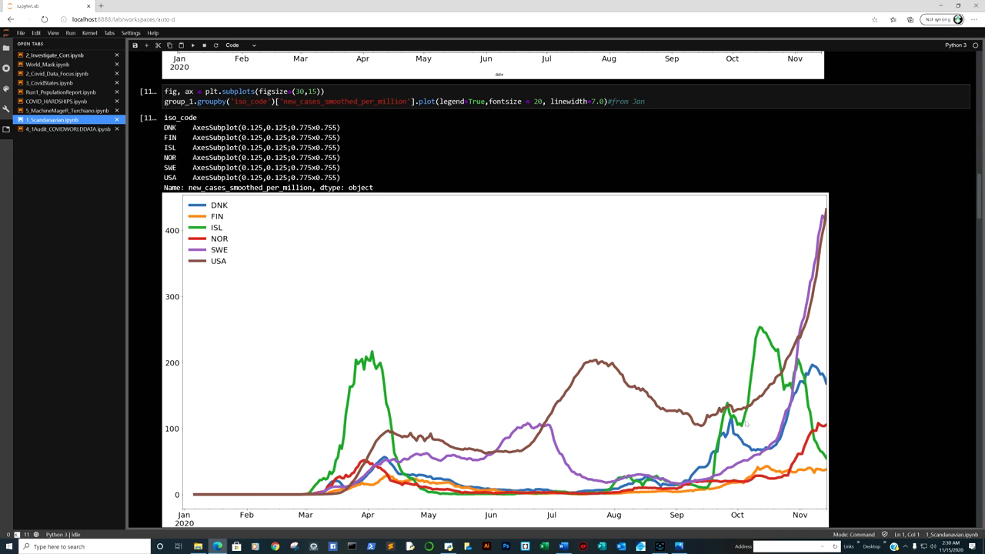
mouse_move(276, 228)
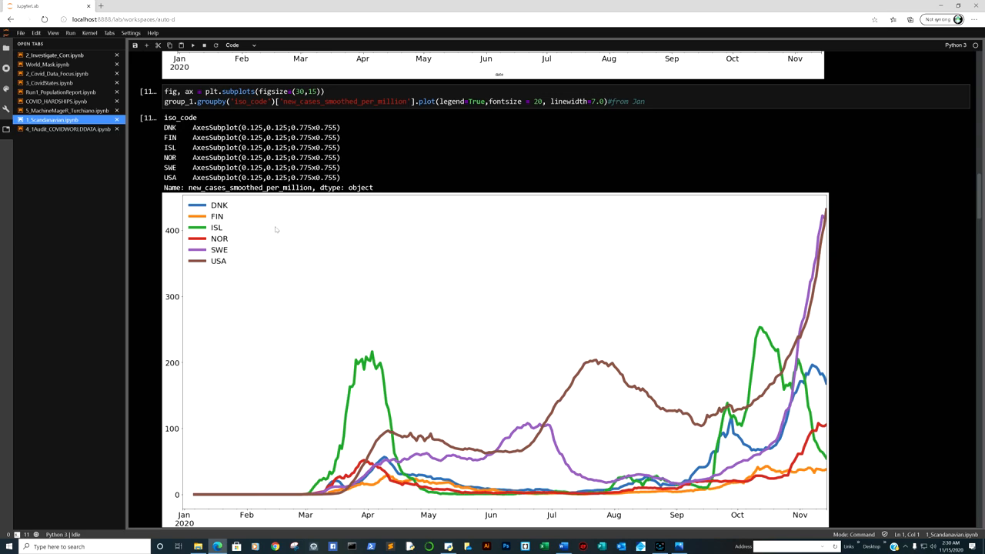
mouse_move(736, 334)
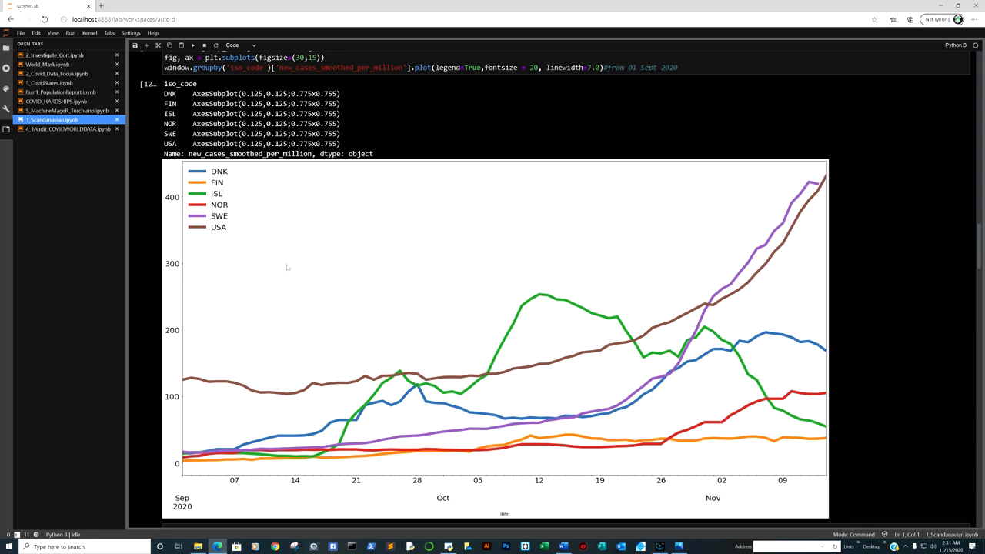
mouse_move(378, 346)
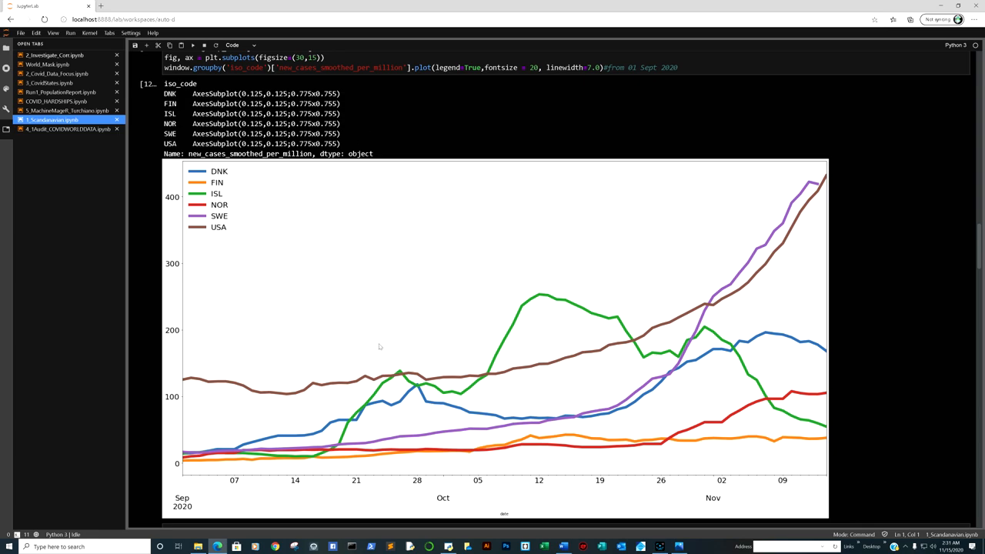
mouse_move(782, 238)
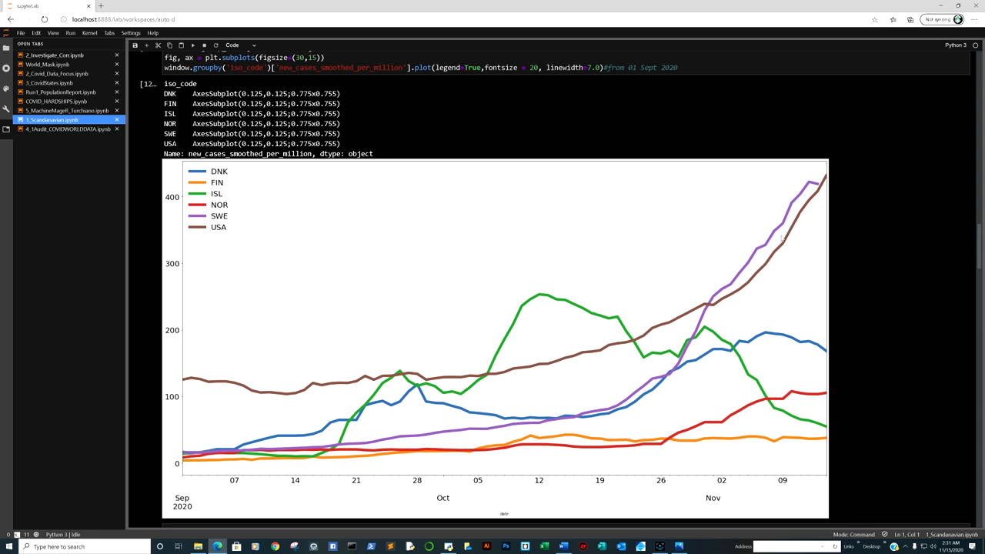
mouse_move(729, 300)
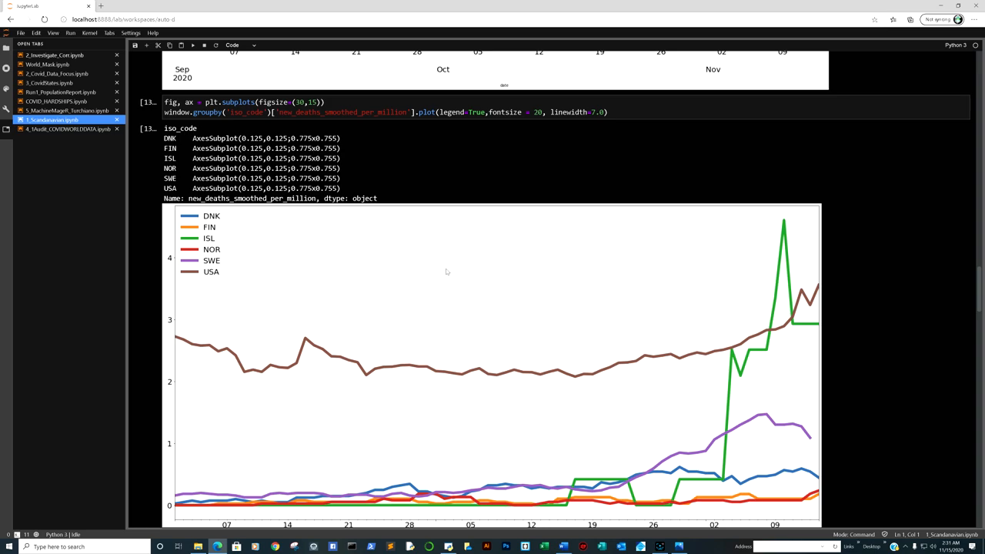
mouse_move(773, 250)
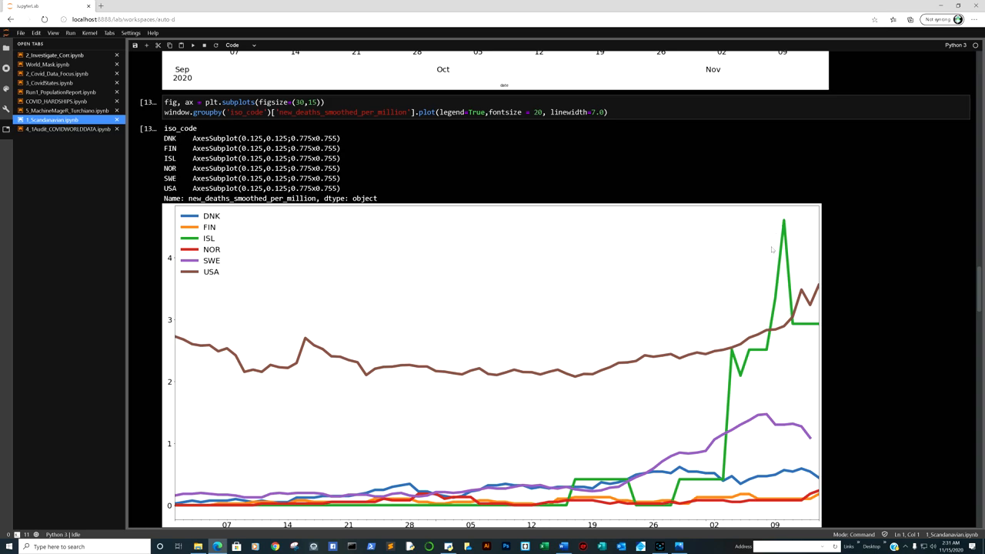
mouse_move(781, 290)
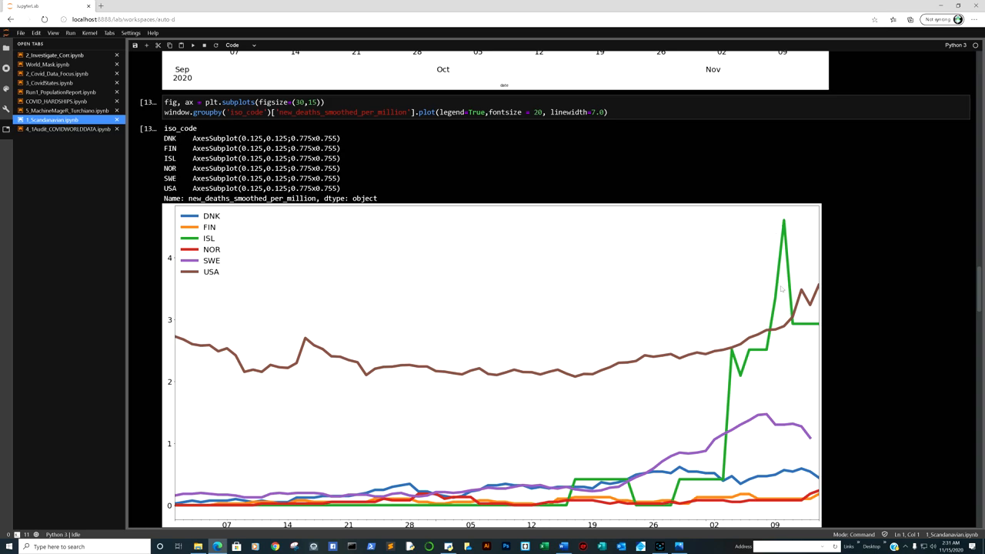
mouse_move(668, 337)
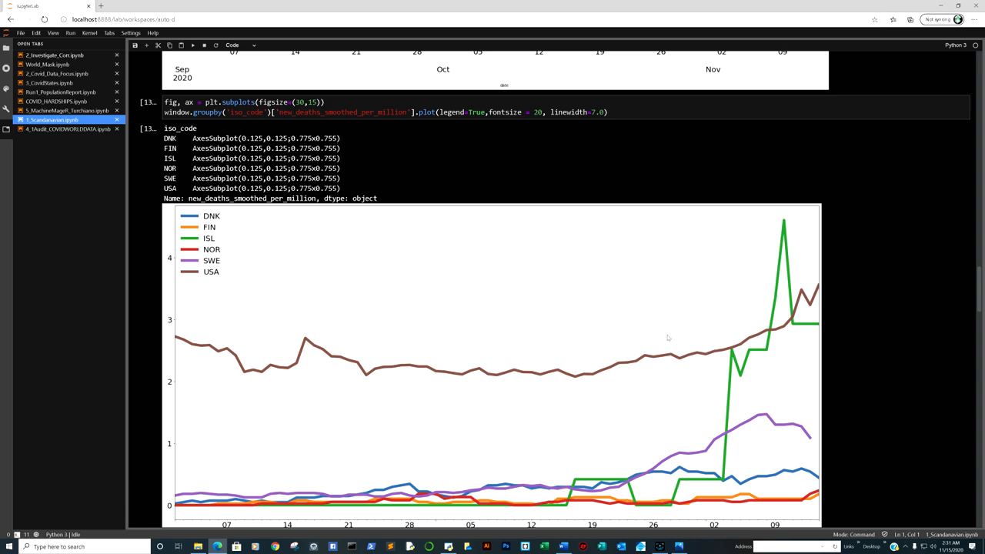
mouse_move(640, 425)
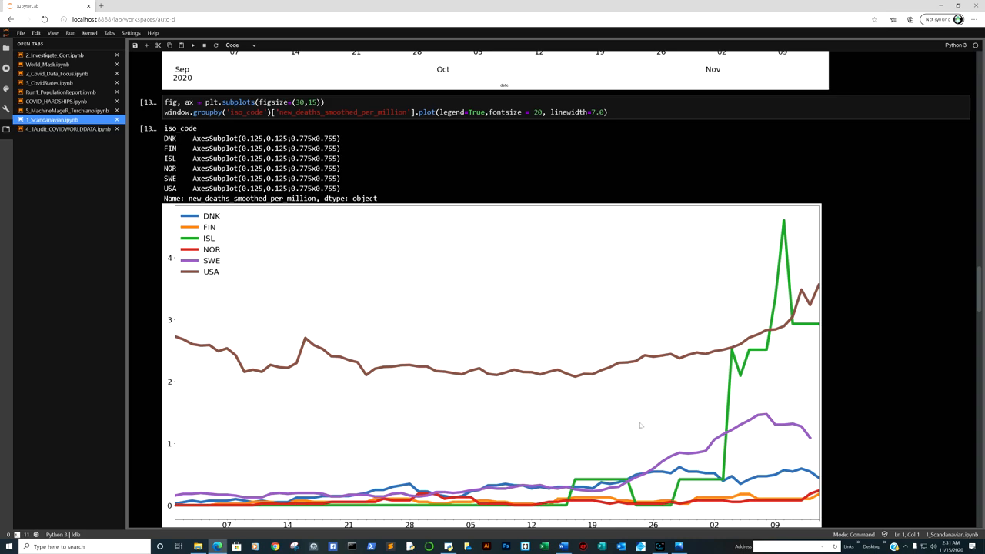
mouse_move(781, 445)
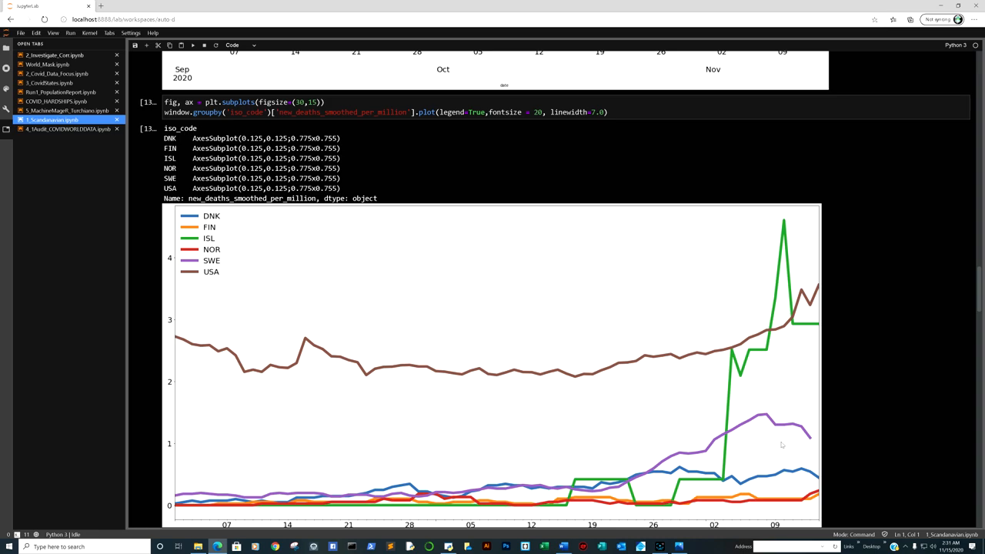
mouse_move(776, 453)
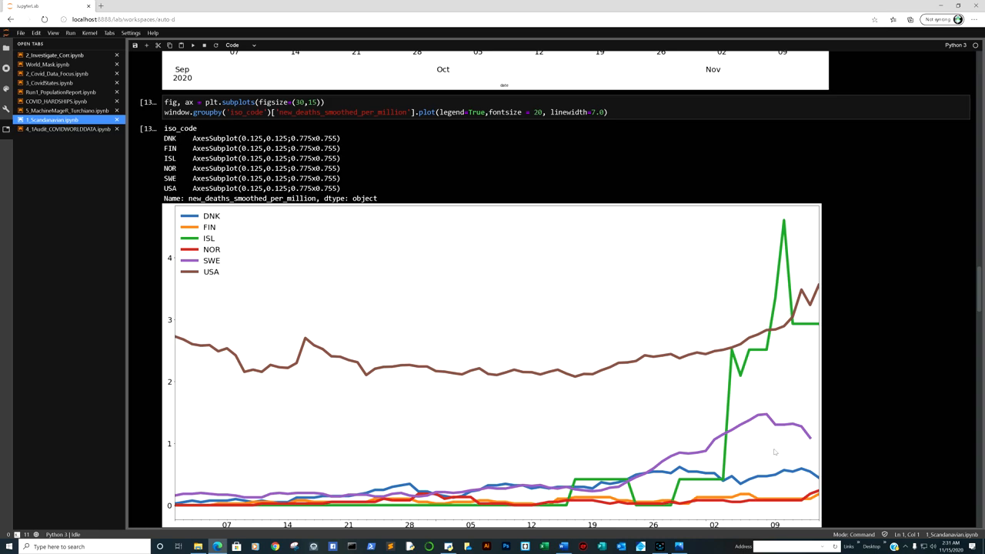
mouse_move(775, 459)
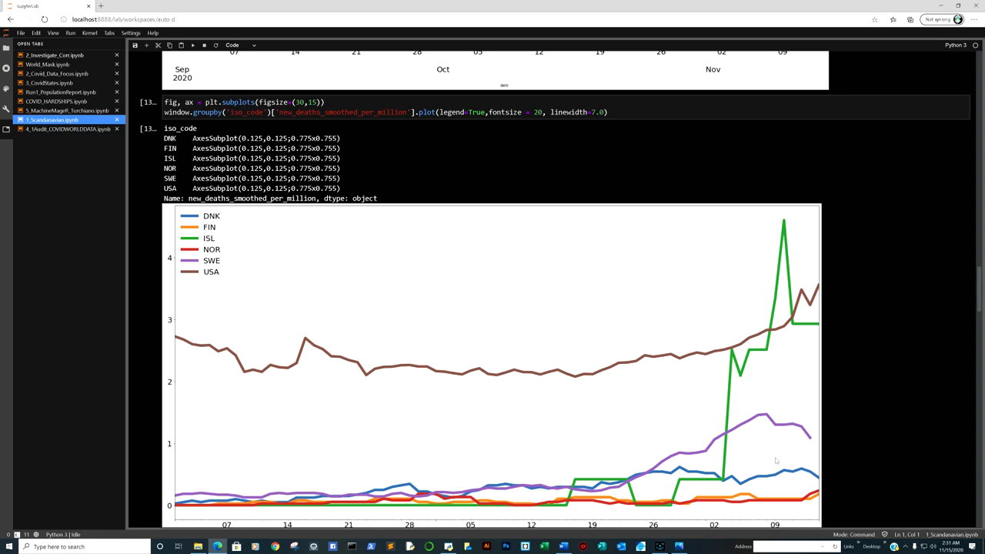
scroll(down, 3)
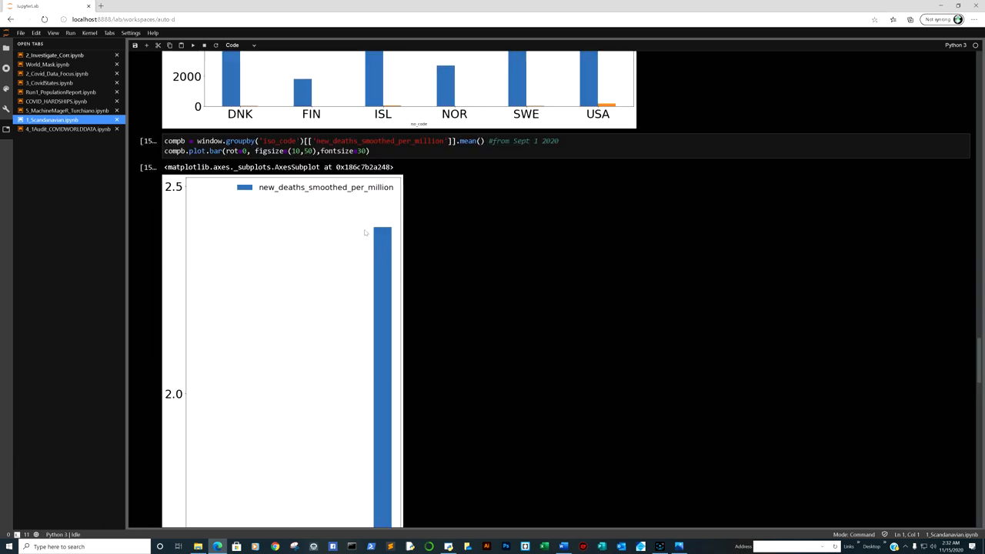
scroll(down, 3)
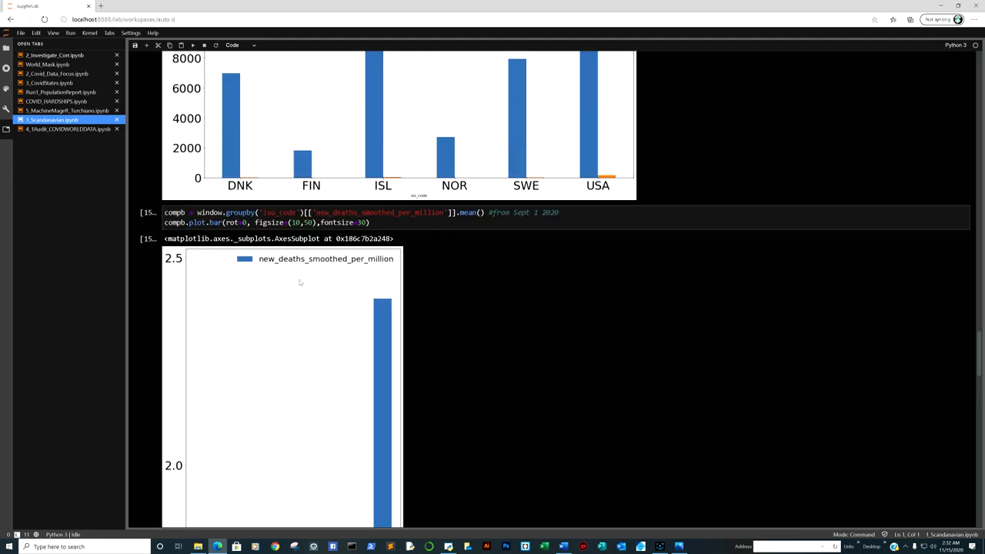
scroll(down, 3)
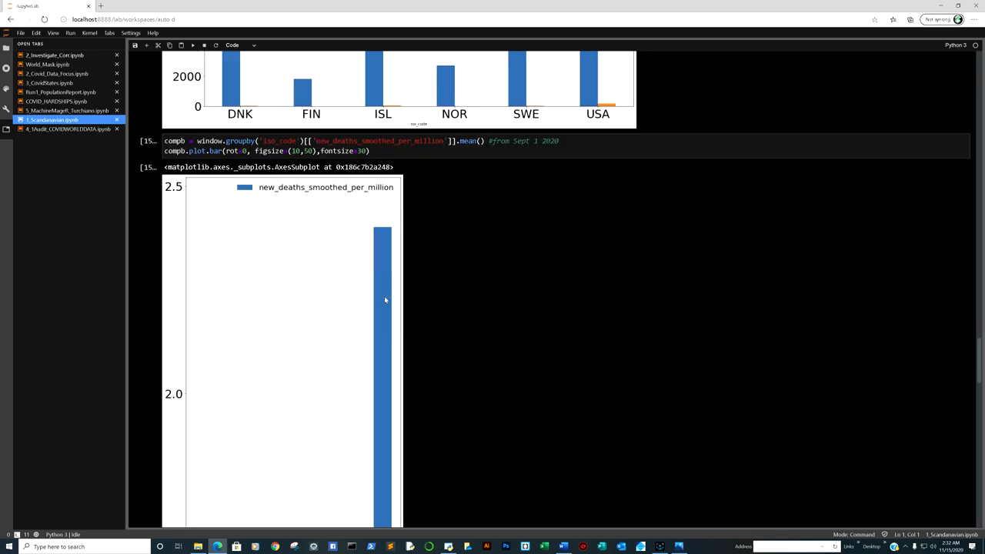
scroll(down, 3)
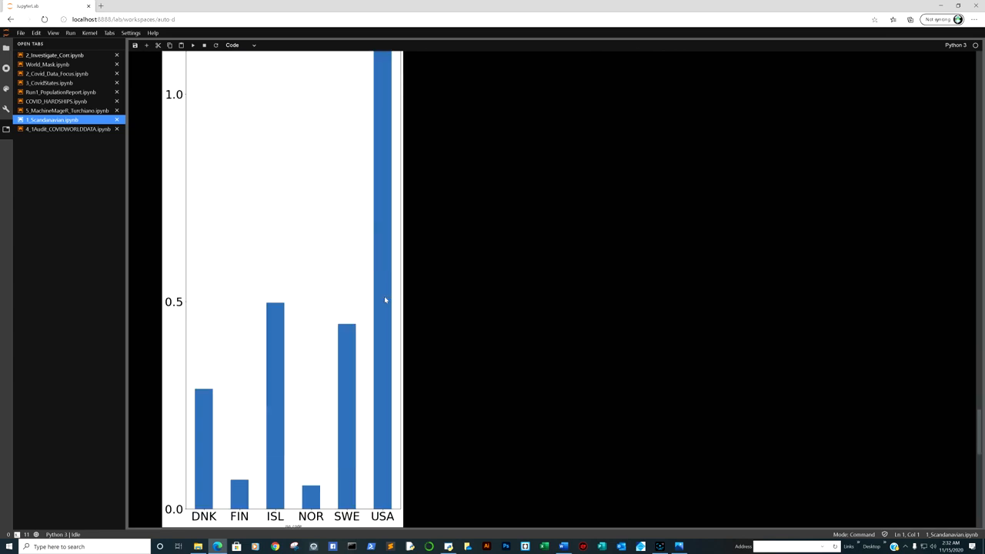
mouse_move(293, 397)
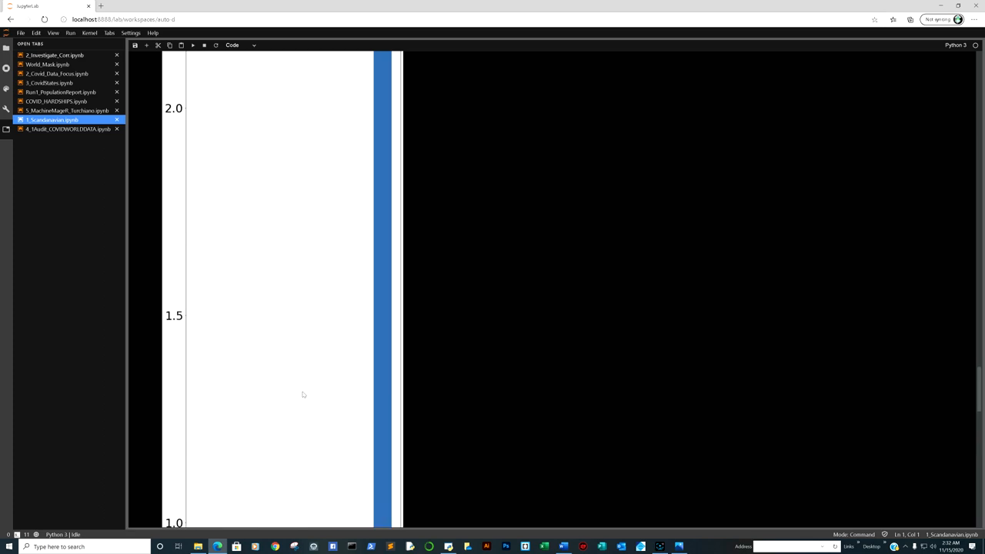
scroll(down, 3)
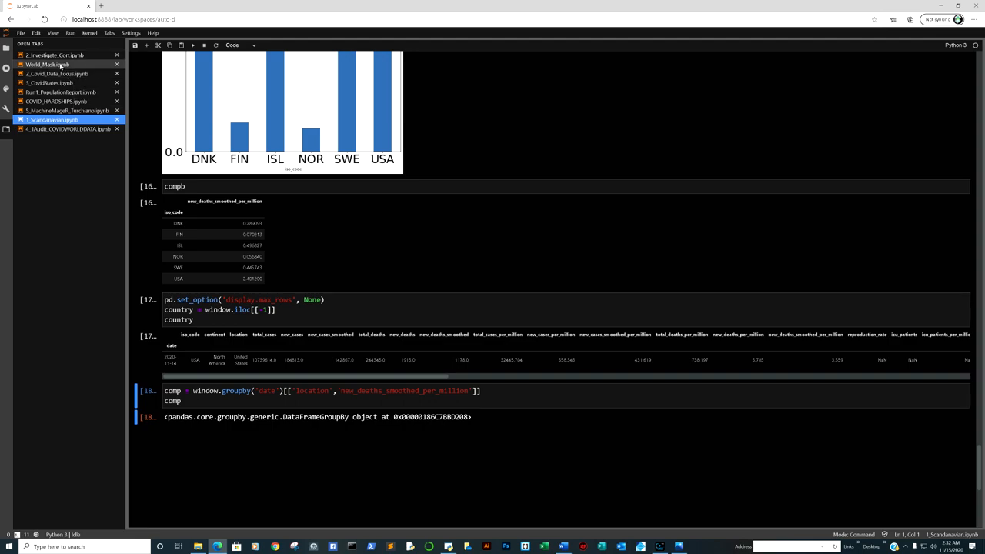
Switch to the country mortality analysis notebook and scroll through its mortality-rate tables.
click(54, 56)
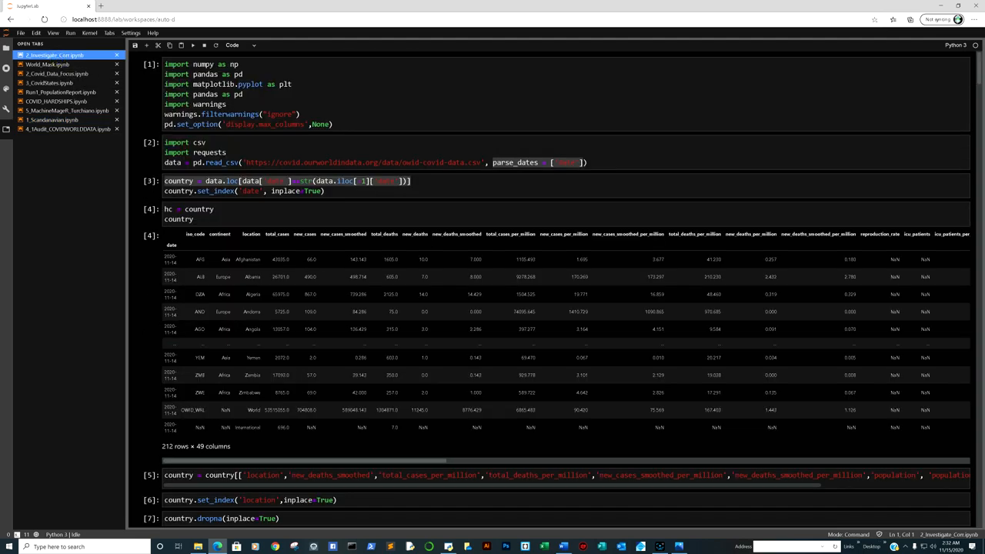
scroll(down, 3)
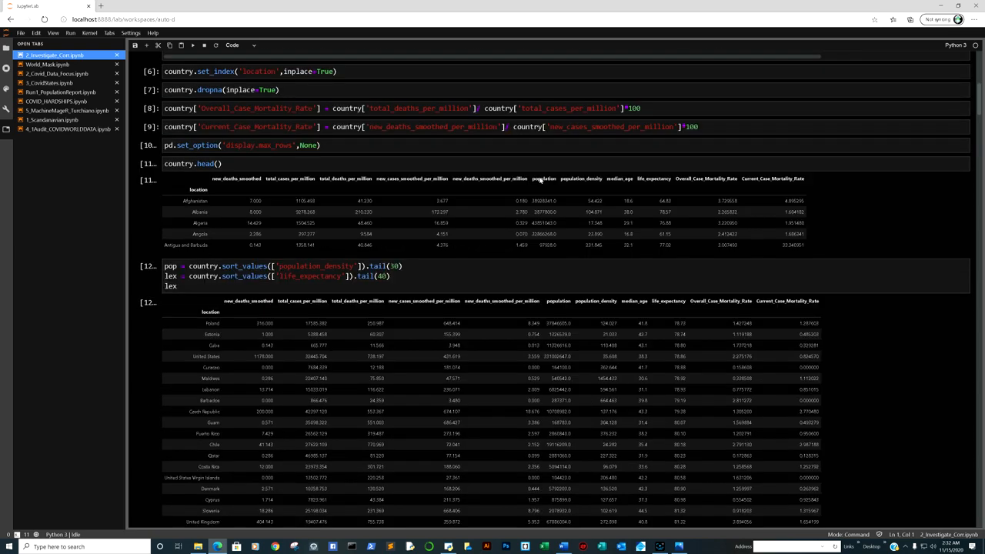
scroll(down, 3)
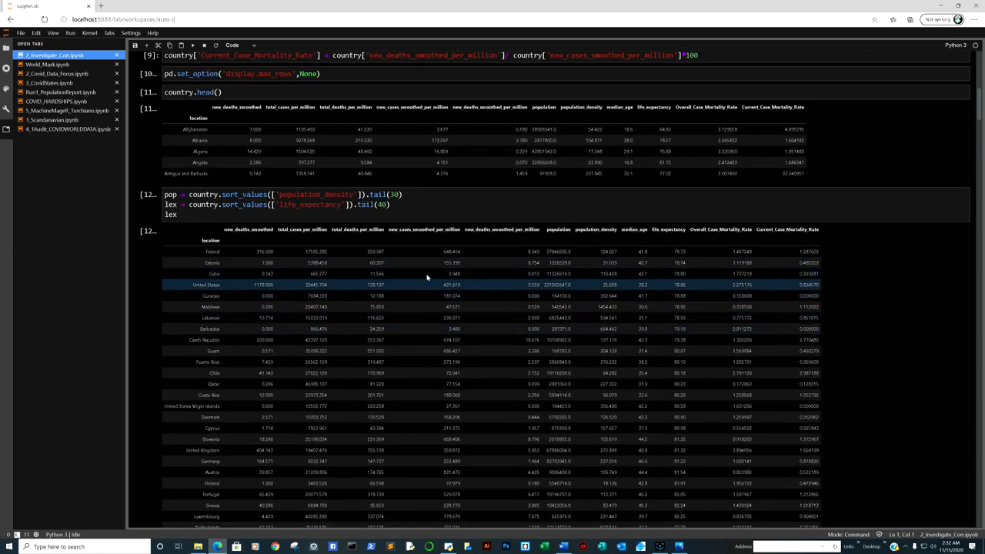
scroll(down, 3)
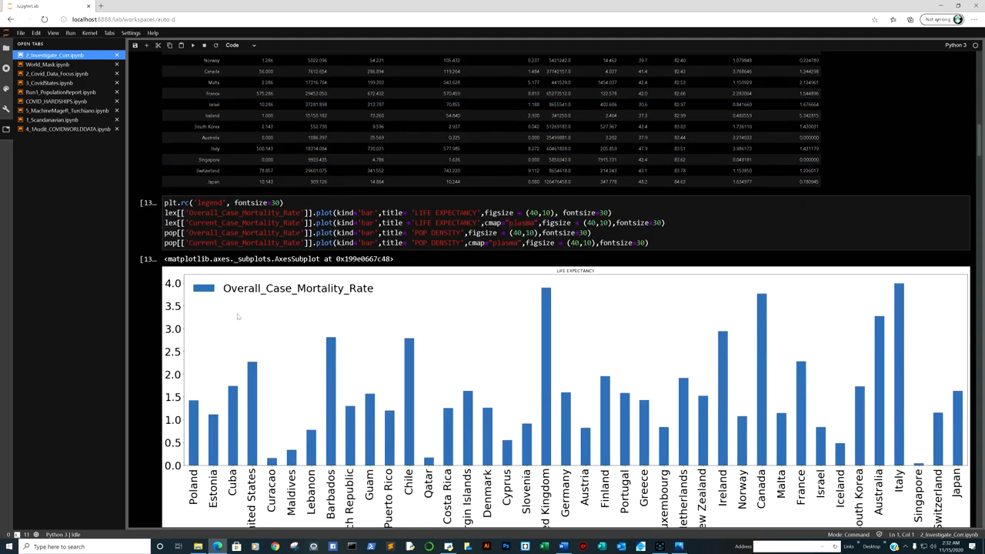
mouse_move(277, 360)
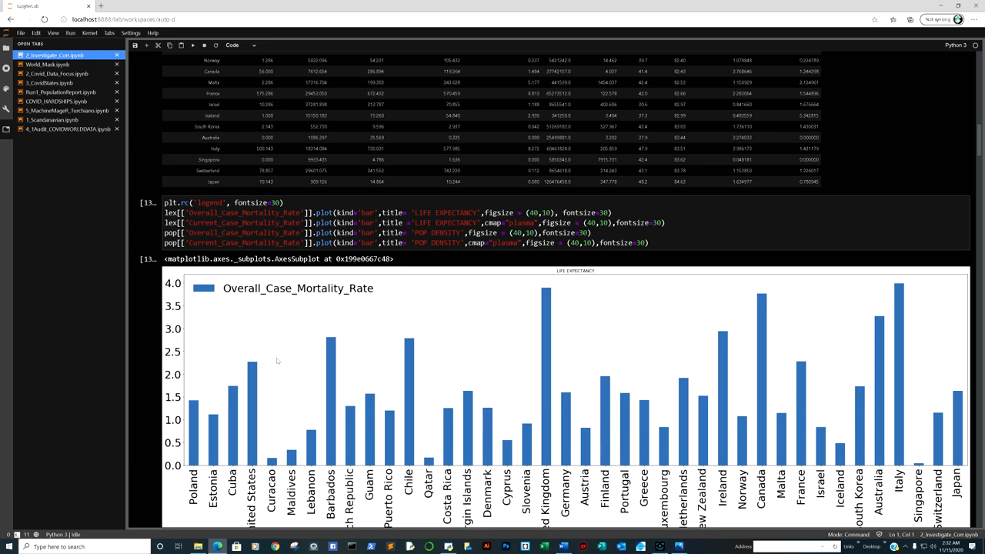
Scroll past the life-expectancy Overall_Case_Mortality_Rate chart to the current and population-density mortality charts.
scroll(down, 3)
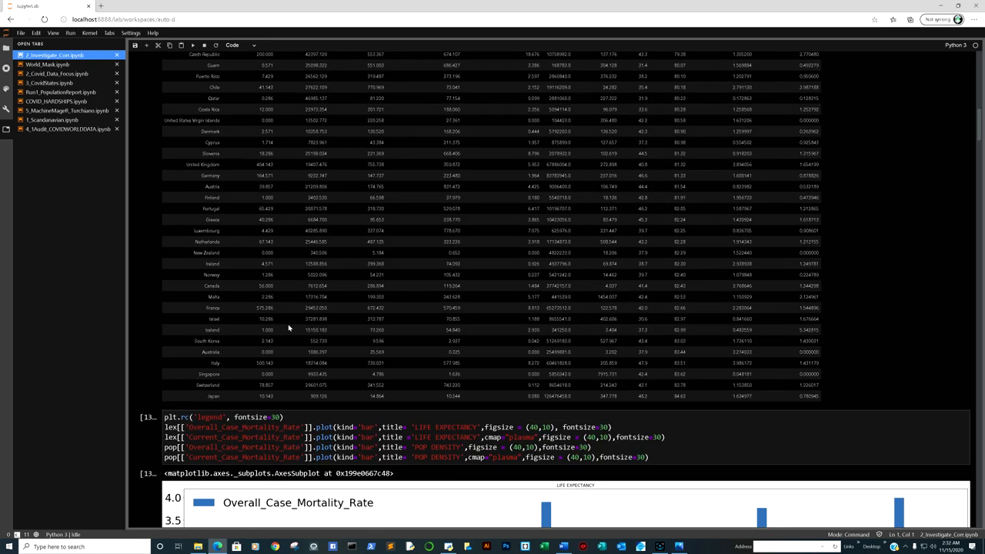
scroll(down, 3)
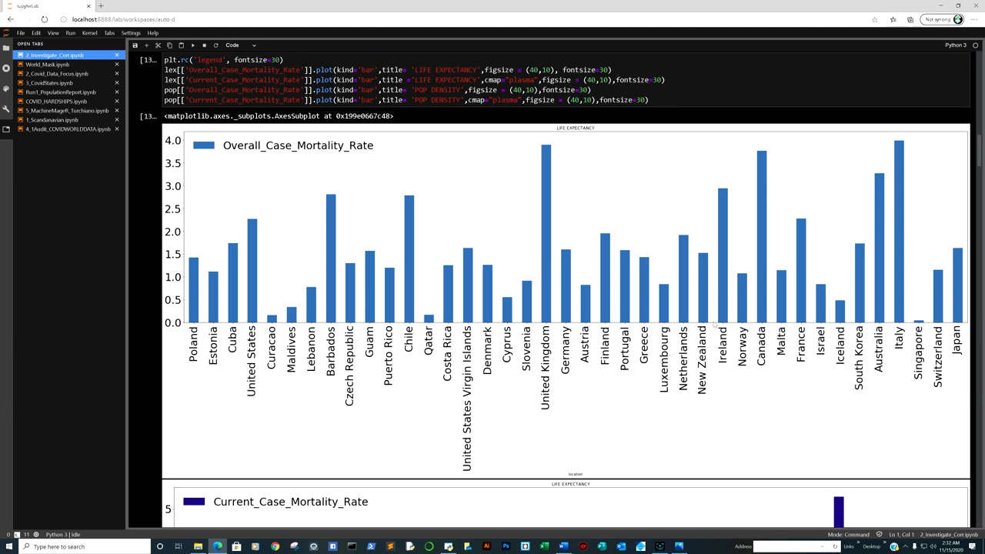
mouse_move(954, 308)
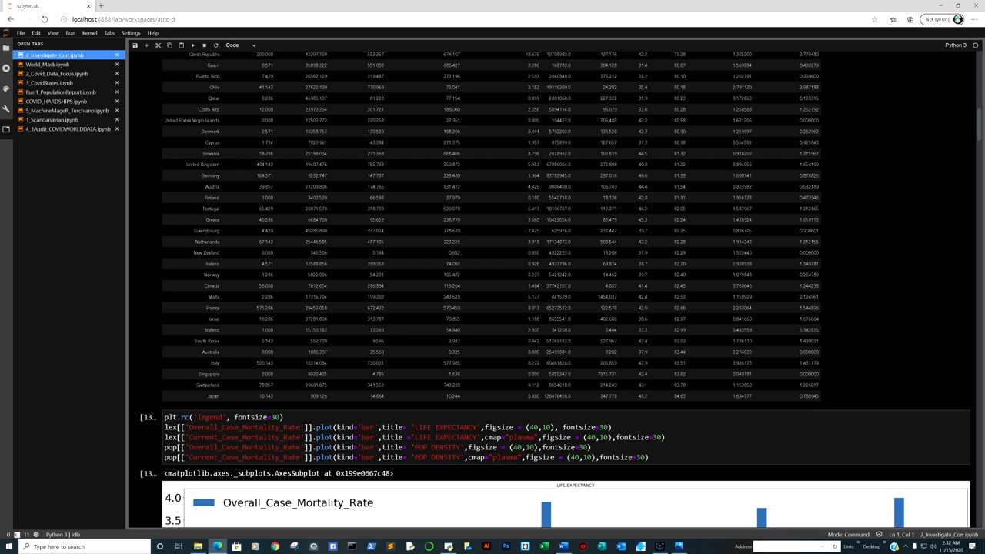
scroll(down, 3)
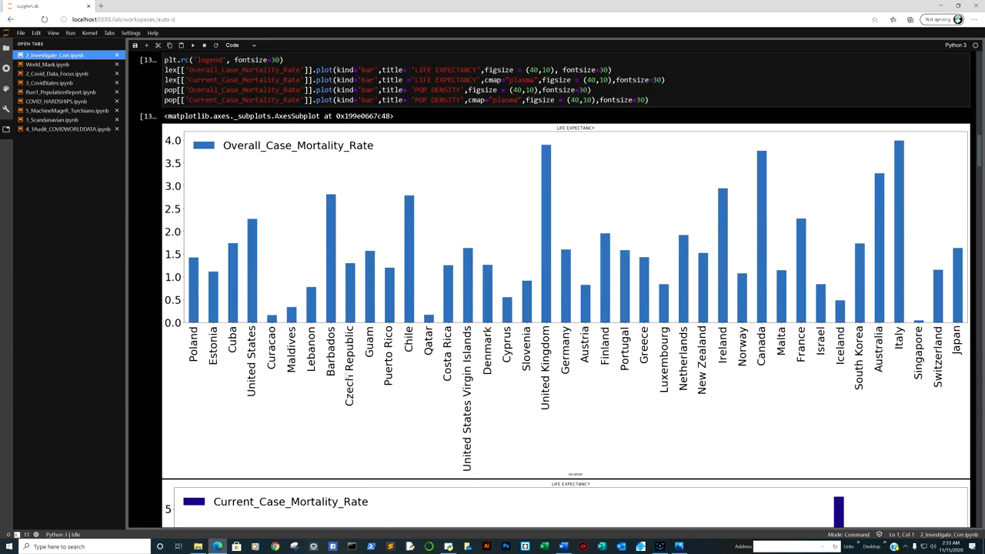
scroll(down, 3)
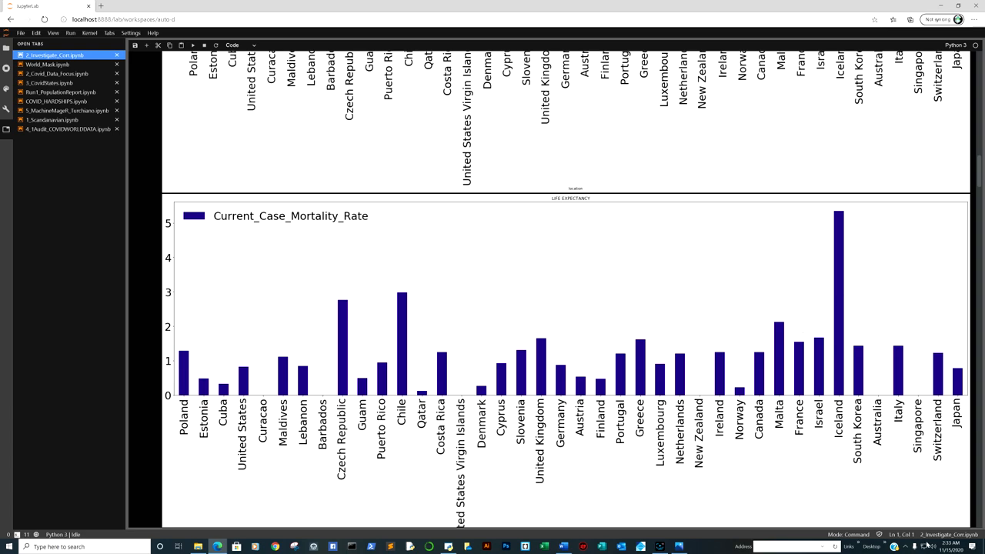
mouse_move(892, 447)
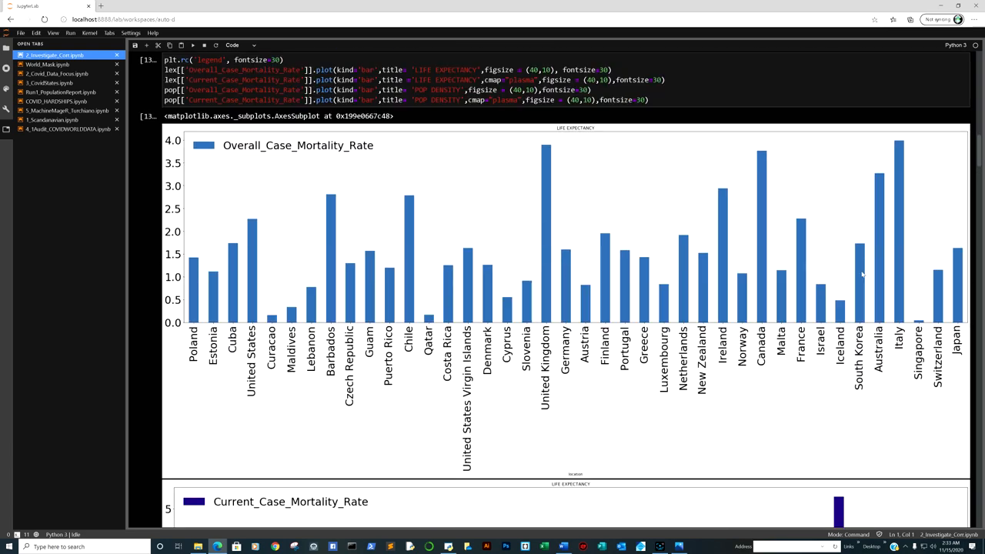
scroll(down, 3)
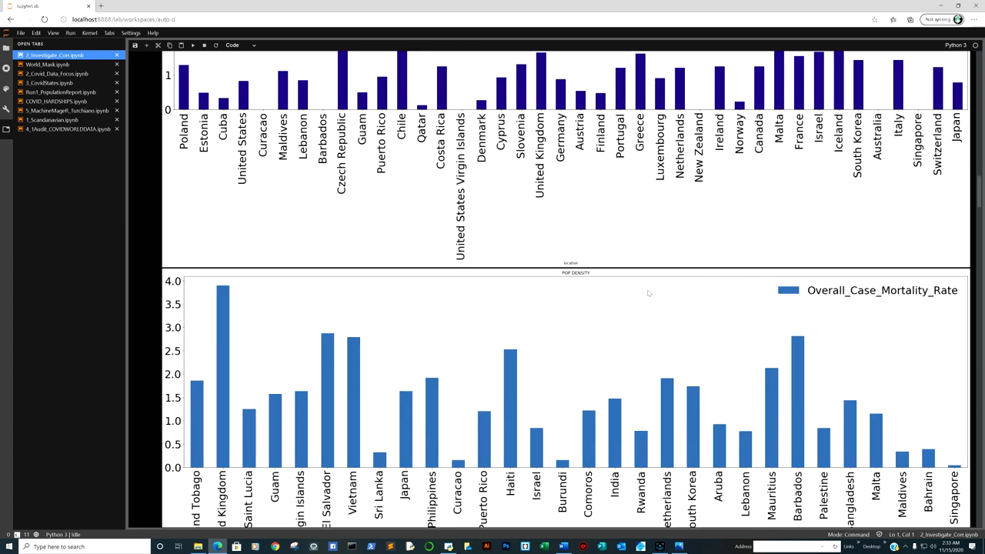
mouse_move(919, 437)
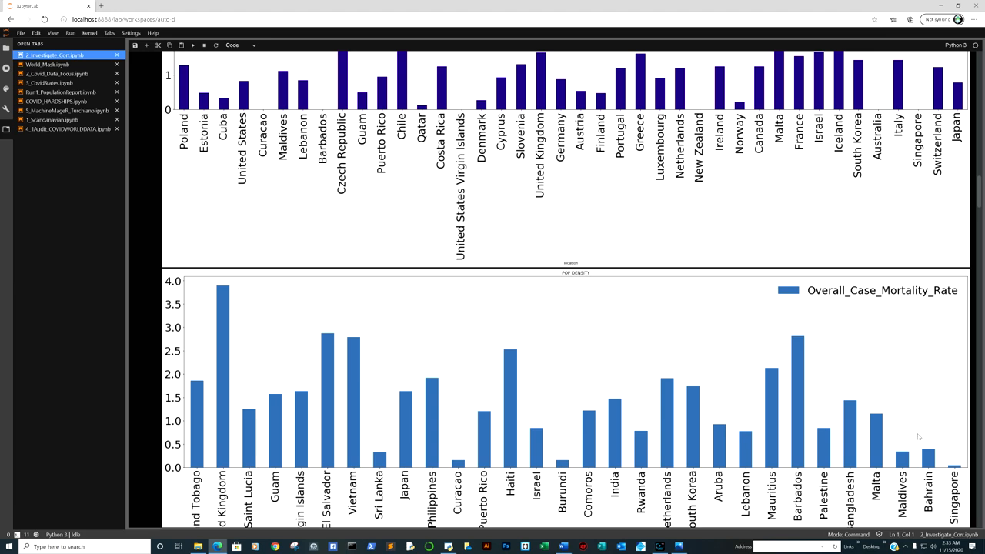
Scroll down to the POP DENSITY current case mortality rate bar chart.
scroll(down, 3)
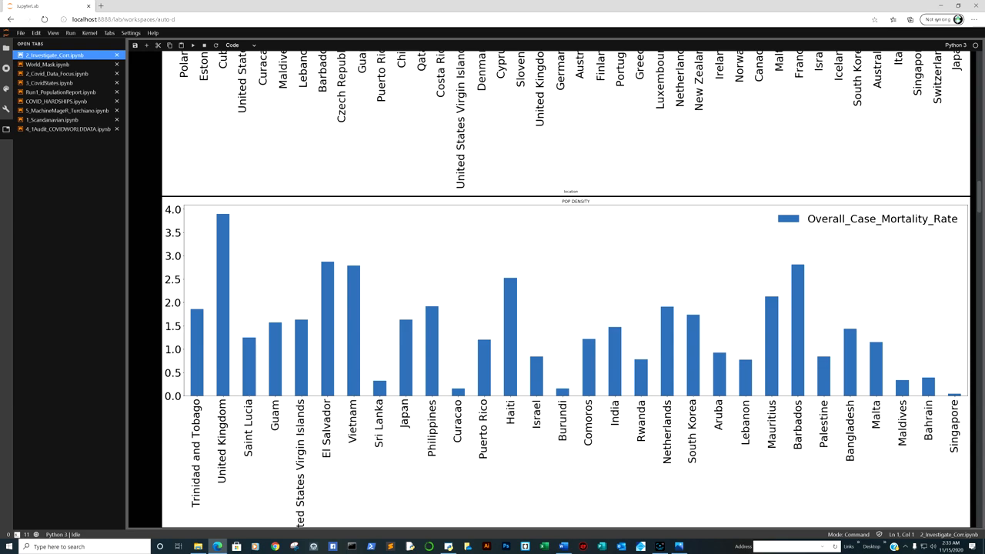
mouse_move(941, 418)
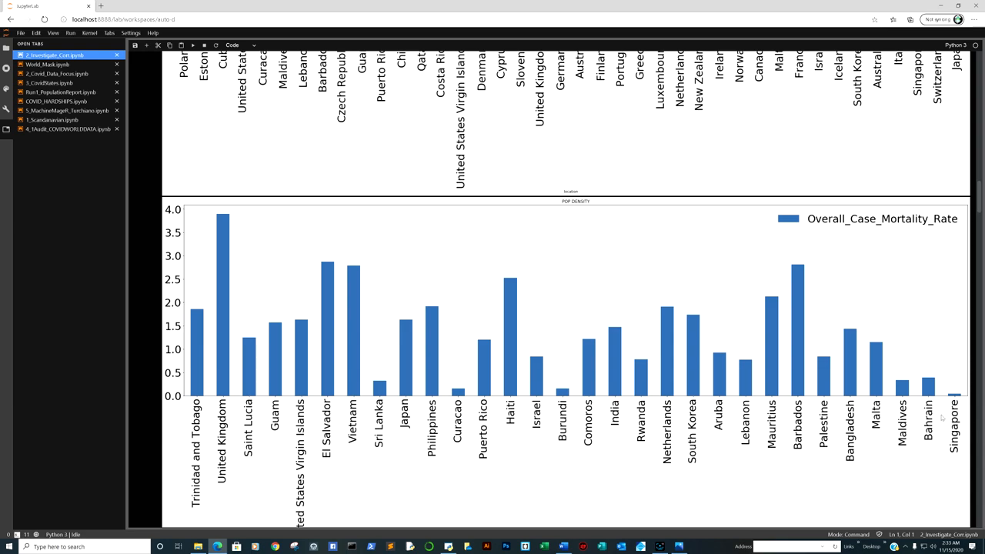
mouse_move(727, 423)
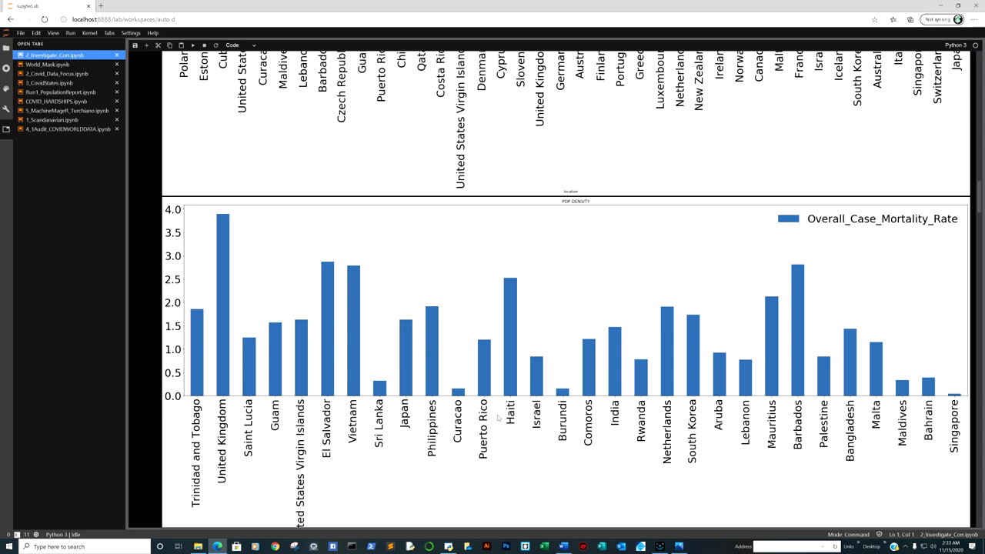
mouse_move(526, 345)
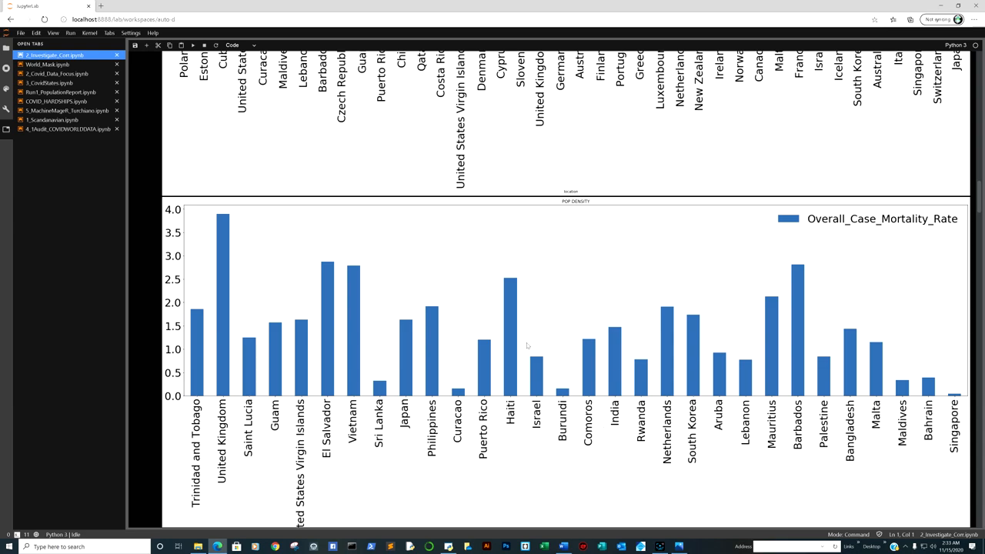
mouse_move(219, 394)
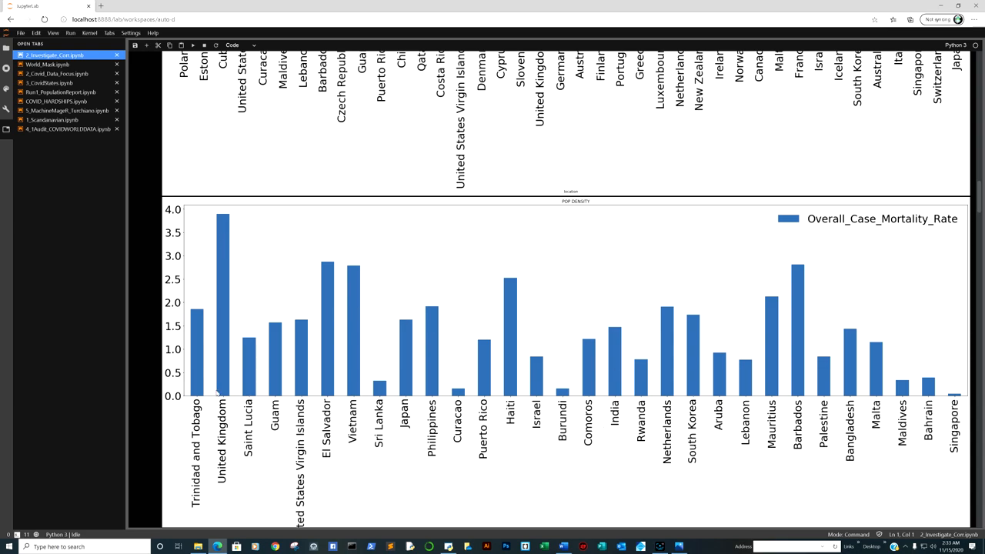
mouse_move(390, 376)
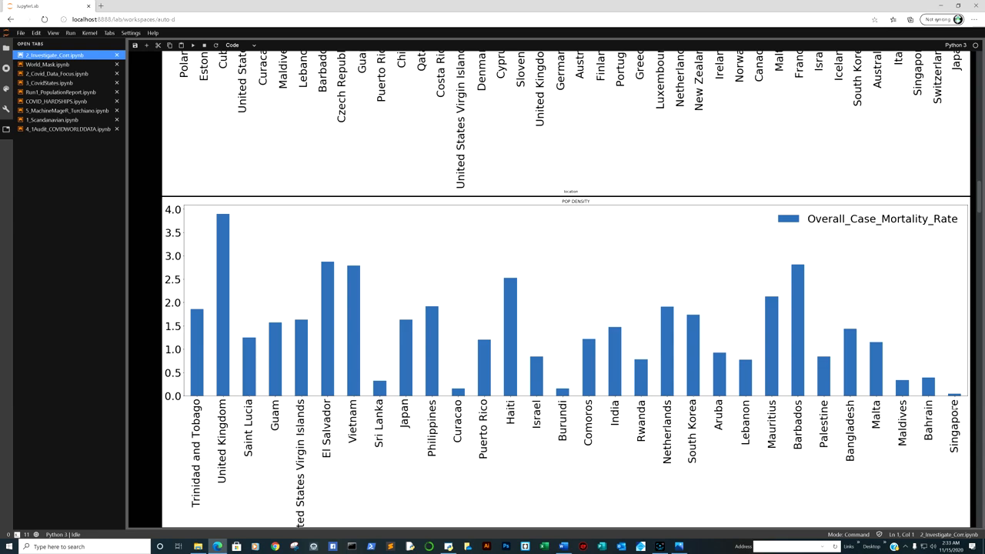
scroll(down, 3)
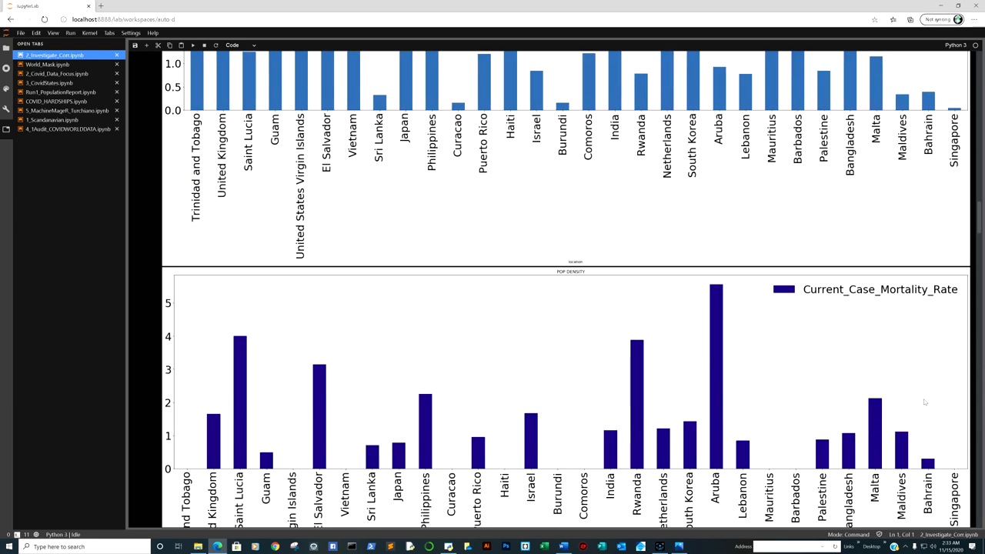
Scroll to cell 14's top-20 total_cases_per_million code and its bar chart.
scroll(down, 3)
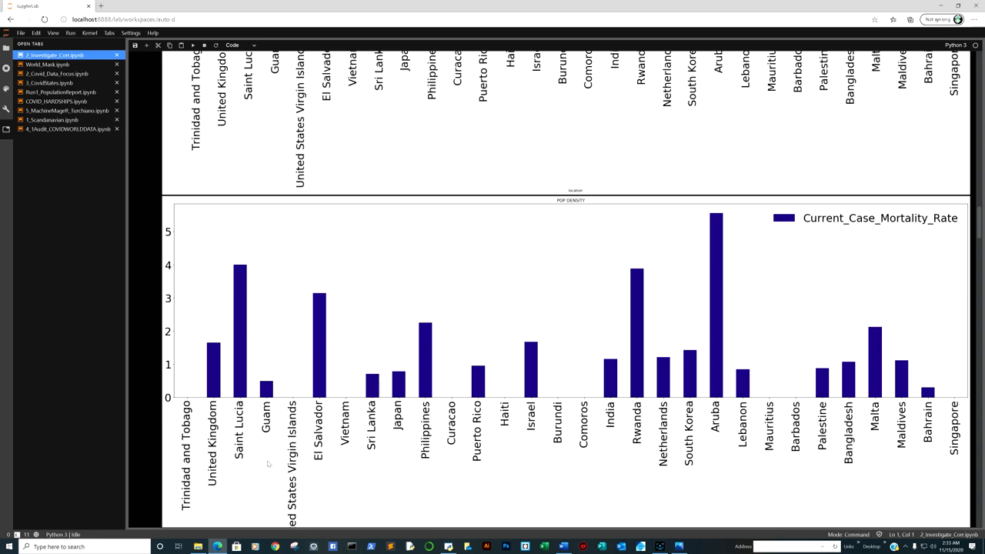
mouse_move(584, 391)
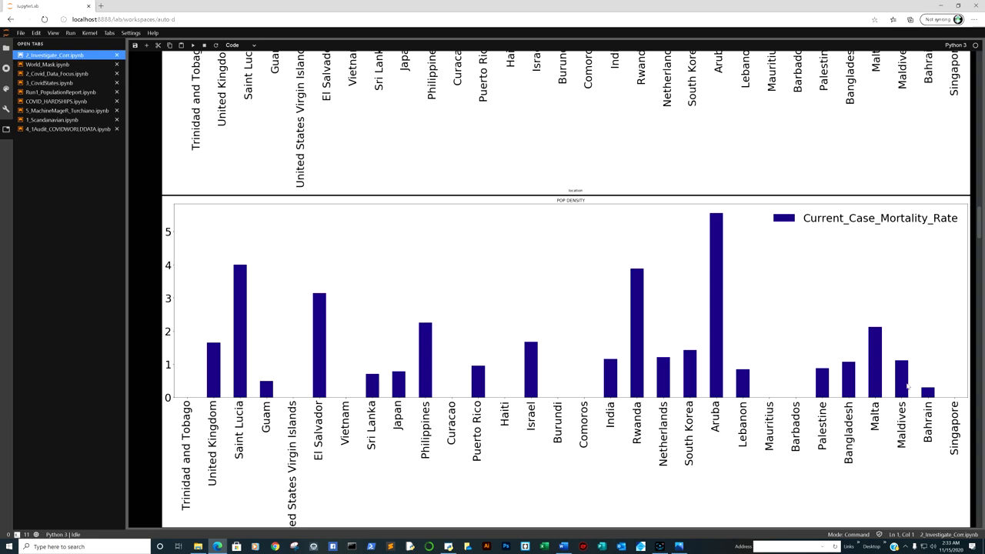
scroll(down, 3)
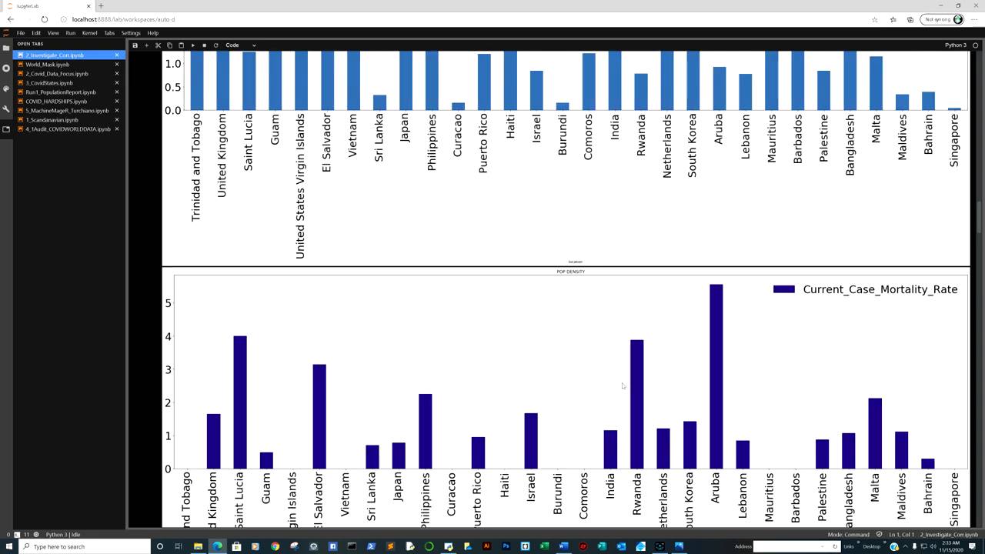
mouse_move(702, 390)
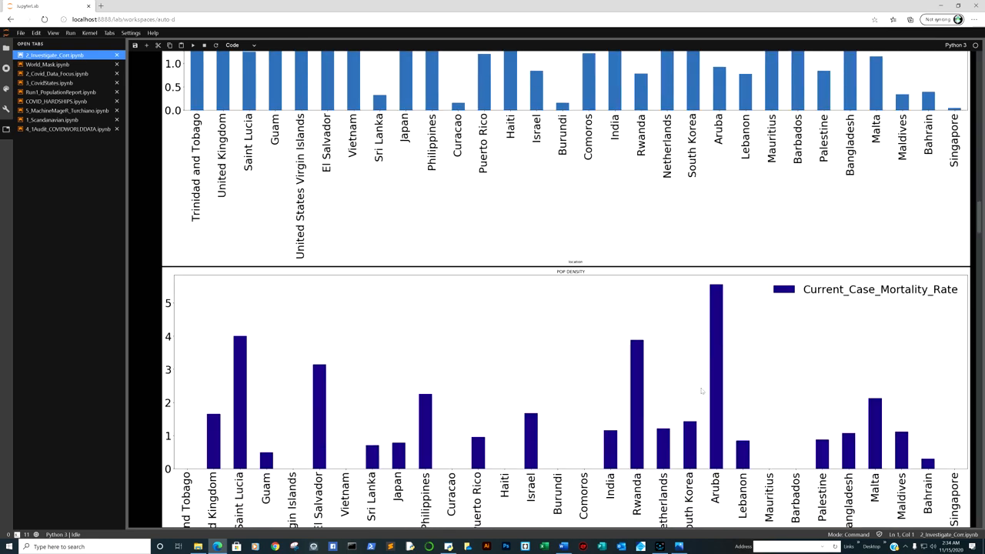
scroll(down, 3)
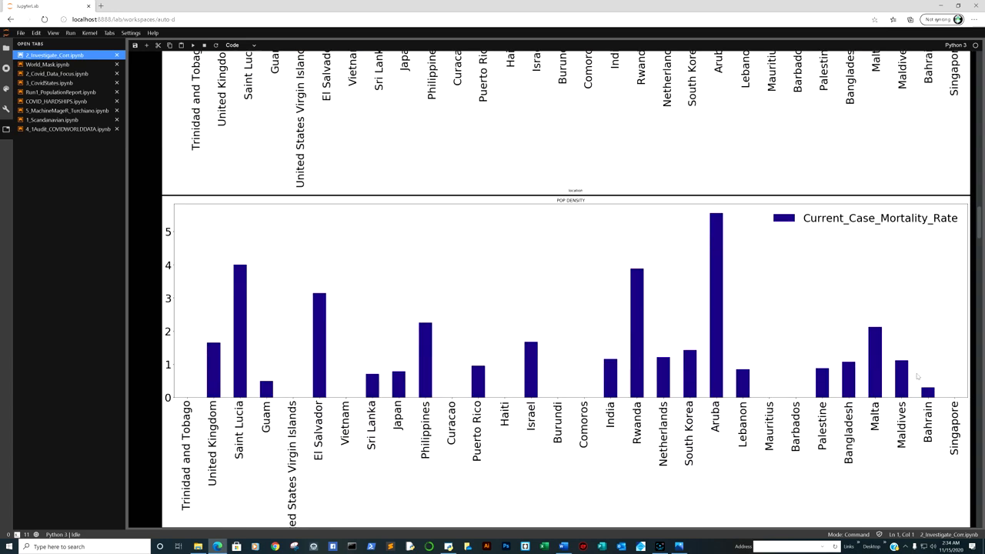
mouse_move(895, 379)
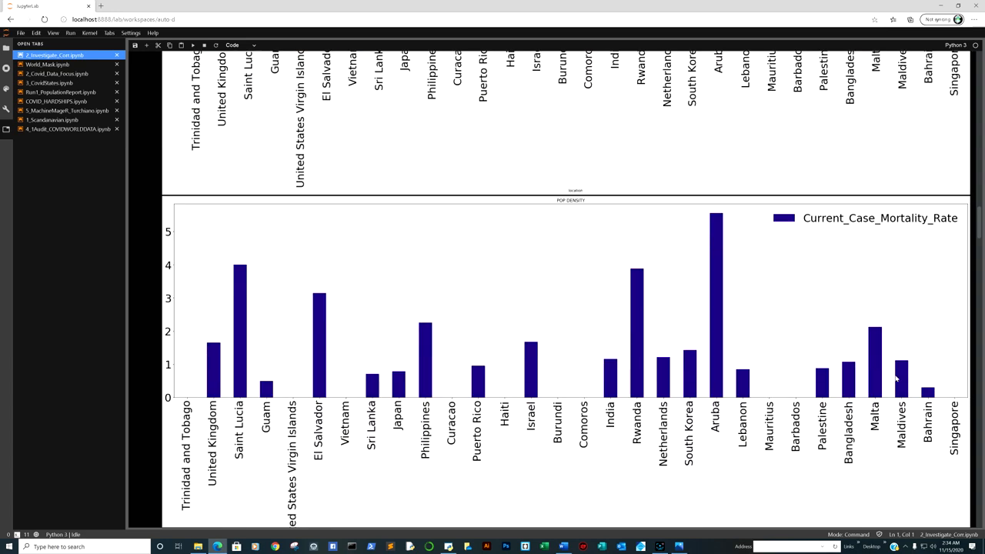
scroll(down, 3)
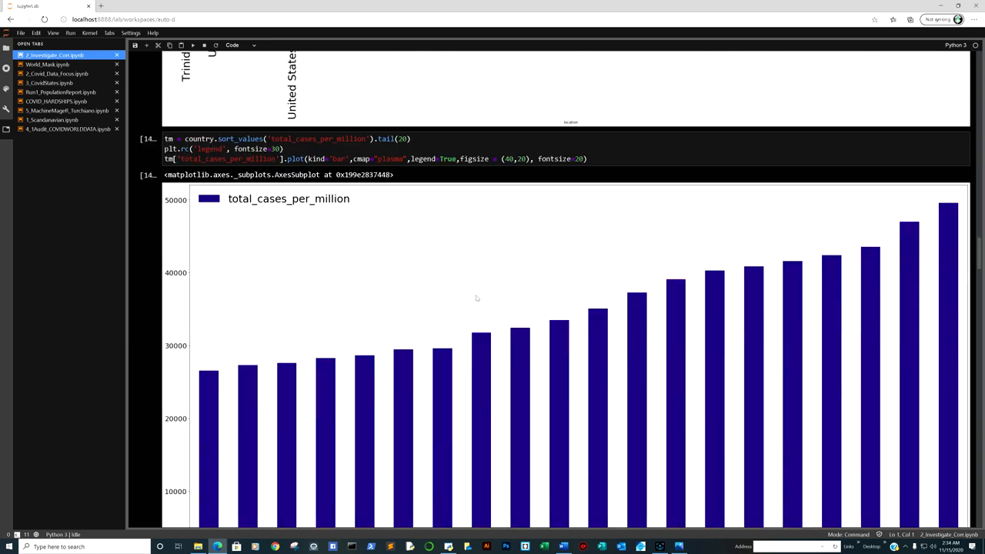
Scroll past the cases chart to cell 15's total_deaths_per_million code.
scroll(down, 3)
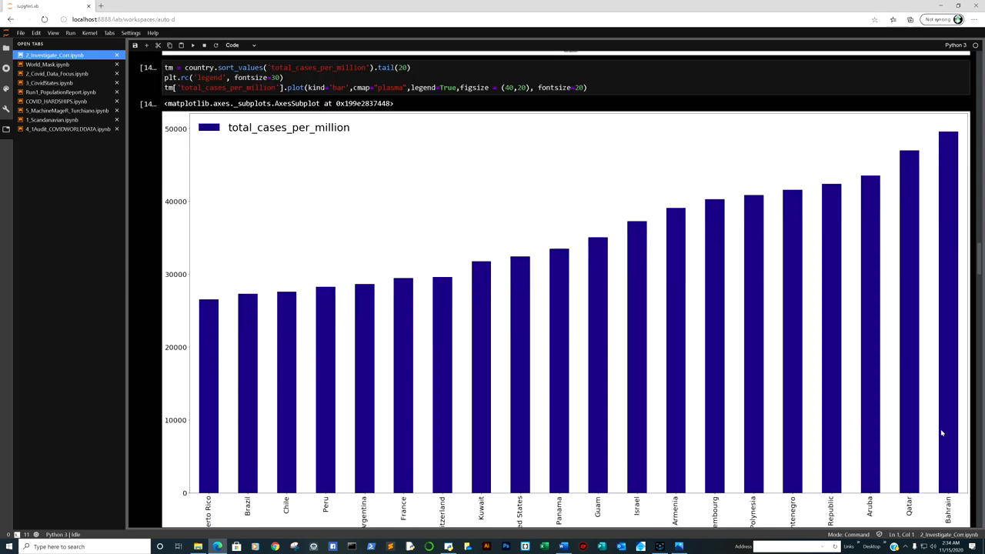
mouse_move(933, 449)
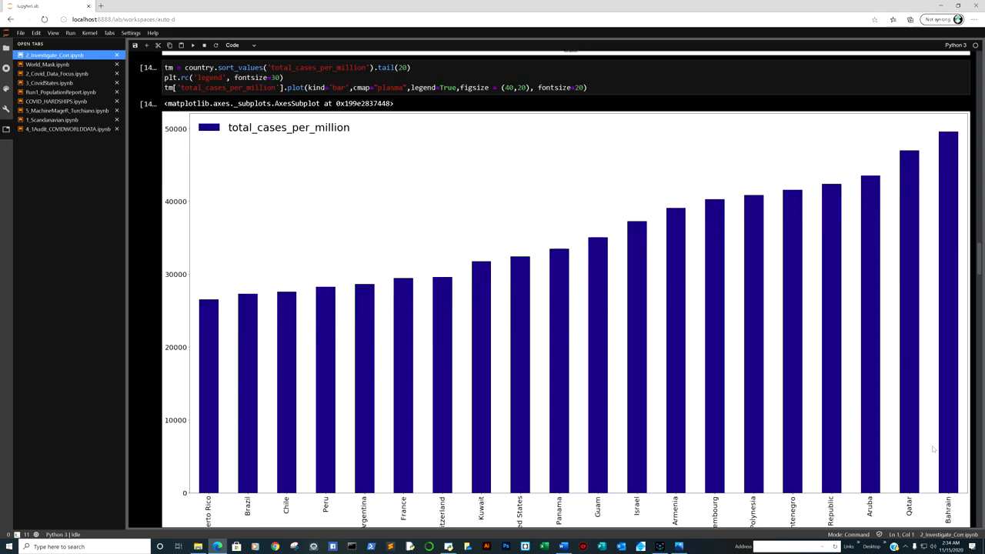
scroll(down, 3)
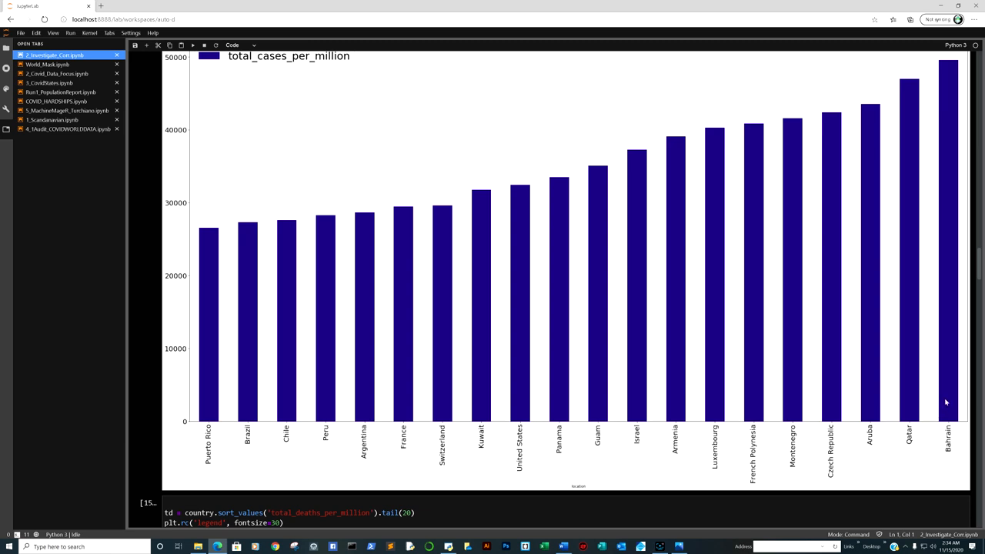
mouse_move(915, 299)
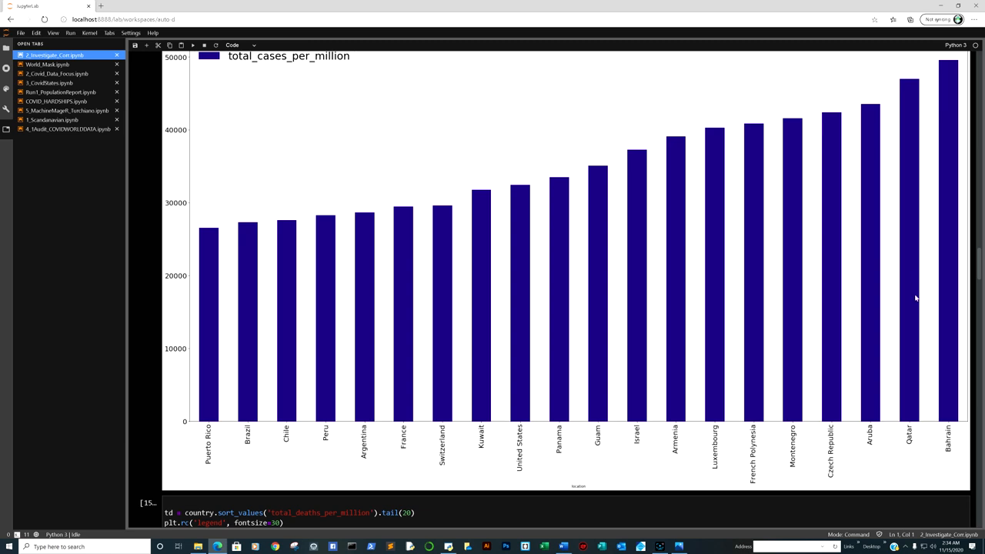
mouse_move(542, 431)
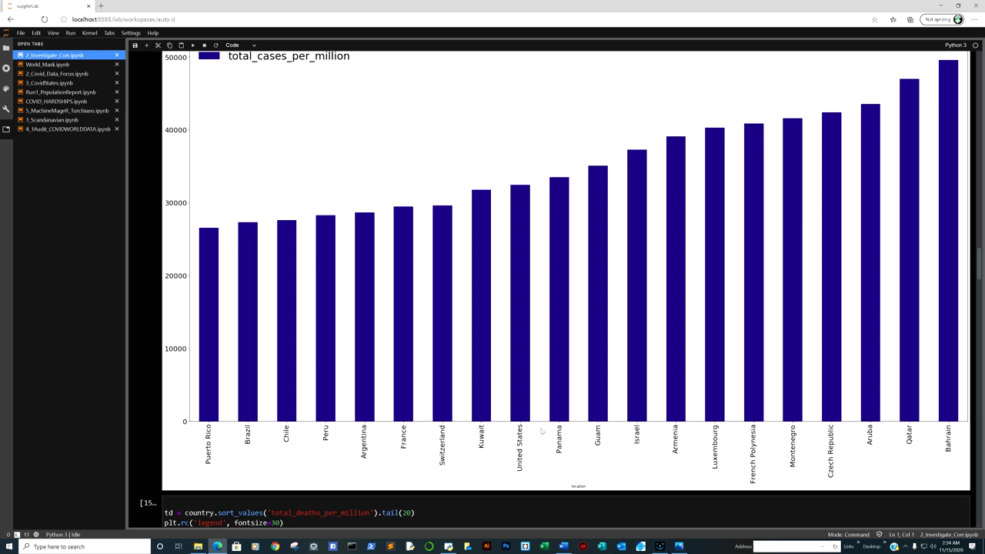
mouse_move(474, 283)
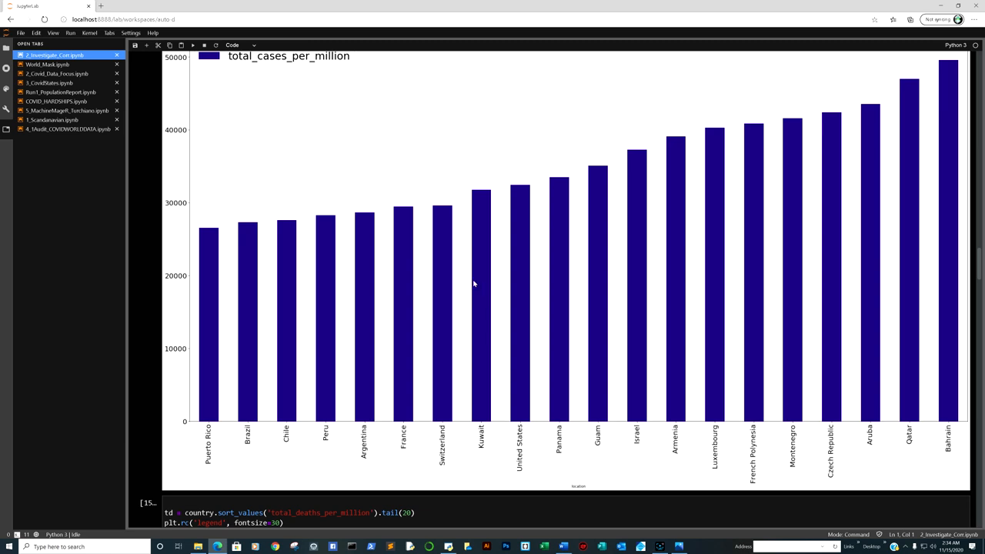
mouse_move(376, 392)
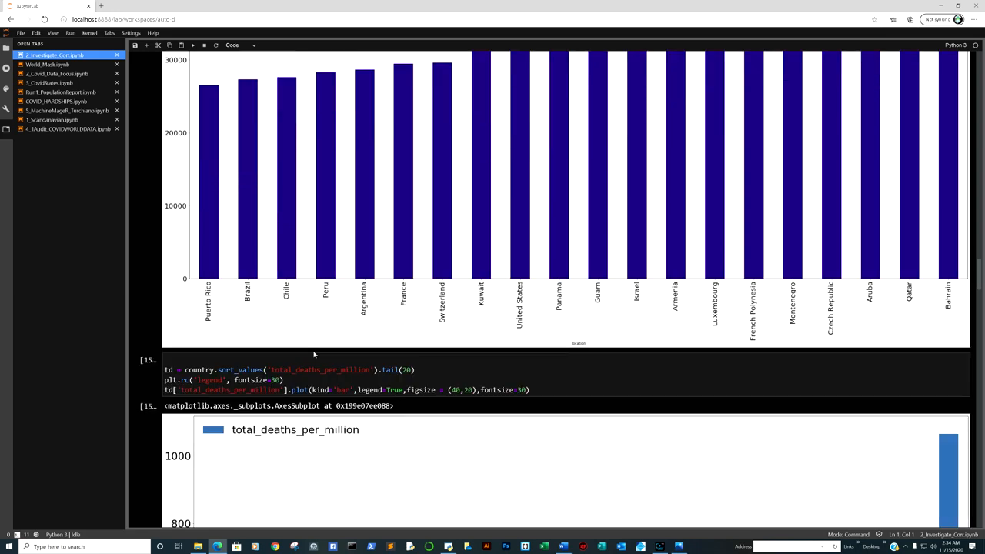
scroll(down, 3)
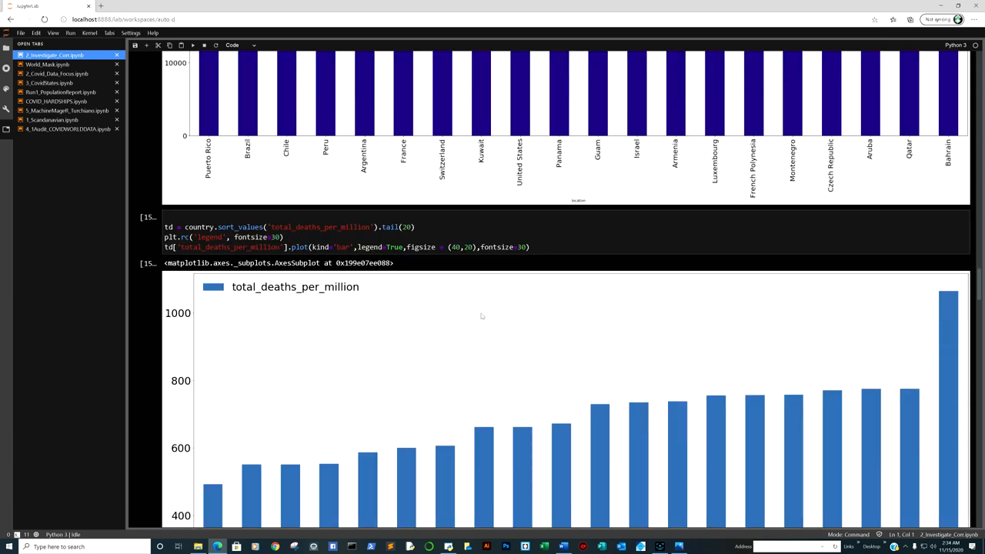
scroll(down, 3)
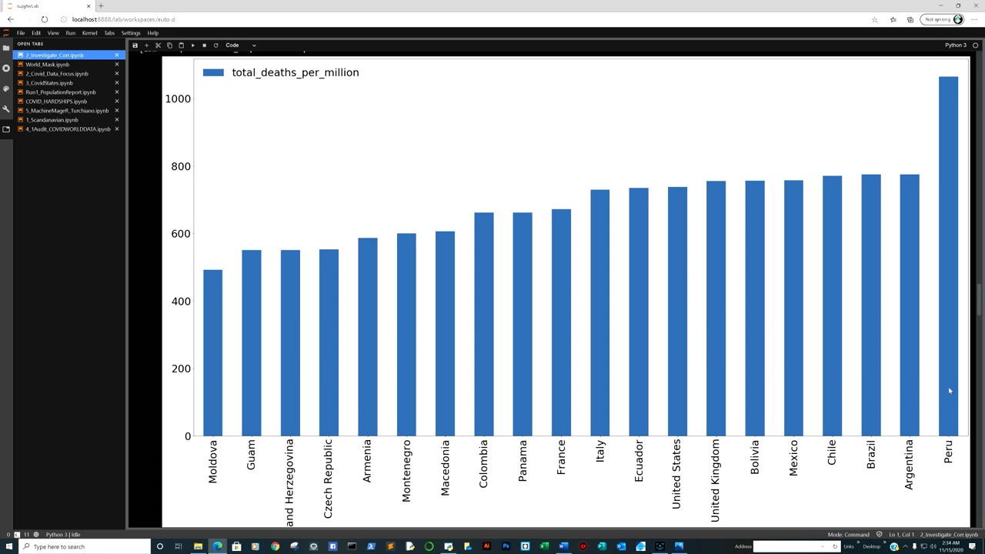
mouse_move(914, 382)
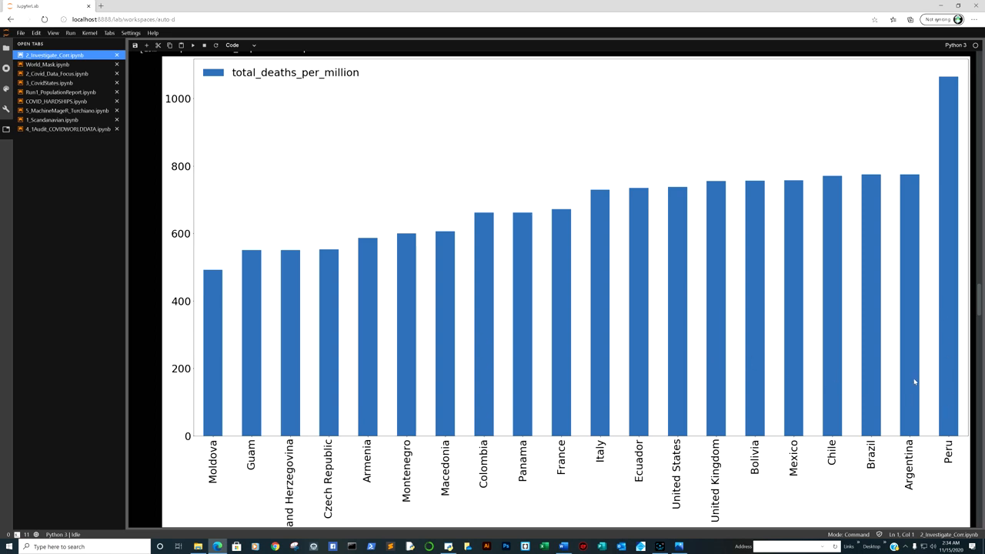
mouse_move(920, 390)
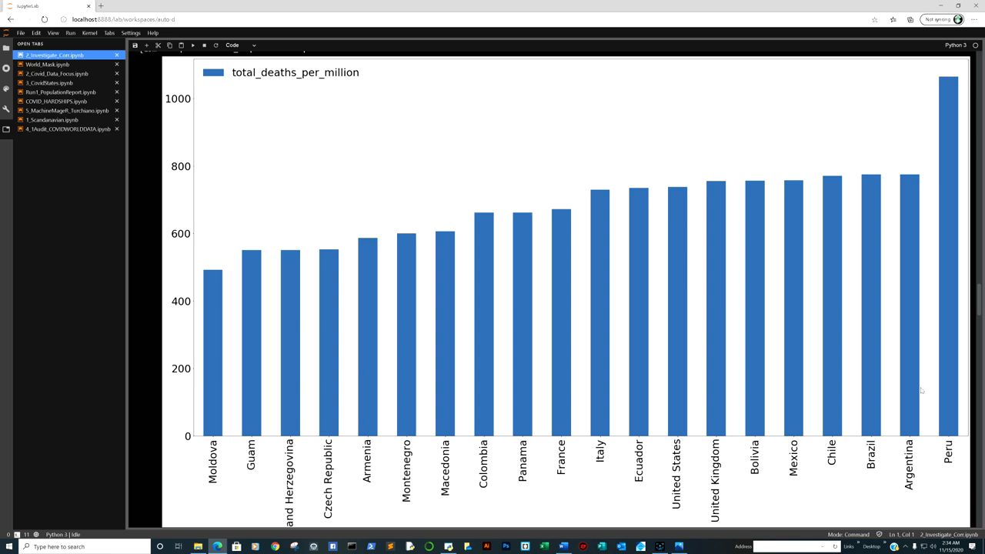
mouse_move(921, 412)
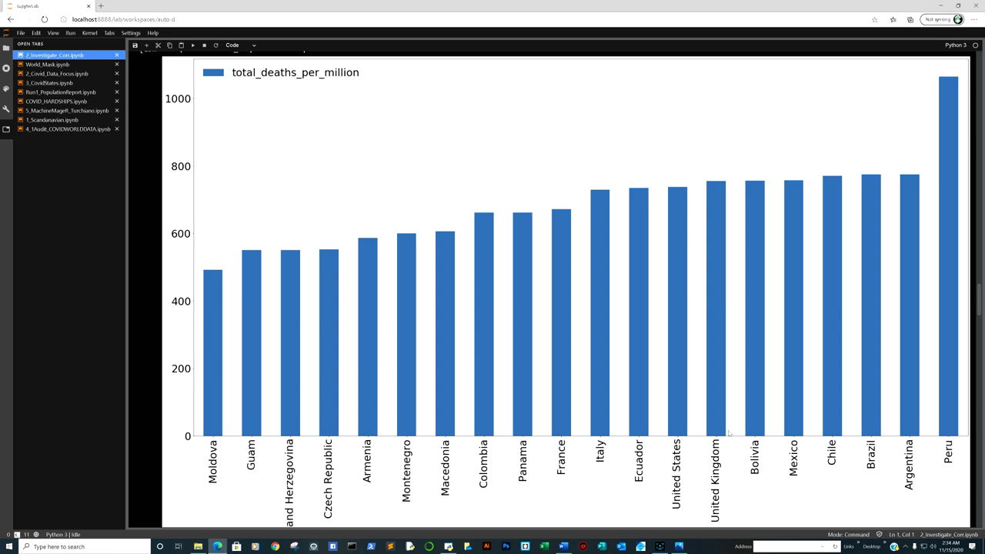
mouse_move(711, 184)
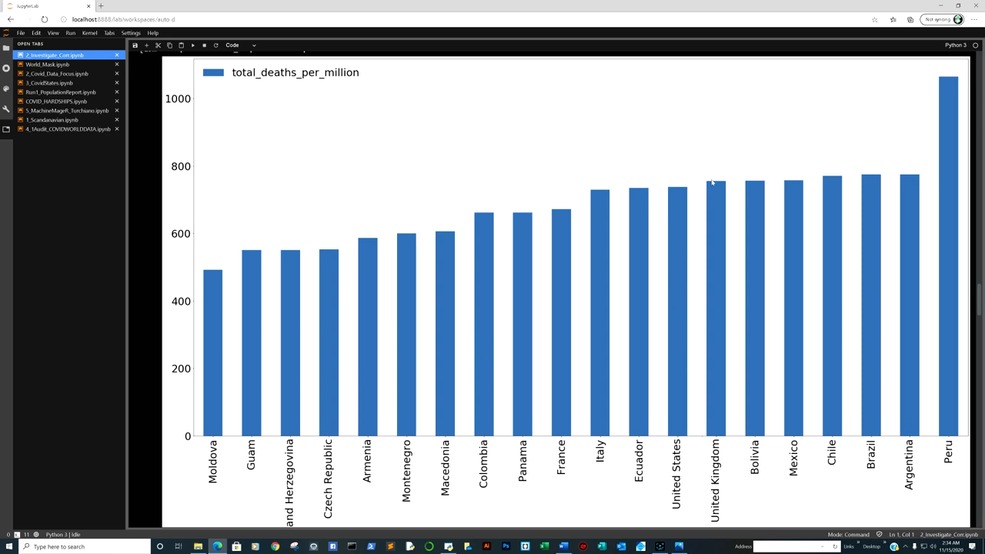
mouse_move(681, 304)
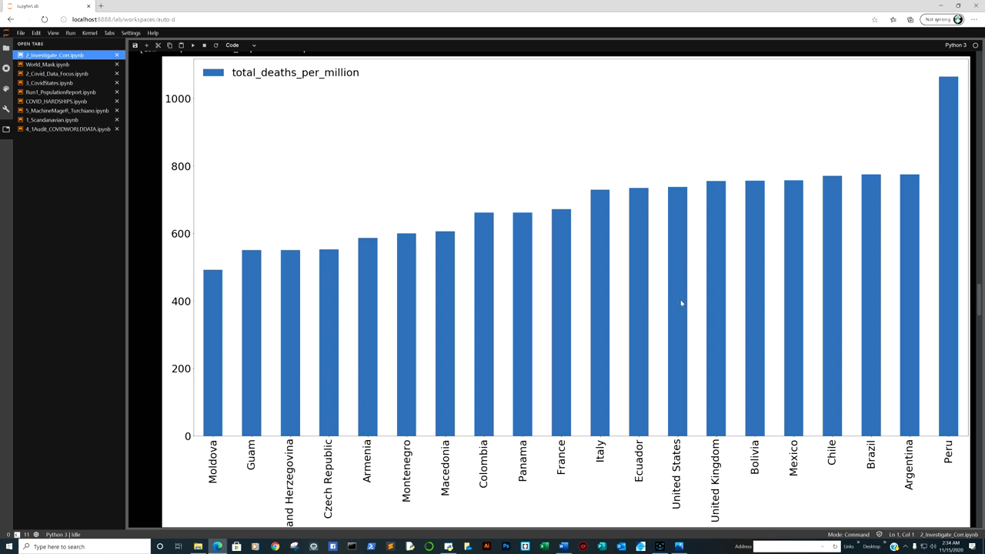
mouse_move(654, 425)
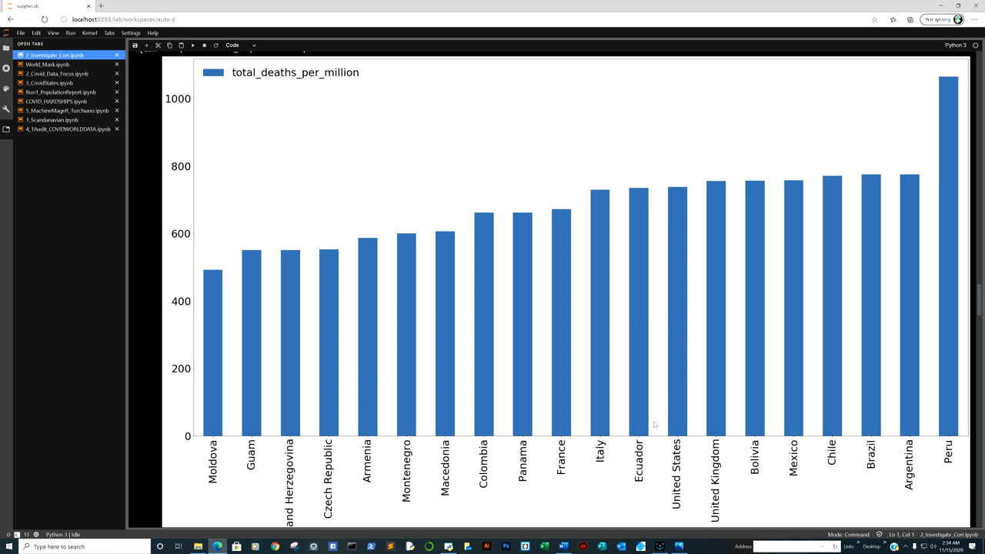
mouse_move(626, 400)
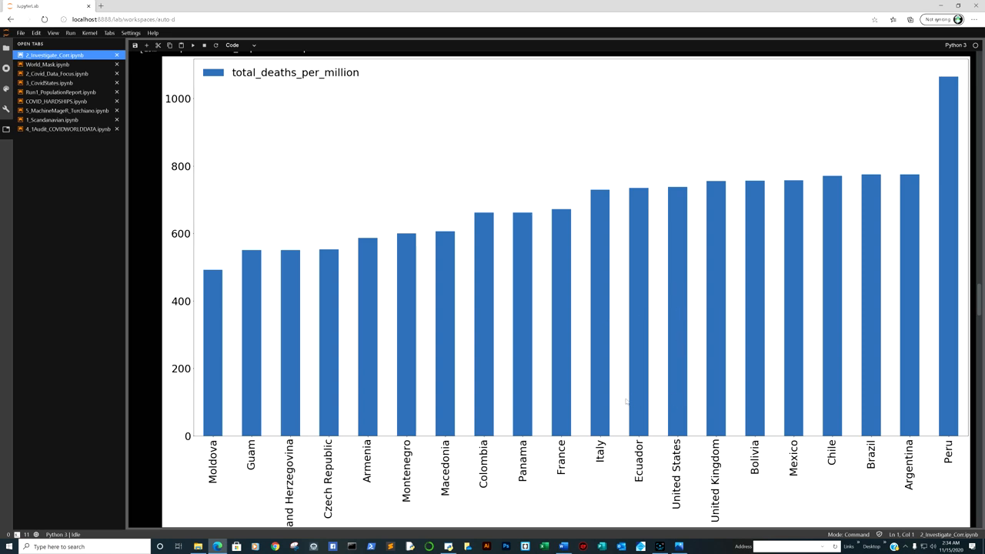
mouse_move(548, 384)
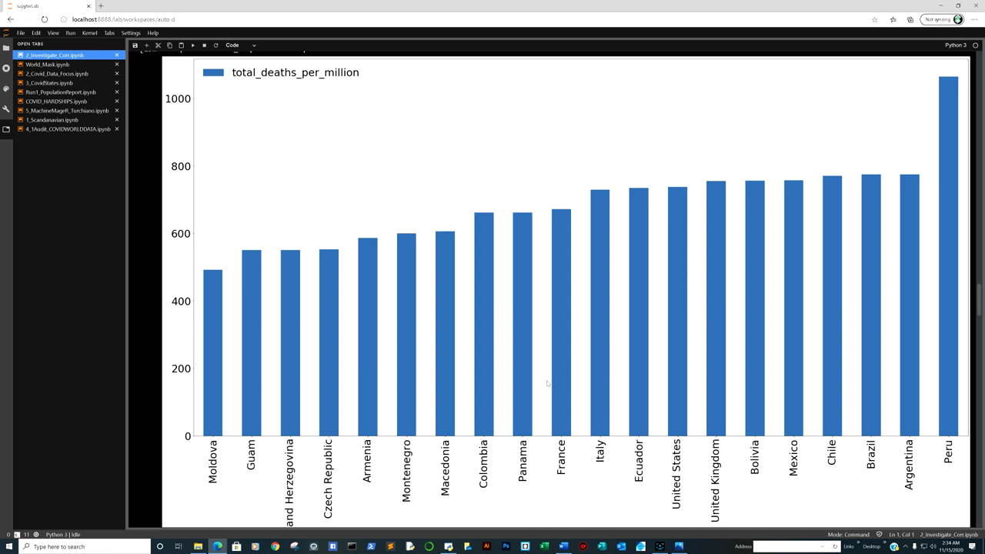
mouse_move(557, 372)
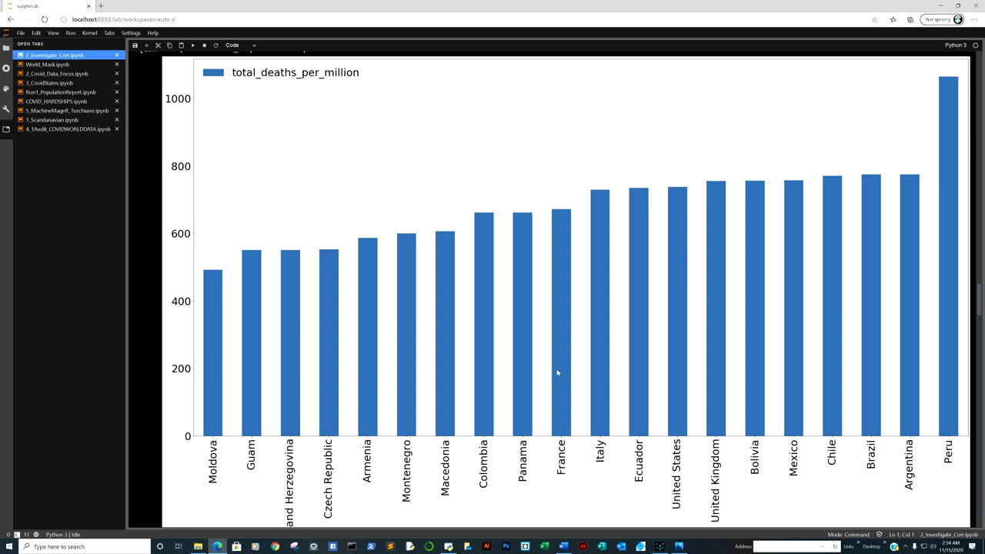
mouse_move(576, 319)
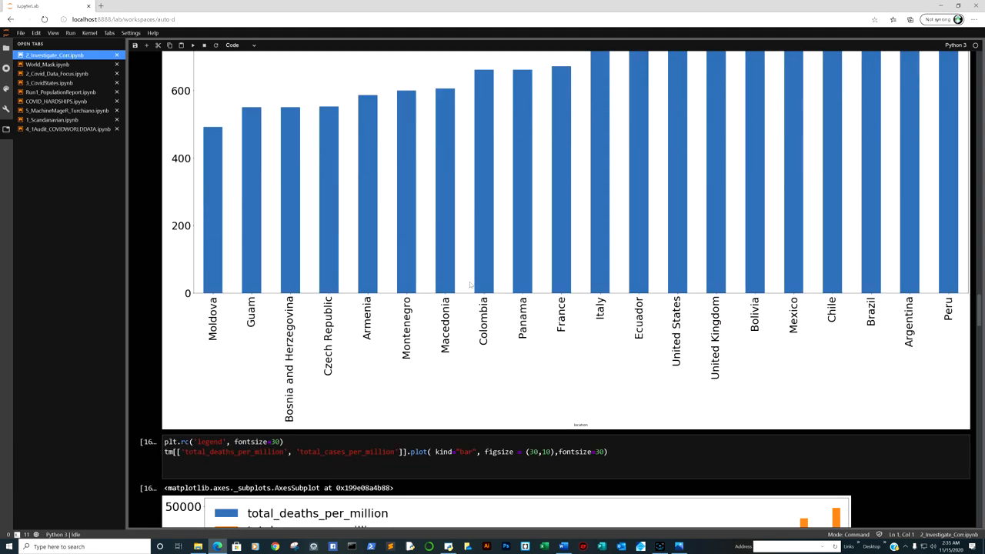
scroll(down, 3)
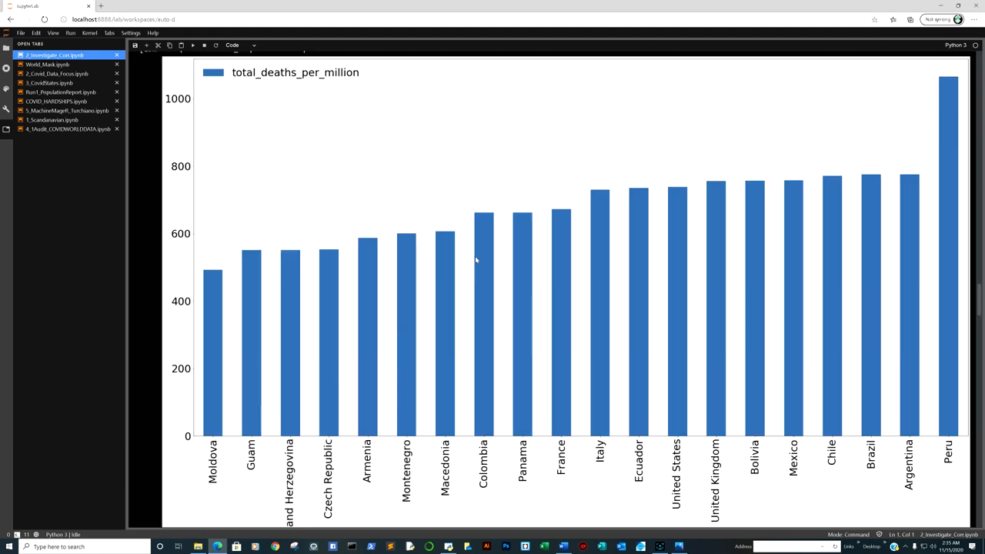
Scroll past the deaths/cases per million charts to cell 18's sorted Current_Case_Mortality_Rate output.
scroll(down, 3)
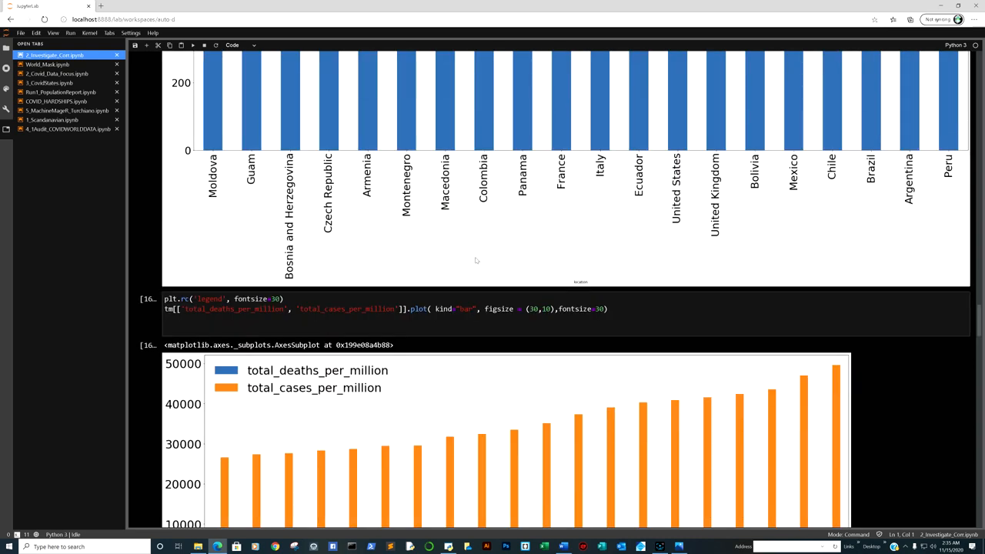
scroll(down, 3)
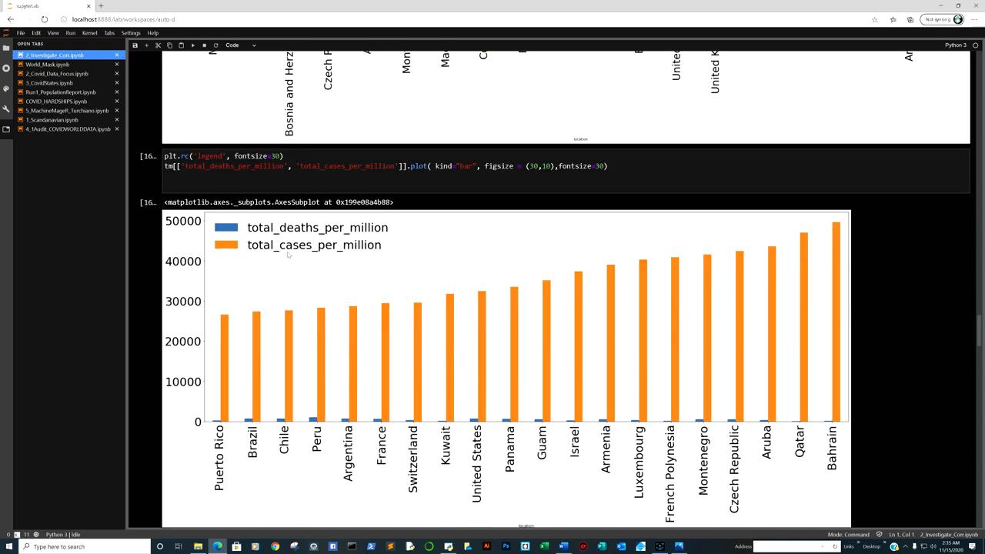
mouse_move(668, 410)
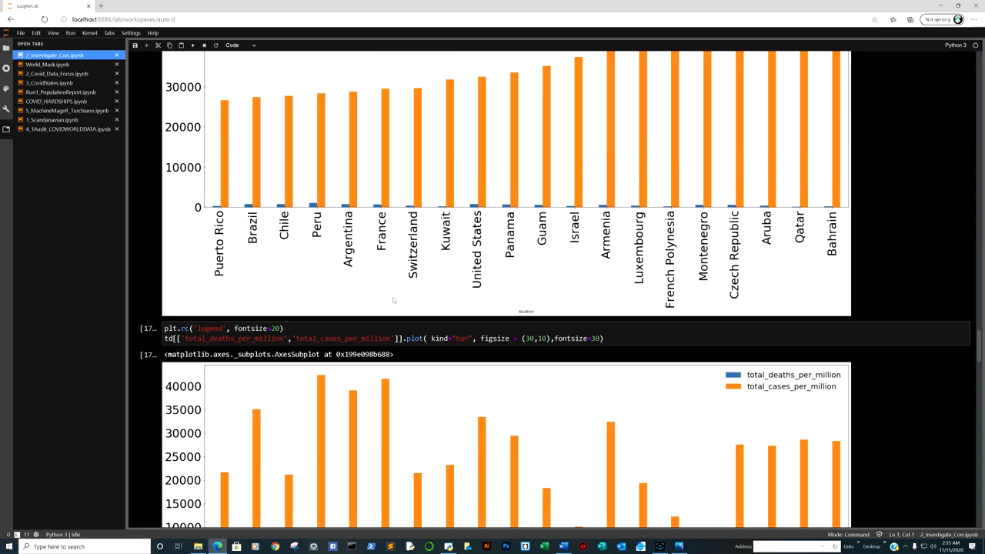
scroll(down, 3)
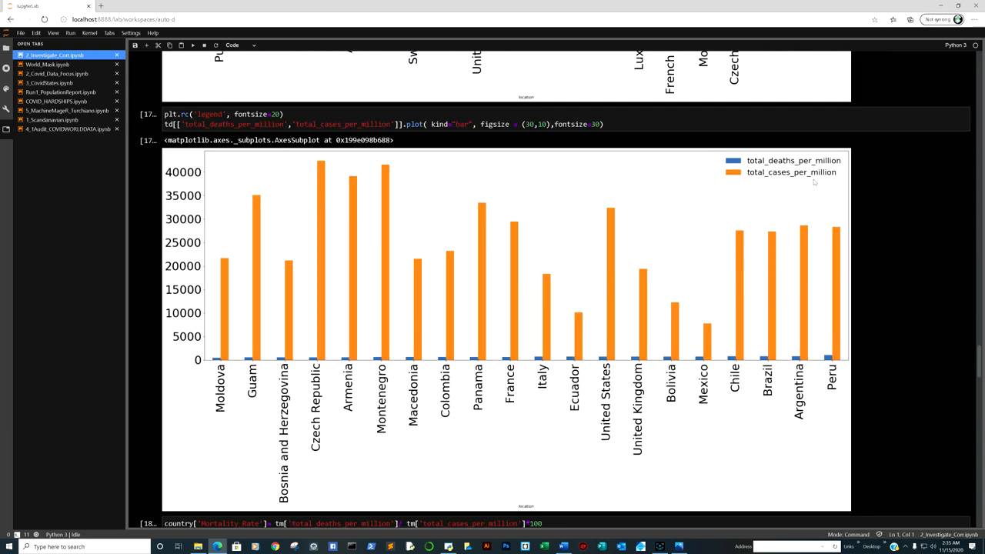
scroll(down, 3)
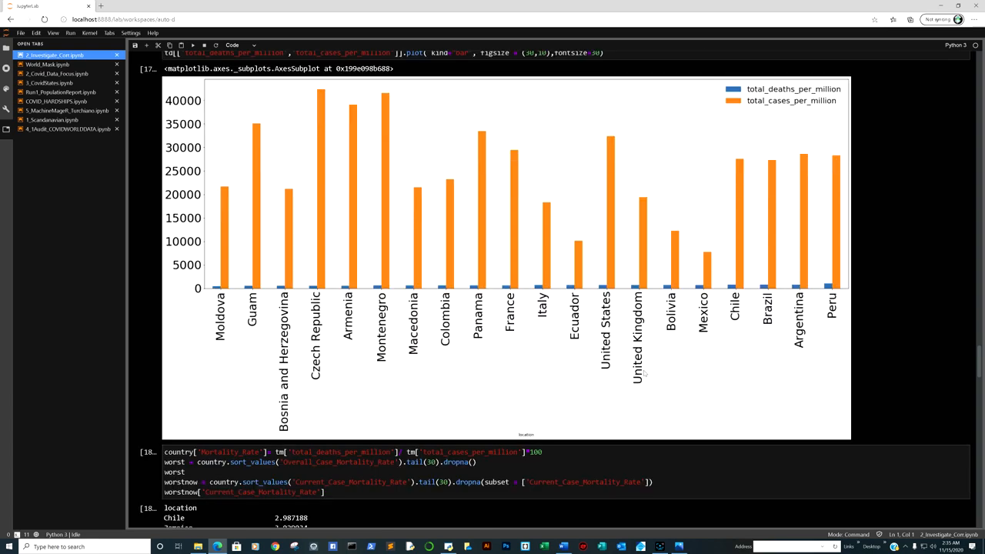
scroll(down, 3)
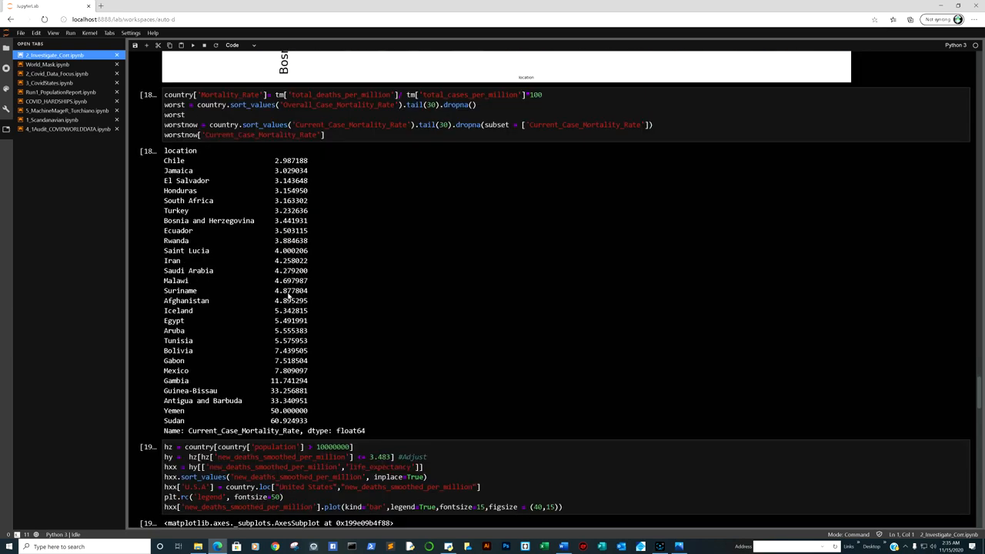
scroll(down, 3)
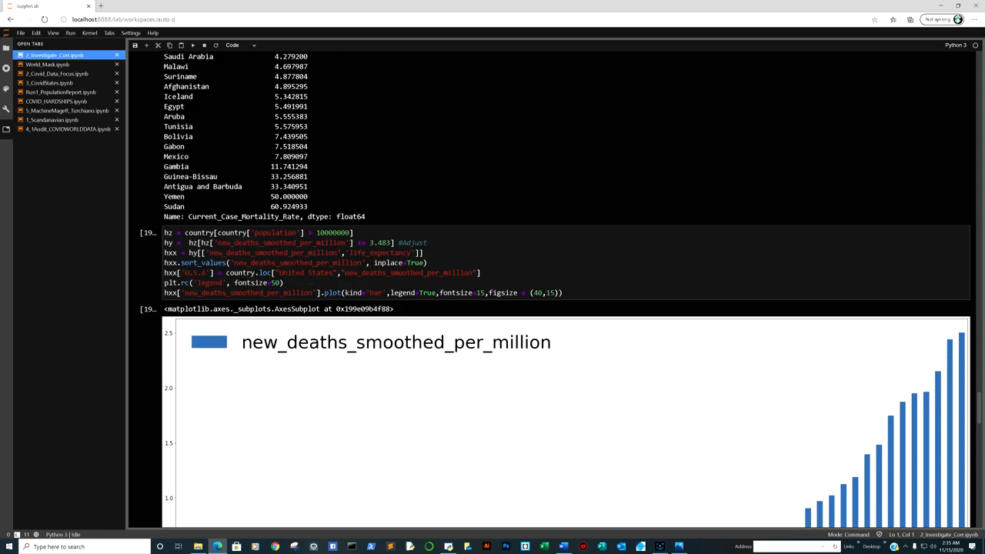
scroll(down, 3)
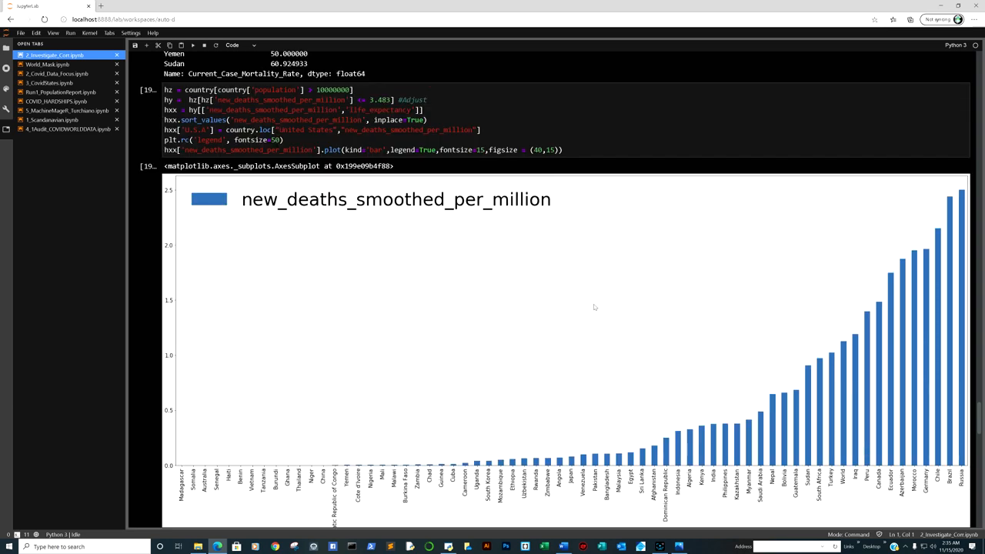
scroll(down, 3)
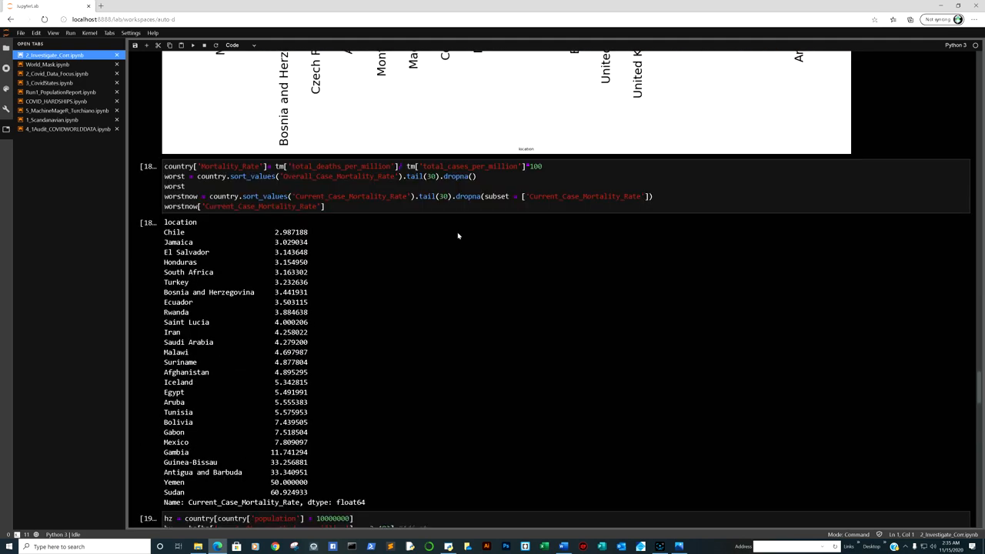
mouse_move(231, 279)
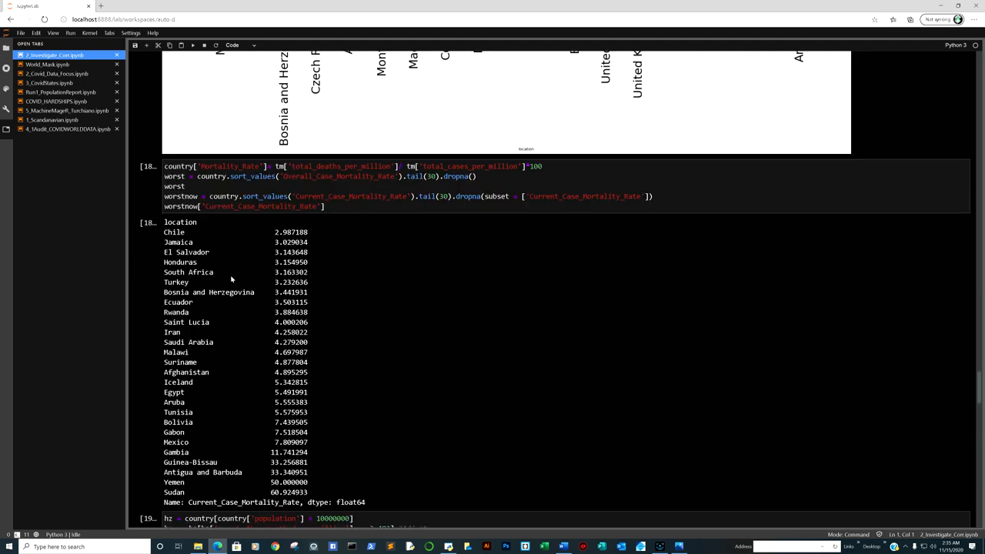
scroll(down, 3)
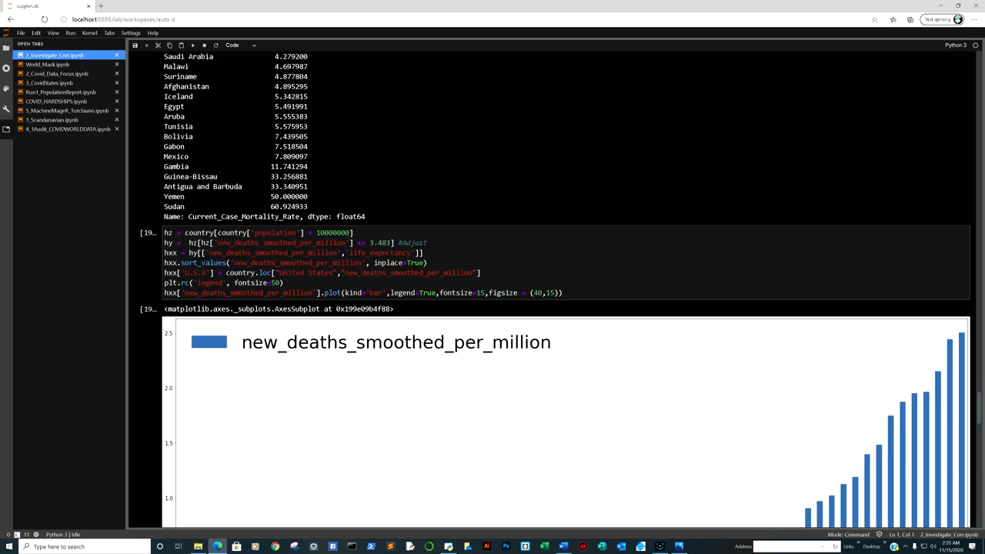
scroll(down, 3)
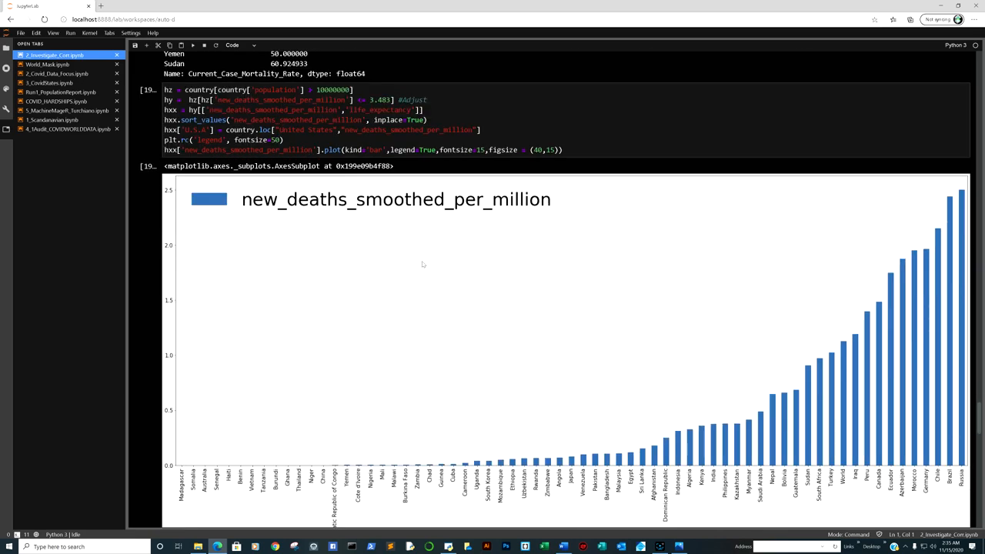
mouse_move(853, 376)
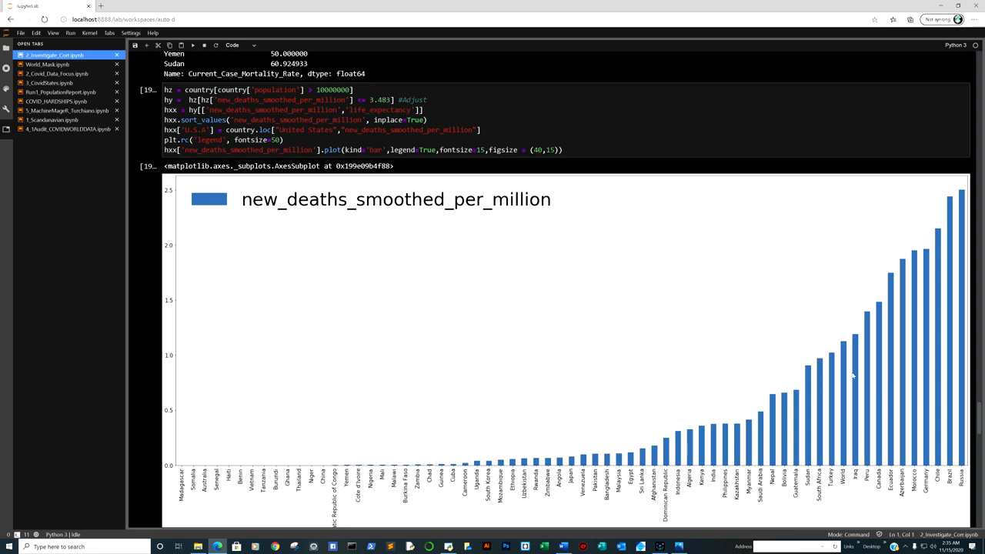
mouse_move(932, 462)
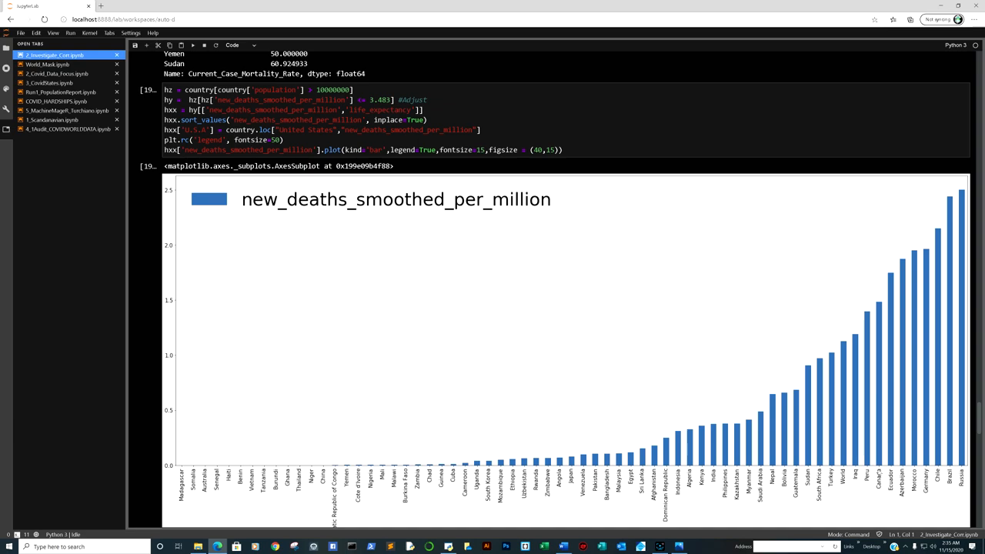
mouse_move(517, 368)
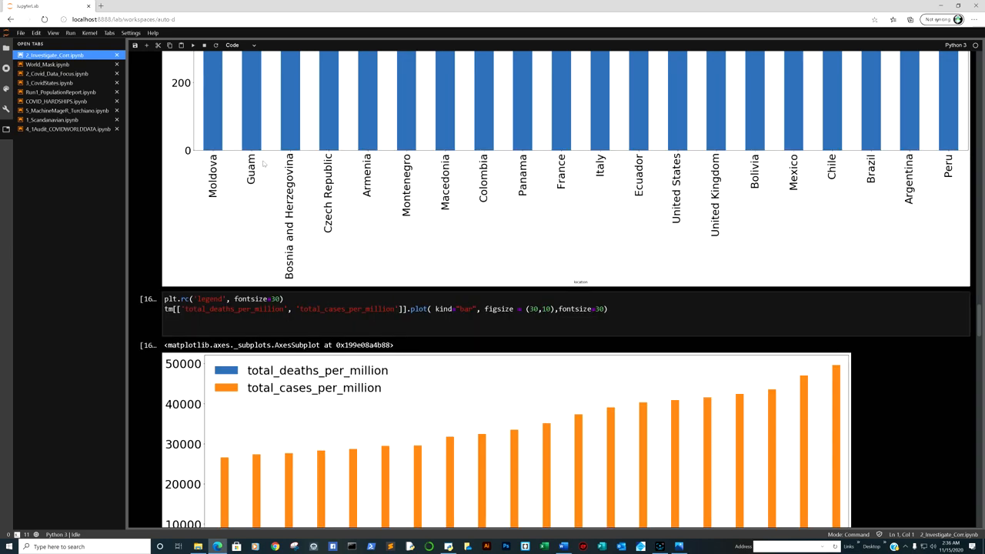
scroll(down, 3)
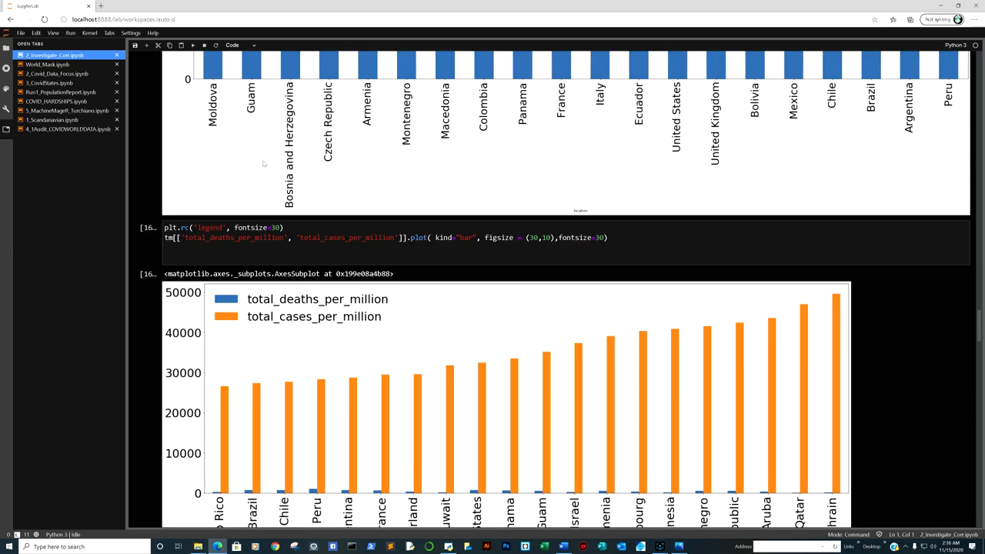
scroll(down, 3)
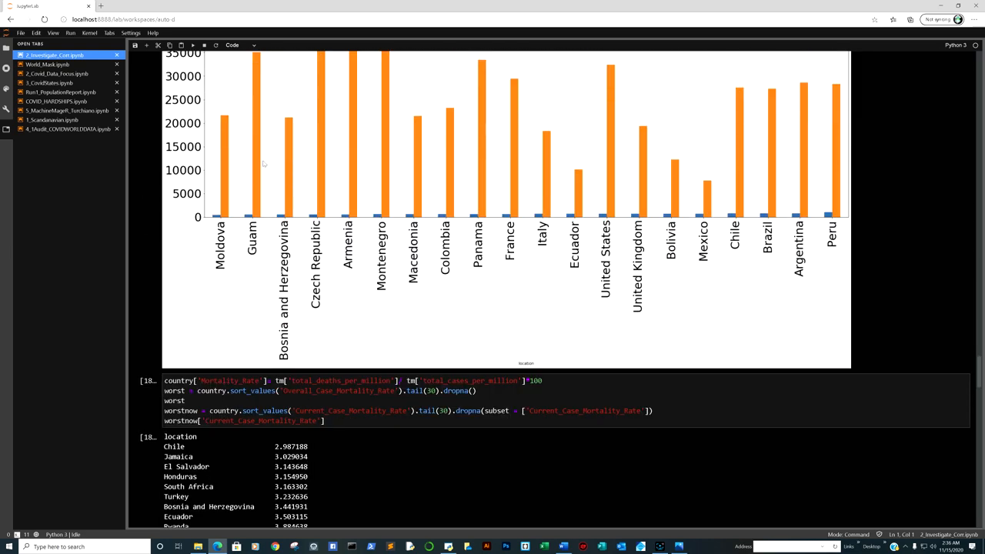
scroll(down, 3)
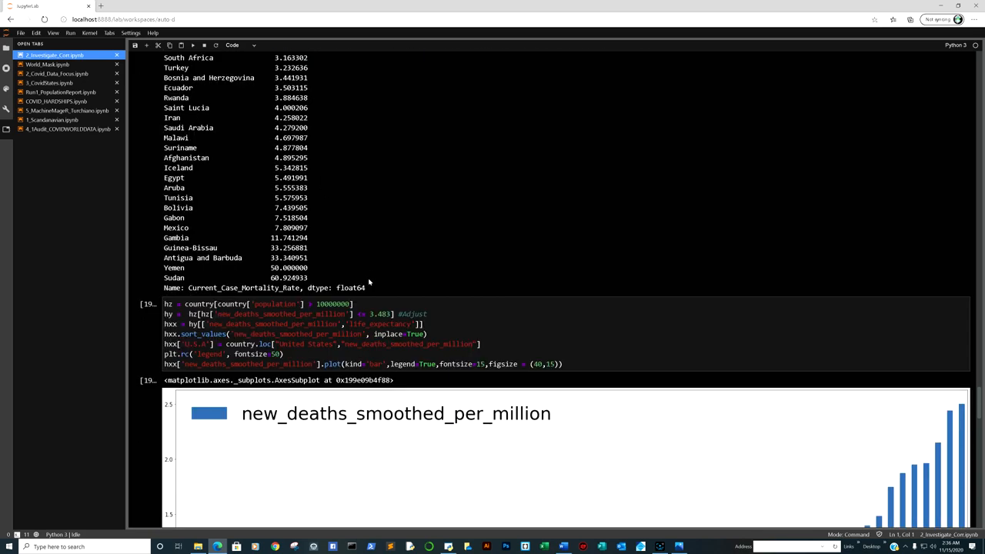
Change the new deaths per million filter threshold to 6 and scroll to the resulting hxx table.
click(382, 314)
text(7)
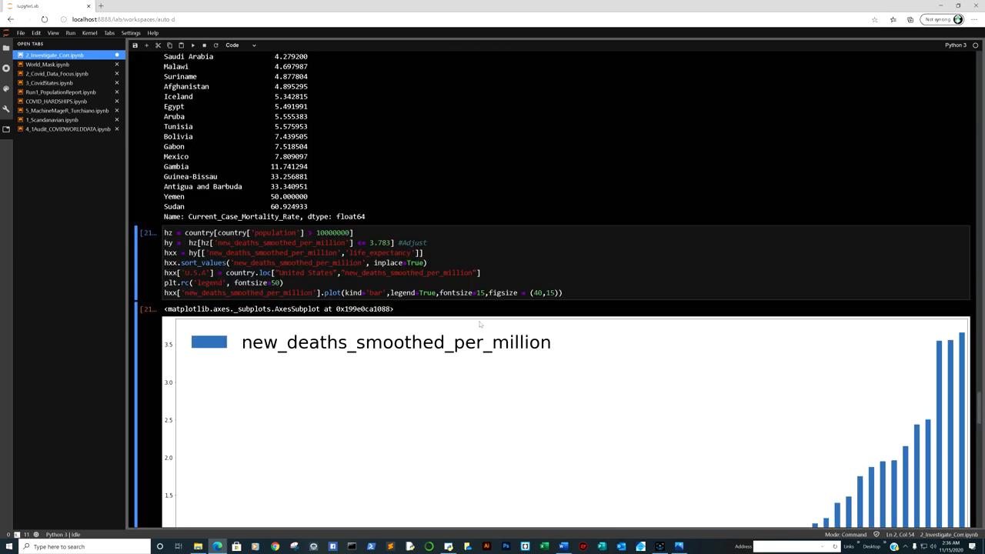
click(388, 243)
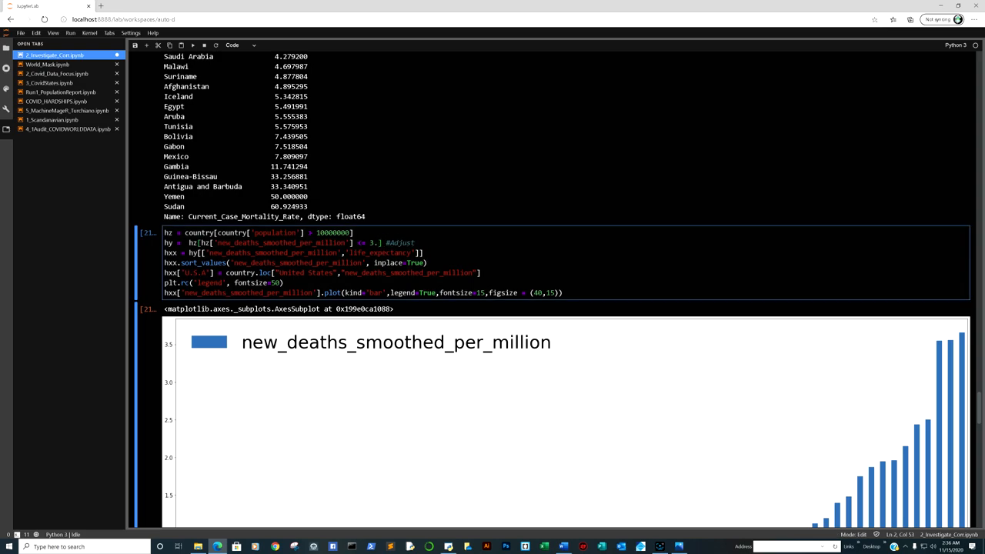
text(6)
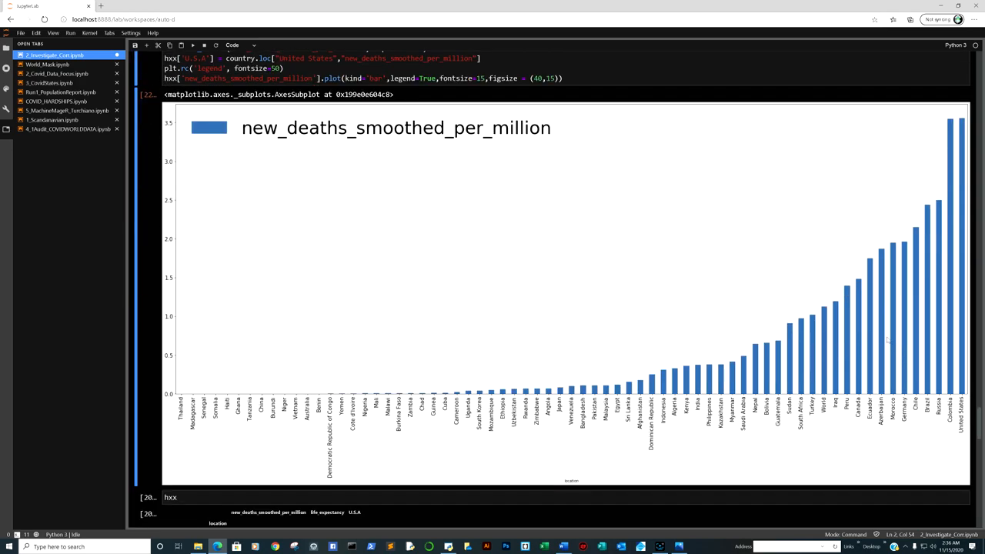
mouse_move(938, 288)
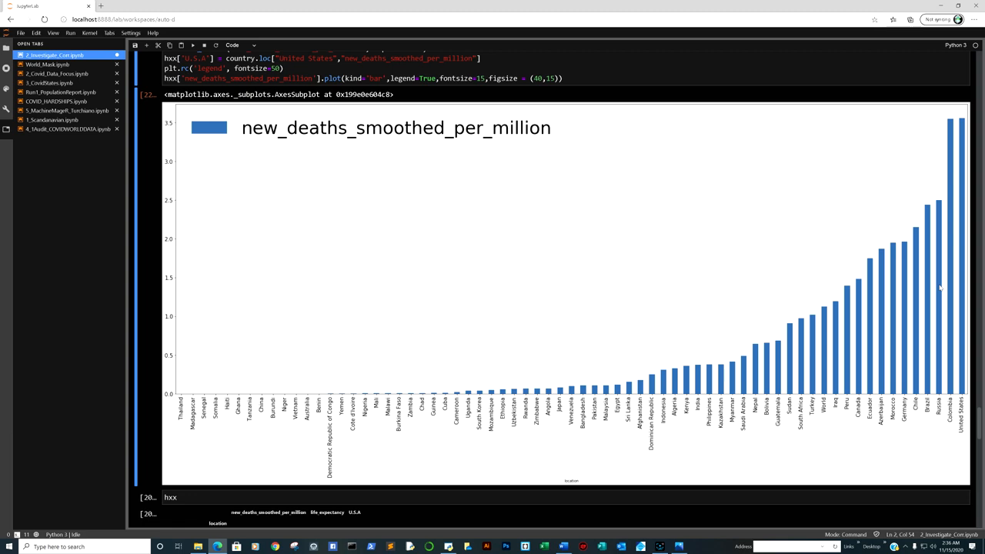
mouse_move(771, 388)
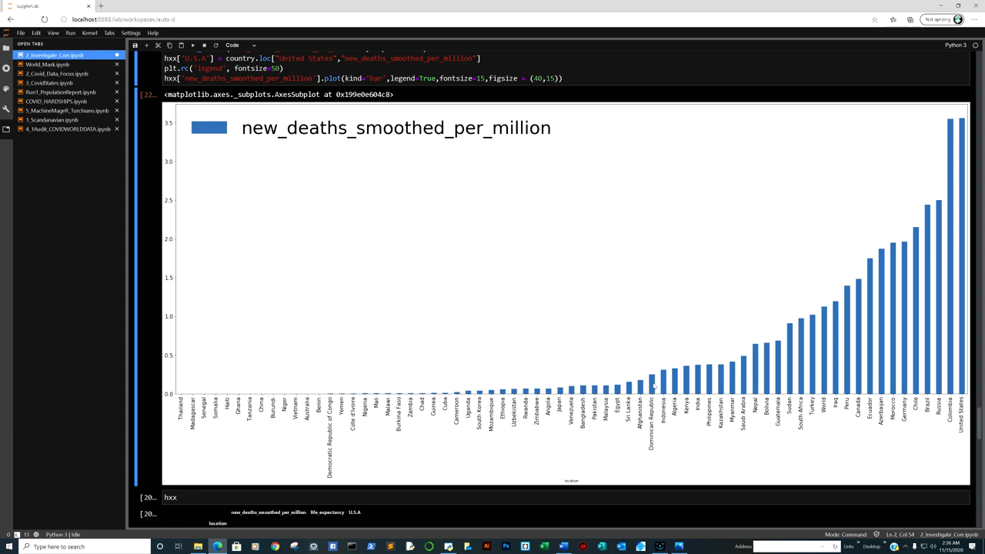
mouse_move(197, 421)
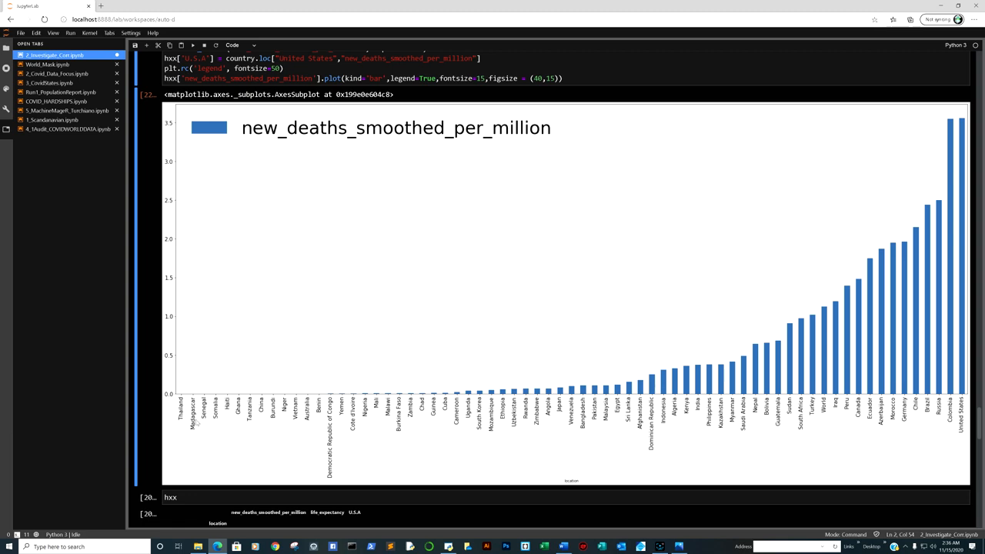
mouse_move(232, 422)
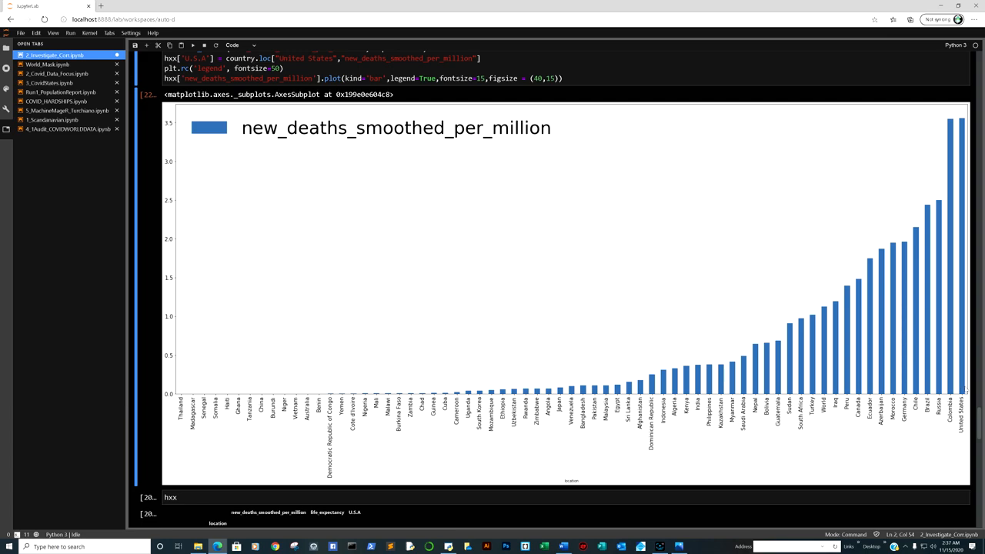
mouse_move(968, 388)
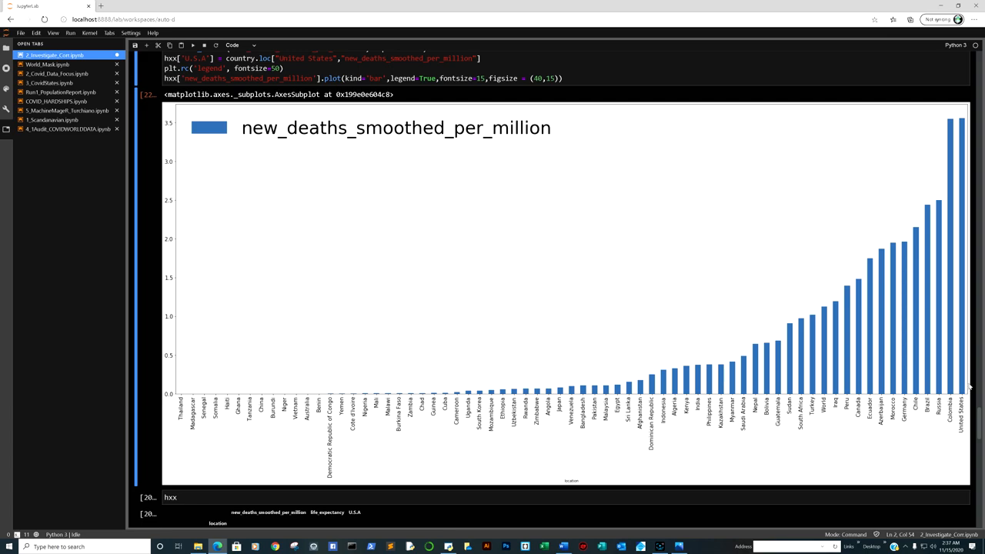
scroll(down, 3)
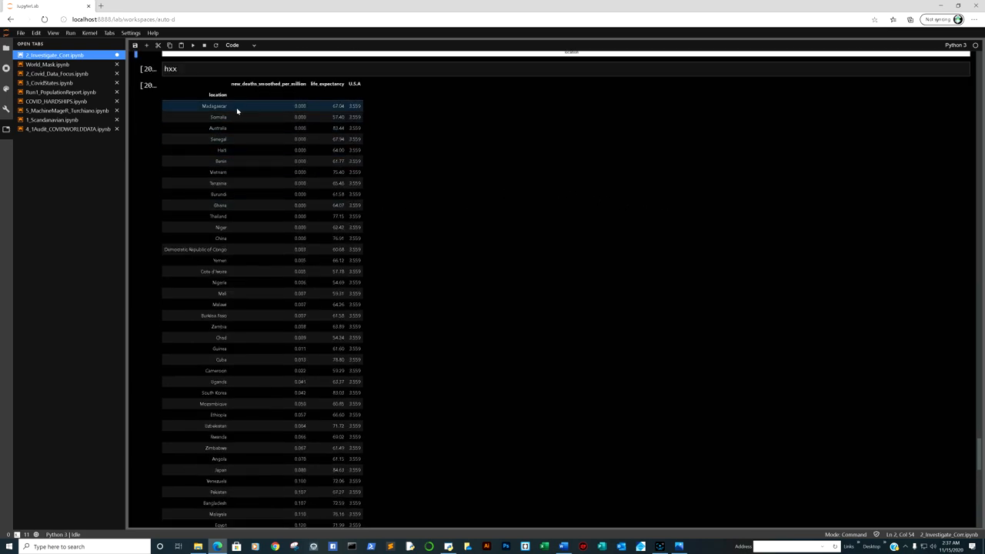
Save the notebook and scroll to the table's final rows (Germany, Chile, Israel).
click(240, 162)
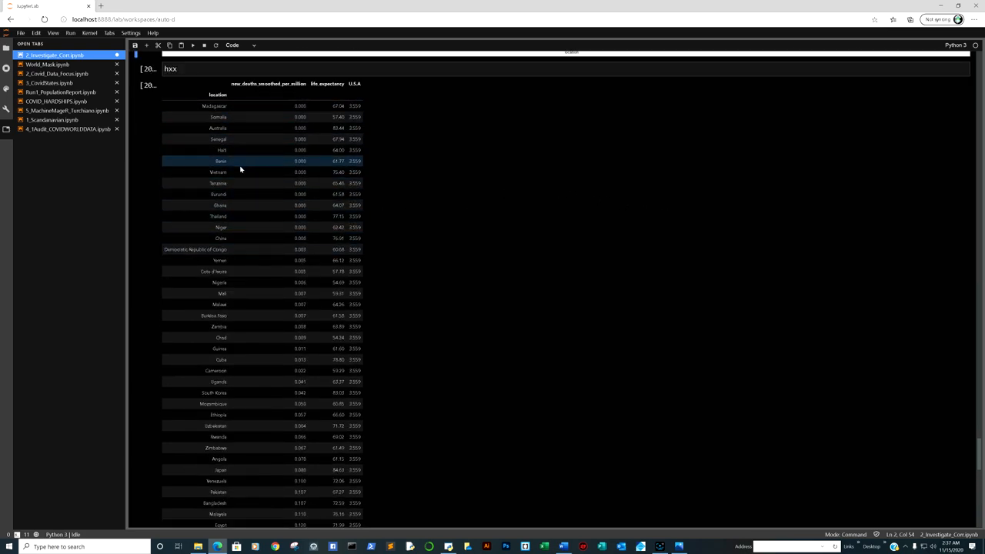
click(245, 127)
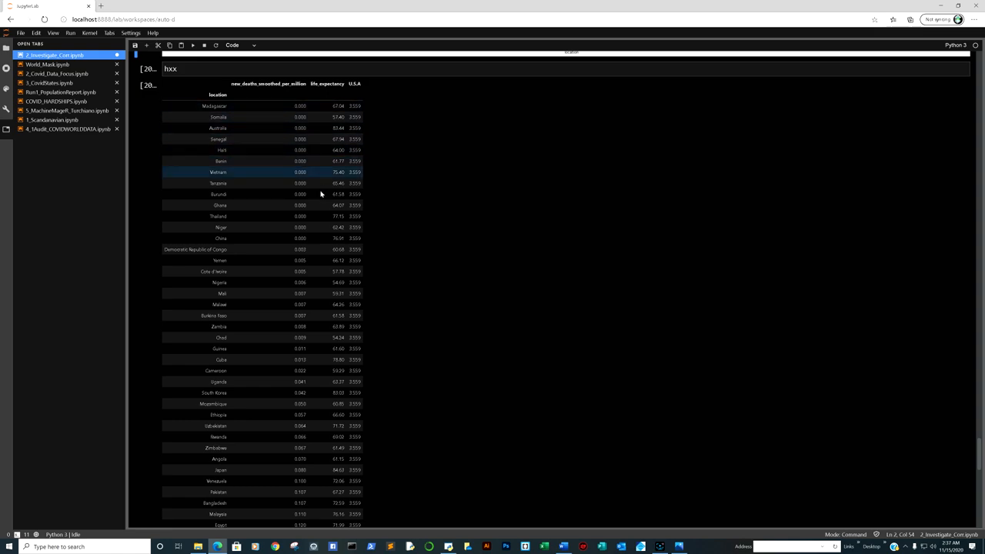
scroll(down, 3)
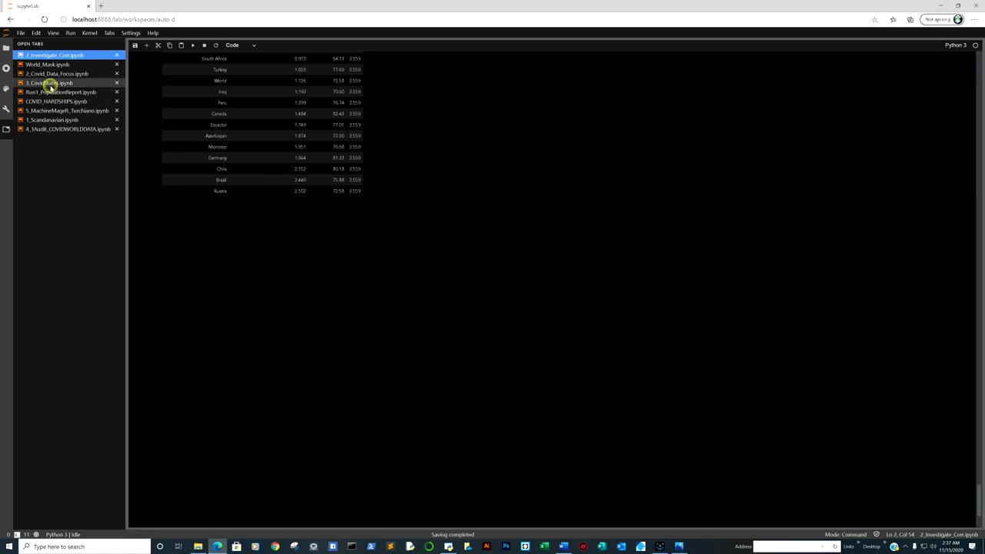
Switch to 3_CovidStates.ipynb and scroll to the death increase per 100,000 line chart by state.
click(50, 83)
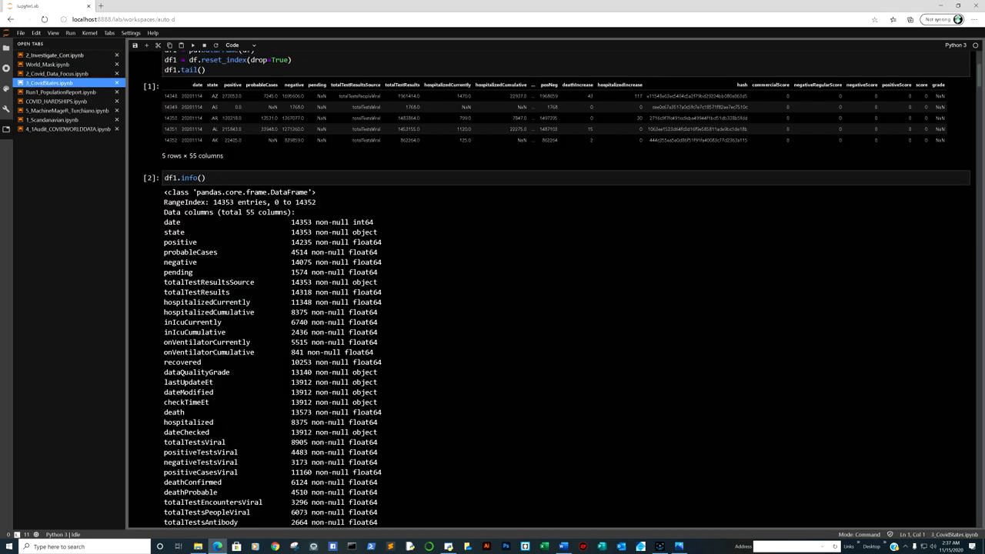
scroll(down, 3)
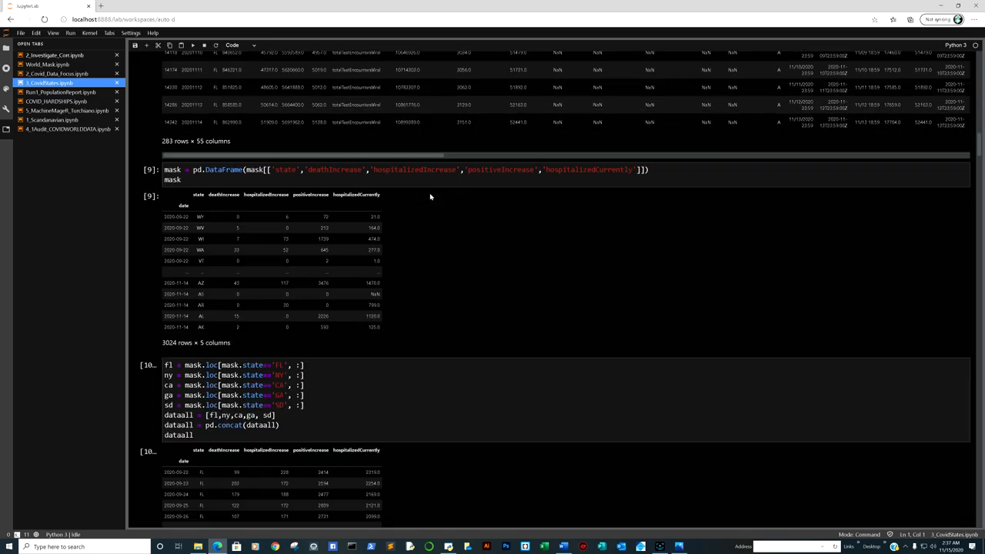
scroll(down, 3)
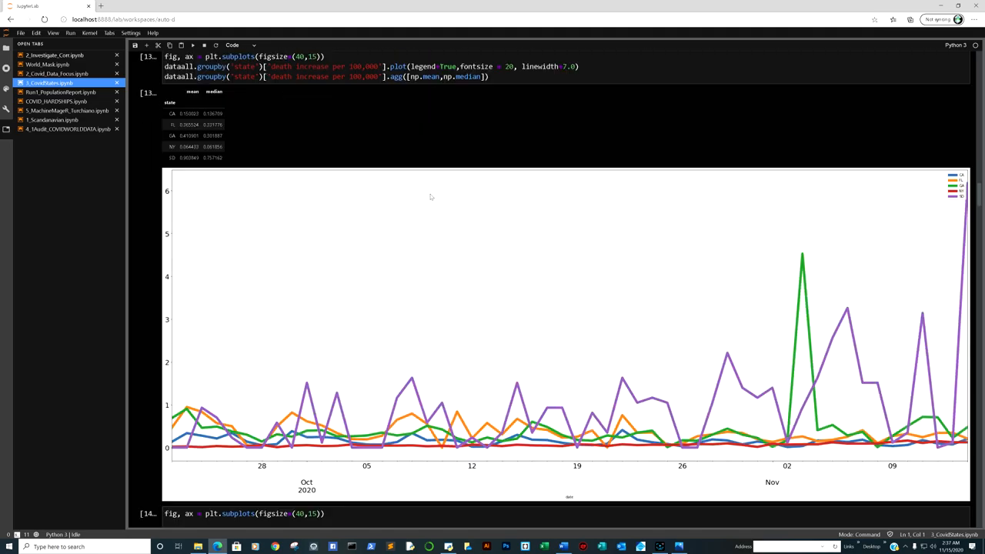
mouse_move(933, 225)
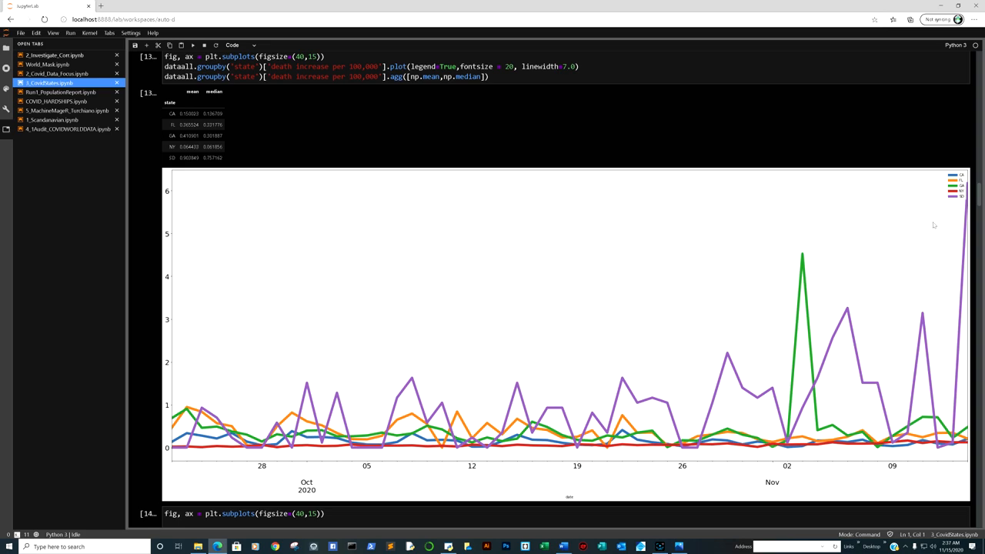
mouse_move(949, 311)
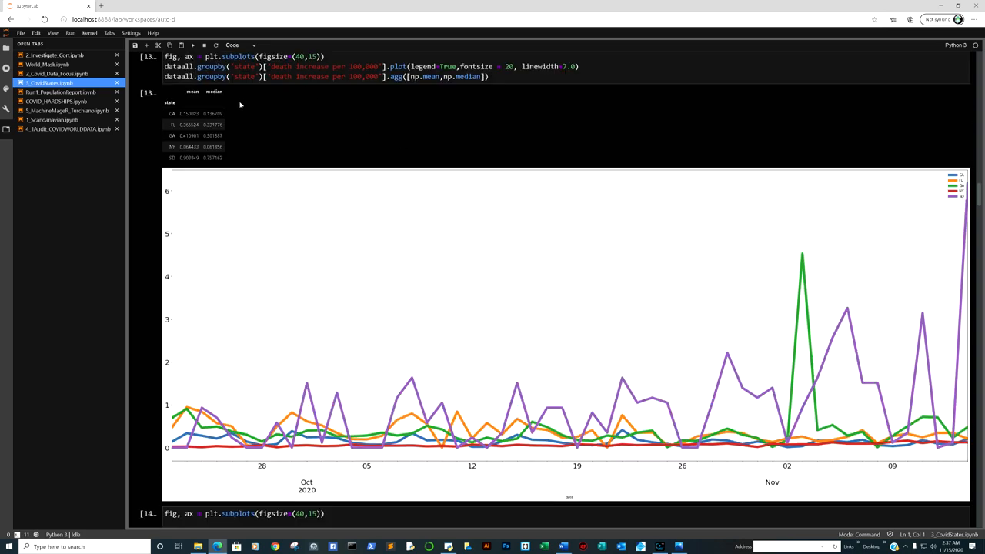
click(194, 157)
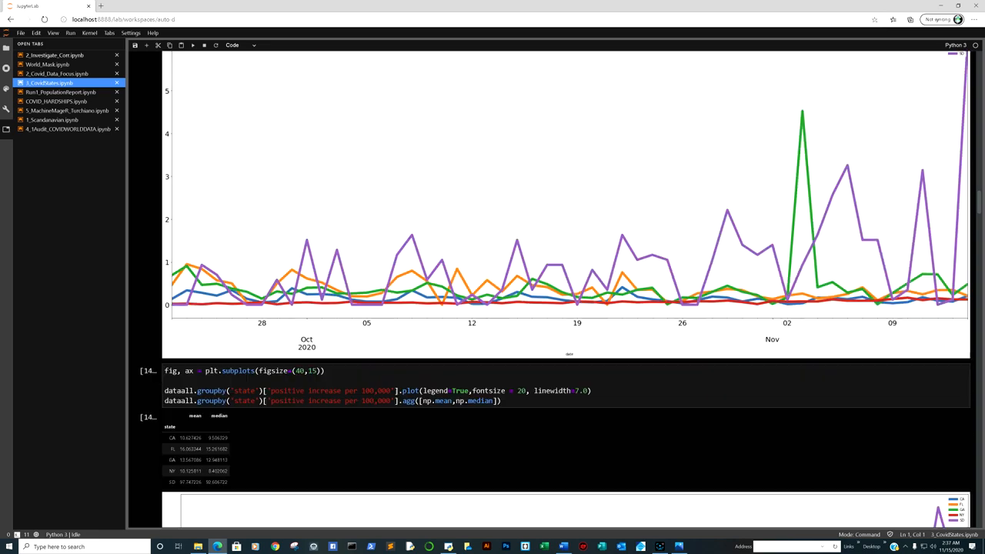
Scroll past the death increase charts to the positive increase per 100,000 plot for CA, FL and NY.
scroll(down, 3)
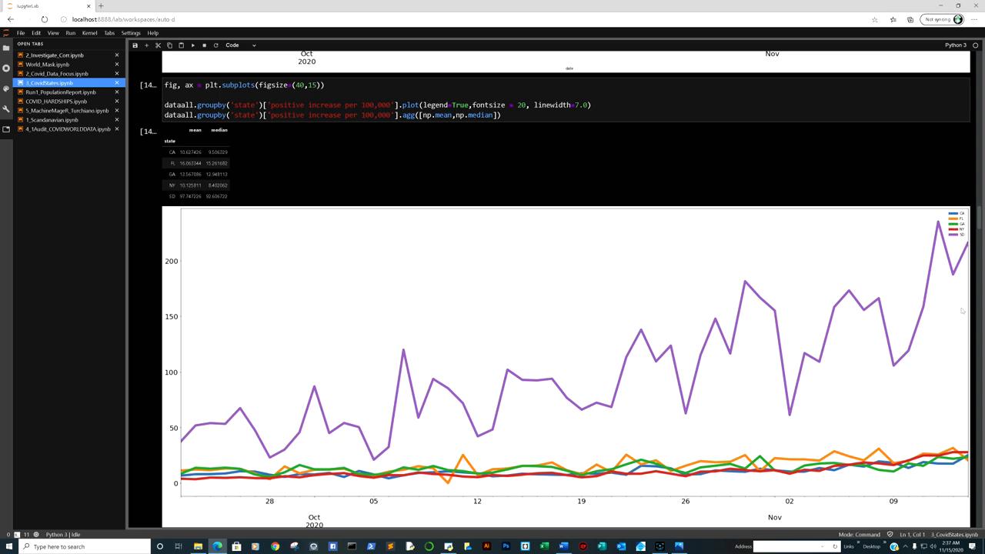
mouse_move(972, 446)
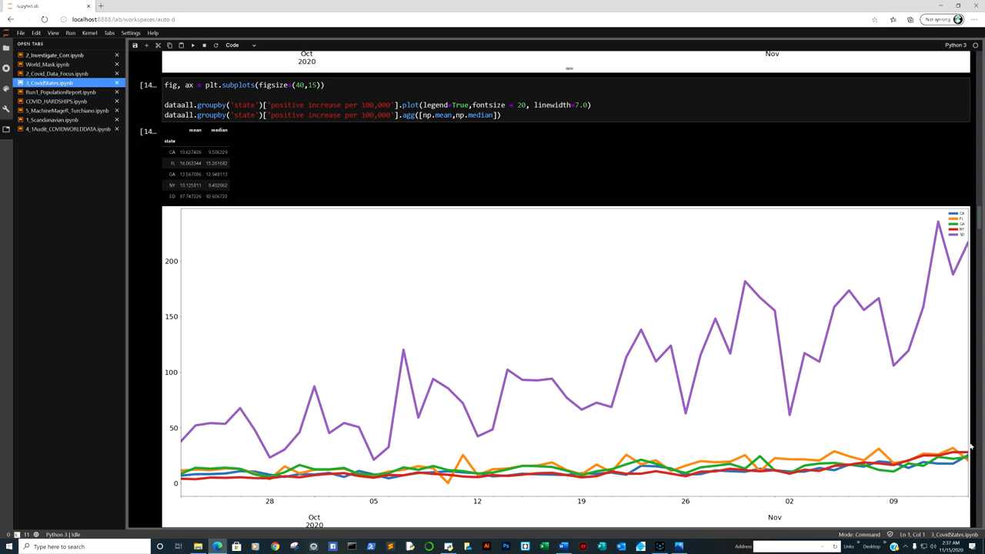
mouse_move(966, 464)
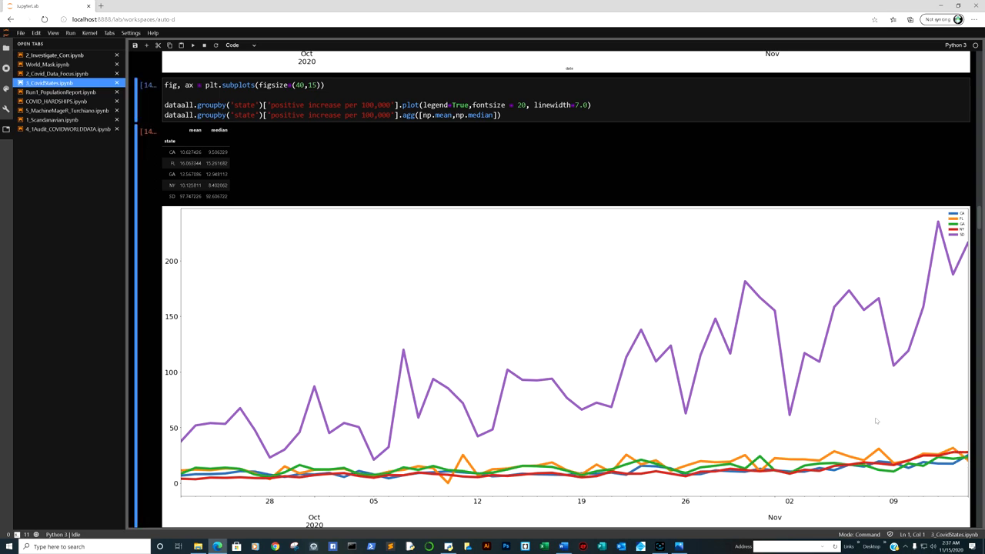
scroll(down, 3)
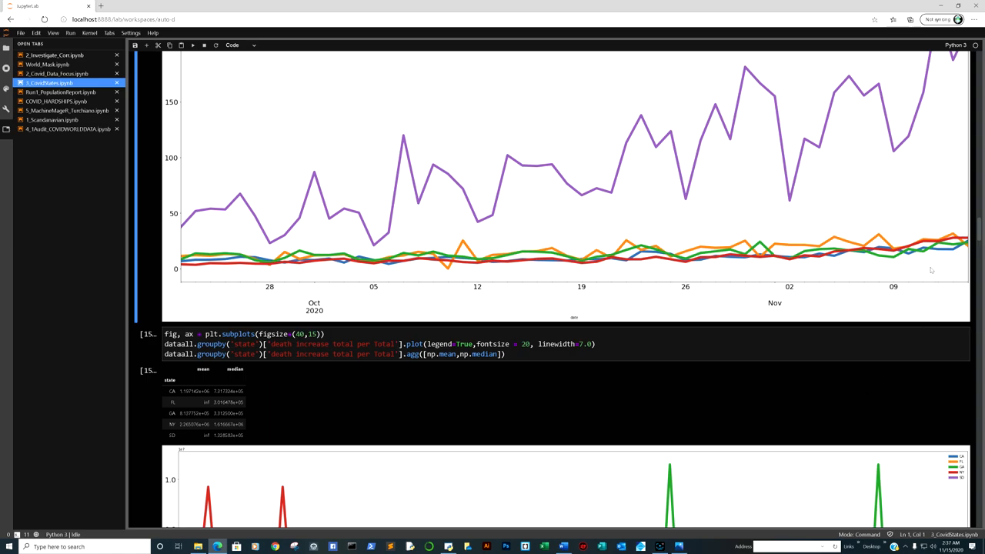
scroll(down, 3)
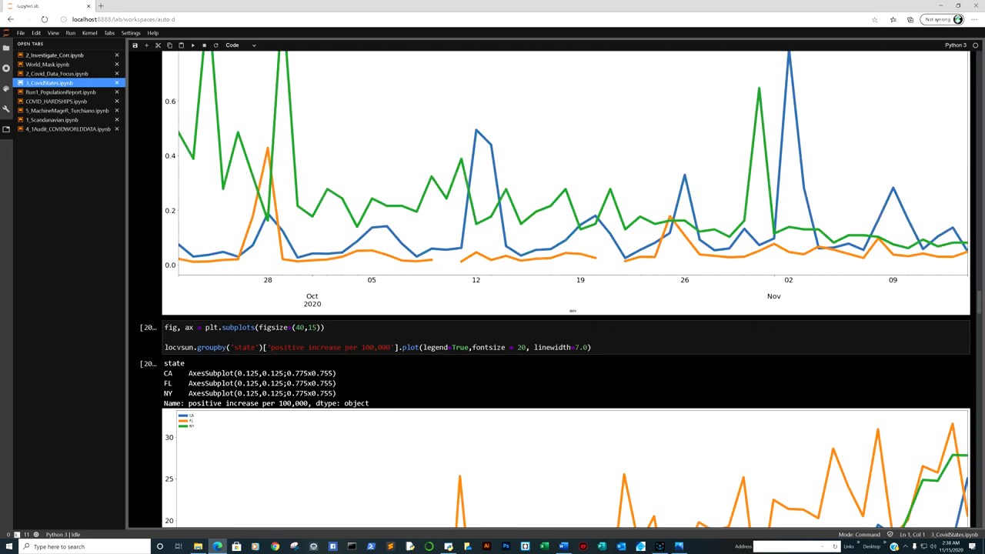
scroll(down, 3)
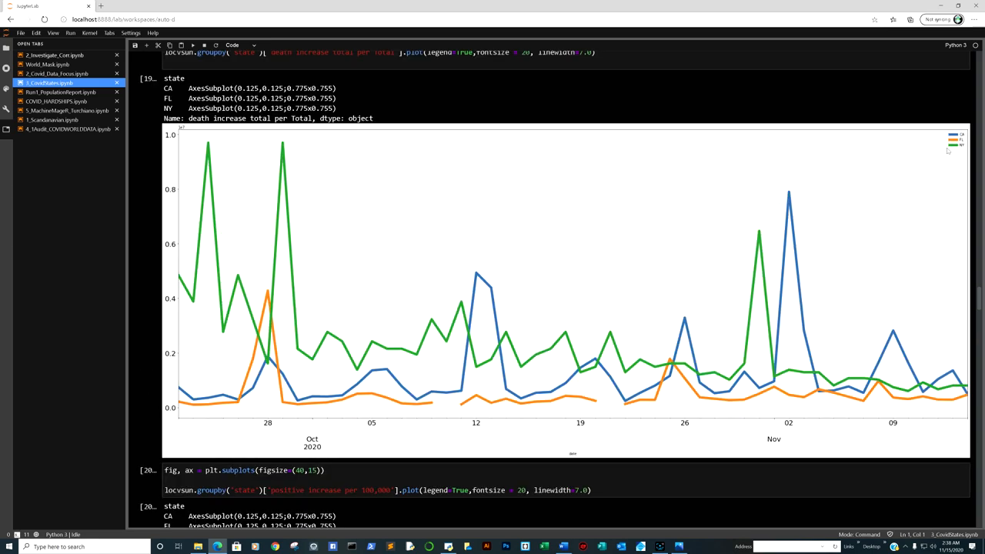
mouse_move(941, 248)
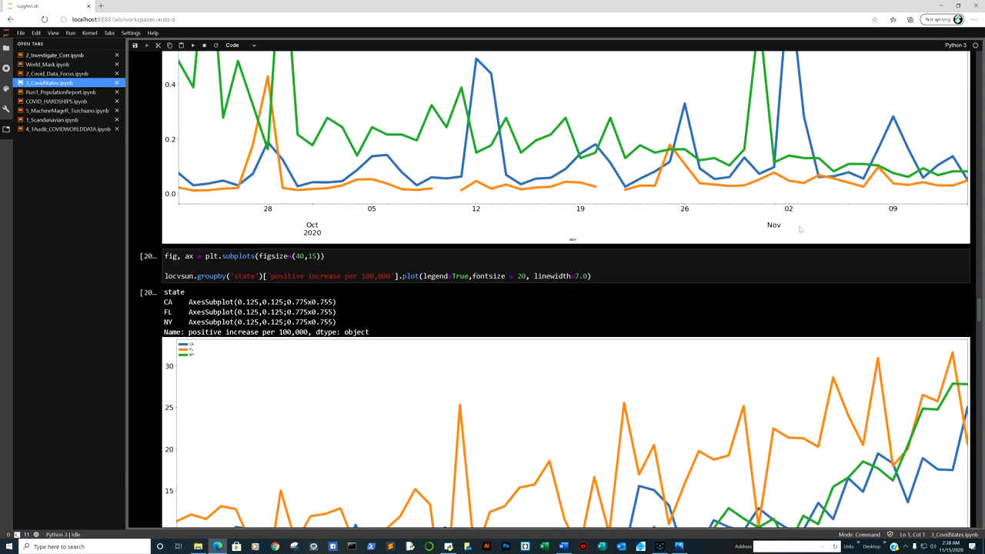
scroll(down, 3)
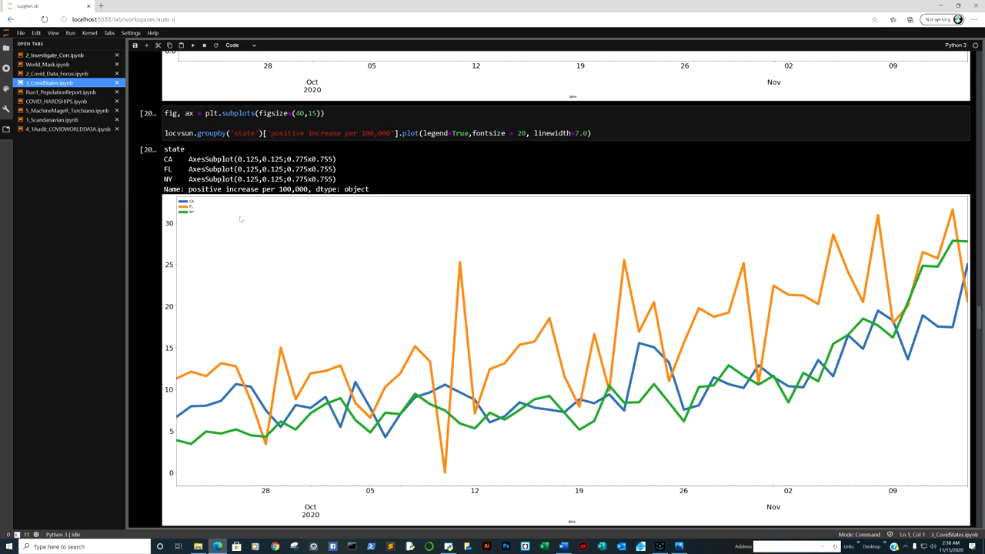
mouse_move(957, 277)
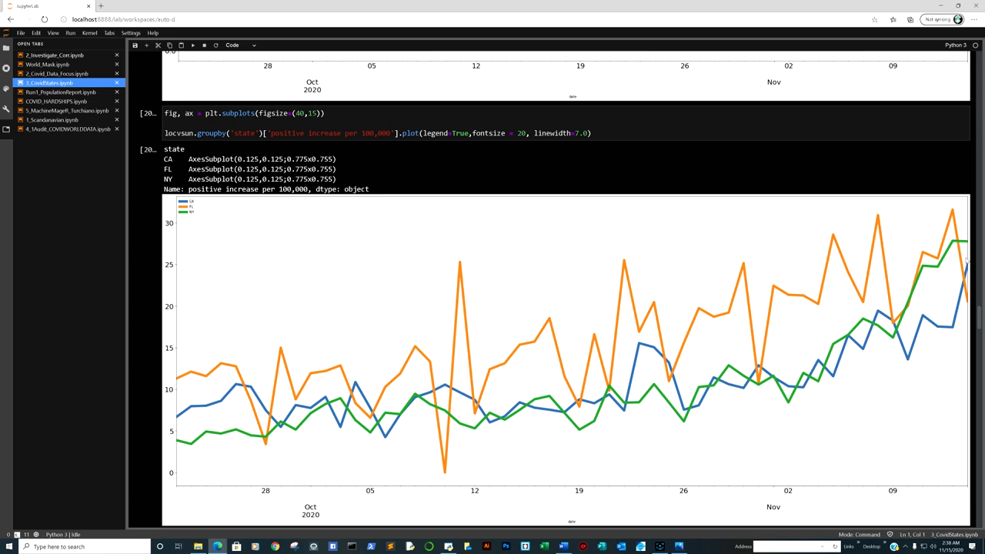
mouse_move(966, 254)
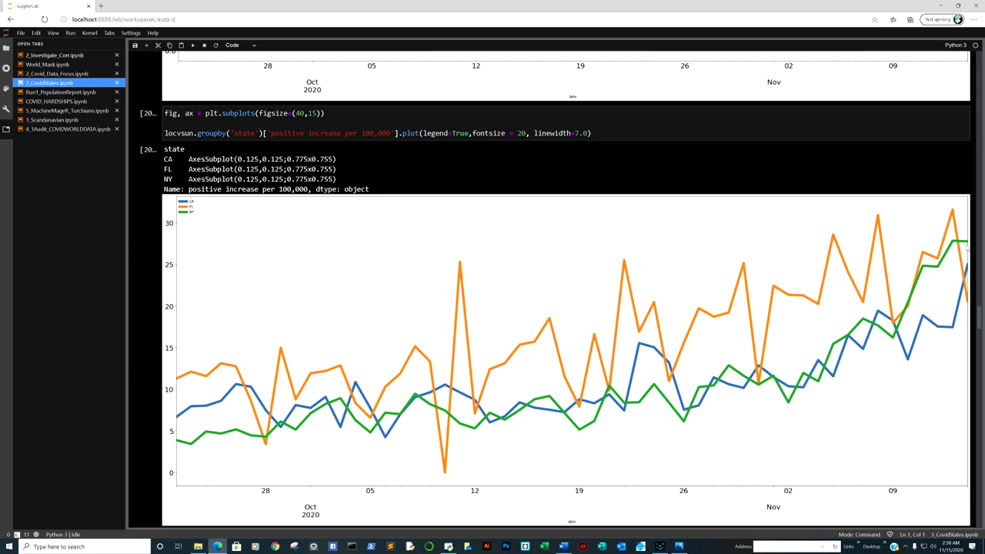
mouse_move(960, 291)
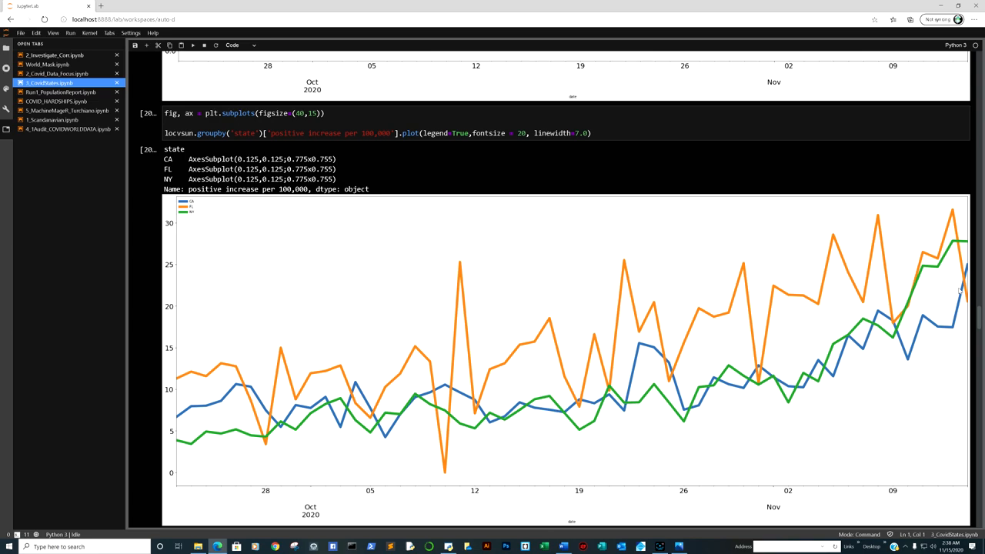
mouse_move(732, 326)
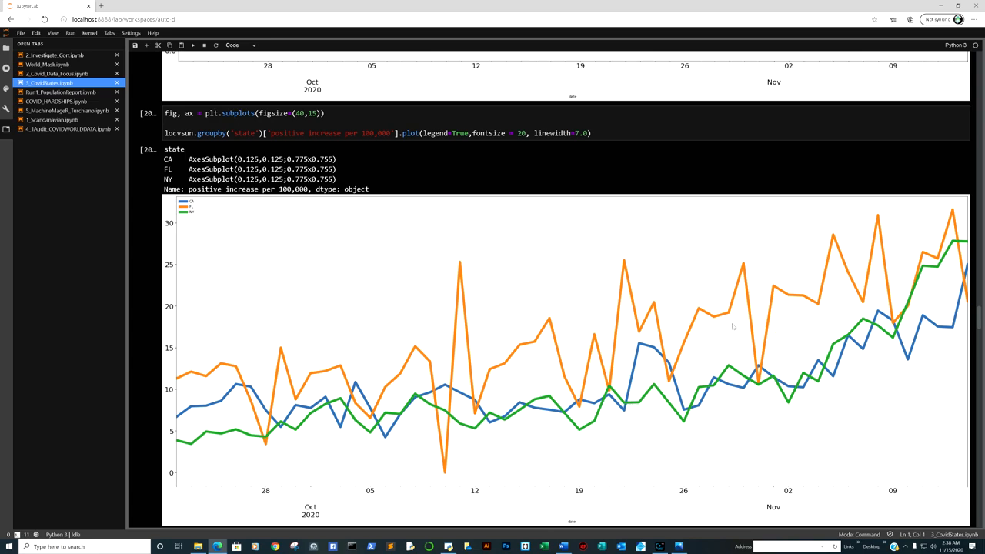
mouse_move(865, 284)
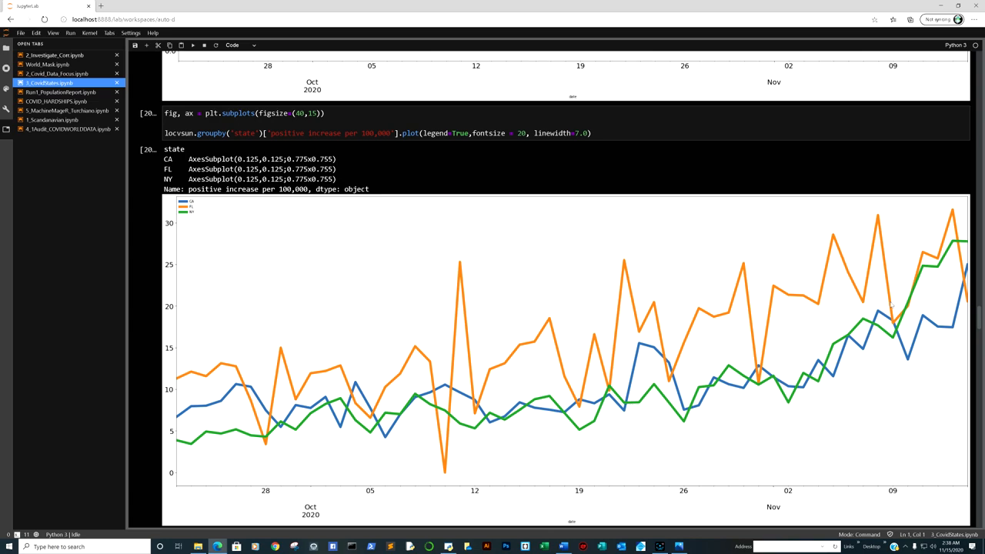
mouse_move(963, 305)
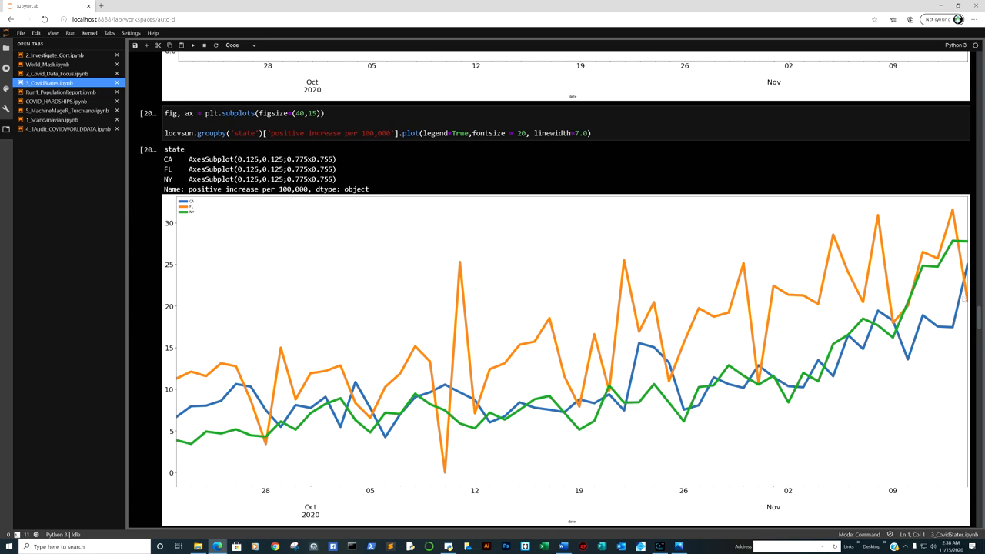
mouse_move(951, 258)
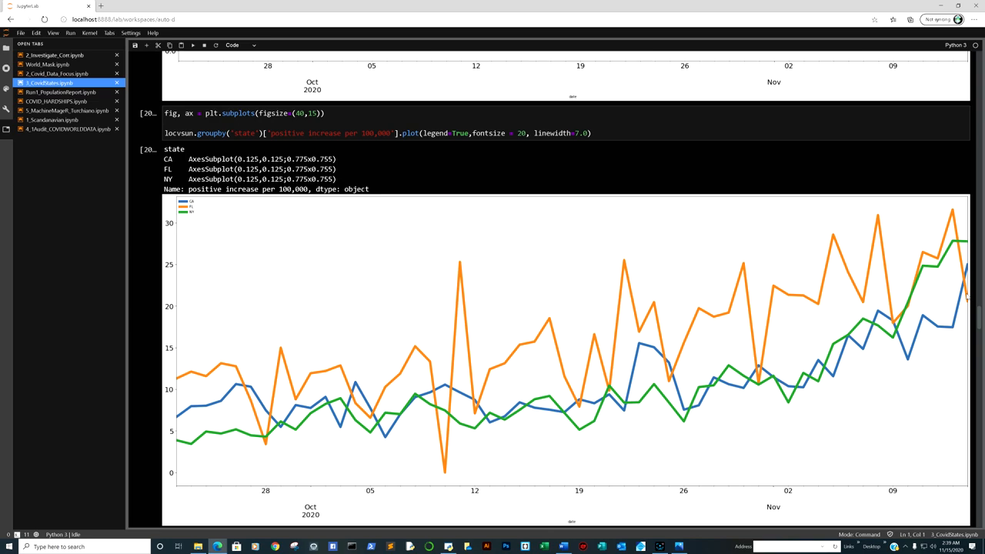
Scroll to cell 21's death increase per 100,000 line plot with its mean and median table.
scroll(down, 3)
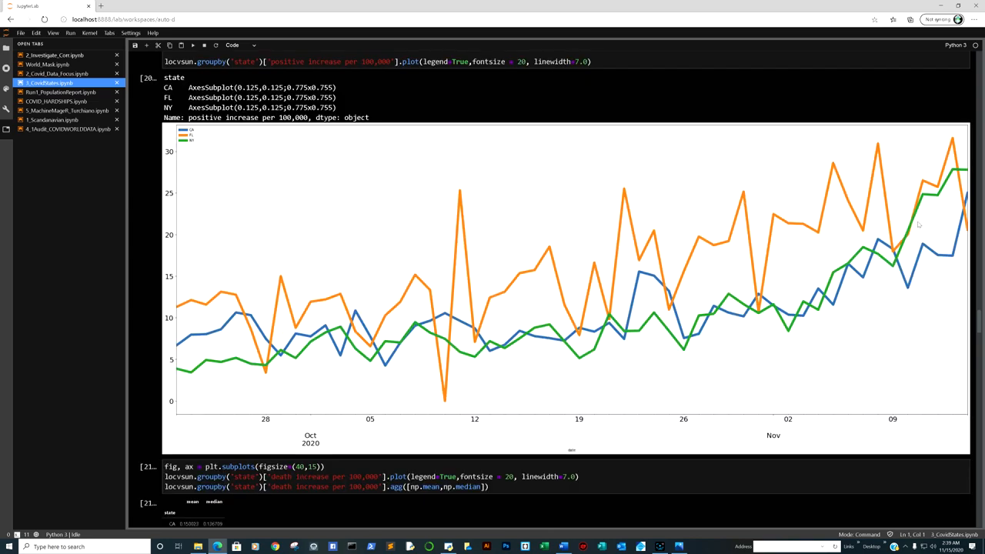
scroll(down, 3)
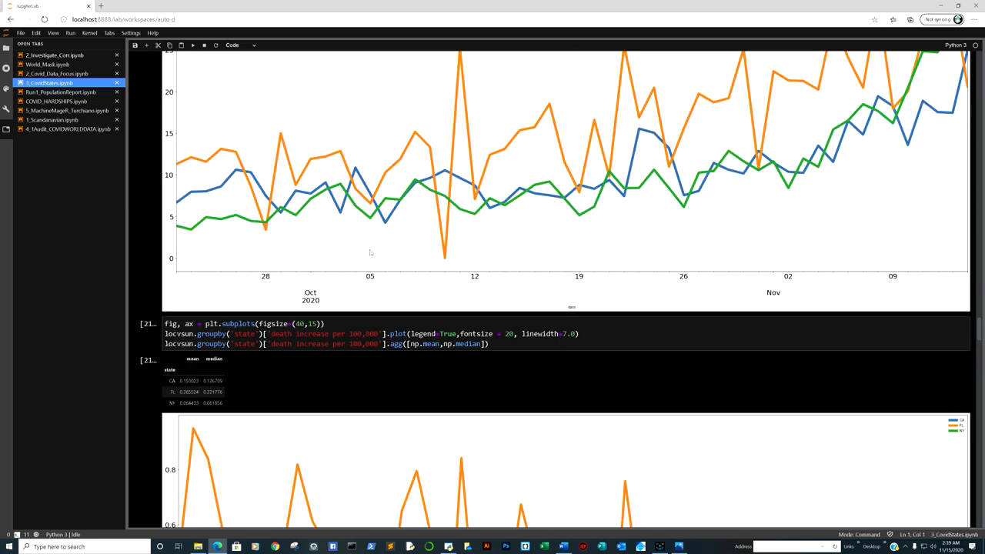
scroll(down, 3)
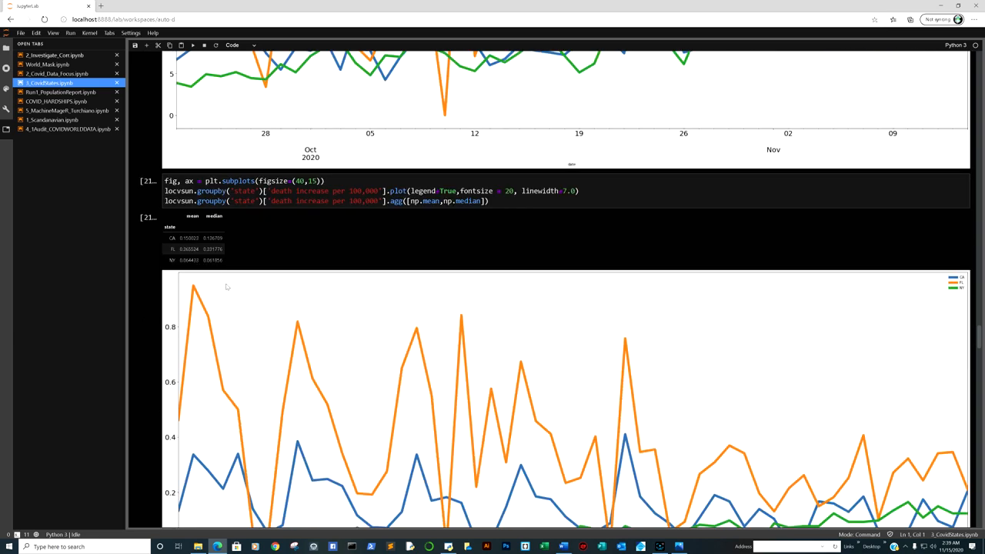
scroll(down, 3)
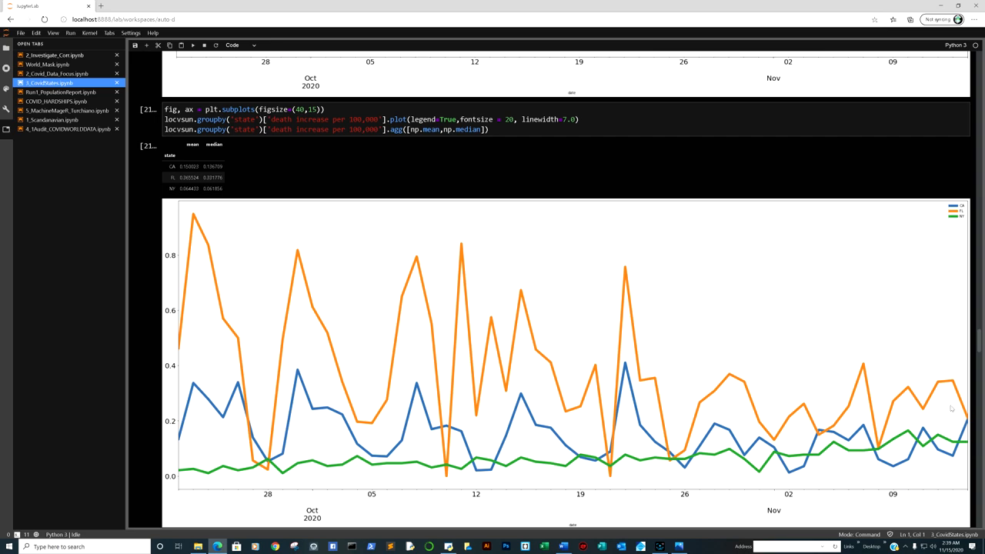
mouse_move(957, 428)
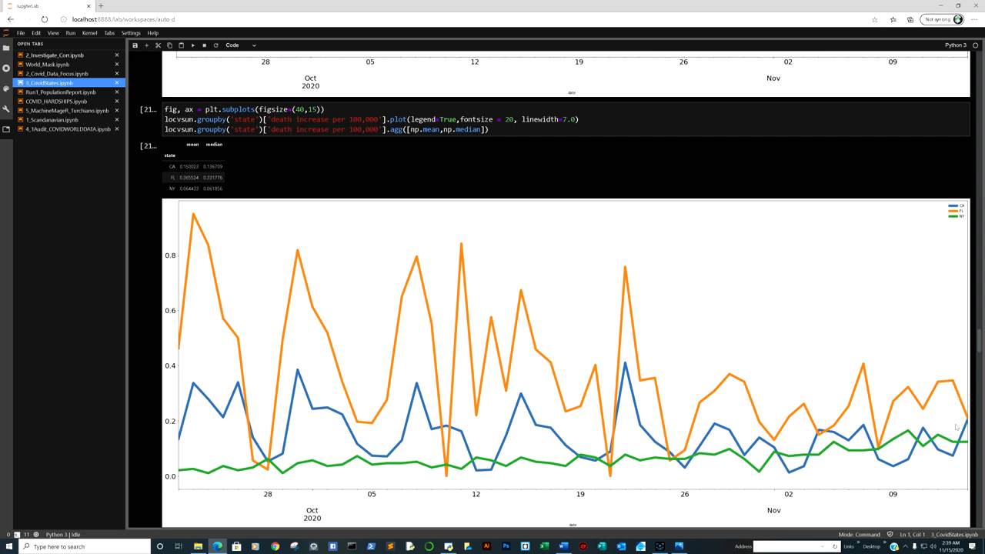
mouse_move(969, 429)
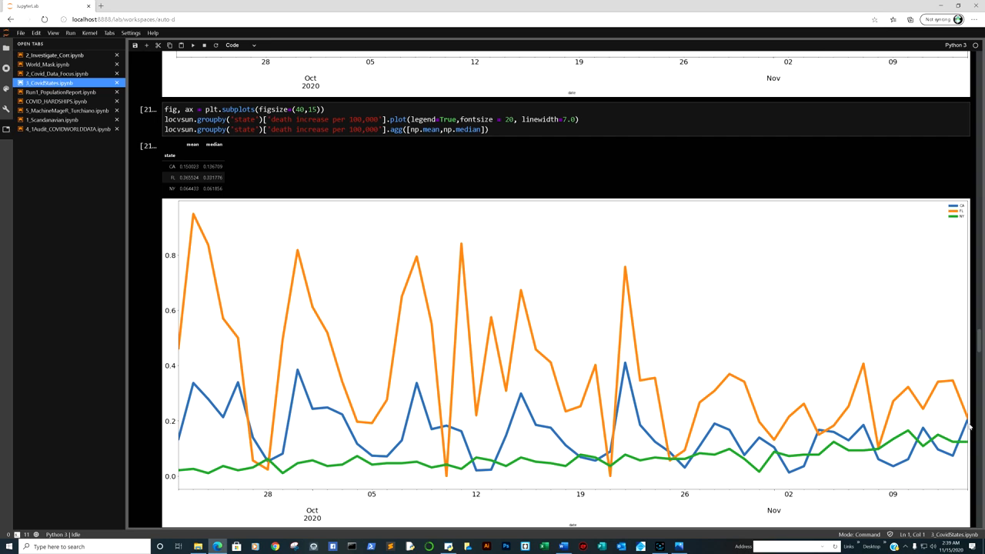
scroll(down, 3)
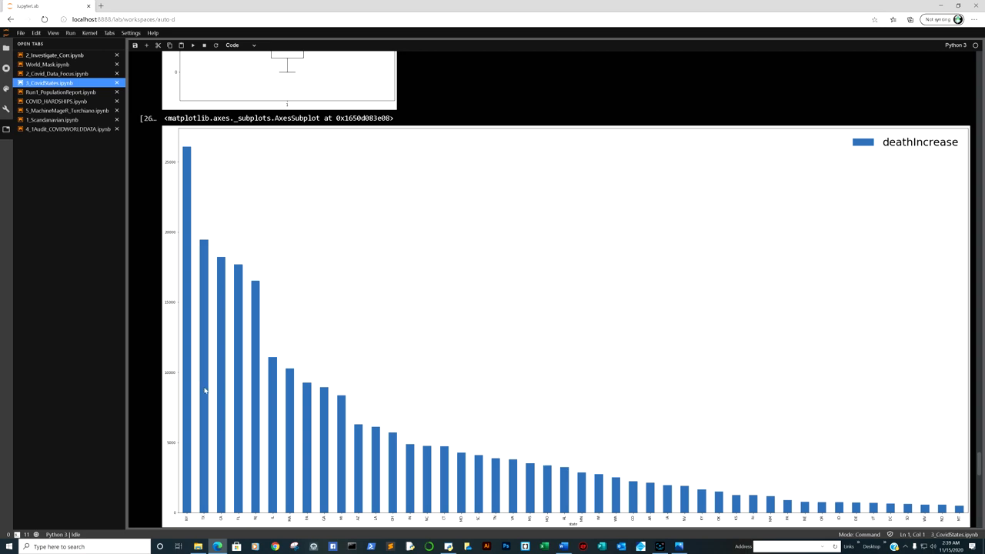
mouse_move(946, 508)
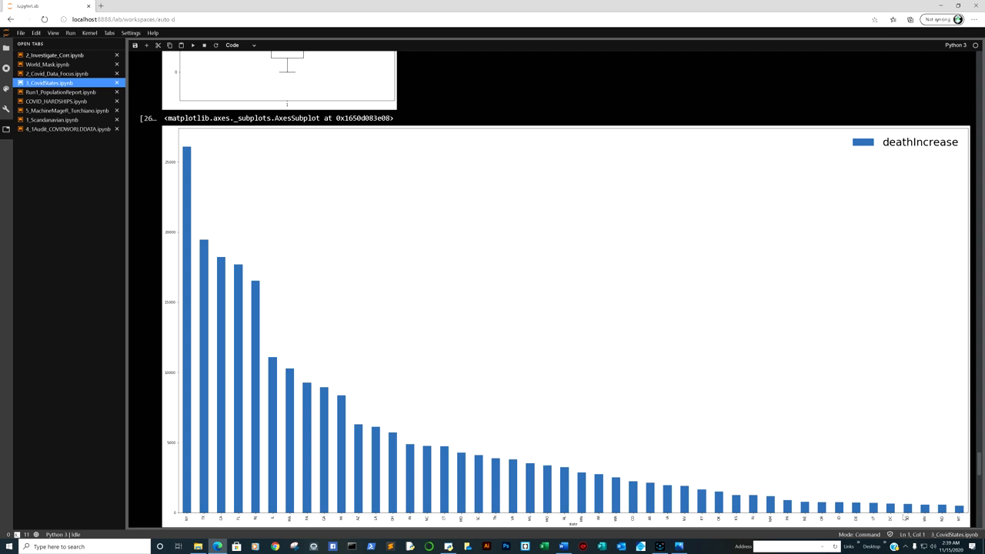
Scroll to the descending deathIncrease-by-state bar chart and the grouping cell below it.
scroll(down, 3)
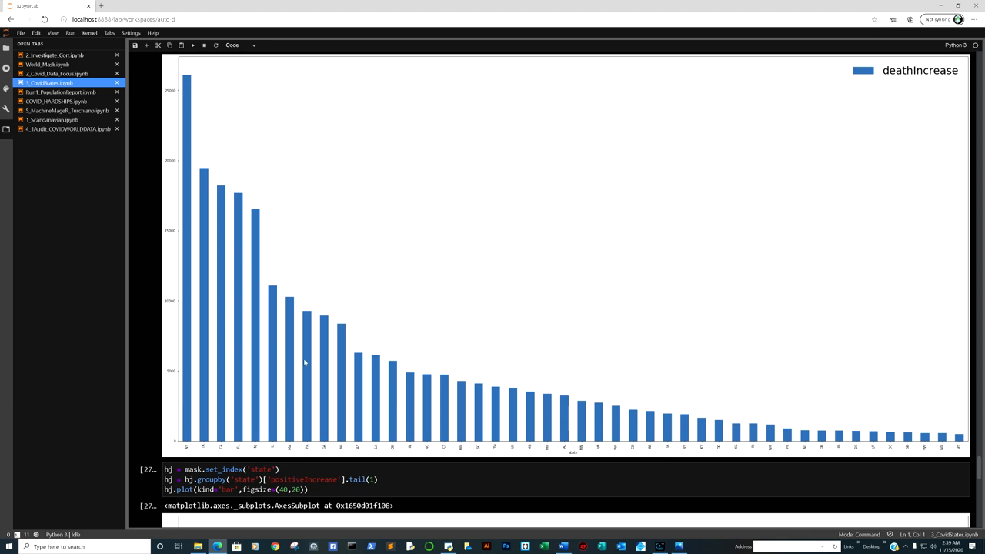
mouse_move(936, 440)
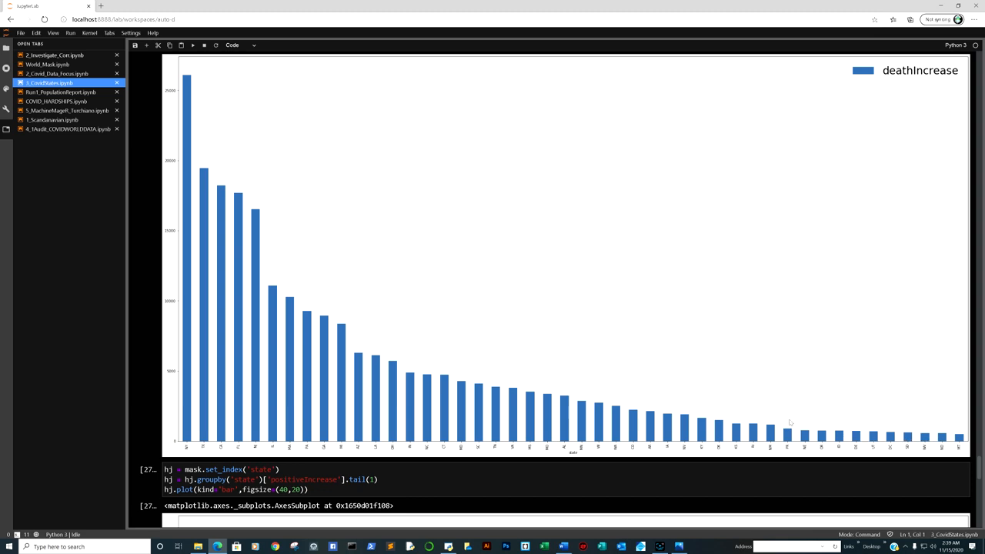
mouse_move(612, 394)
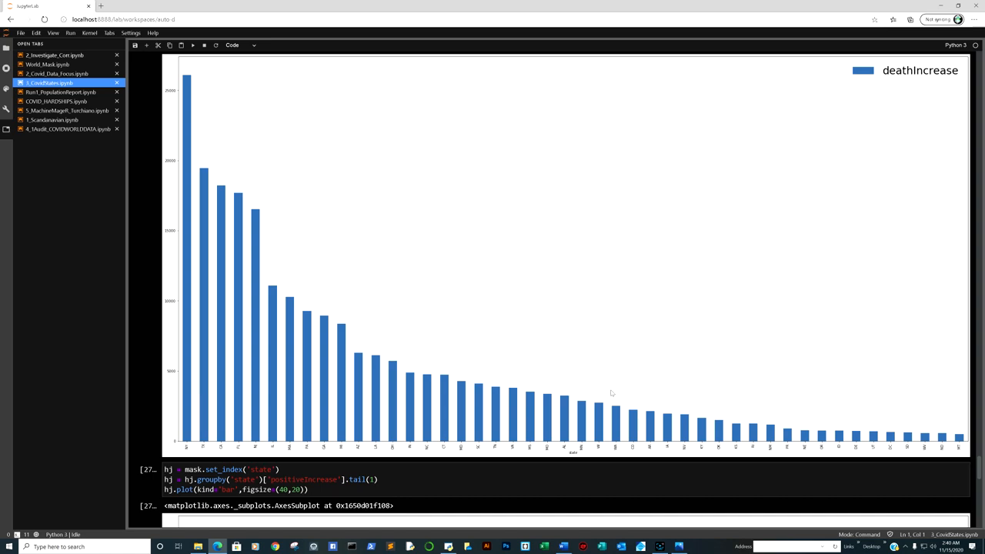
mouse_move(907, 435)
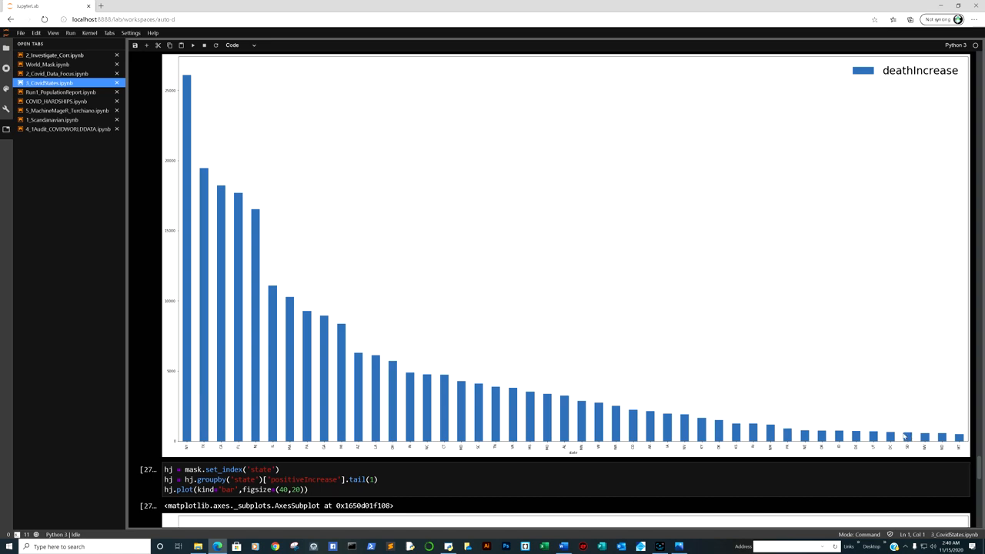
Scroll to cell 27's unsorted per-state bar chart at the end of the states notebook.
scroll(down, 3)
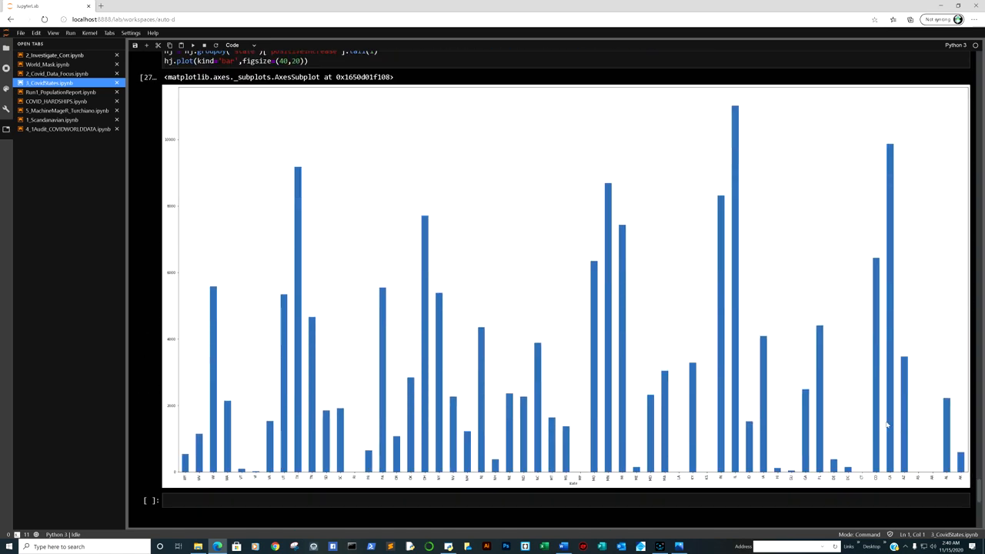
scroll(down, 3)
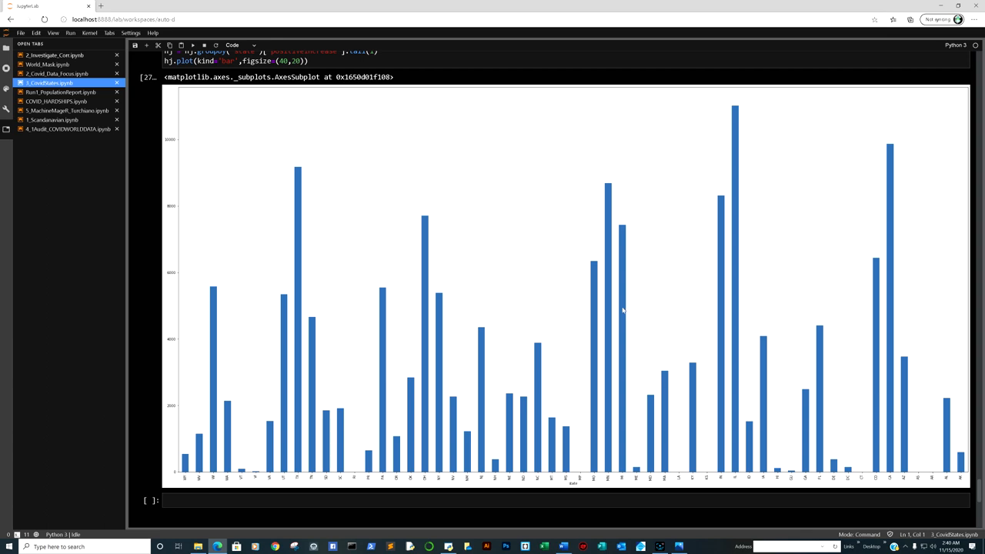
mouse_move(544, 370)
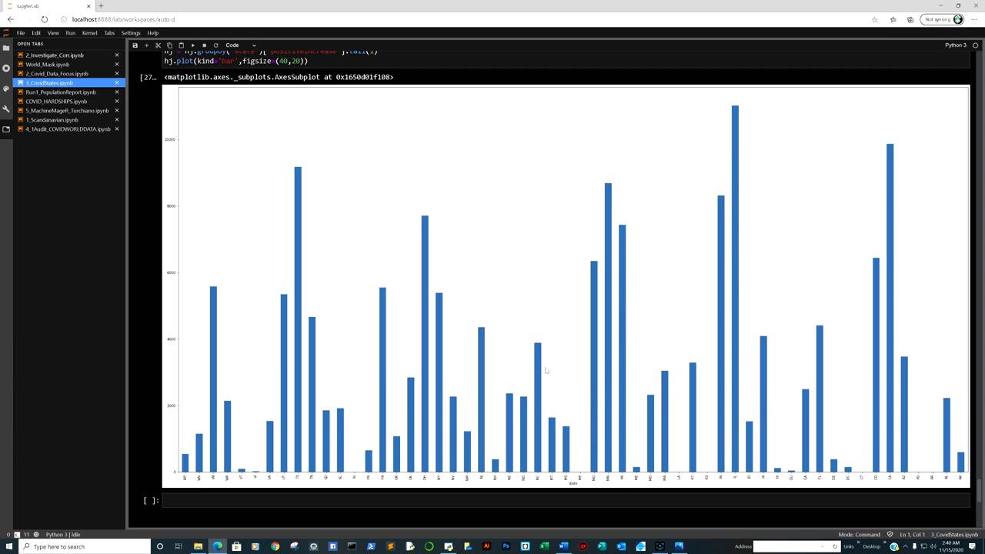
mouse_move(228, 477)
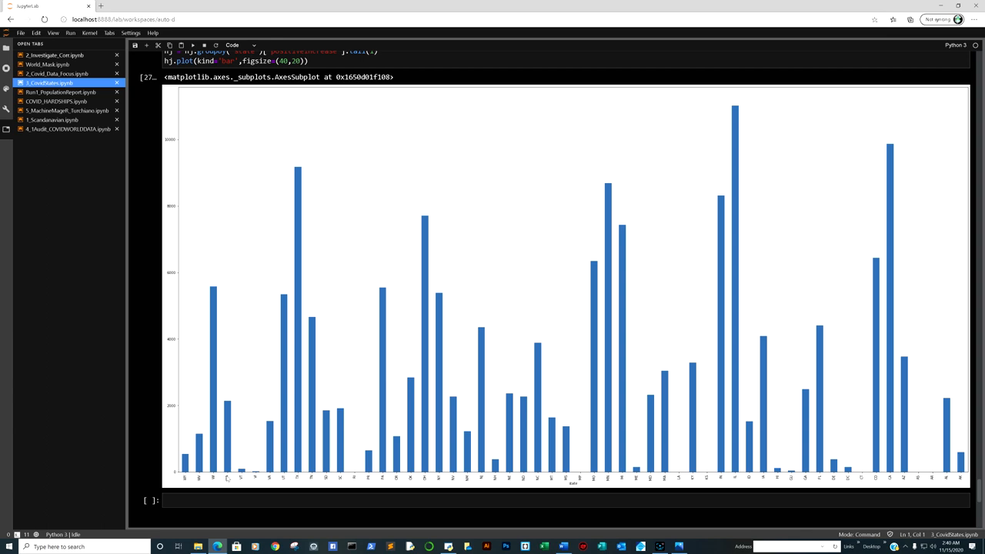
mouse_move(329, 480)
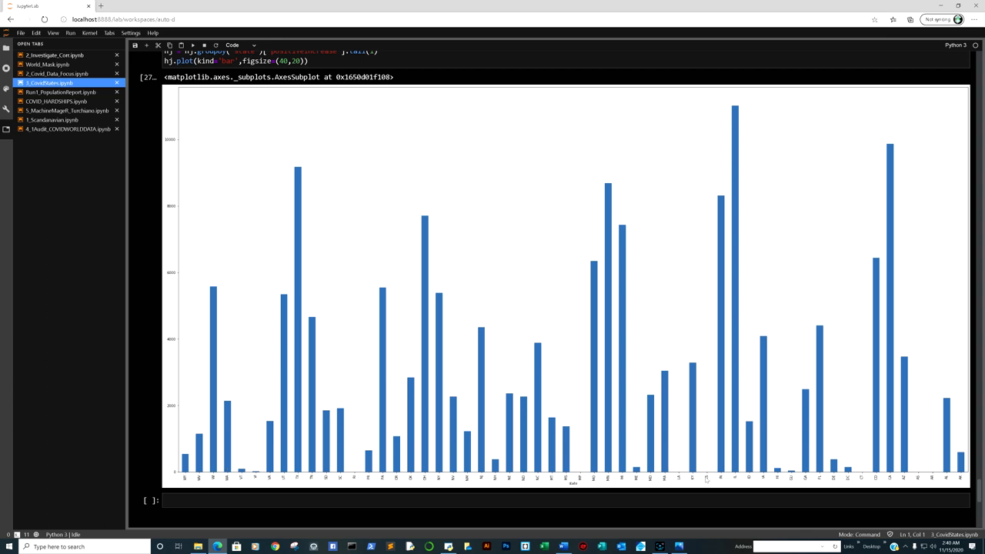
mouse_move(916, 489)
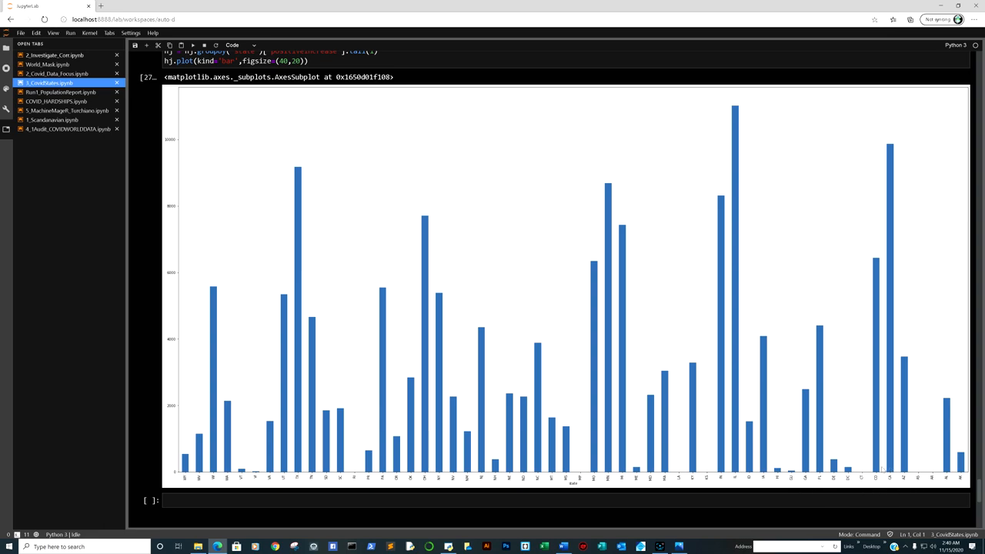
mouse_move(874, 465)
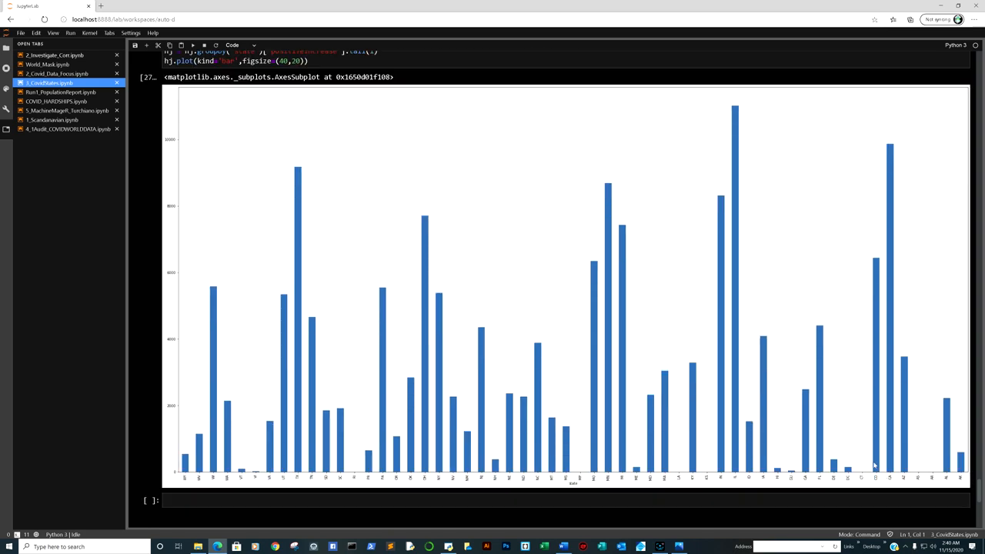
scroll(down, 3)
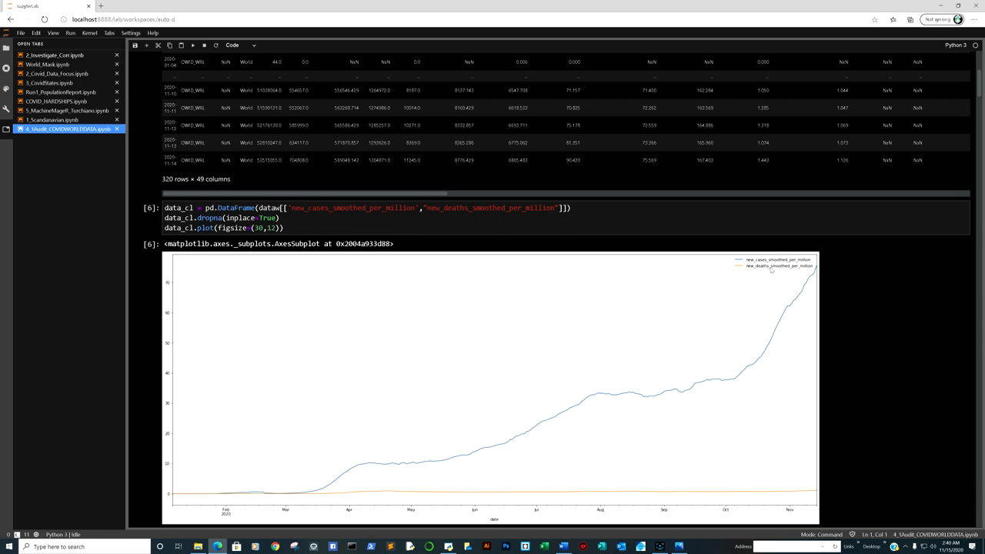
Scroll the world-data notebook to the Mortality plot and smoothed new deaths per million chart by country.
scroll(down, 3)
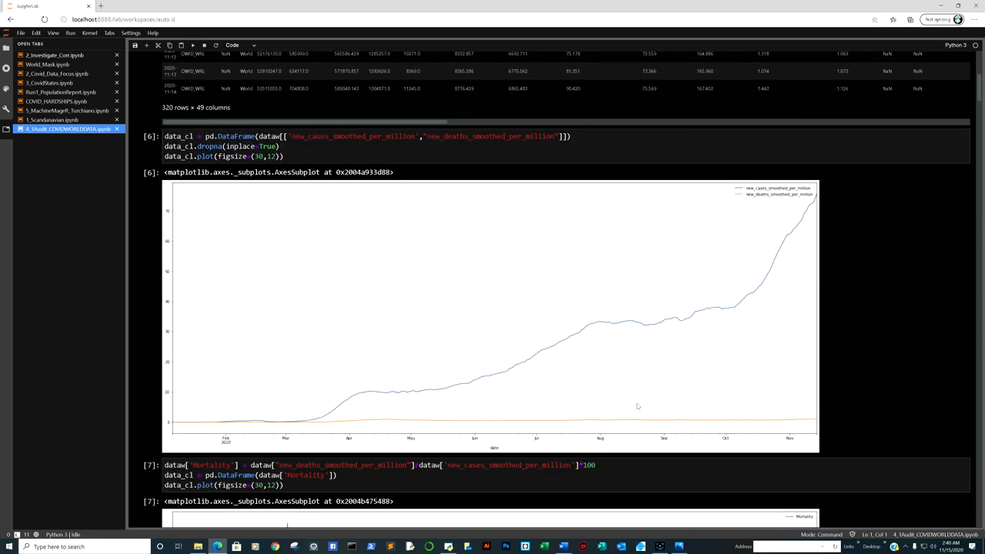
mouse_move(778, 375)
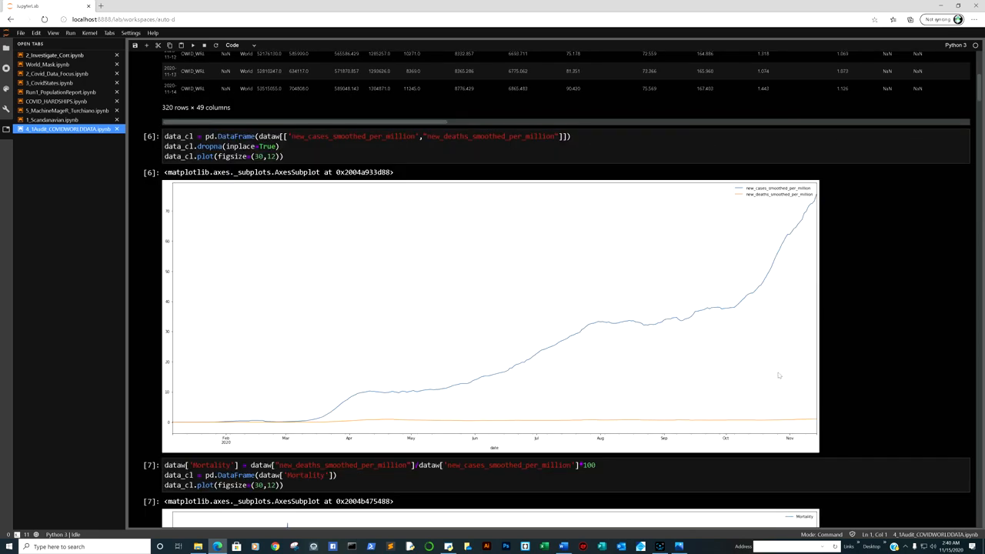
scroll(down, 3)
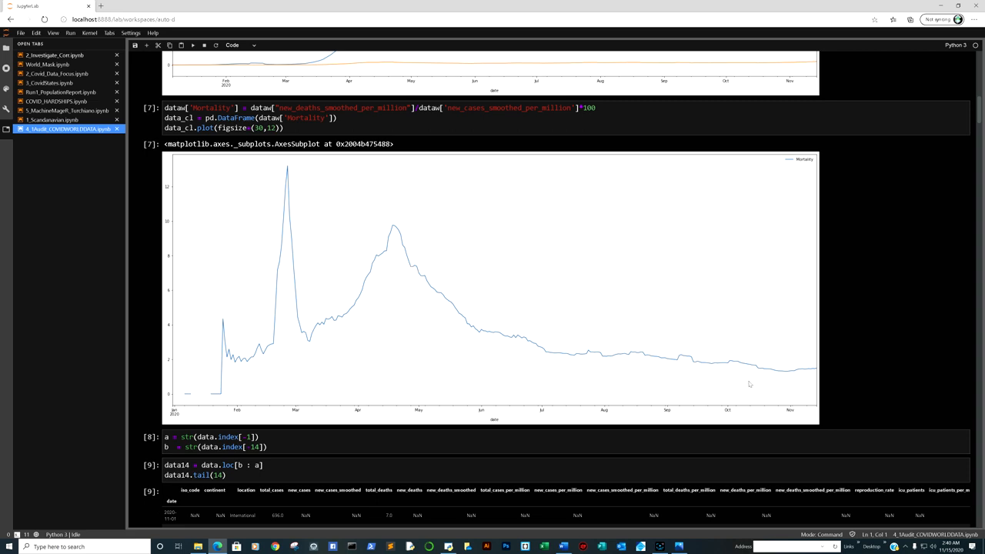
mouse_move(818, 378)
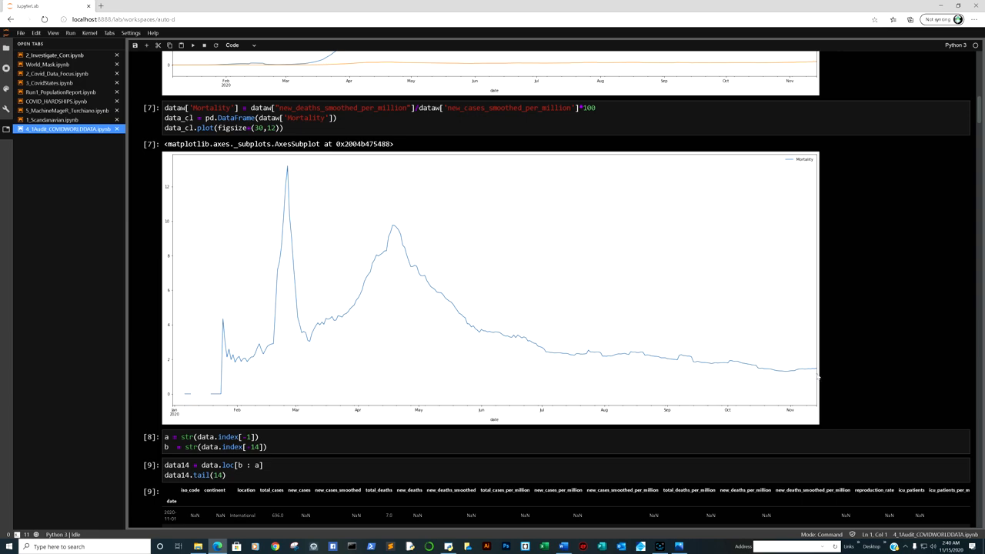
scroll(down, 3)
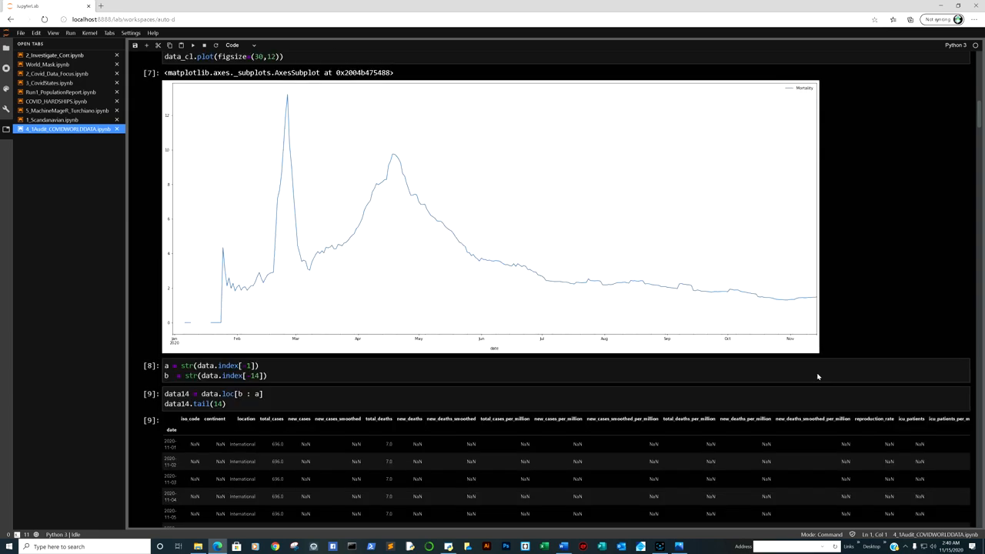
mouse_move(782, 323)
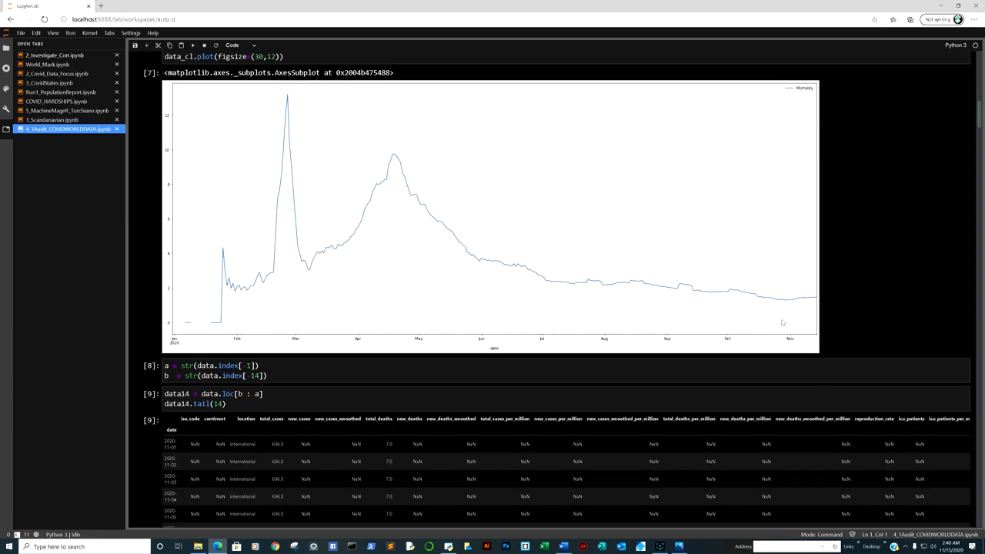
scroll(down, 3)
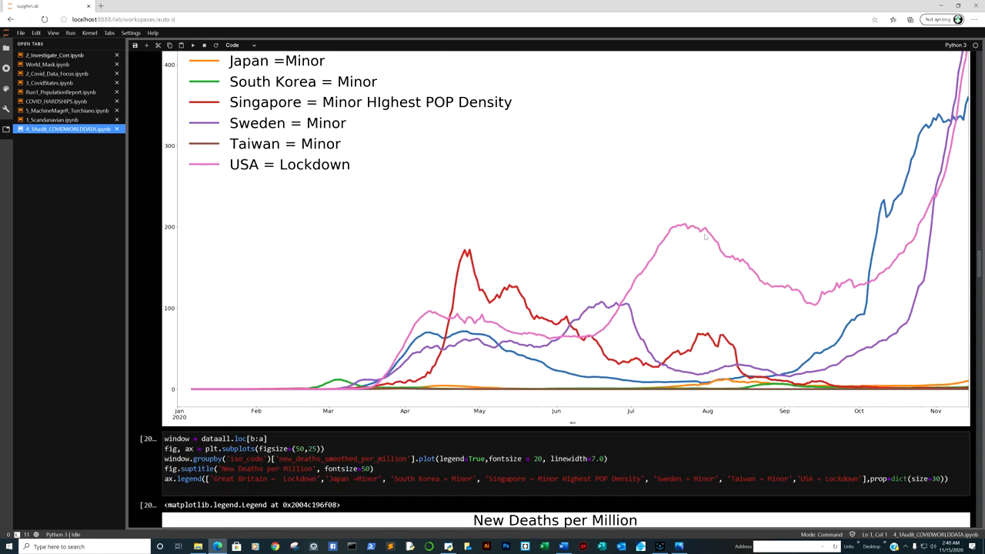
scroll(down, 3)
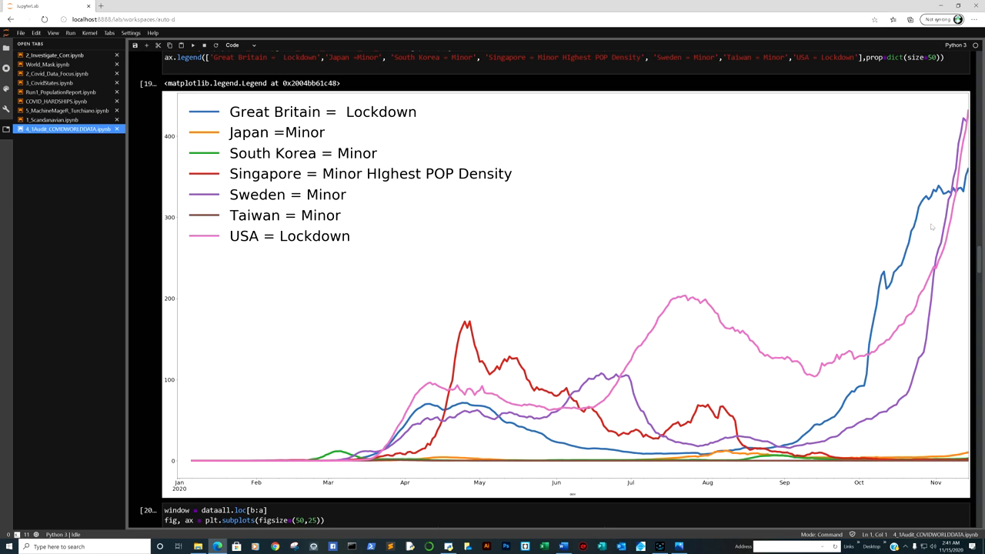
mouse_move(392, 115)
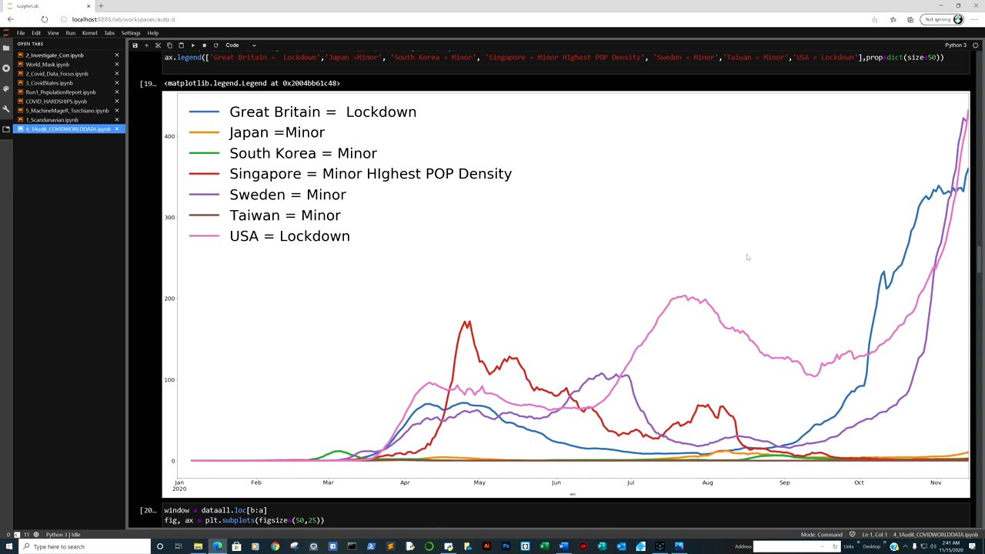
mouse_move(964, 156)
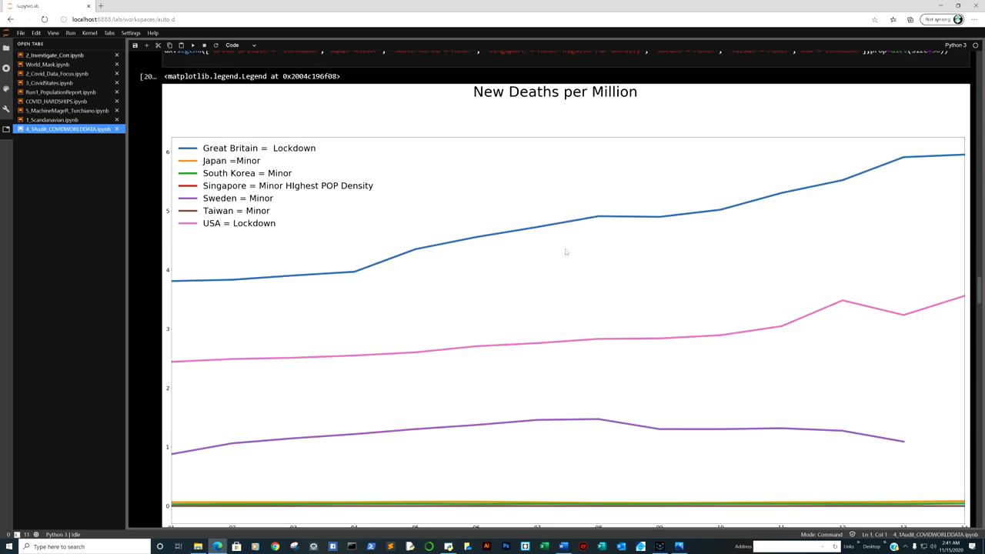
mouse_move(316, 280)
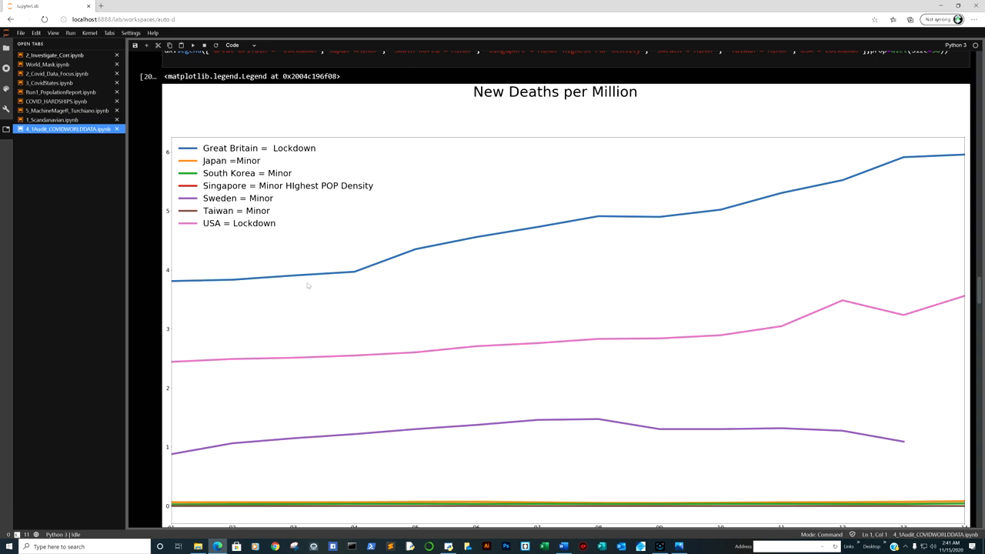
mouse_move(237, 329)
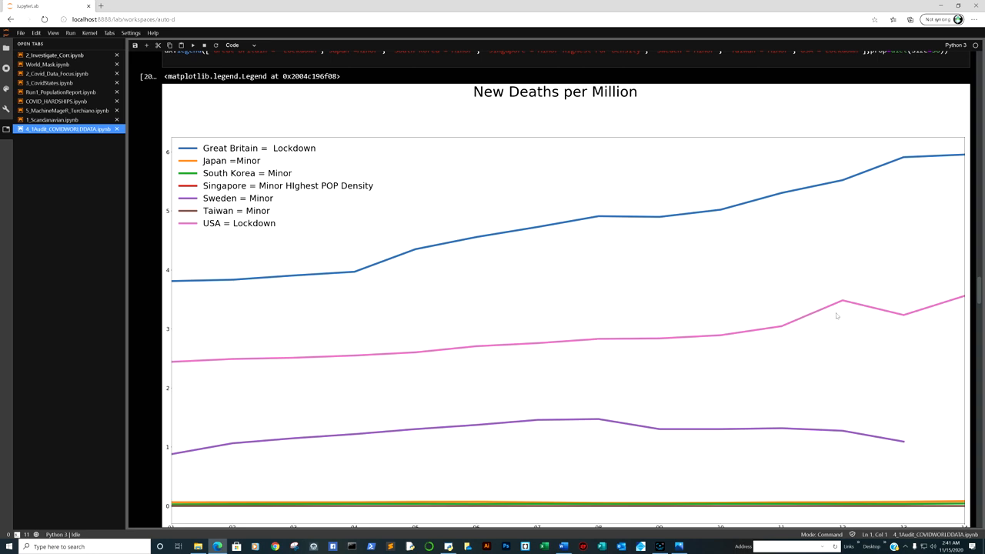
mouse_move(270, 115)
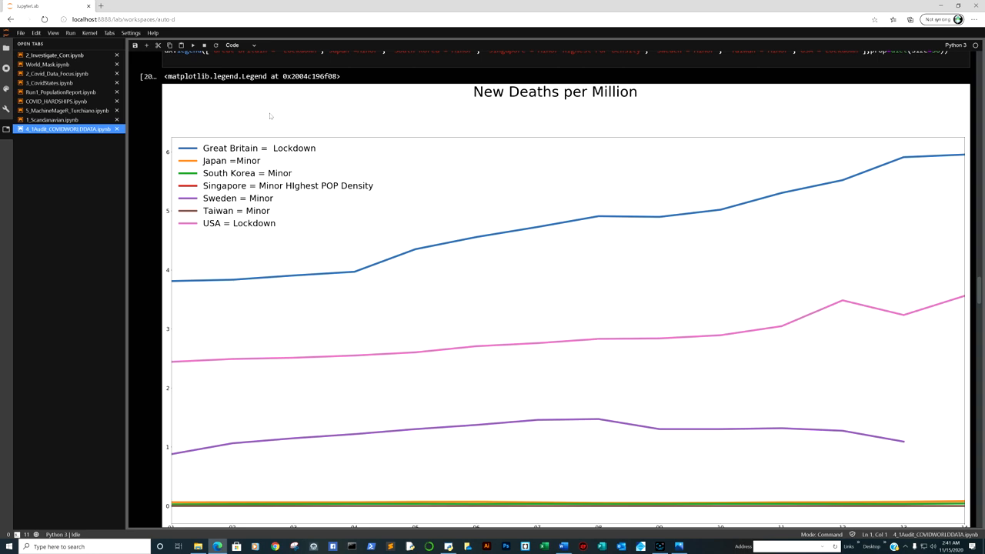
mouse_move(191, 417)
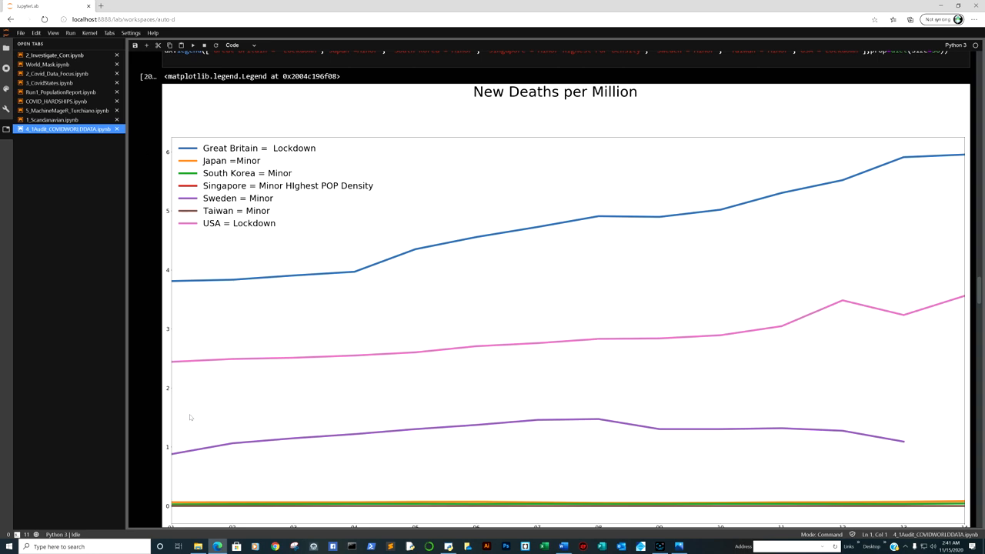
mouse_move(394, 440)
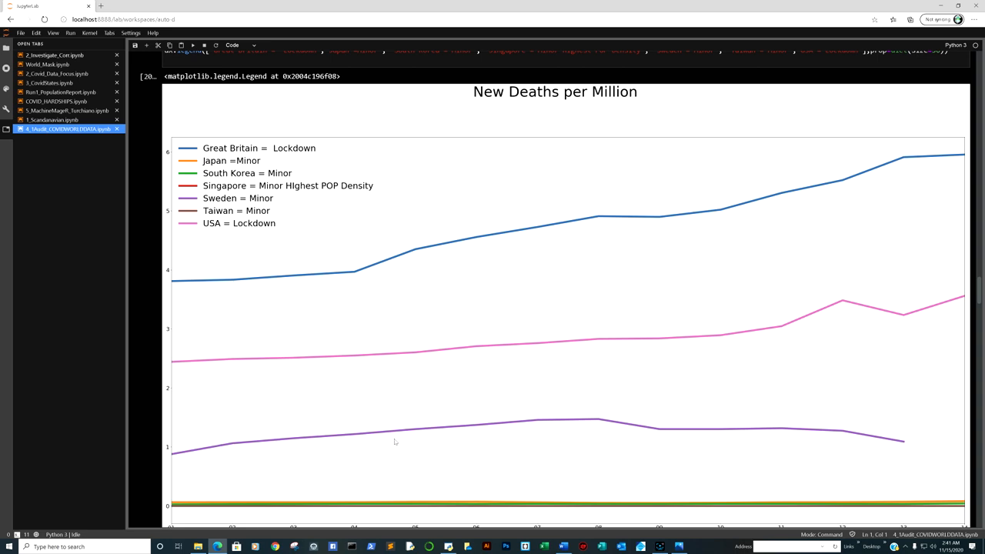
mouse_move(862, 457)
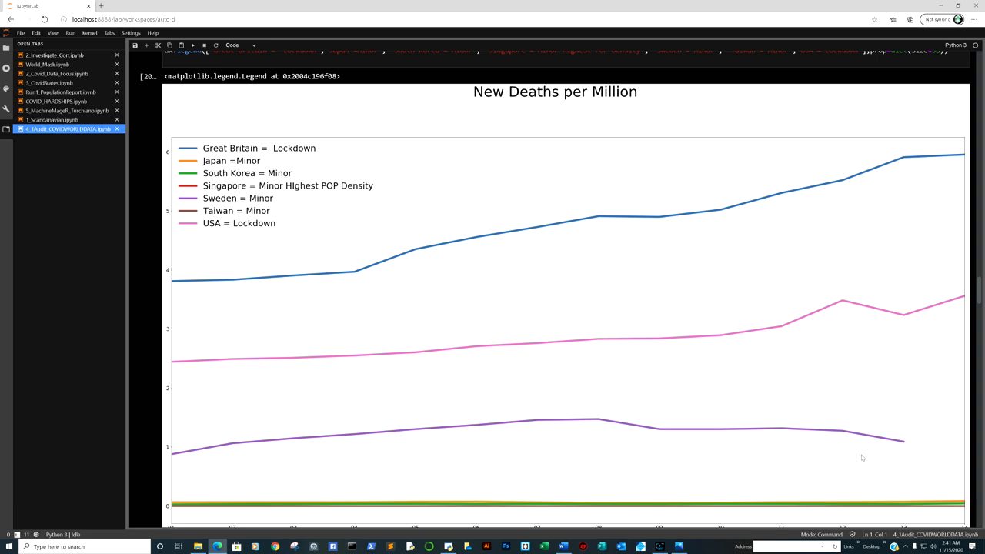
mouse_move(884, 449)
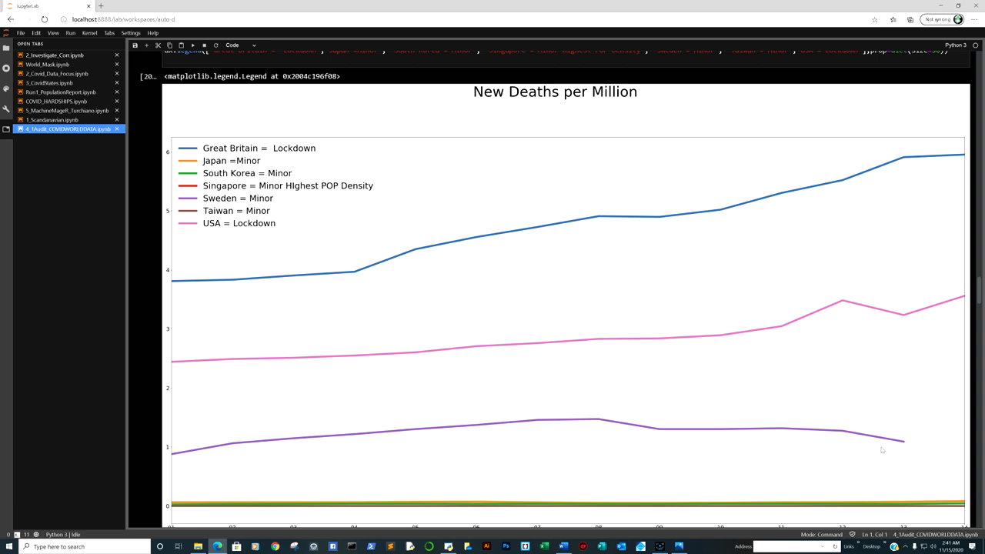
mouse_move(885, 450)
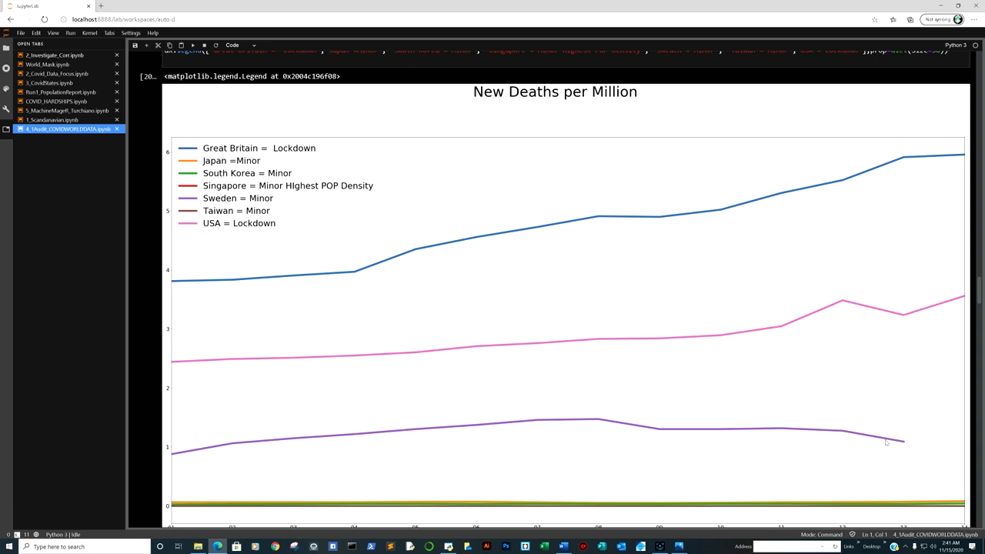
mouse_move(889, 443)
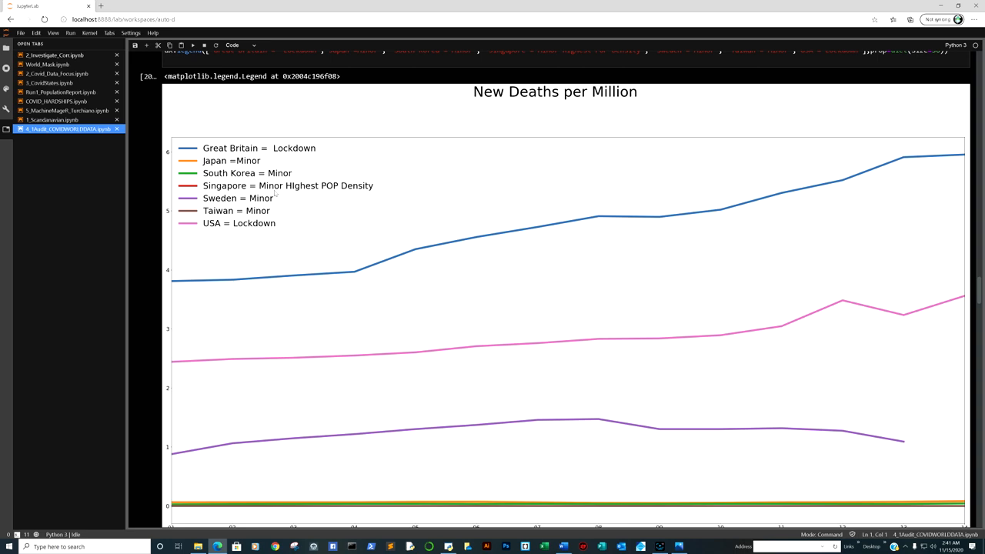
mouse_move(884, 400)
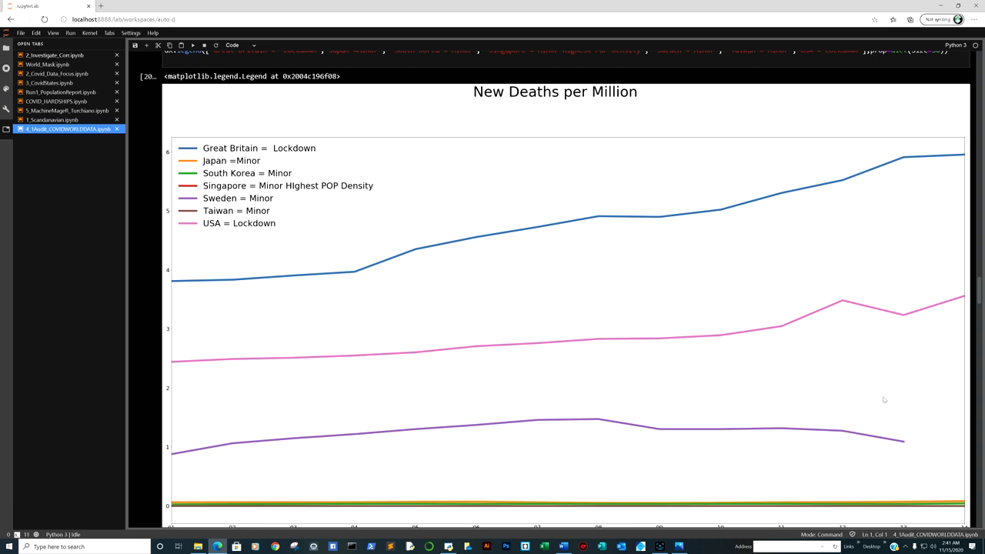
mouse_move(878, 442)
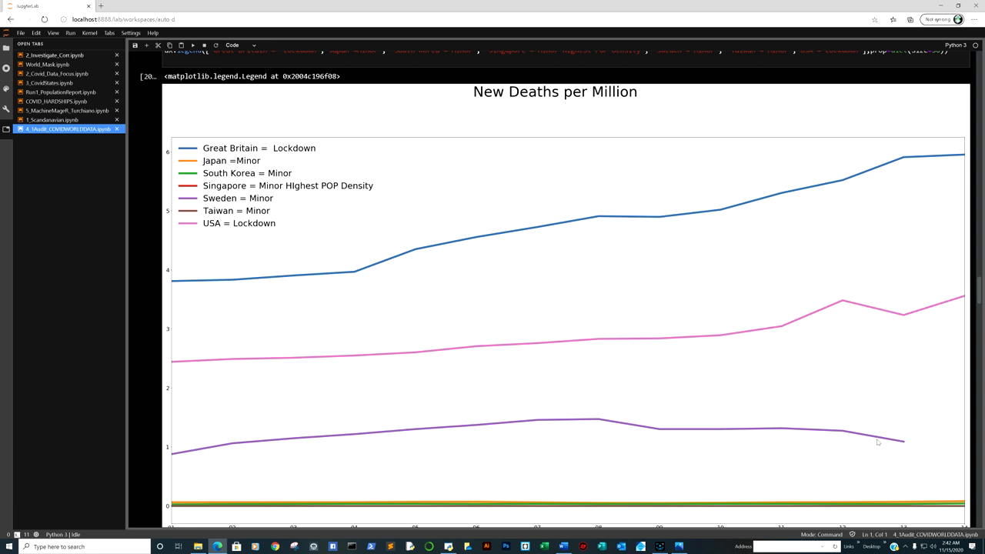
mouse_move(286, 375)
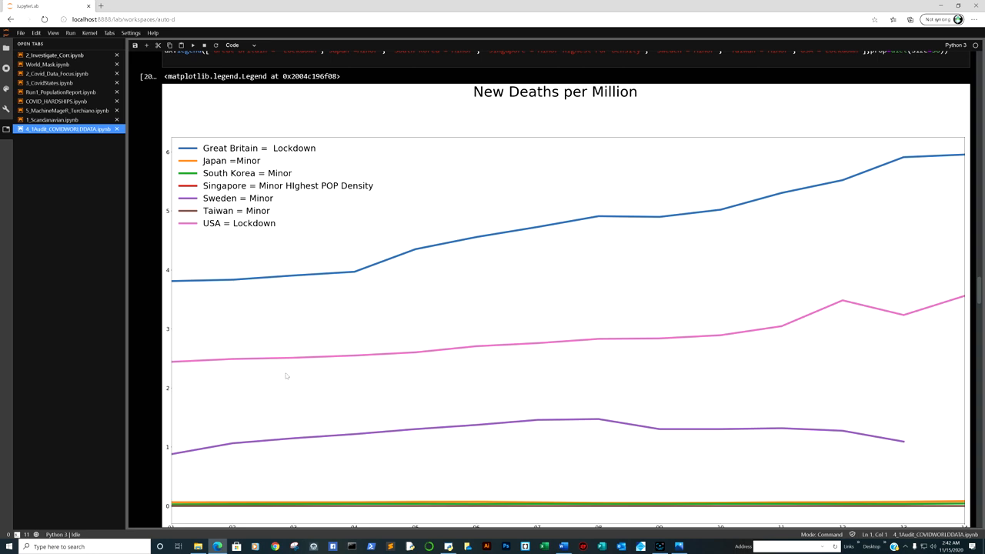
mouse_move(280, 240)
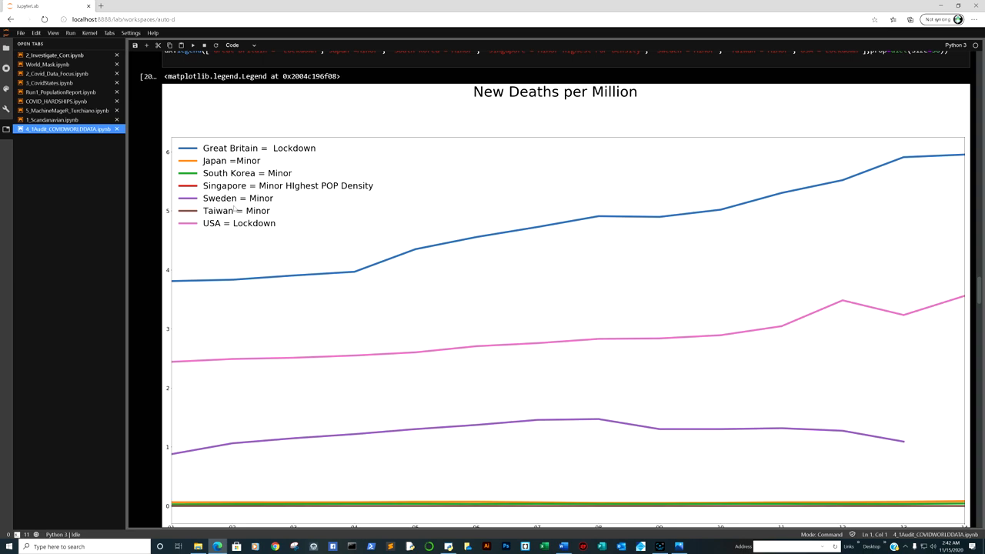
Move past the seven-country plot to the SWE vs USA new_deaths_smoothed_per_million table and chart.
scroll(down, 3)
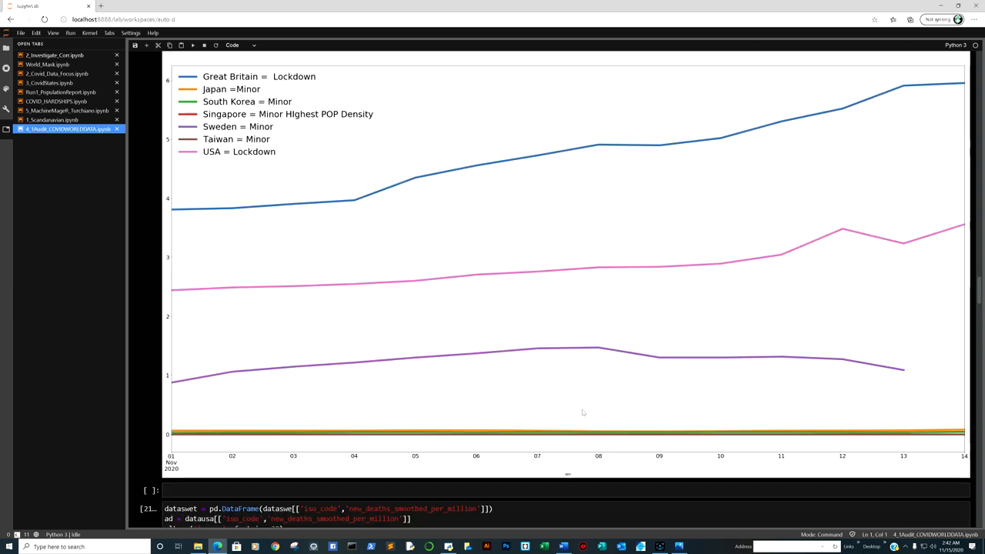
mouse_move(588, 410)
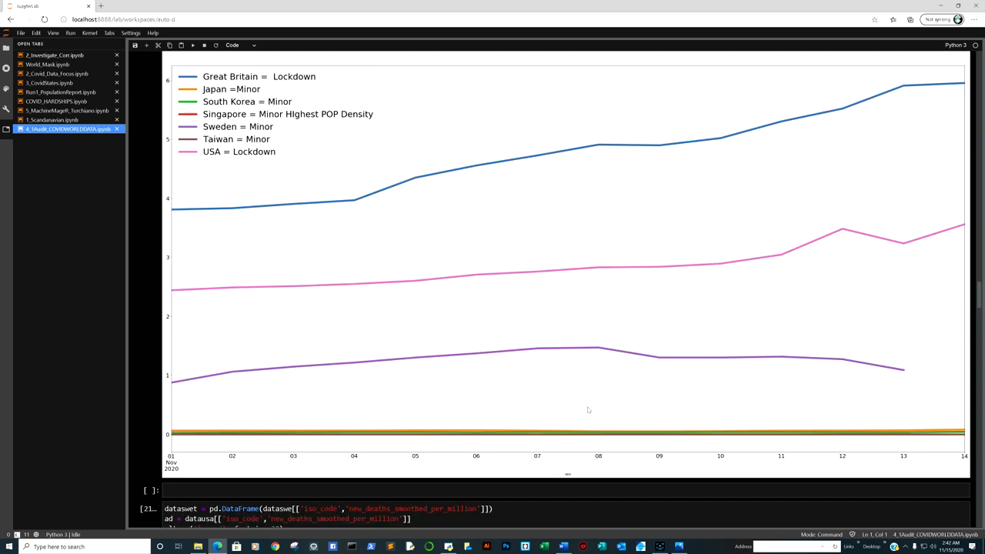
mouse_move(344, 137)
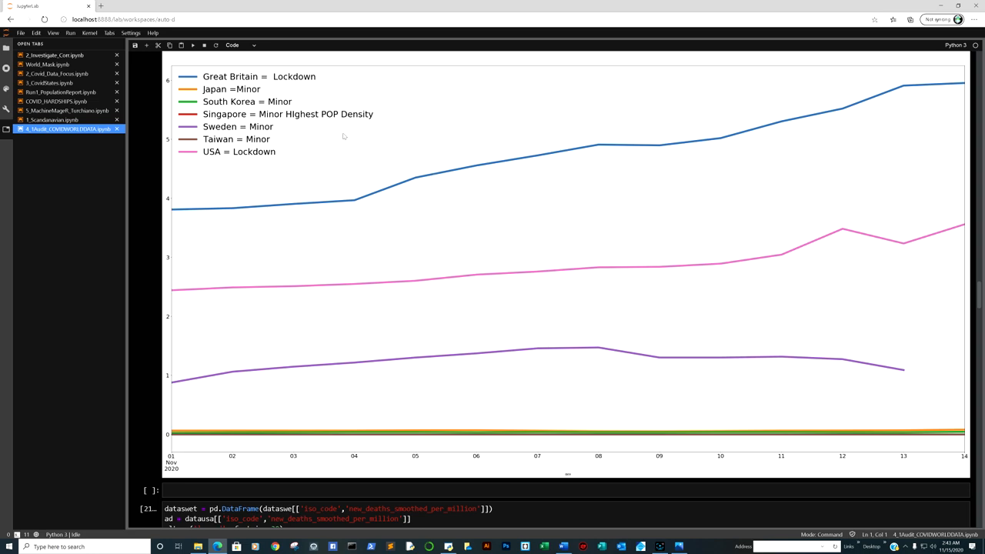
mouse_move(483, 314)
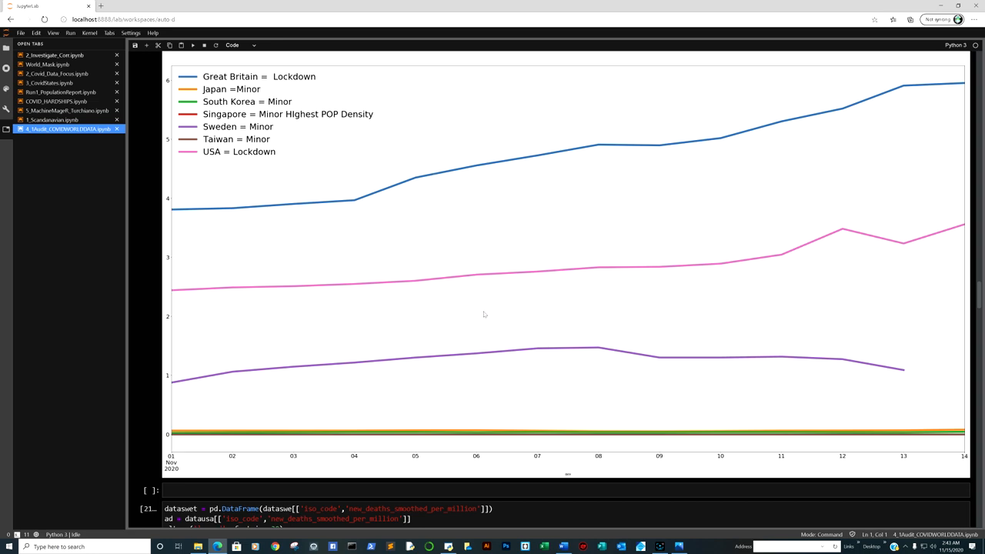
mouse_move(585, 388)
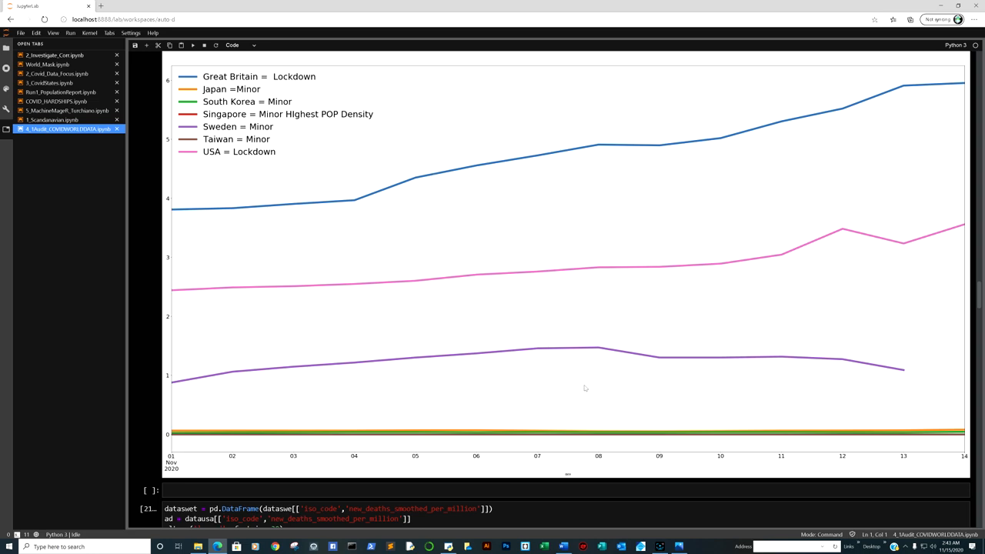
mouse_move(852, 436)
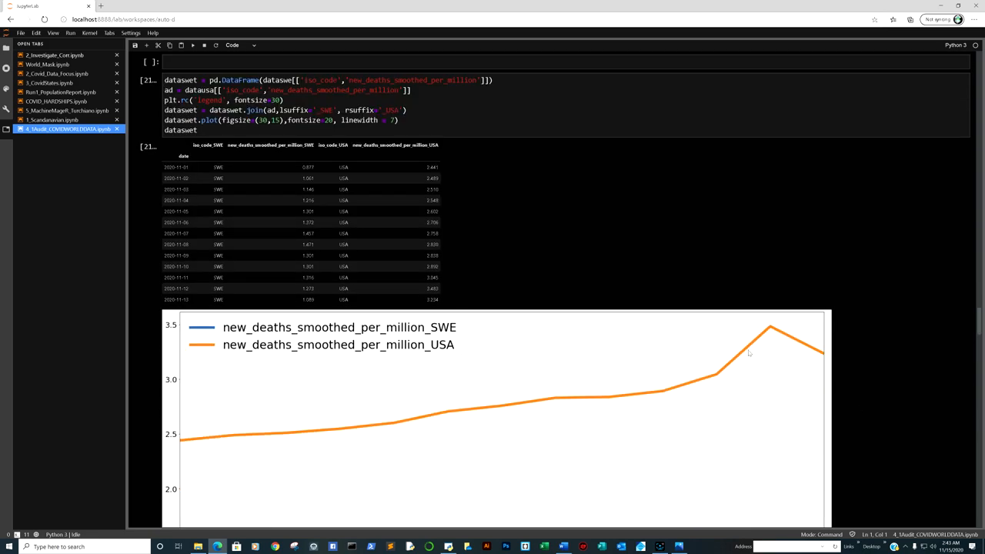
click(300, 222)
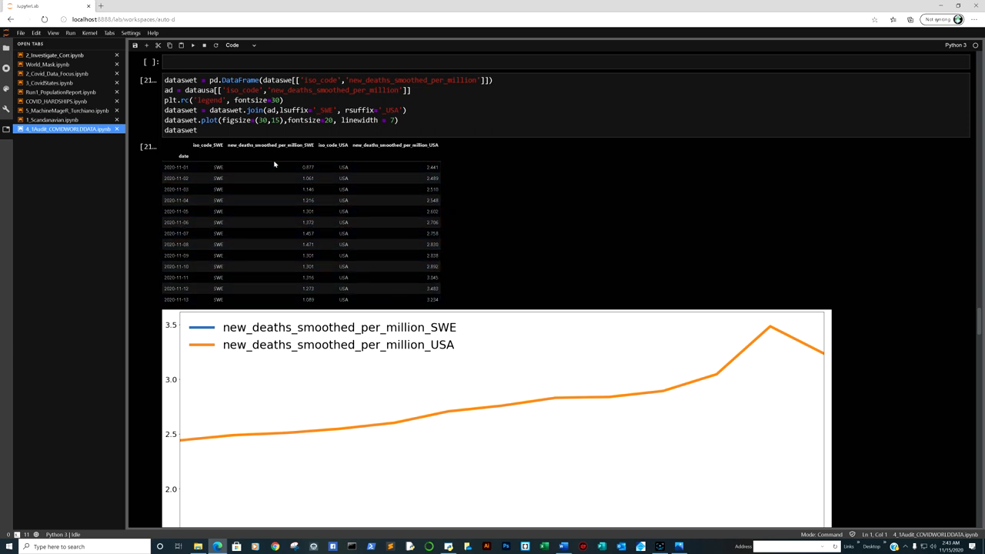
click(308, 299)
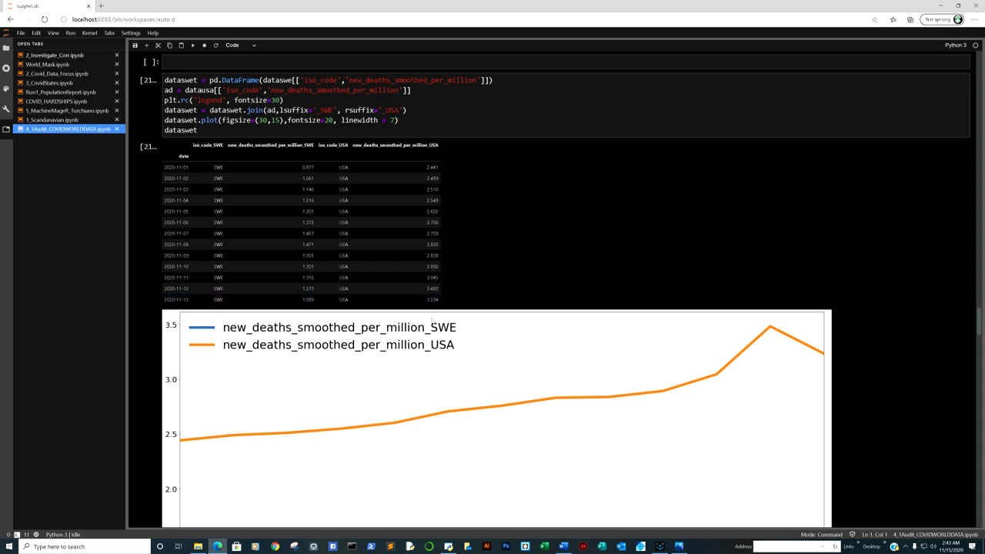
mouse_move(438, 311)
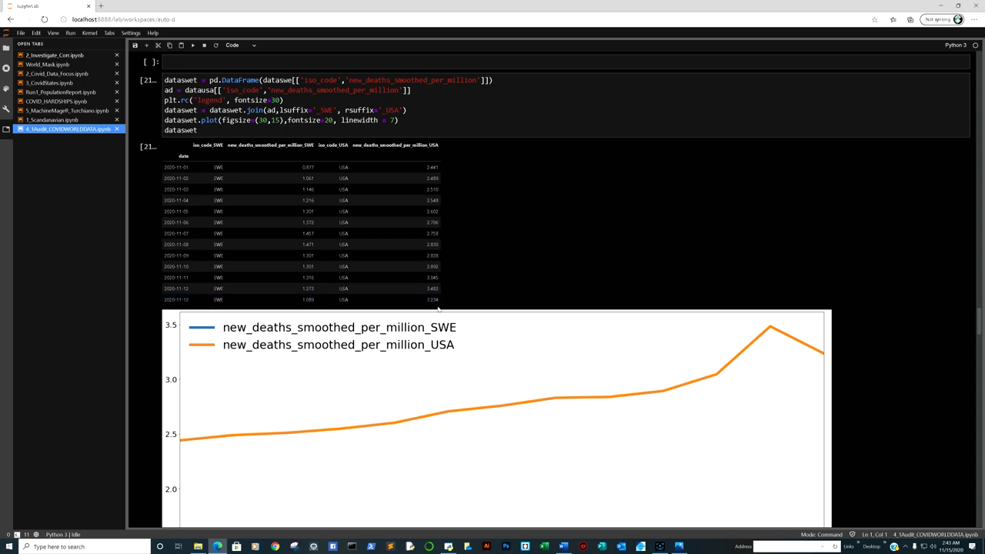
scroll(down, 3)
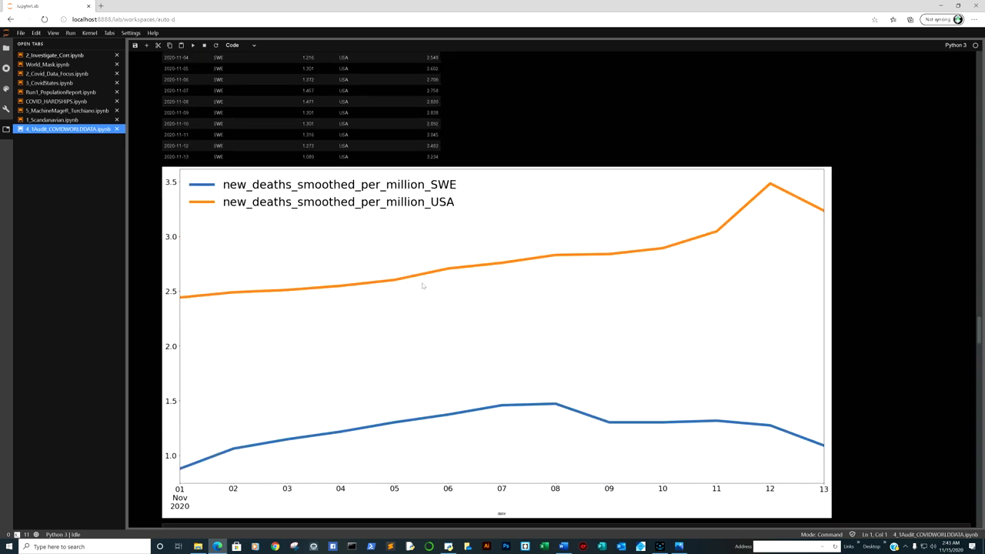
mouse_move(313, 259)
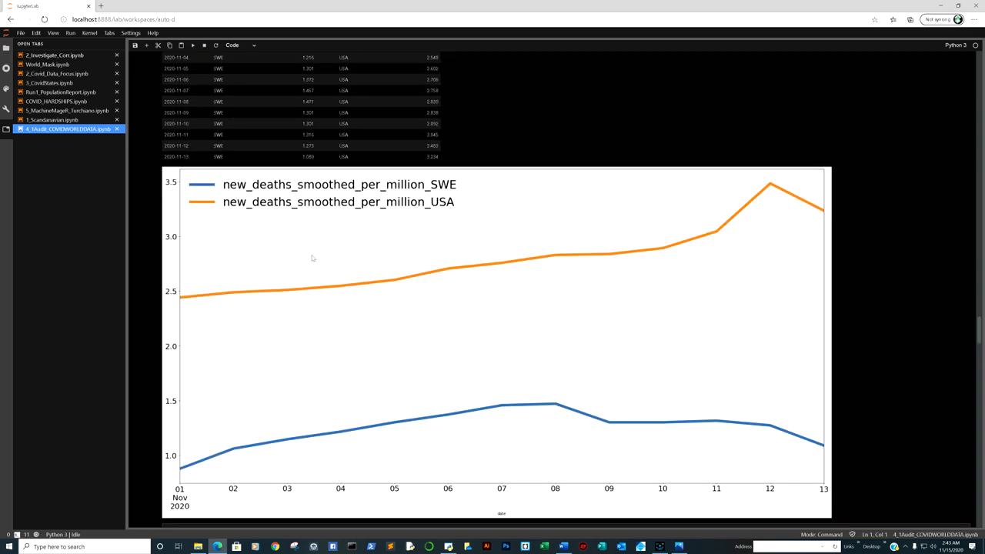
mouse_move(354, 248)
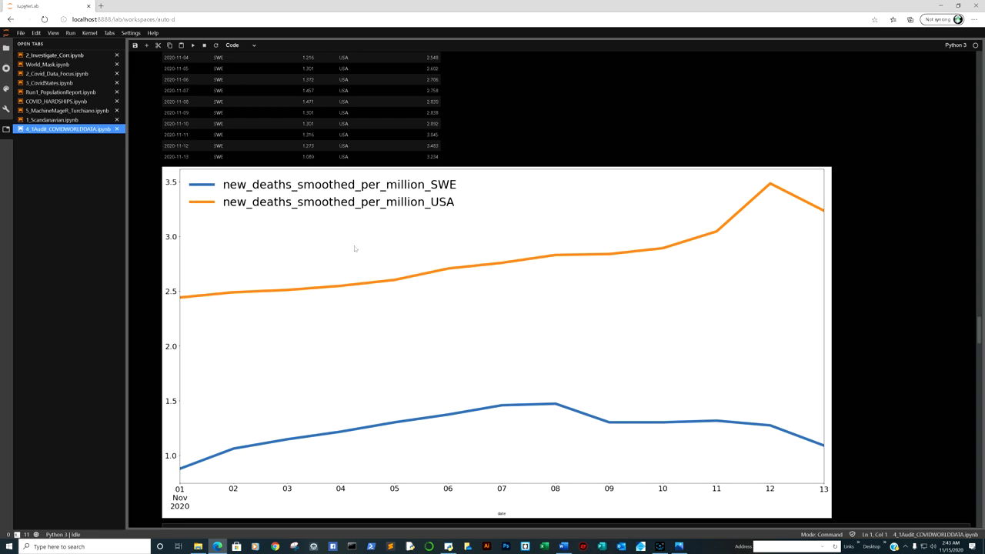
mouse_move(324, 237)
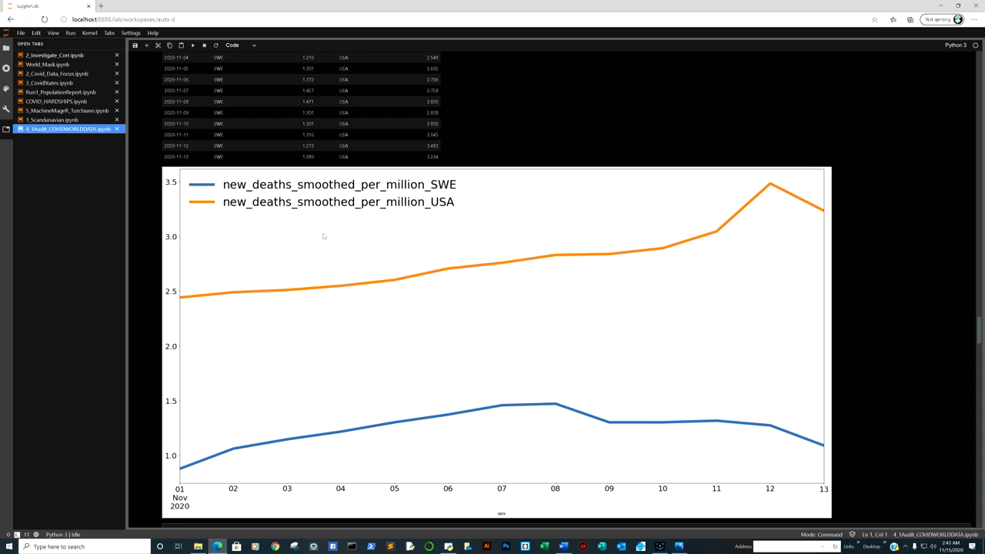
scroll(down, 3)
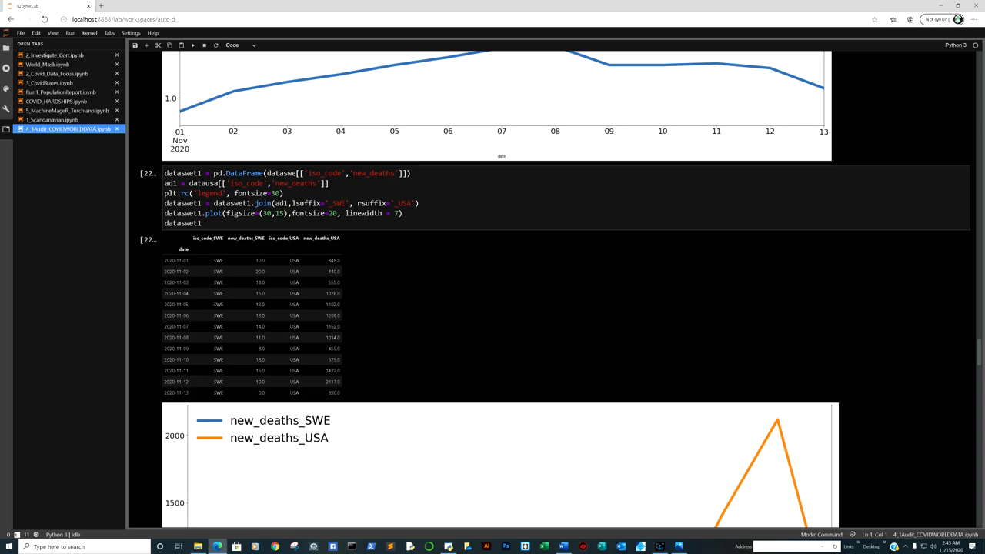
scroll(down, 3)
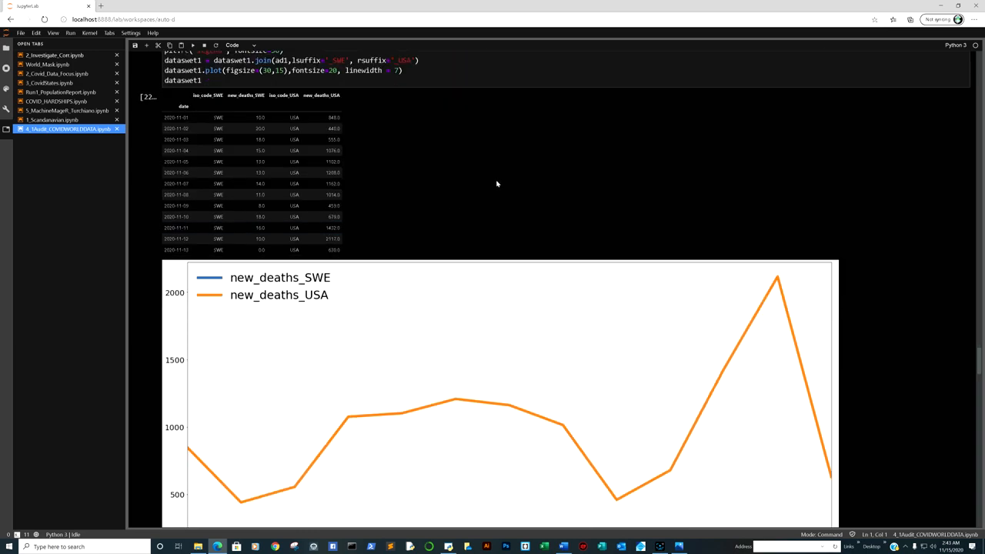
scroll(down, 3)
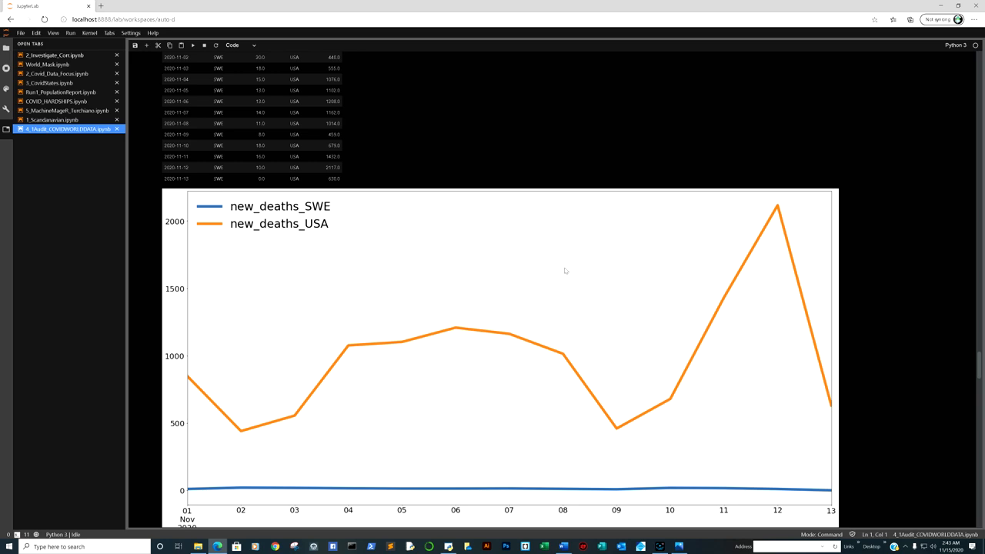
mouse_move(551, 284)
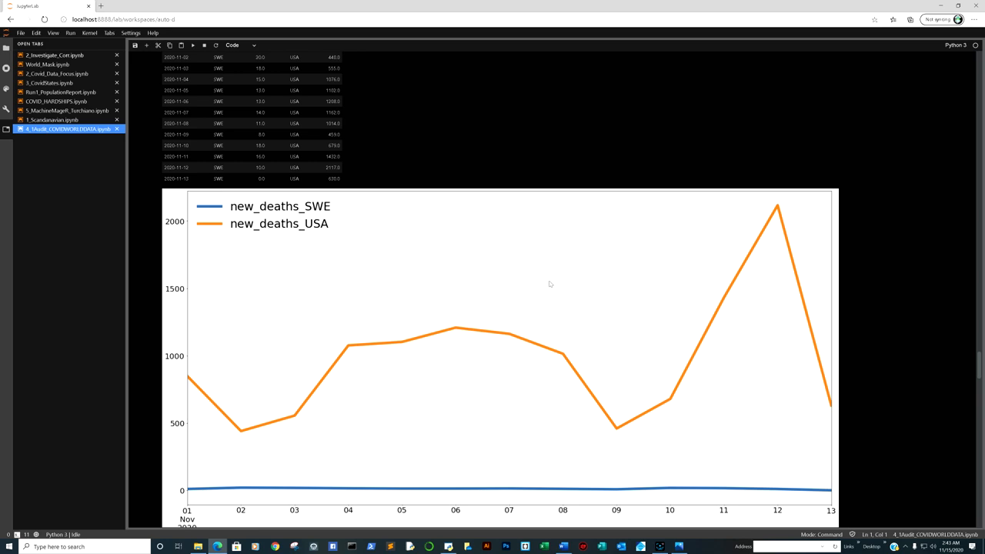
mouse_move(551, 289)
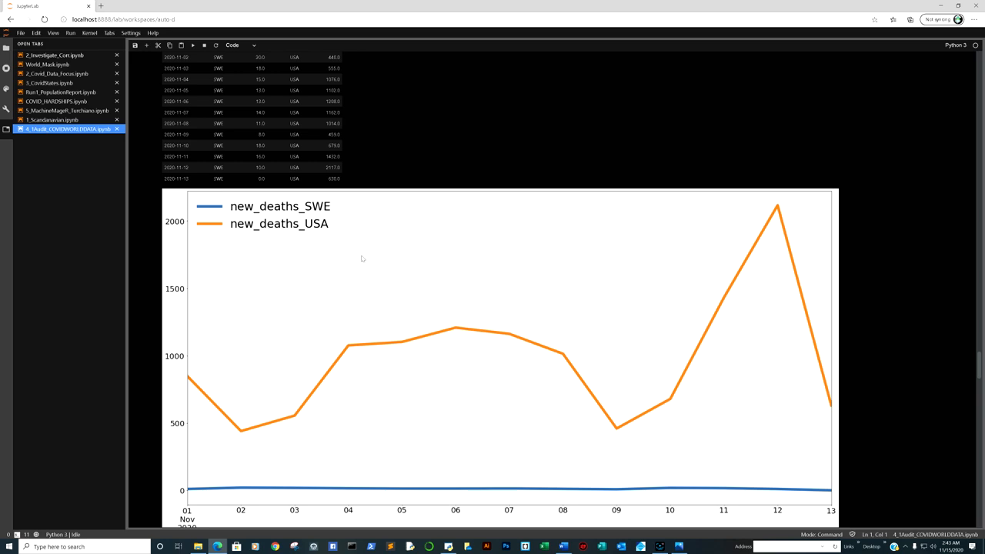
mouse_move(415, 277)
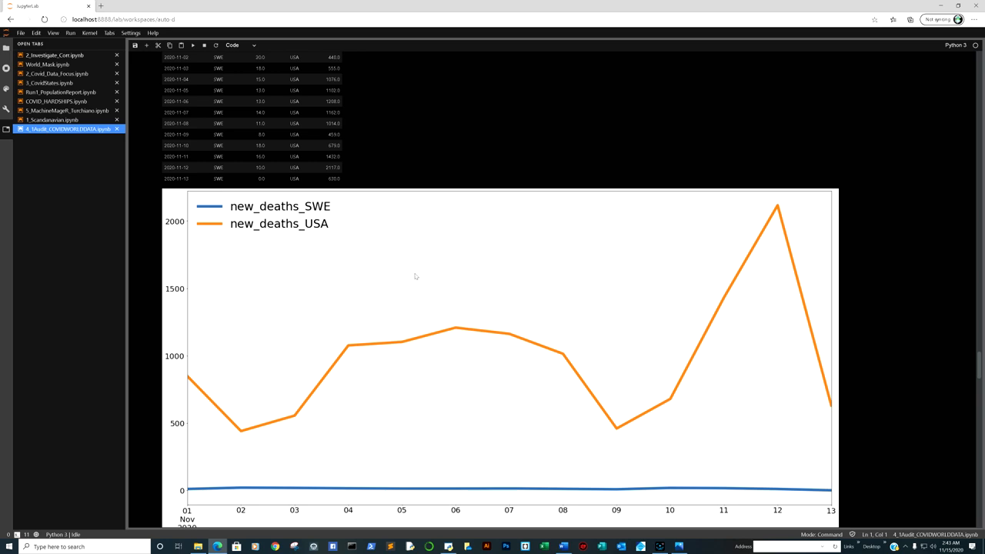
mouse_move(408, 283)
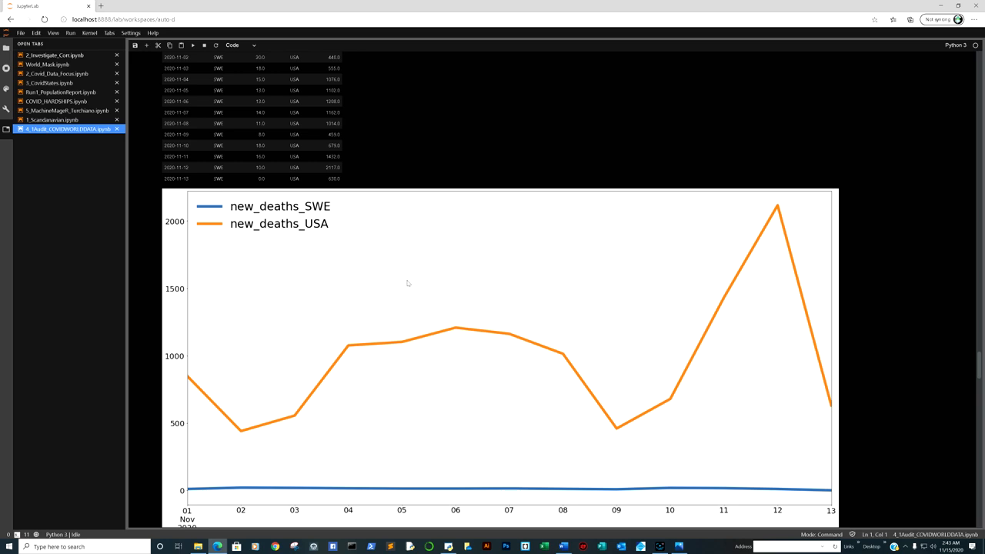
mouse_move(411, 283)
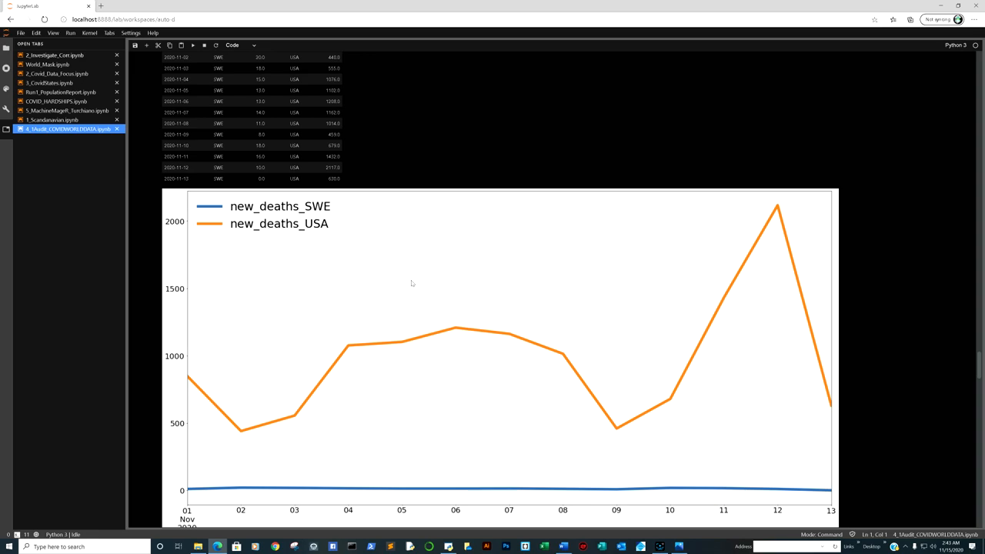
mouse_move(312, 237)
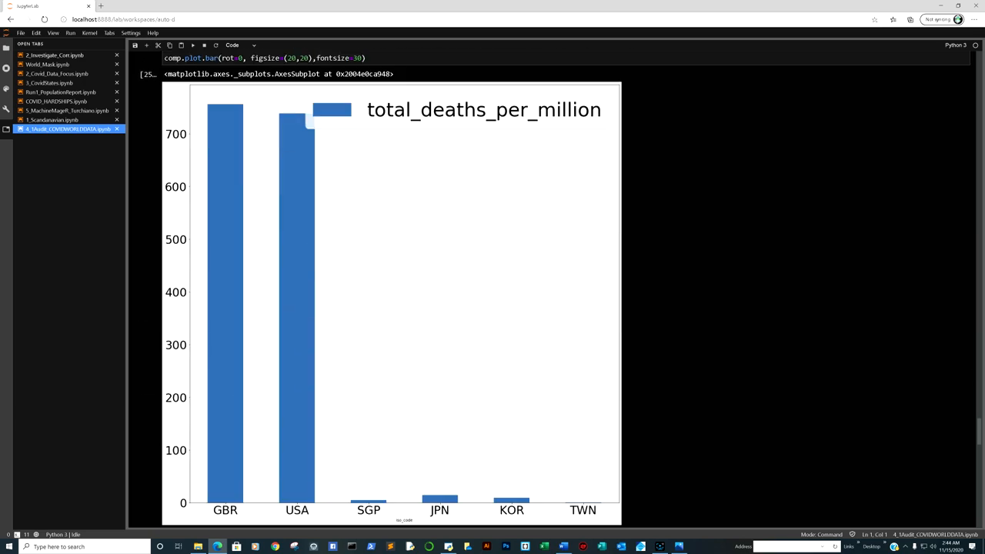
scroll(down, 3)
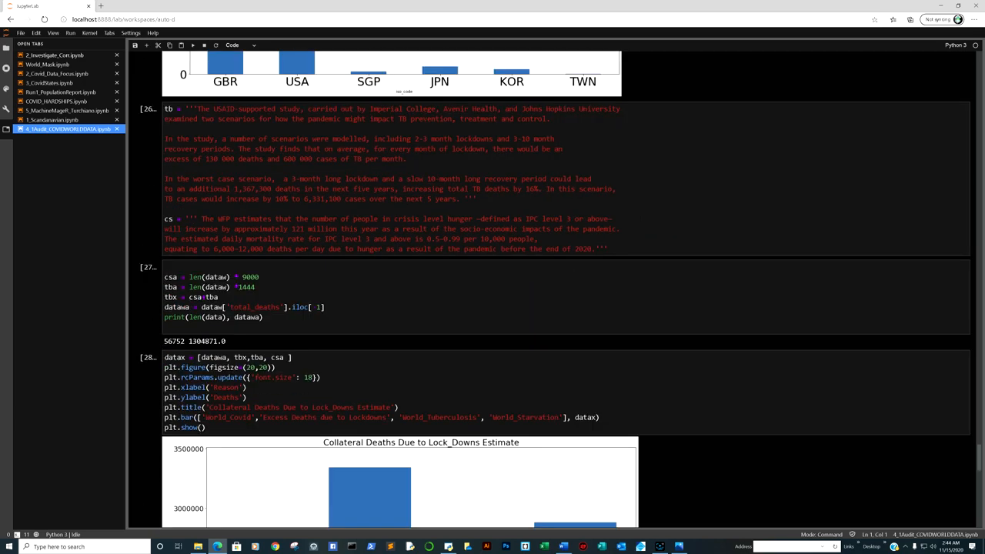
scroll(down, 3)
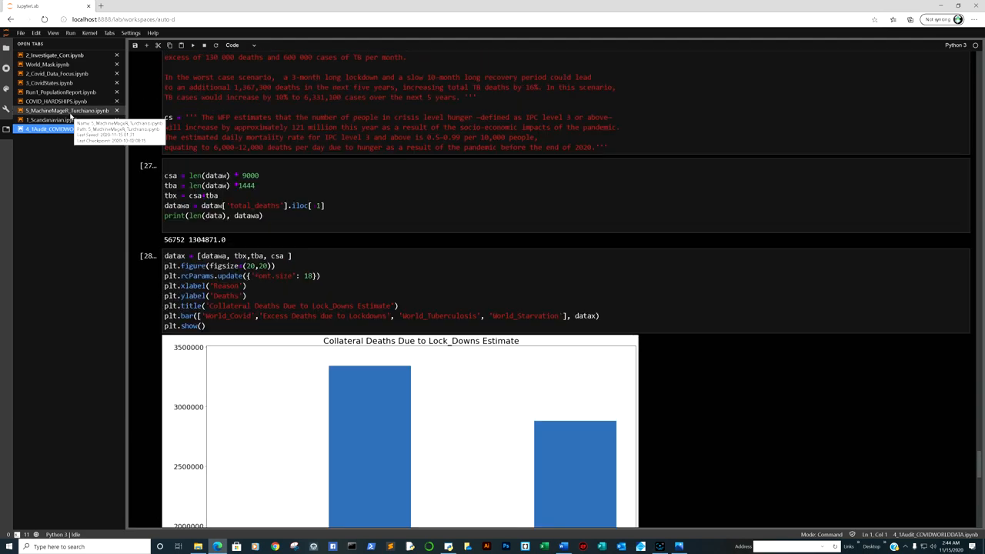
Switch to the Monte Carlo forecasting notebook and scroll through its total and new cases per million prediction charts.
click(67, 111)
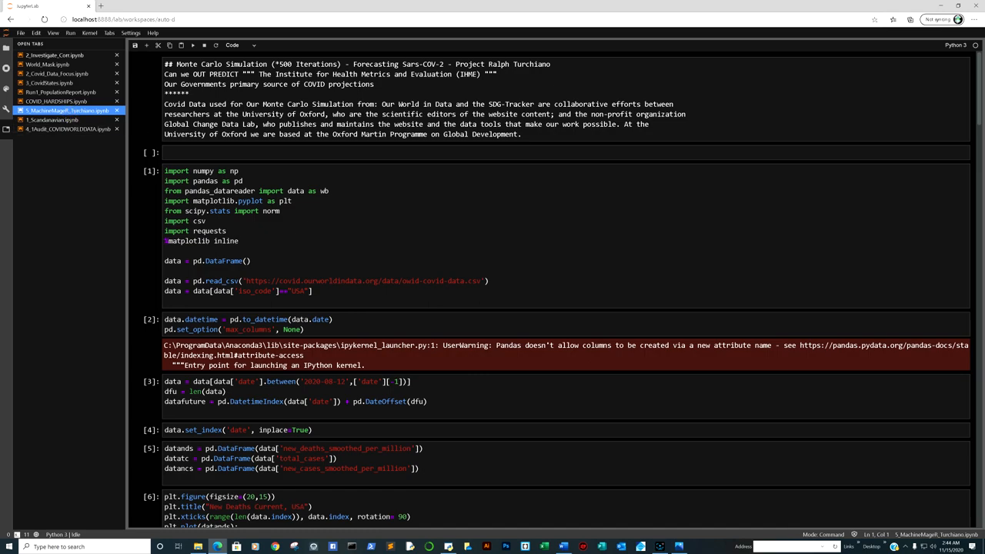
scroll(down, 3)
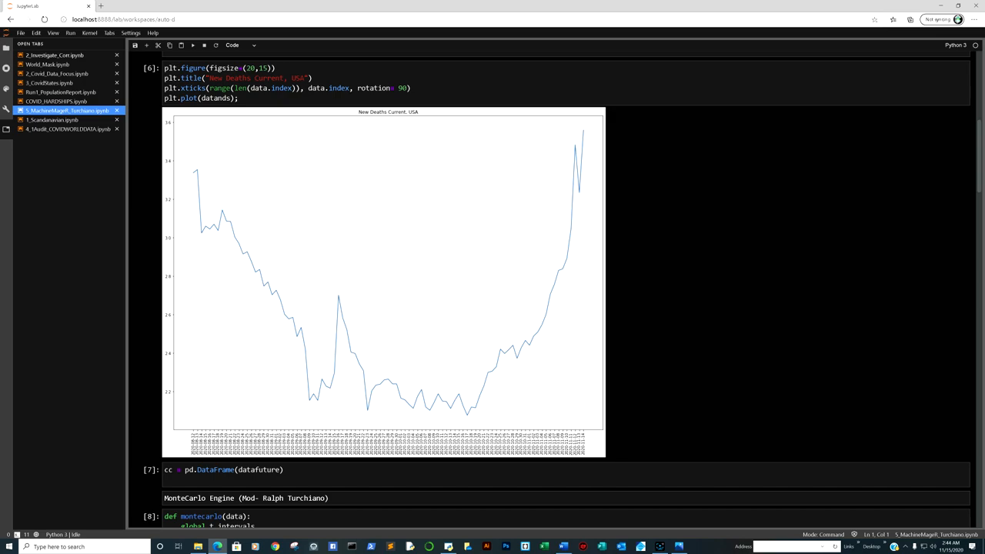
scroll(down, 3)
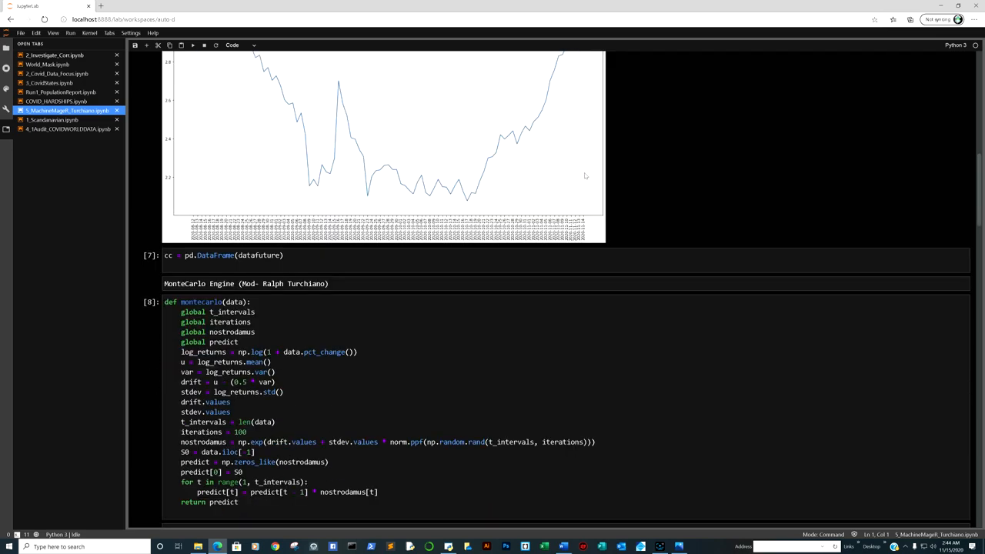
scroll(down, 3)
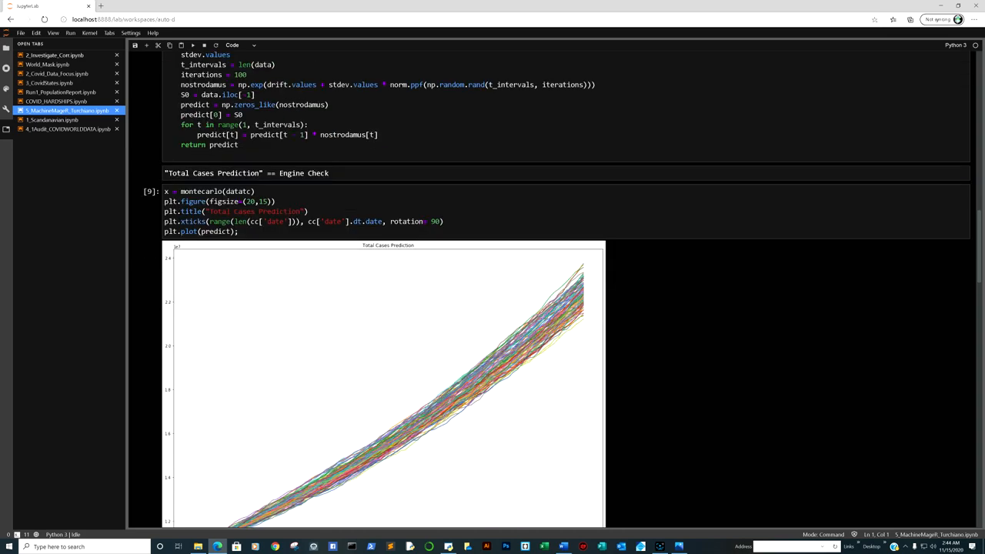
scroll(down, 3)
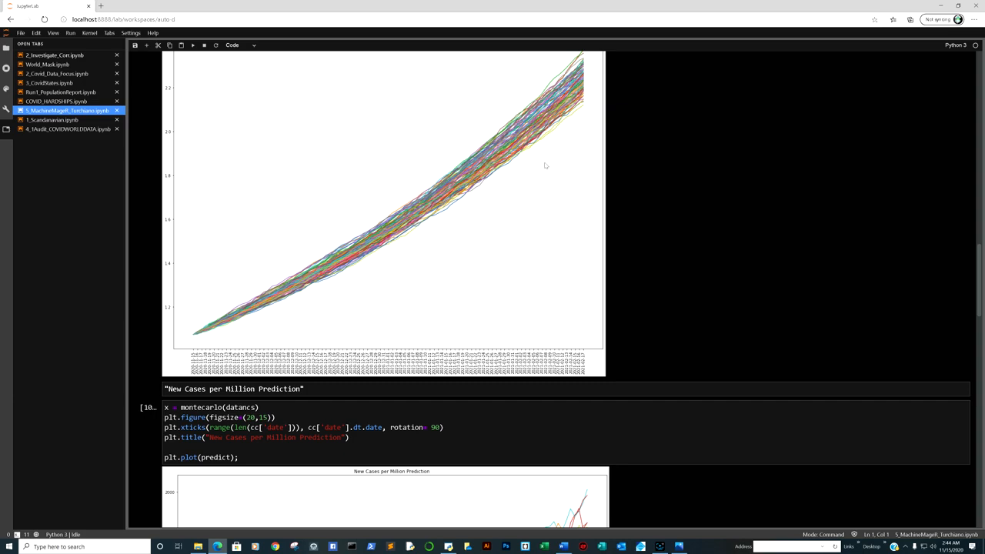
scroll(down, 3)
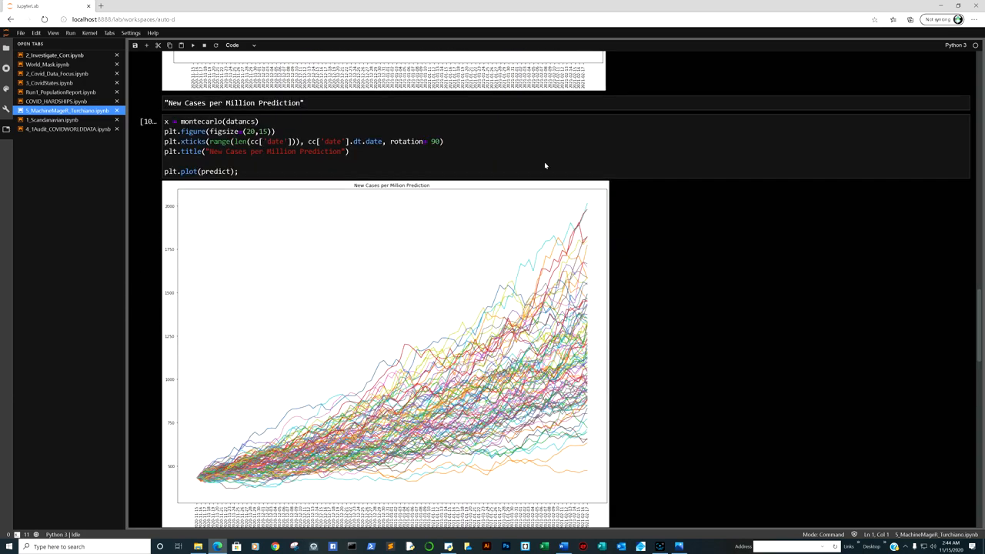
scroll(down, 3)
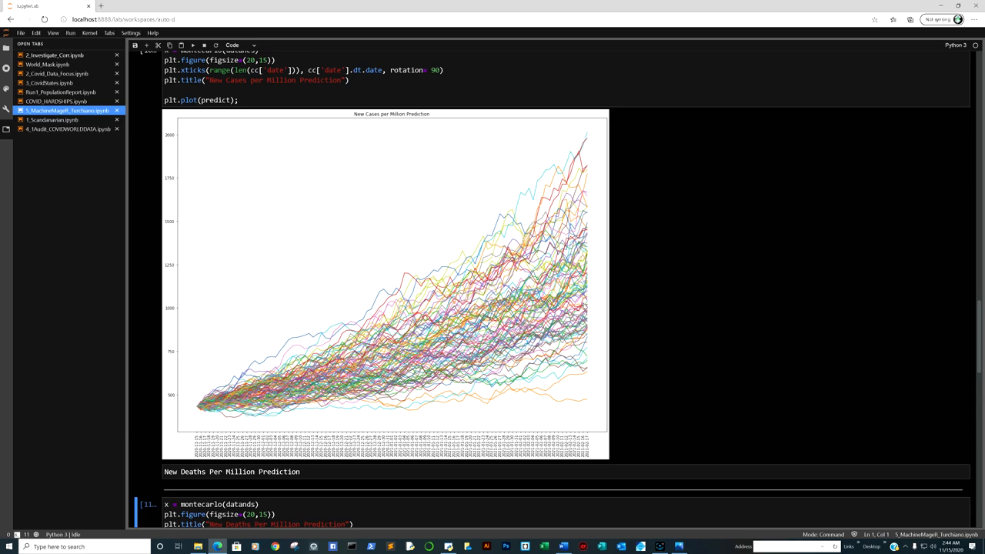
mouse_move(585, 308)
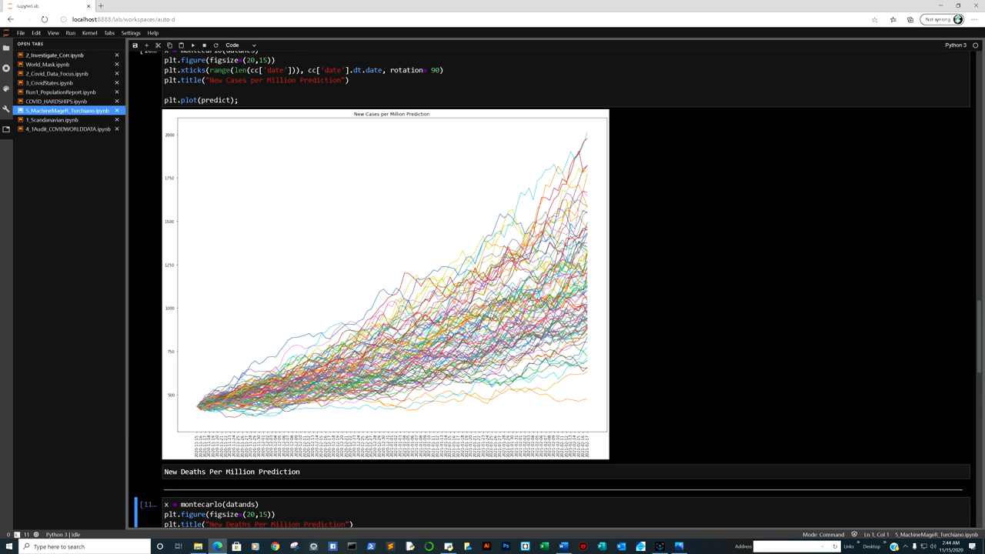
scroll(down, 3)
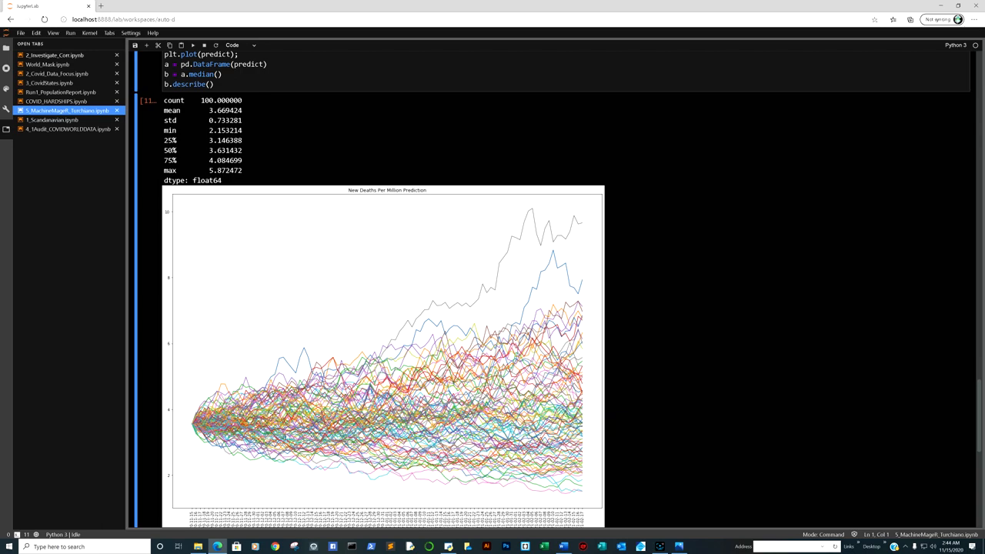
scroll(down, 3)
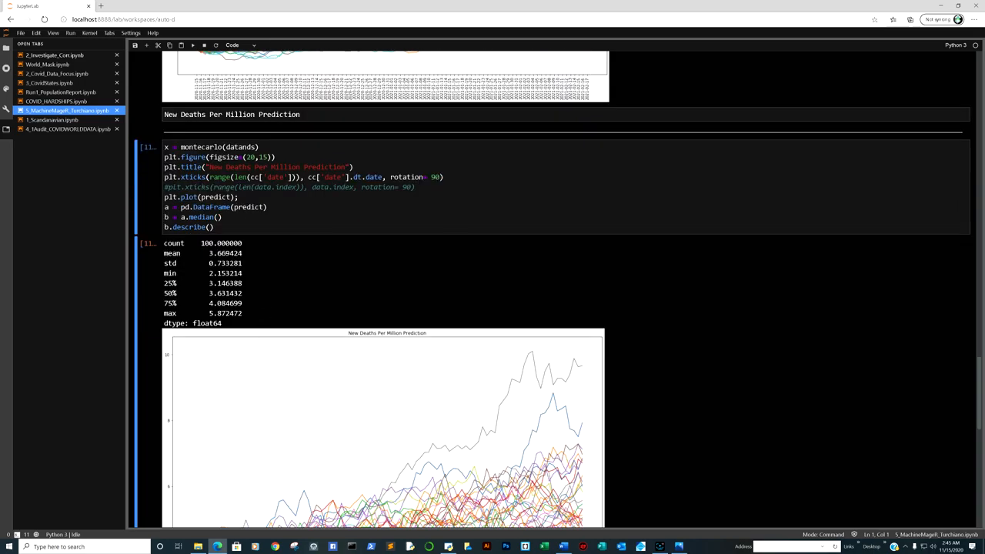
scroll(down, 3)
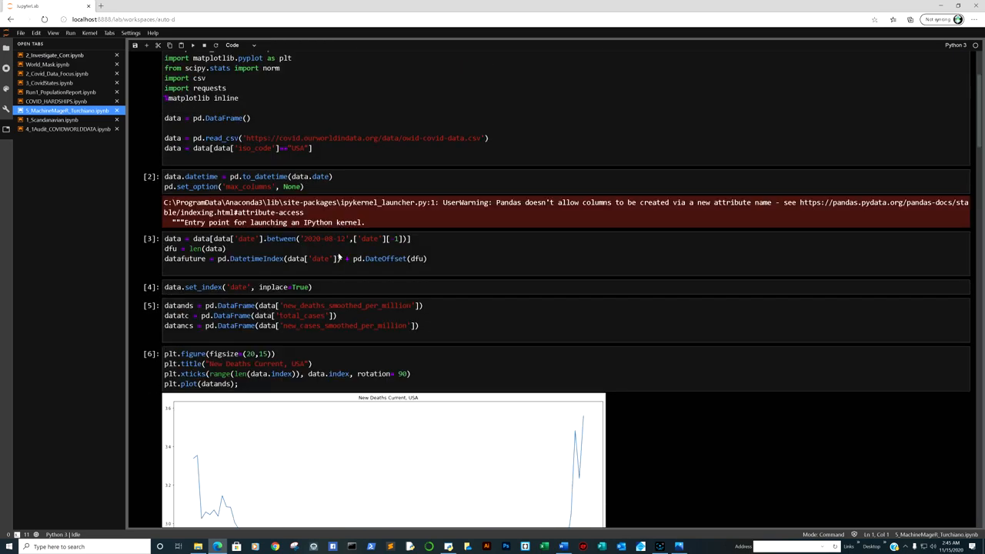
scroll(up, 3)
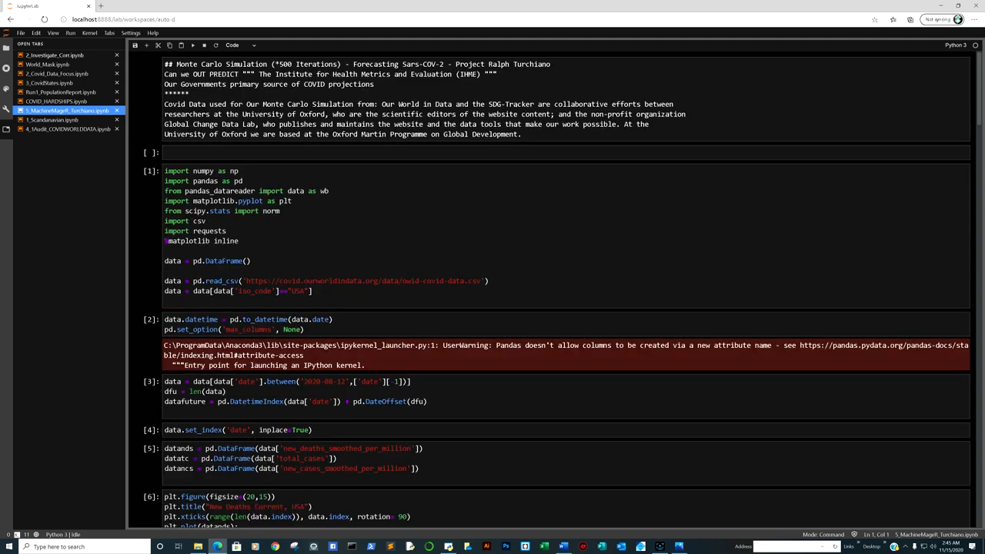
mouse_move(95, 144)
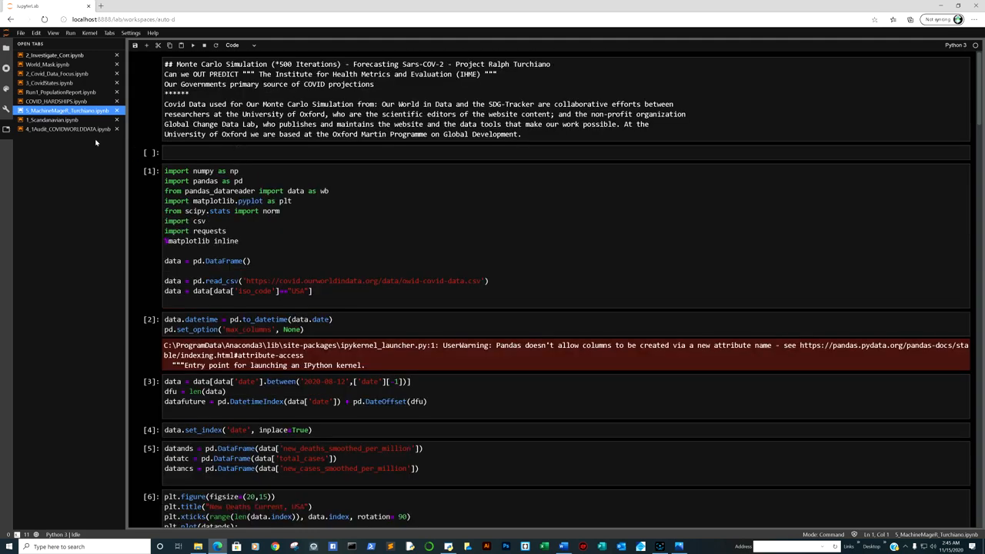
mouse_move(52, 120)
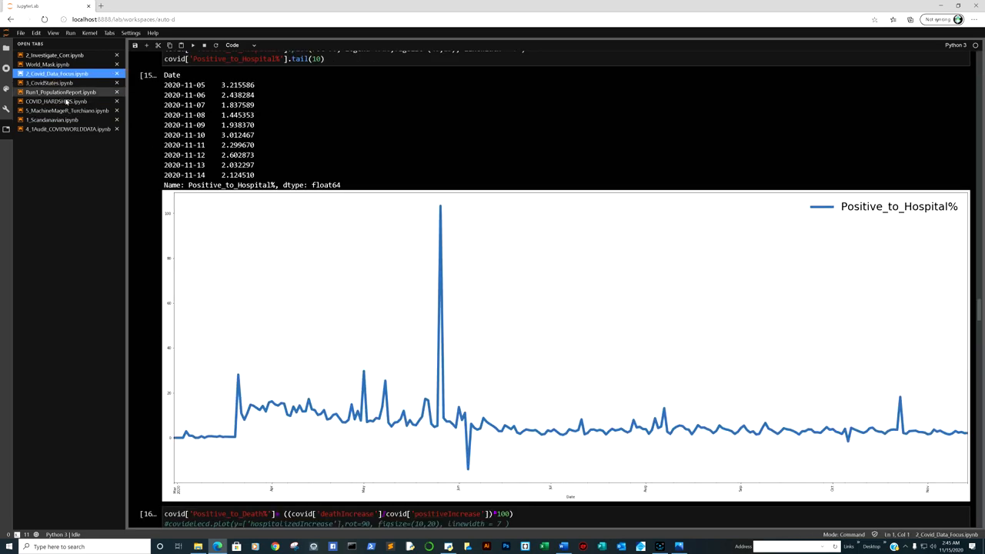
Scroll the 2_Covid_Data_Focus notebook through its positive-to-hospital percentage chart and seaborn pairplot.
scroll(down, 3)
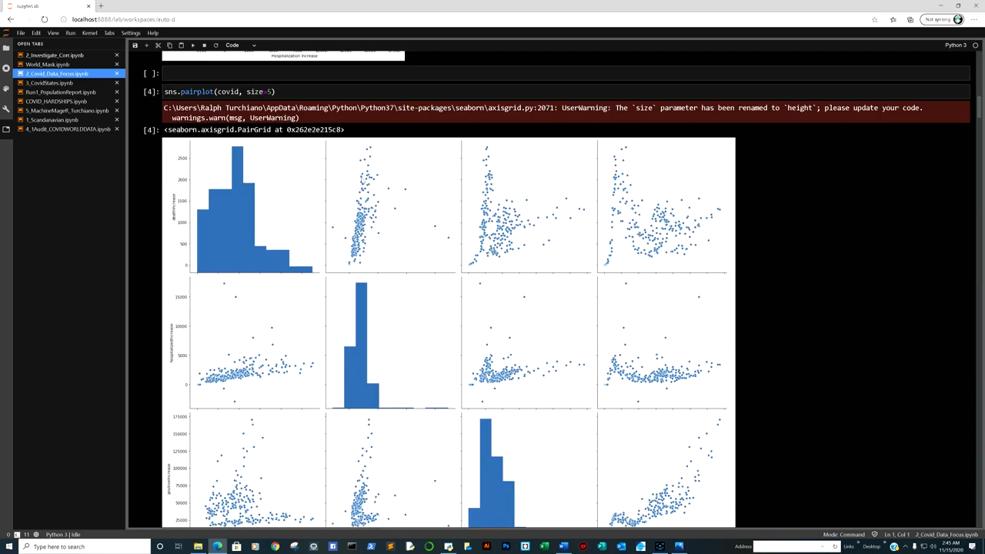
scroll(down, 3)
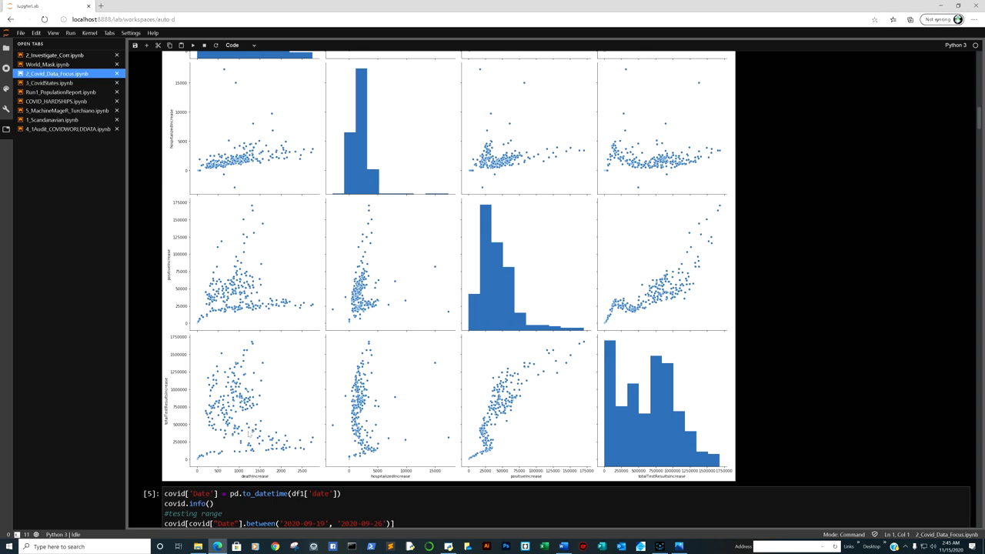
mouse_move(361, 250)
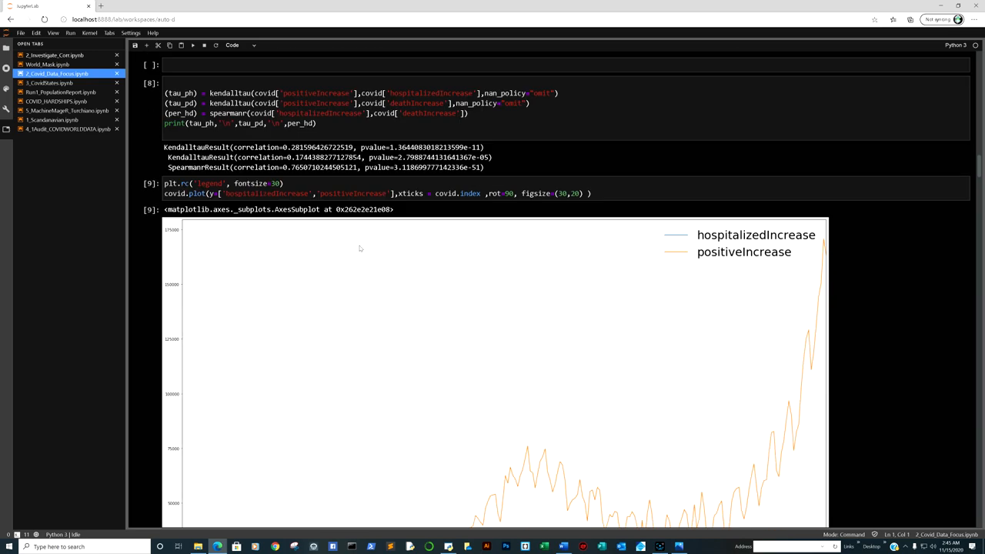
scroll(down, 3)
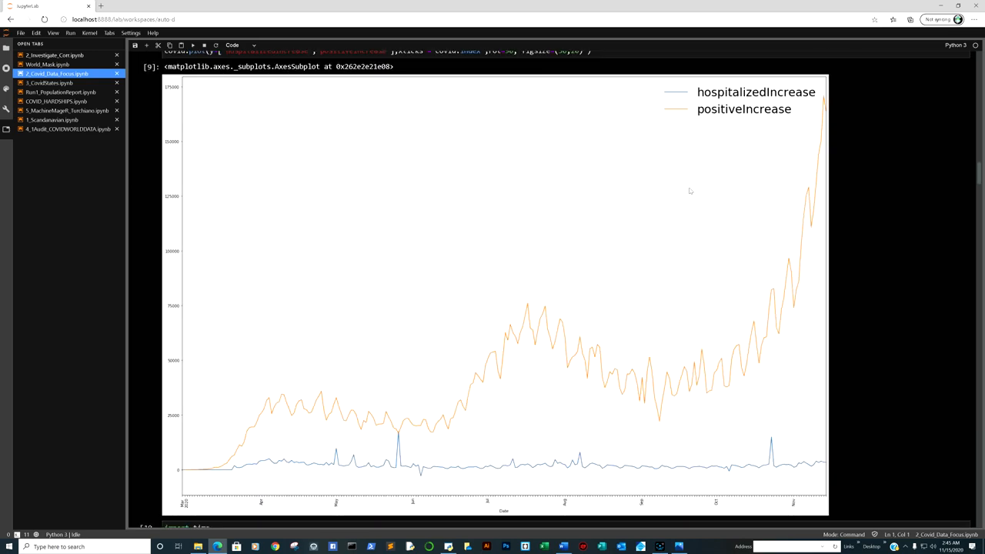
mouse_move(756, 132)
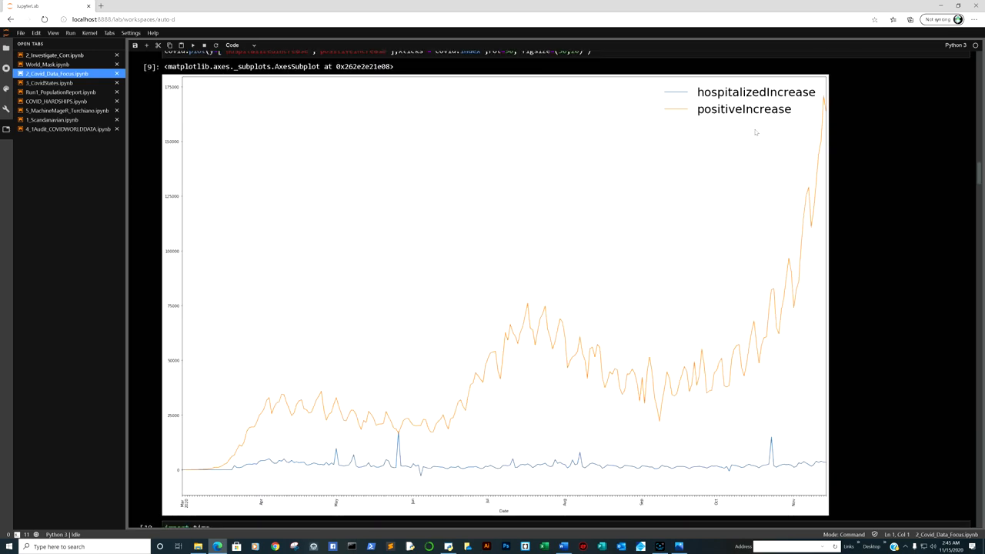
mouse_move(784, 190)
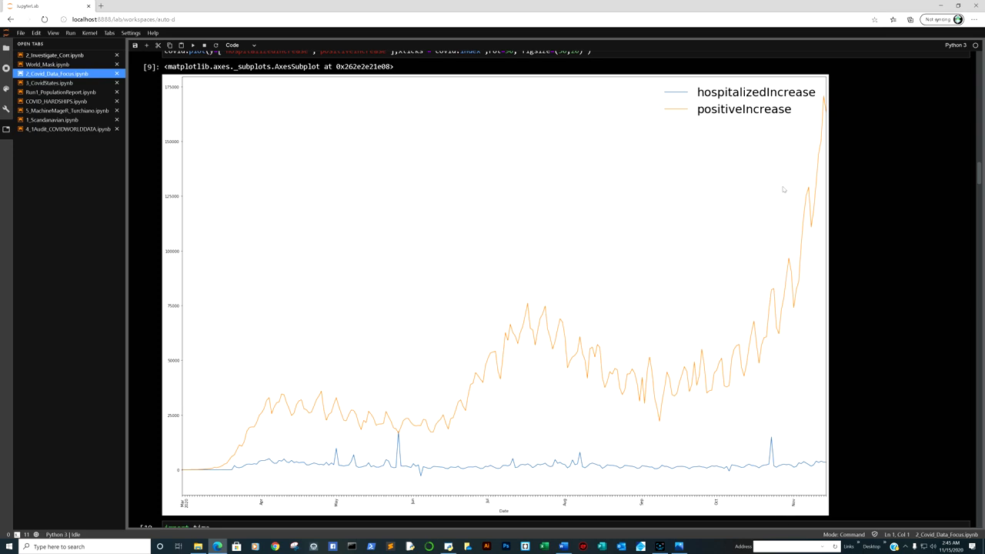
mouse_move(821, 437)
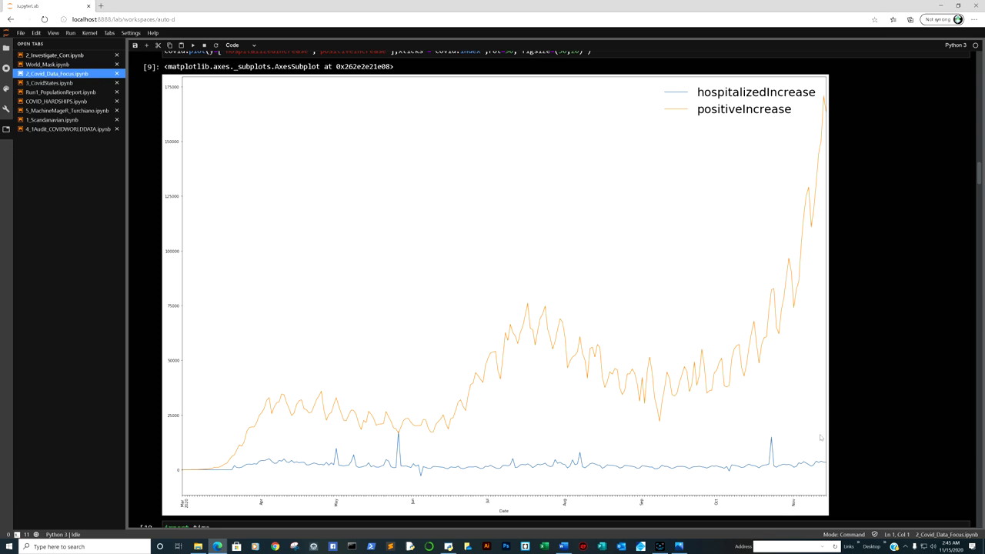
mouse_move(754, 330)
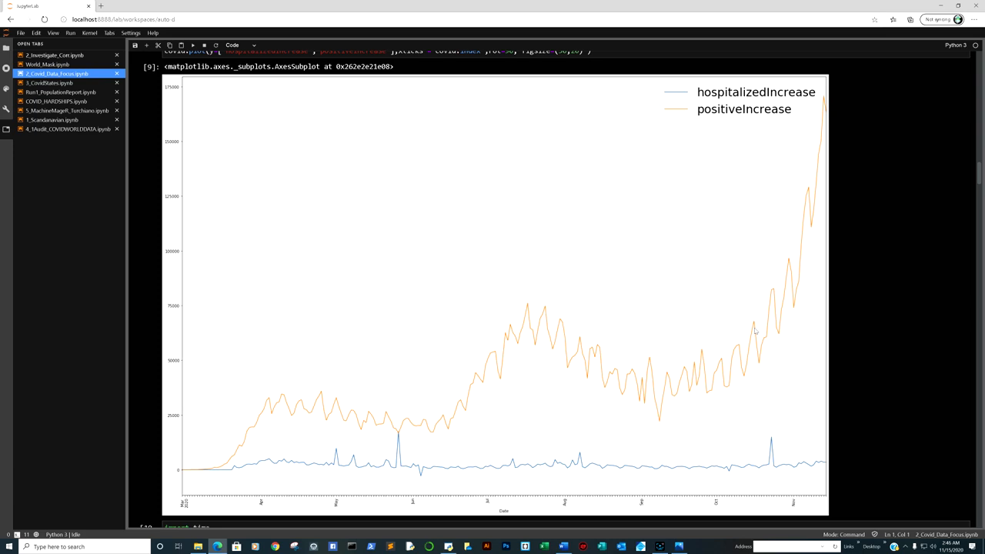
mouse_move(816, 480)
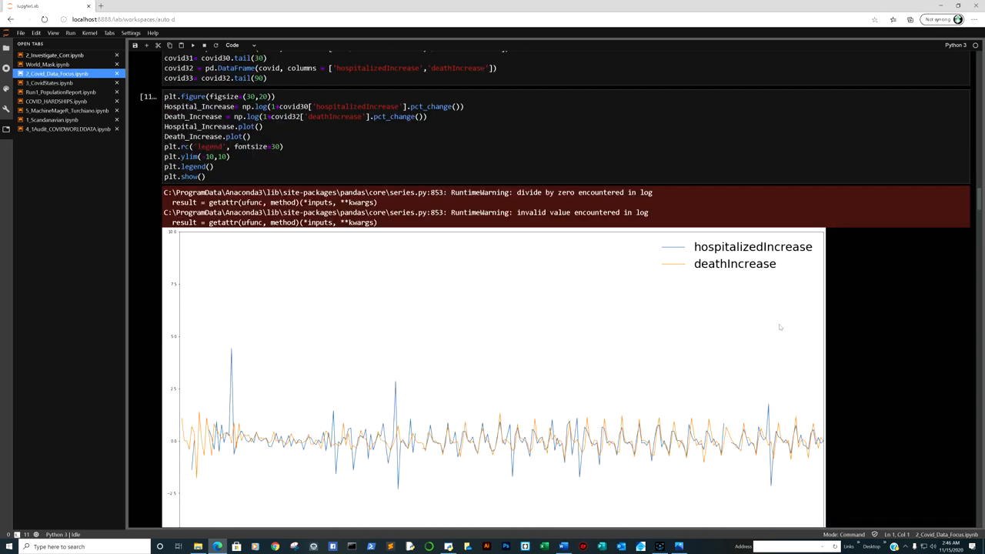
Scroll to the mid-October to mid-November hospitalizedIncrease vs positiveIncrease chart above its daily table.
scroll(down, 3)
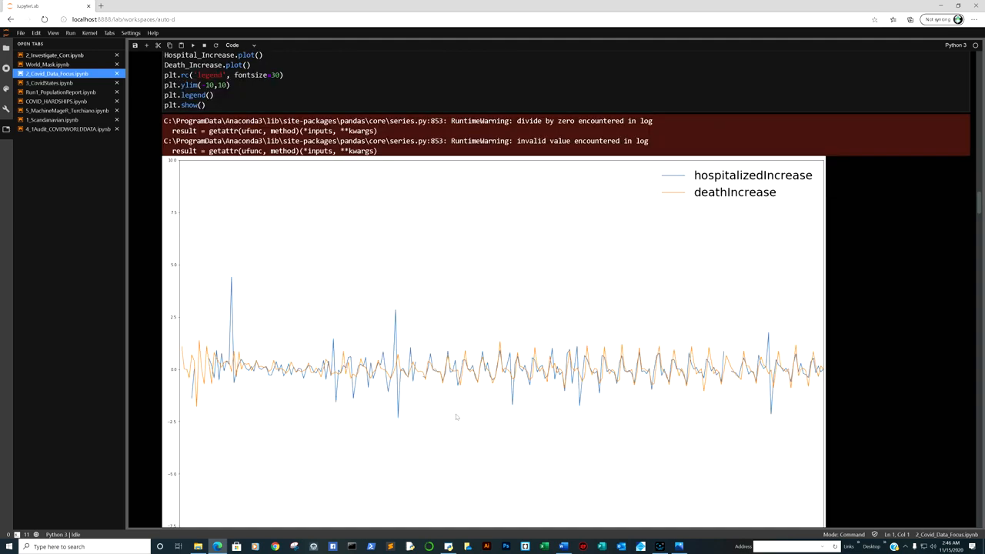
scroll(down, 3)
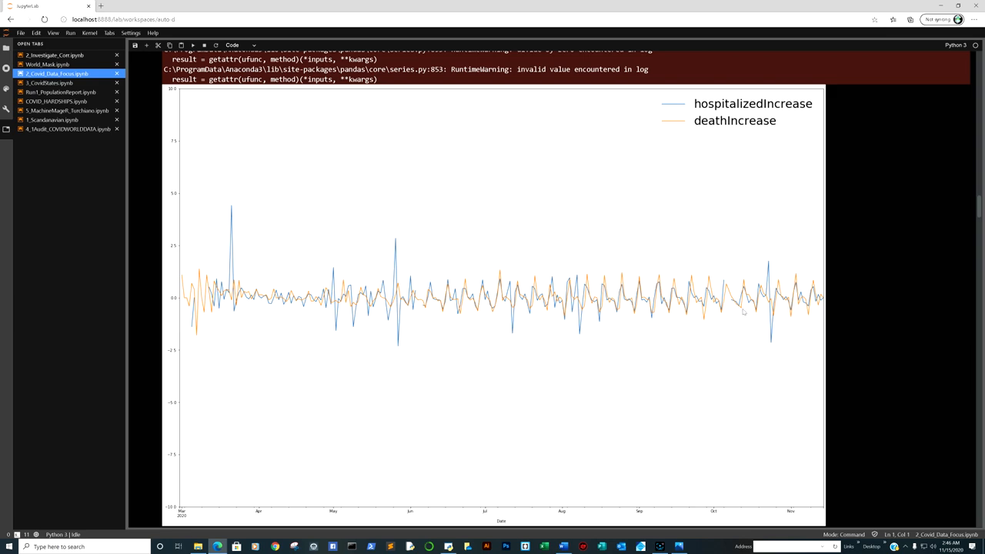
mouse_move(785, 286)
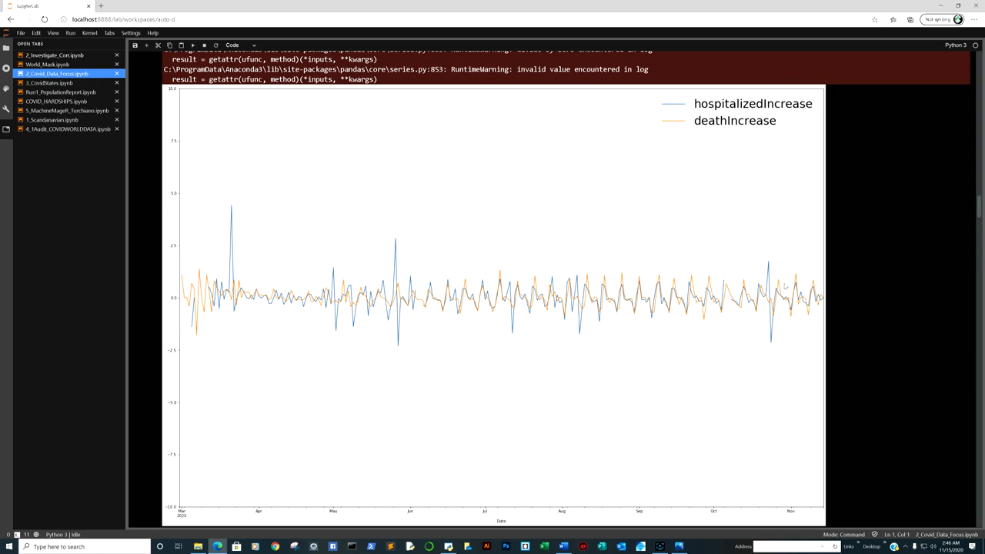
mouse_move(434, 294)
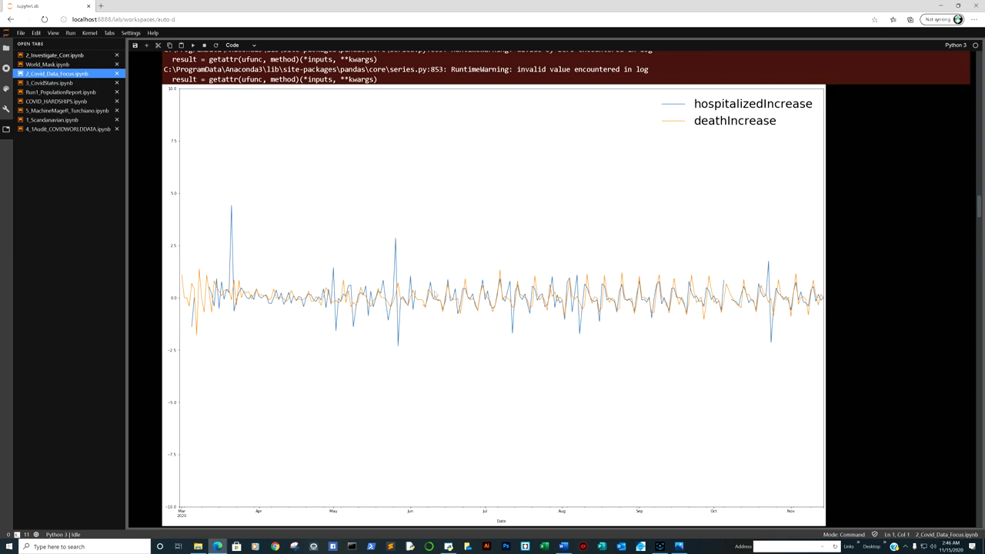
mouse_move(782, 305)
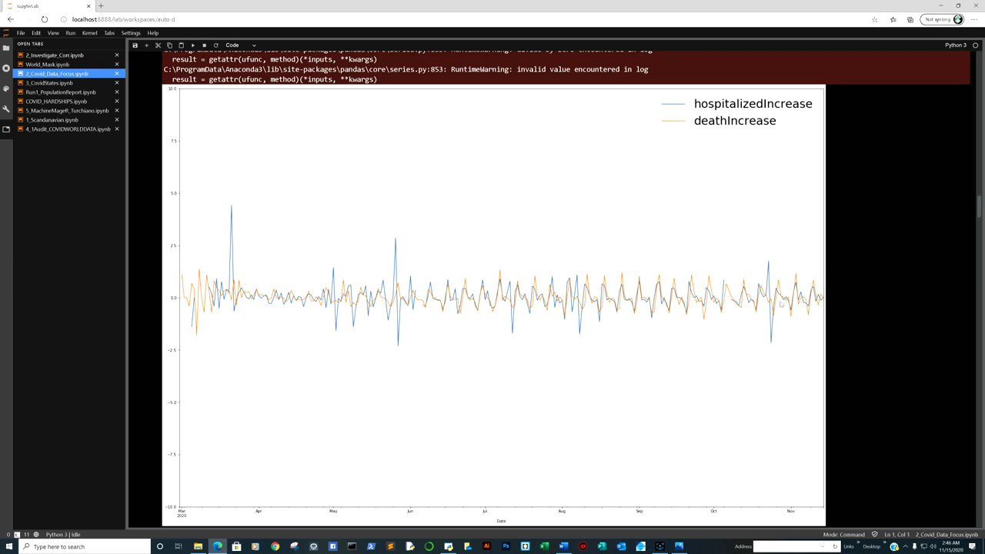
scroll(down, 3)
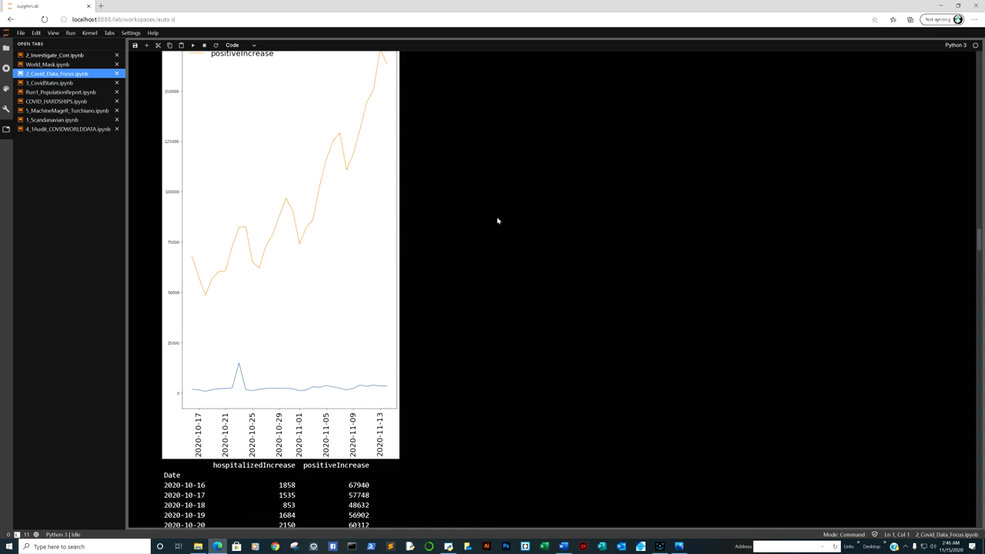
Scroll through the daily counts table to the Positive_to_Hospital% code, its last ten values and spiking chart.
scroll(up, 3)
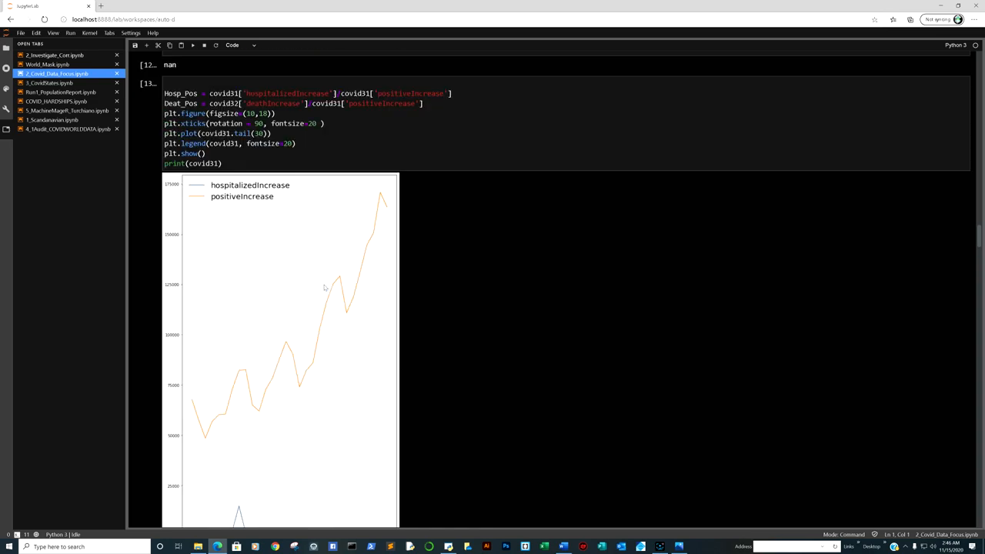
scroll(down, 3)
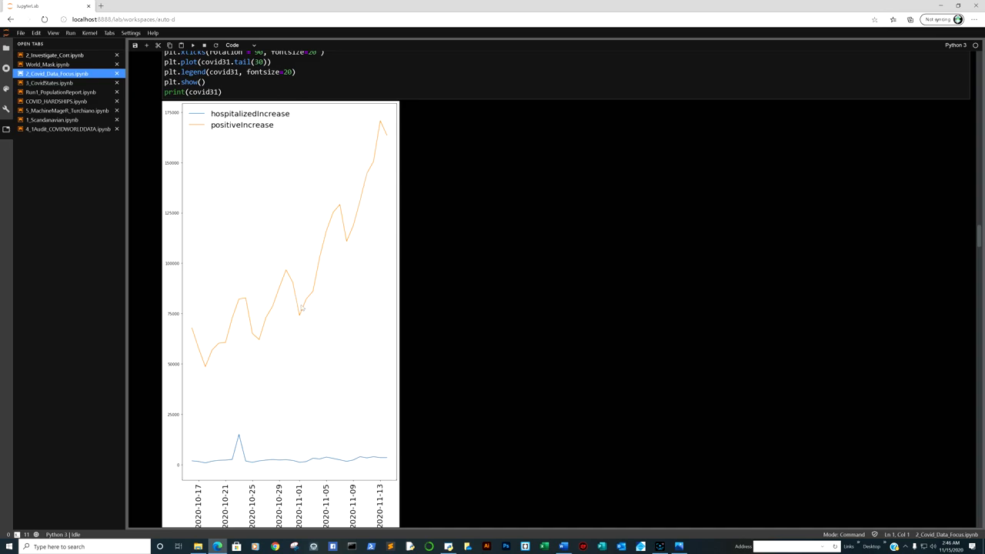
scroll(down, 3)
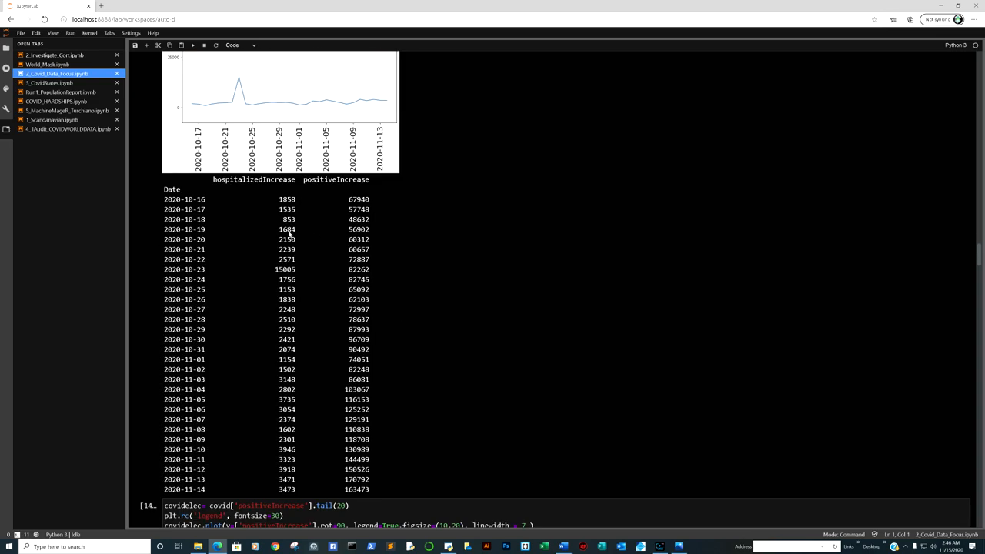
mouse_move(273, 453)
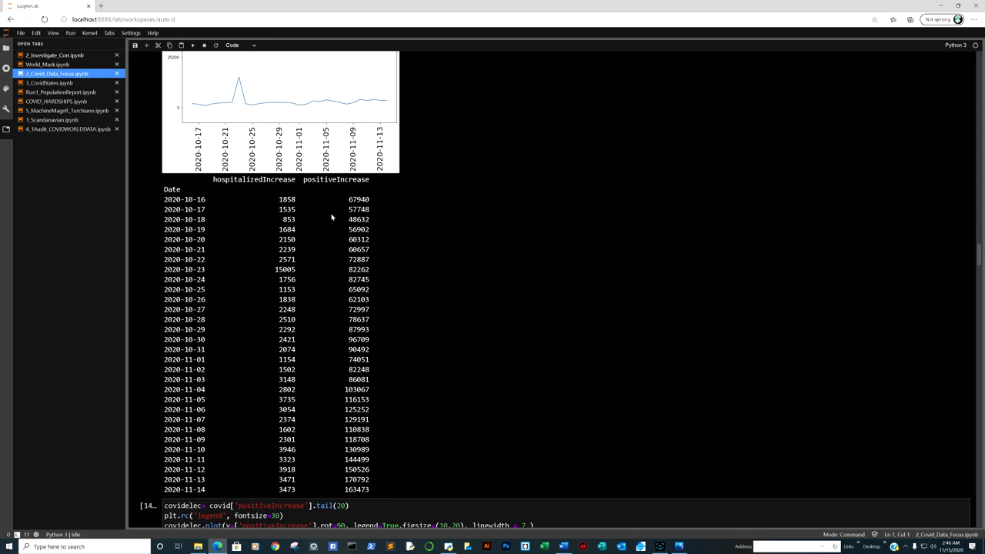
mouse_move(337, 206)
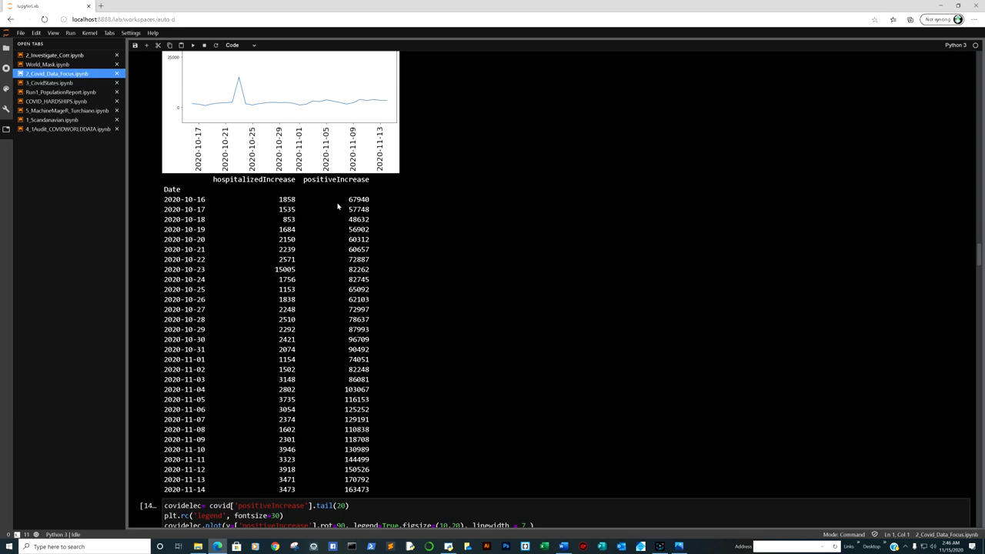
mouse_move(329, 488)
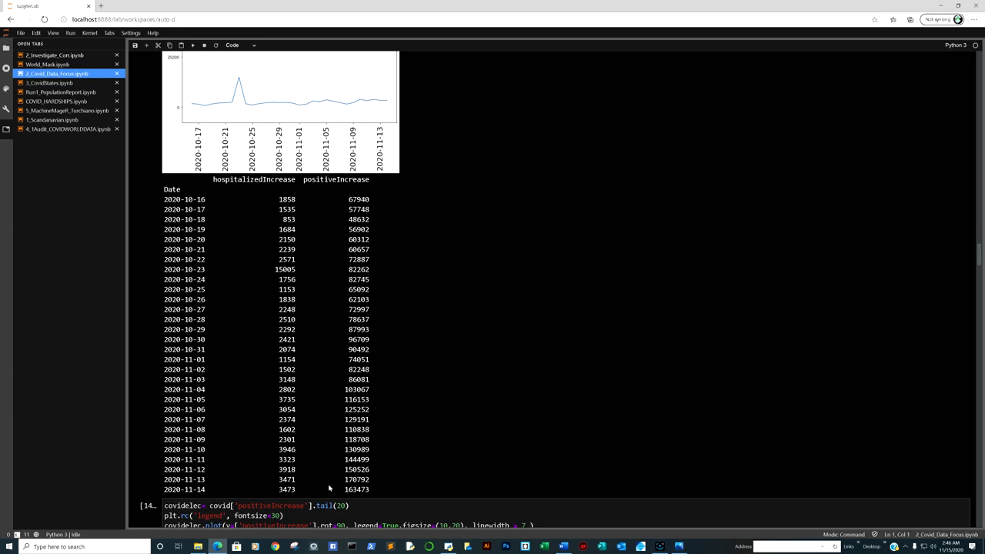
mouse_move(290, 346)
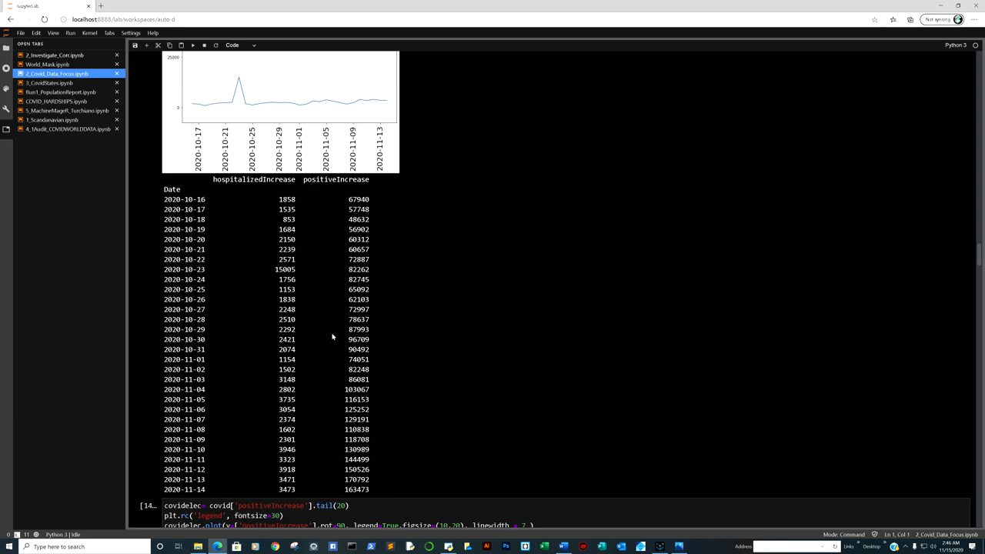
mouse_move(346, 398)
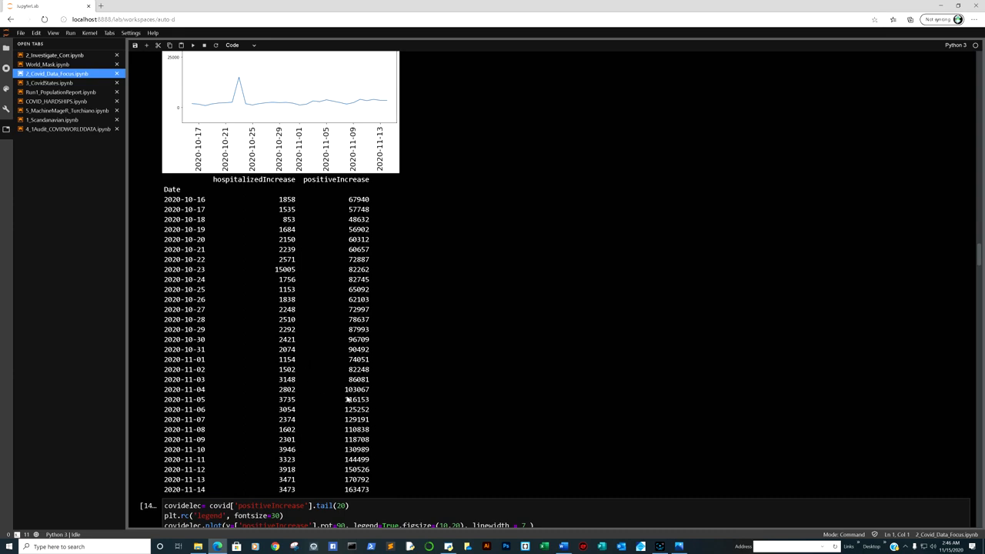
mouse_move(216, 193)
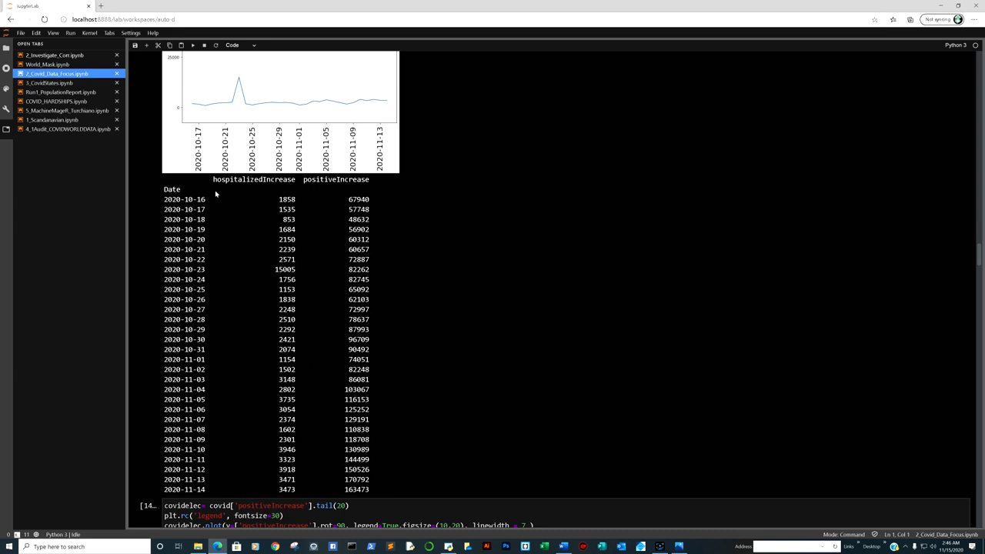
mouse_move(362, 204)
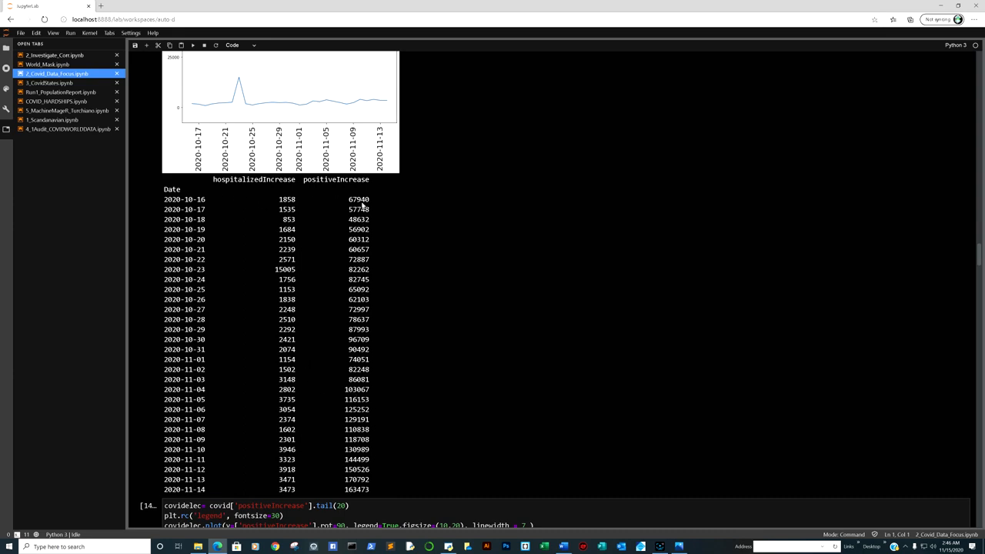
mouse_move(367, 498)
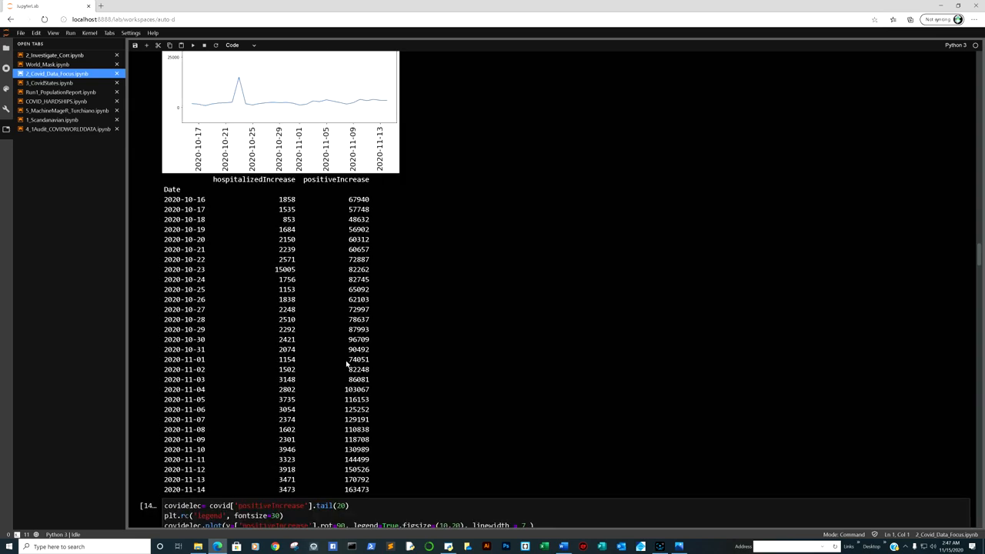
scroll(down, 3)
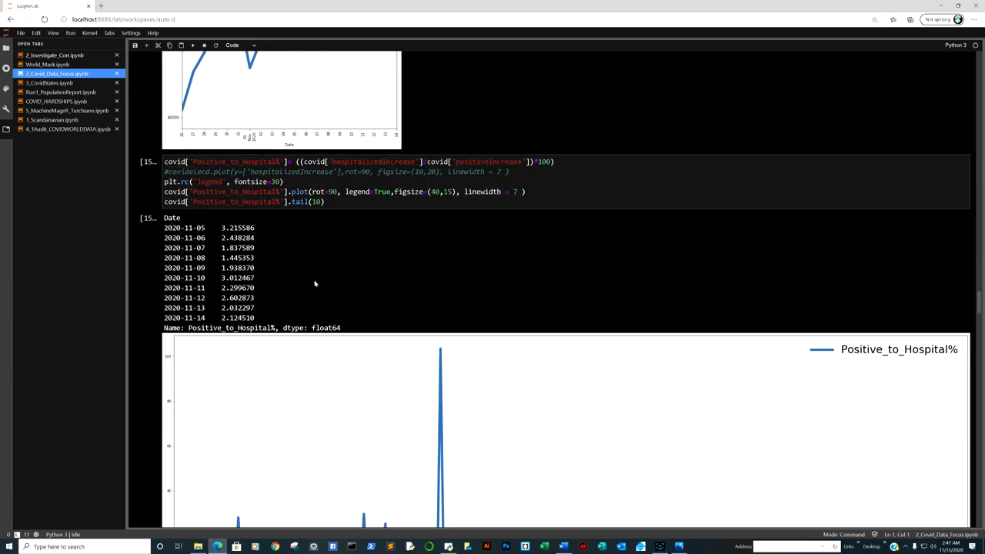
scroll(down, 3)
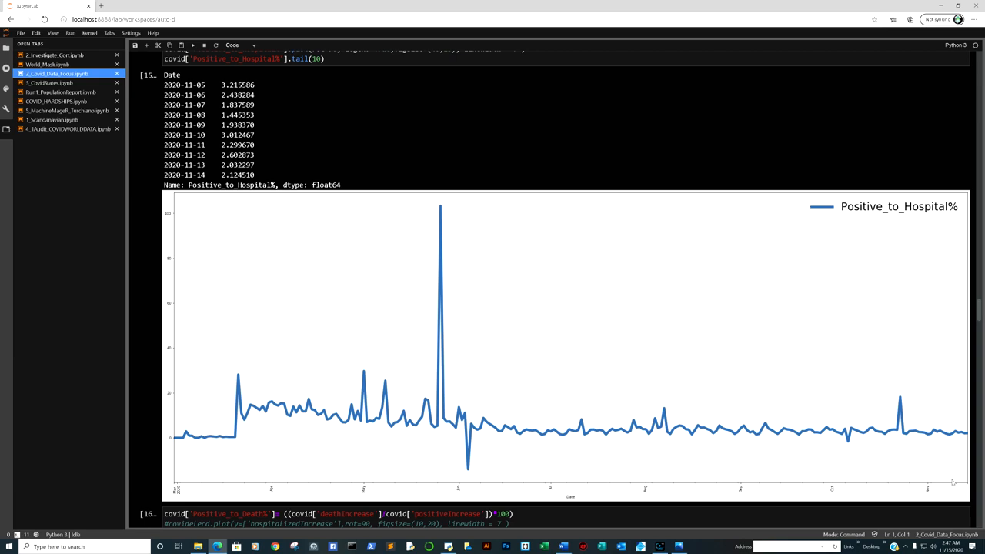
mouse_move(285, 383)
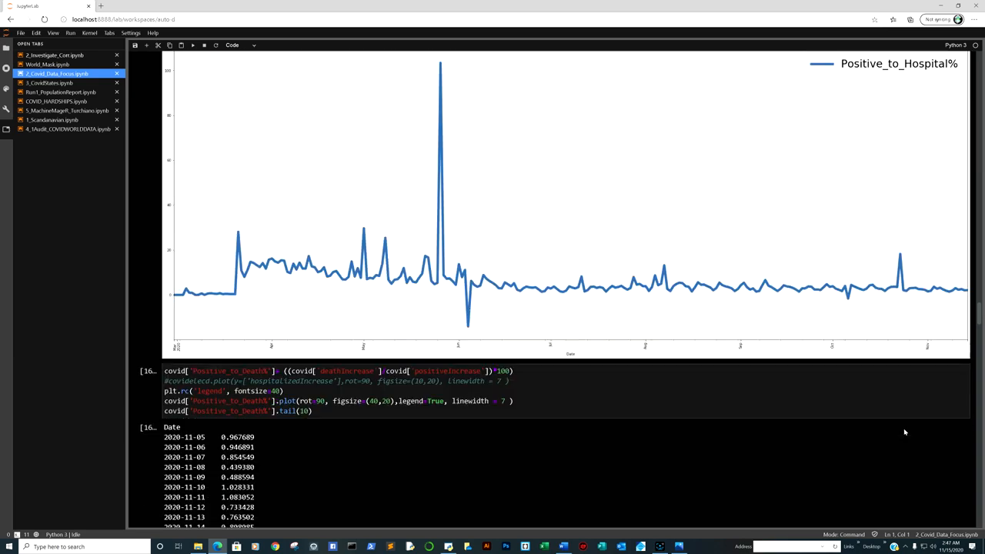
scroll(down, 3)
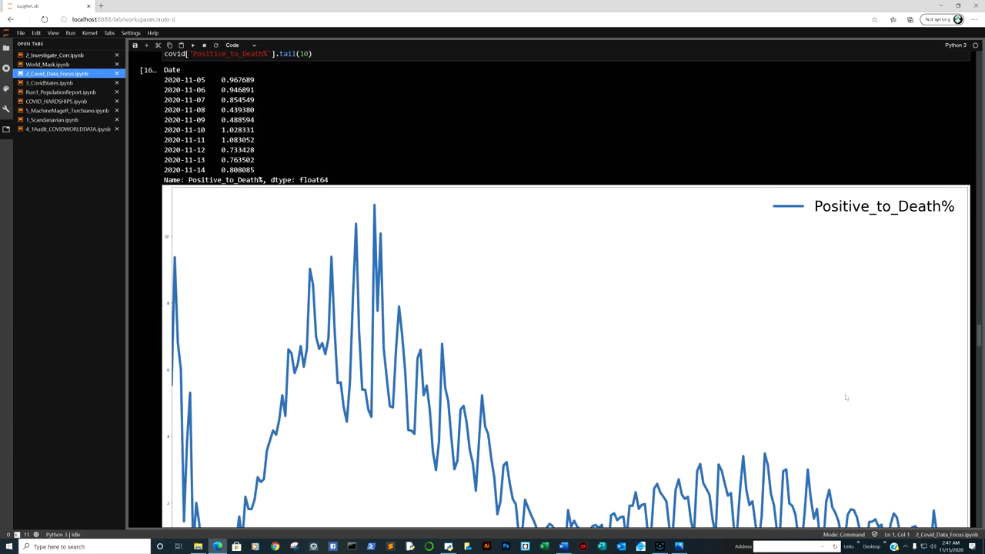
scroll(down, 3)
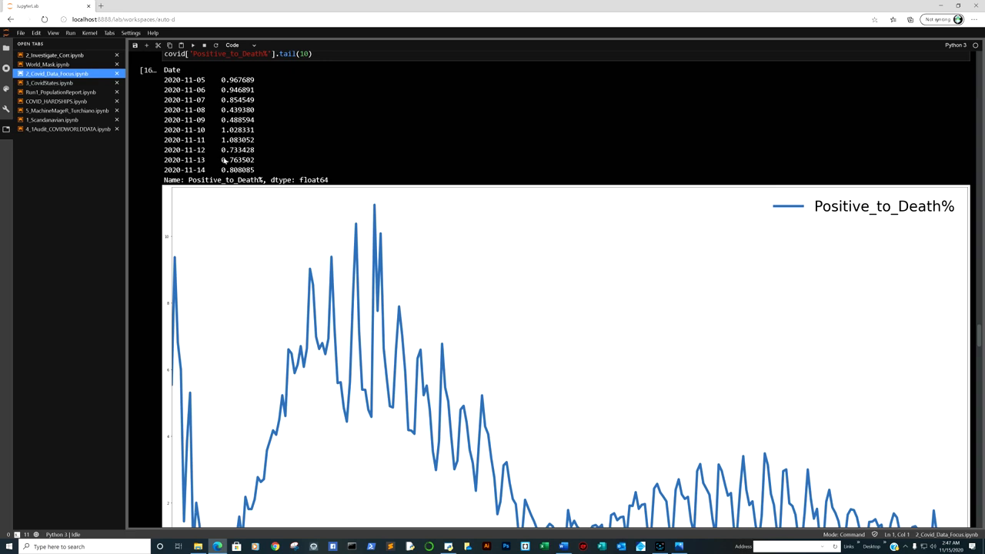
mouse_move(240, 169)
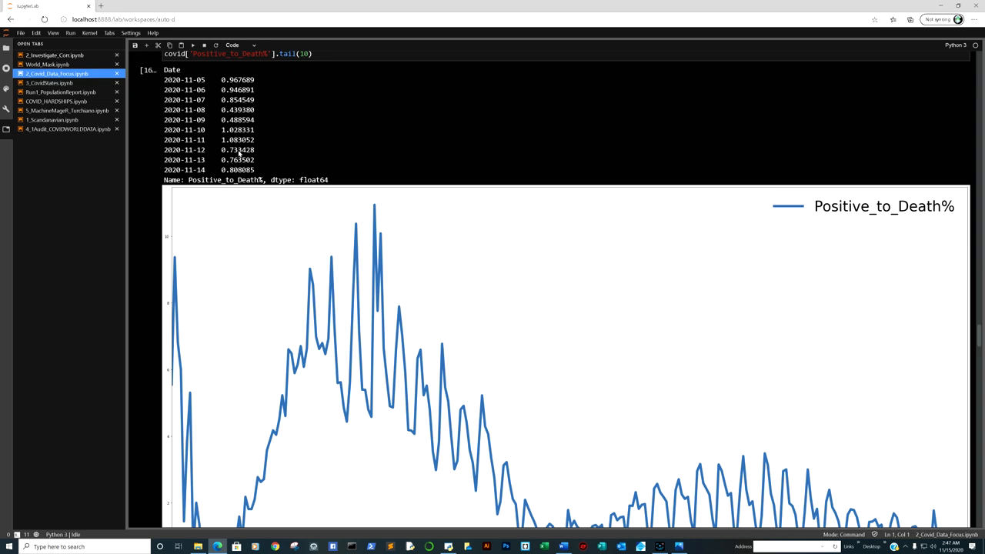
mouse_move(265, 166)
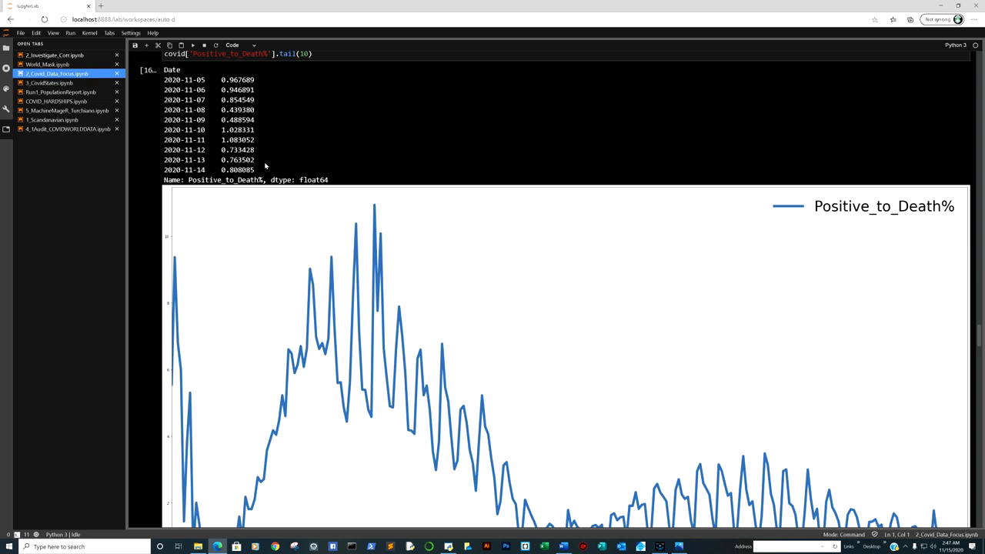
scroll(down, 3)
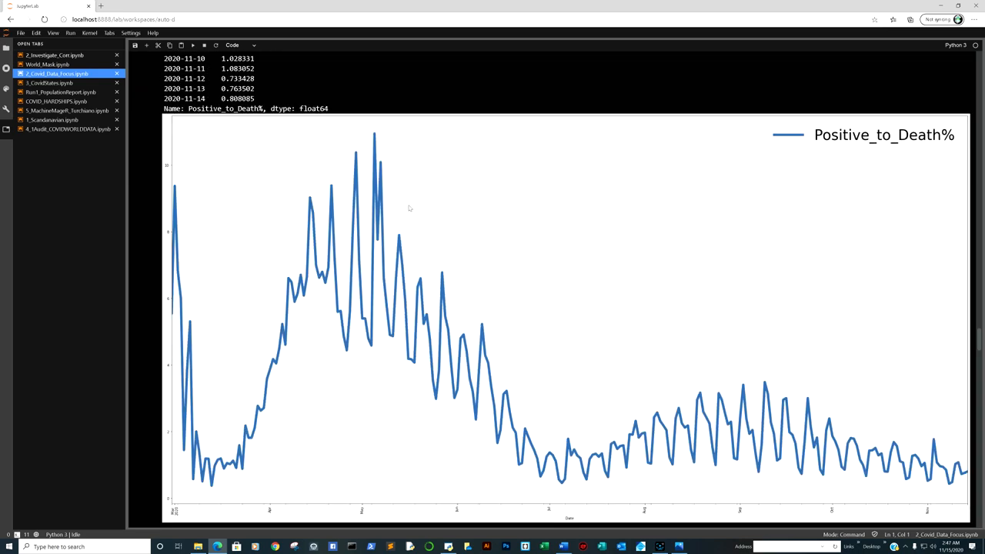
mouse_move(591, 251)
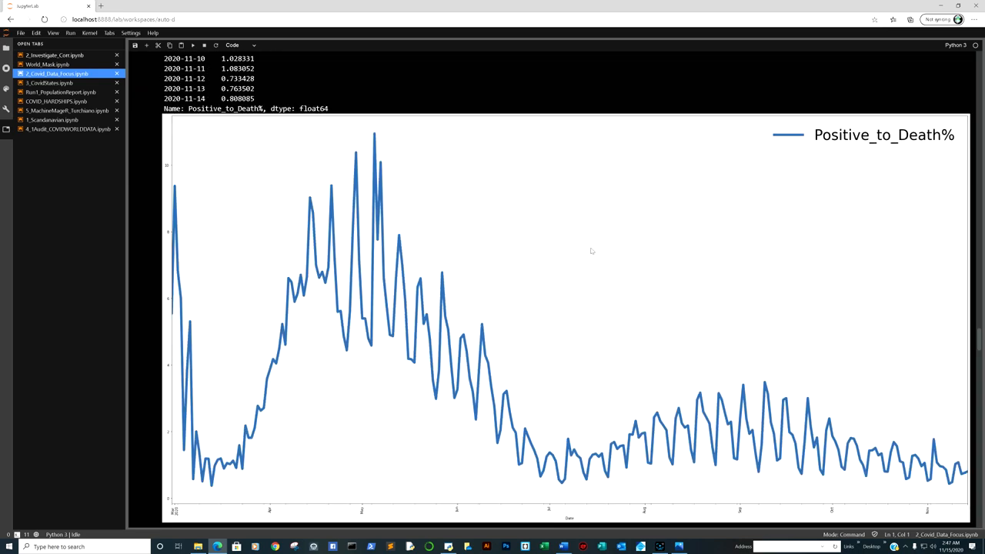
mouse_move(594, 249)
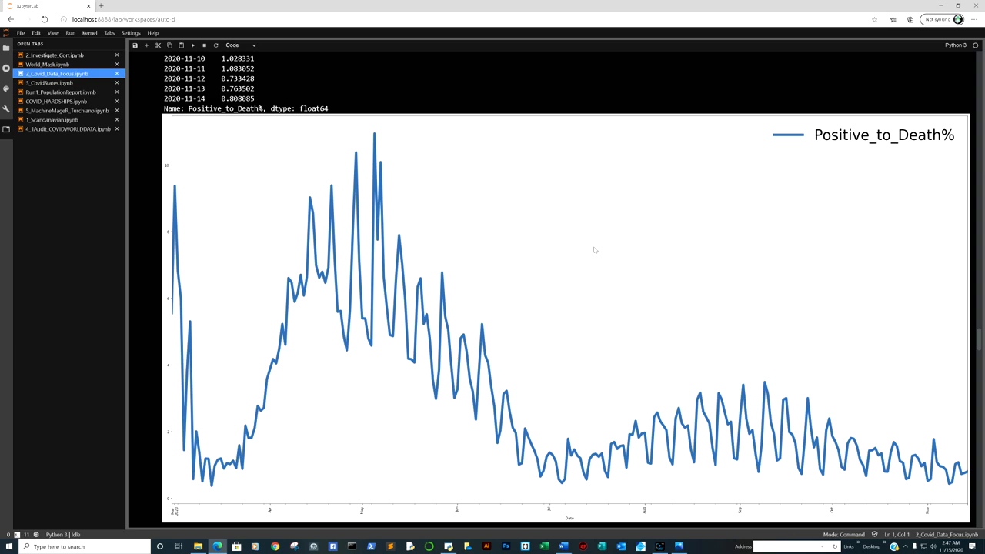
mouse_move(579, 232)
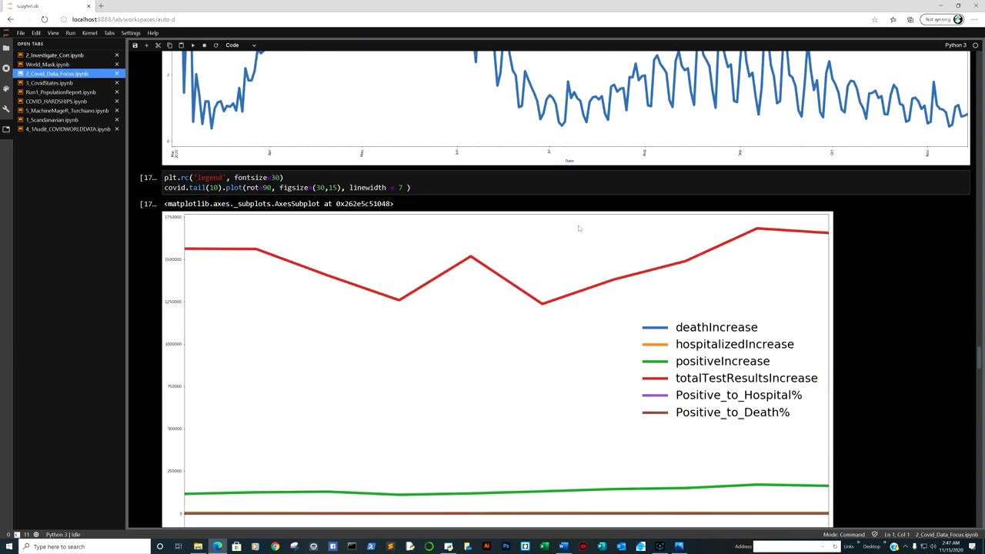
scroll(down, 3)
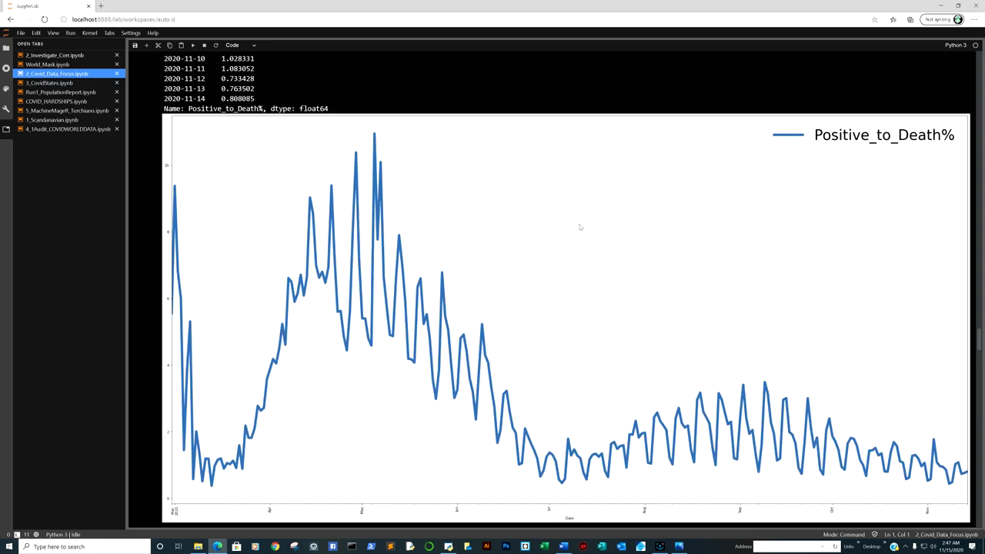
mouse_move(568, 230)
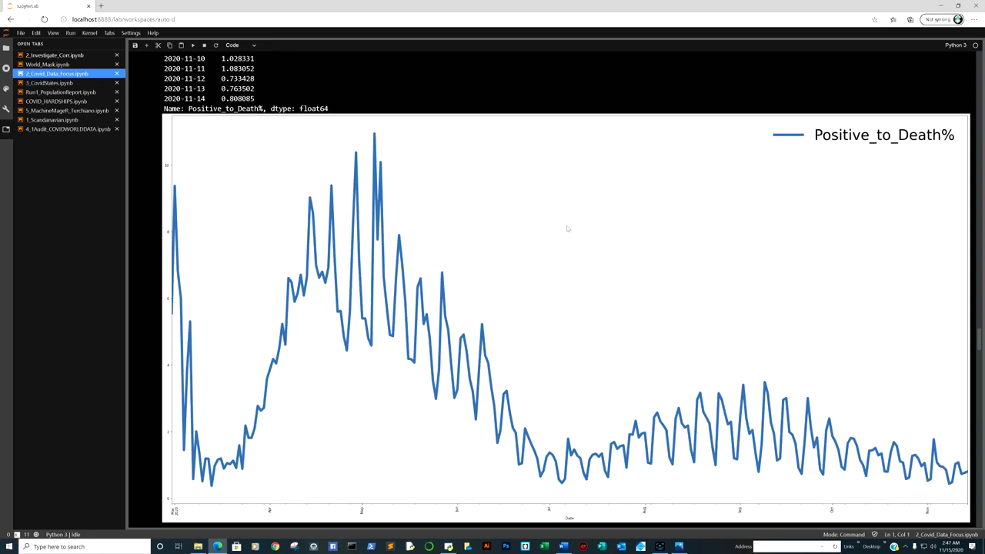
mouse_move(652, 240)
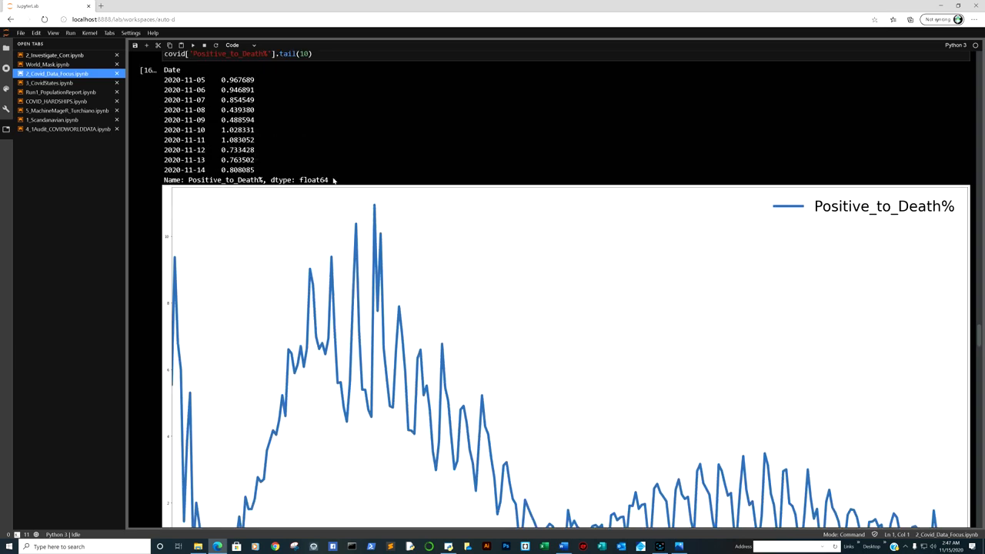
mouse_move(502, 183)
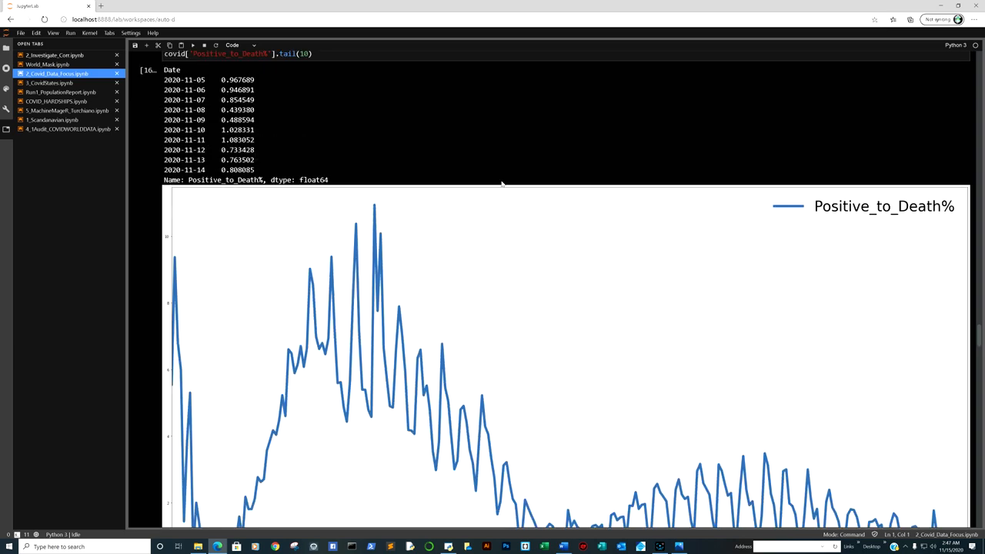
mouse_move(314, 166)
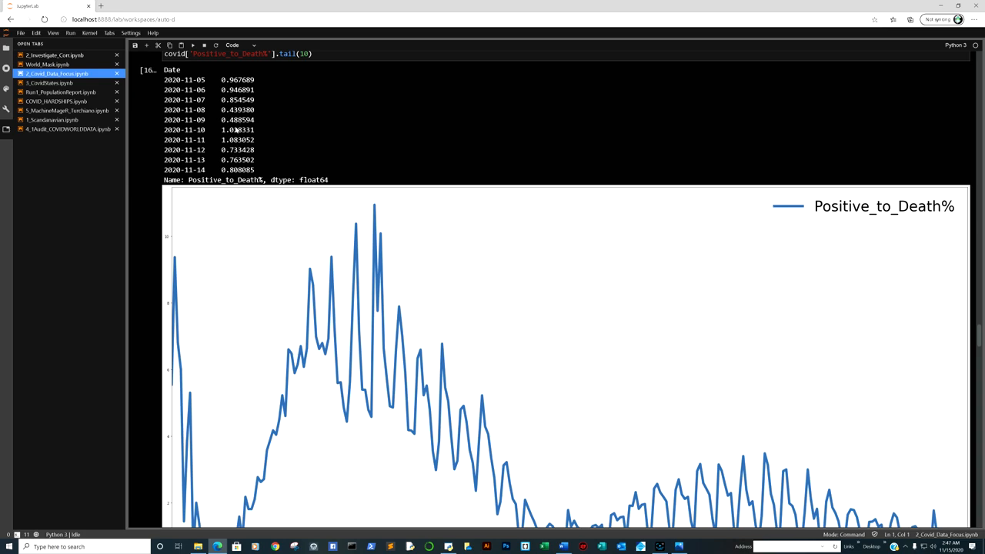
mouse_move(253, 148)
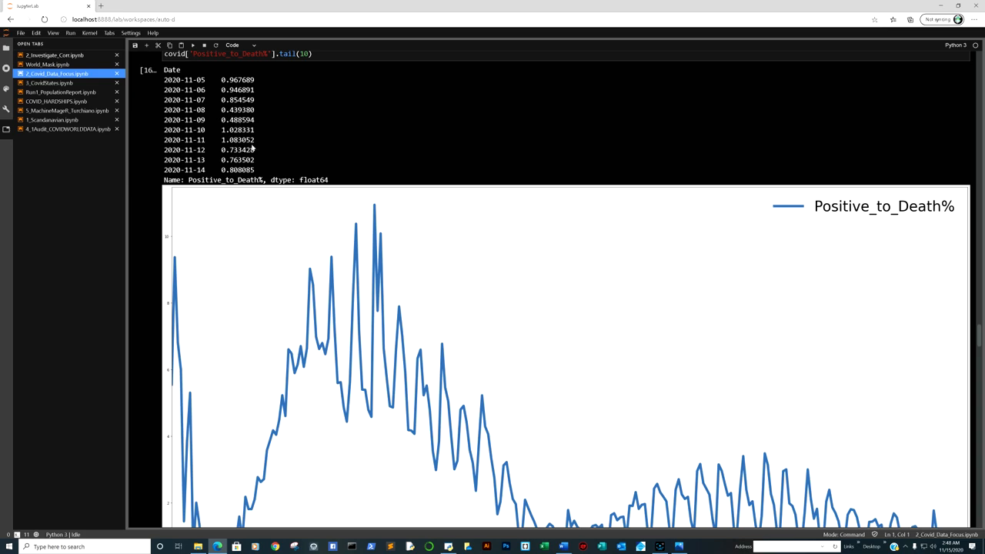
scroll(down, 3)
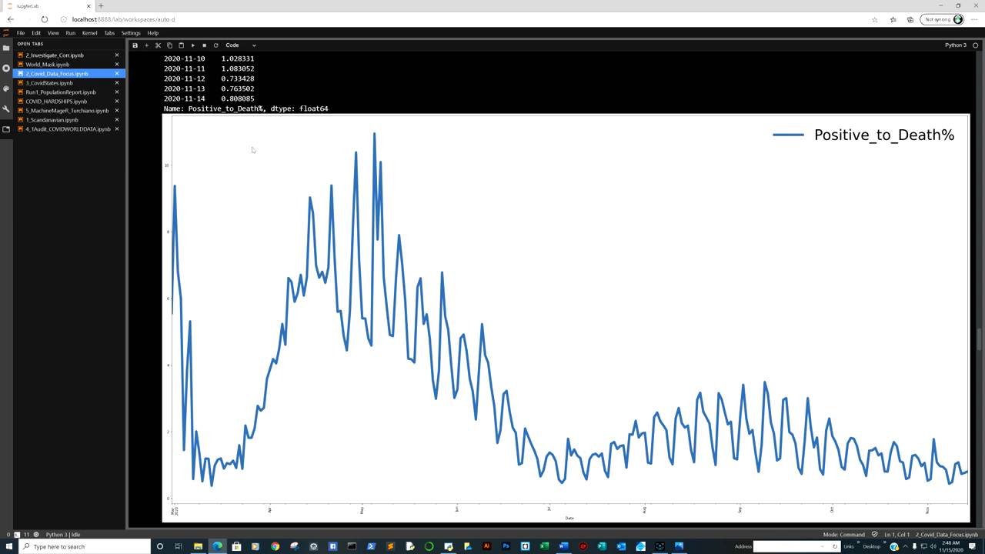
mouse_move(277, 141)
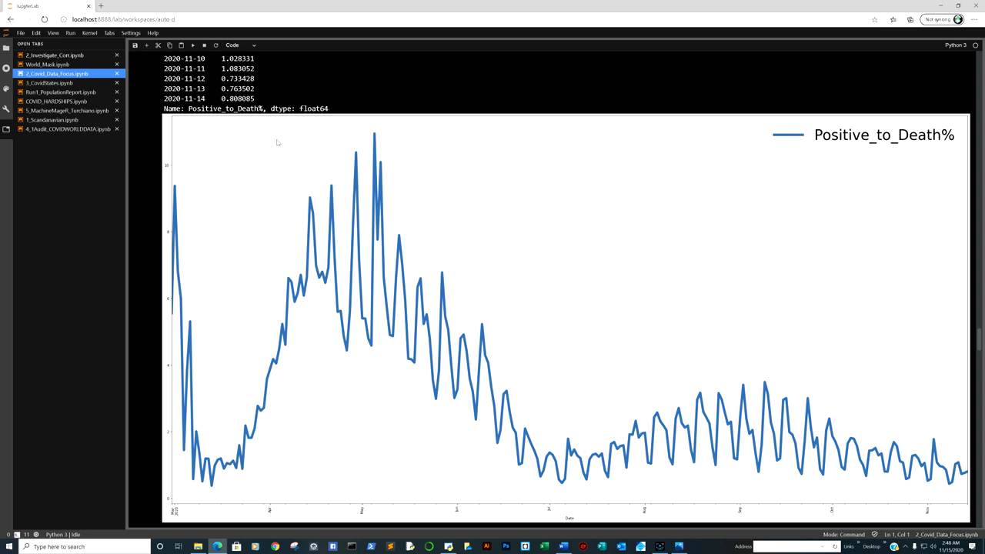
mouse_move(440, 183)
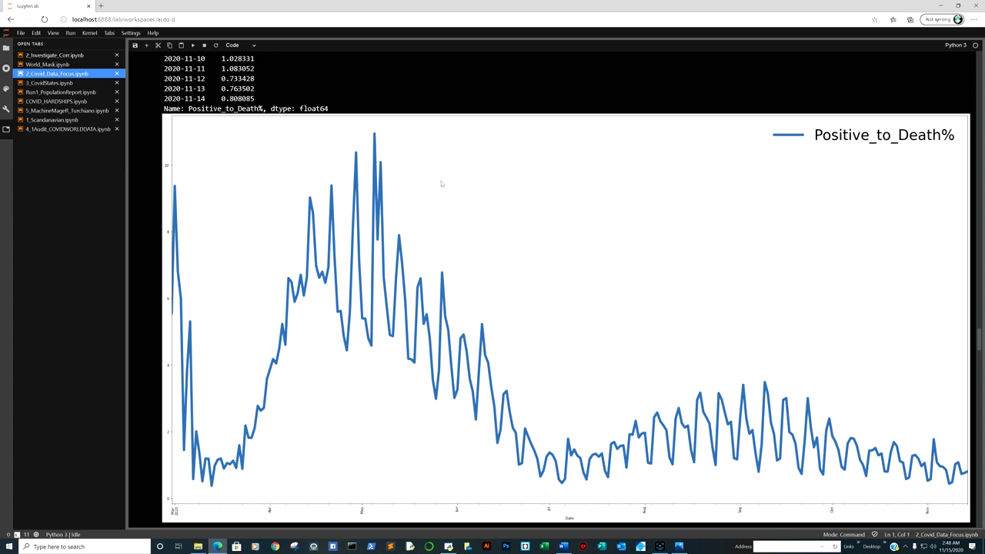
mouse_move(440, 185)
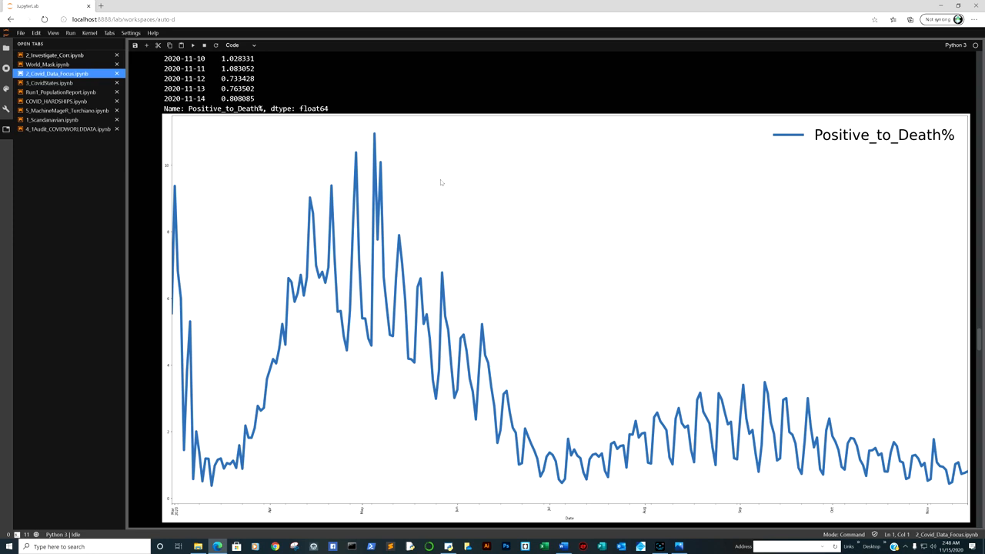
mouse_move(450, 180)
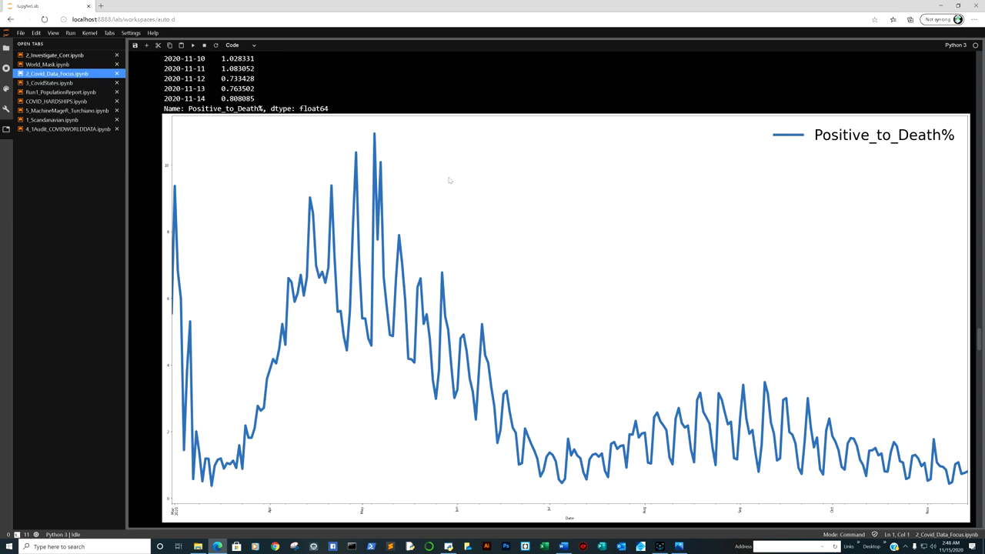
mouse_move(474, 169)
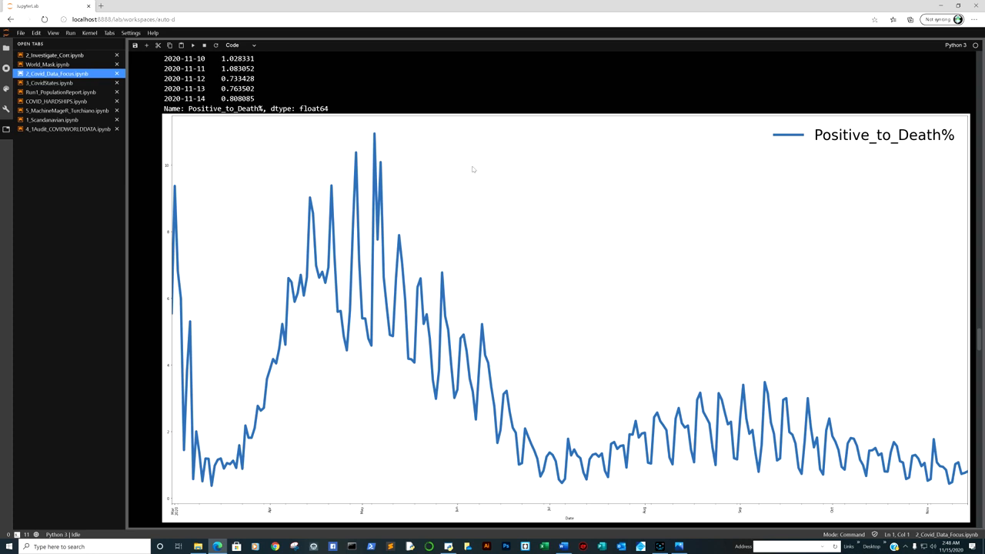
mouse_move(459, 175)
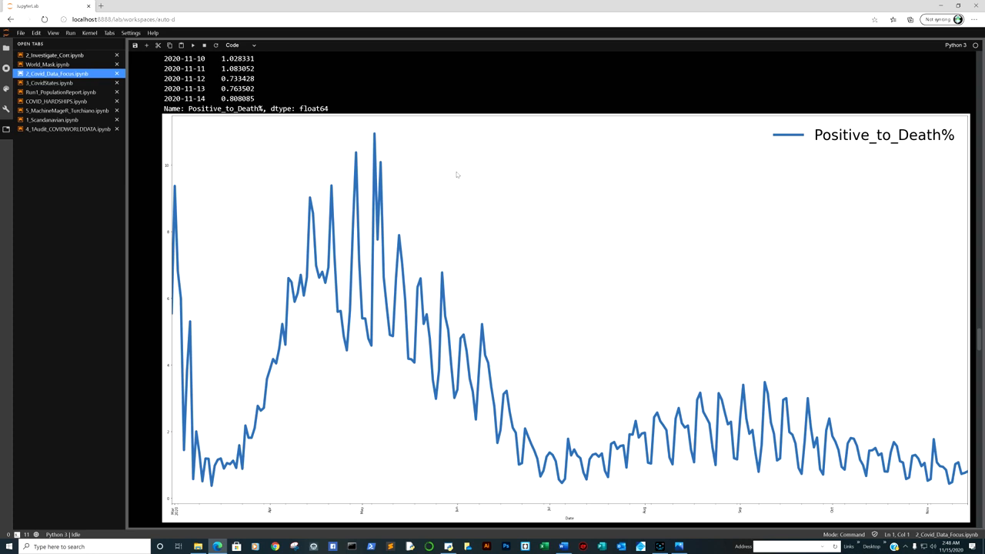
mouse_move(517, 163)
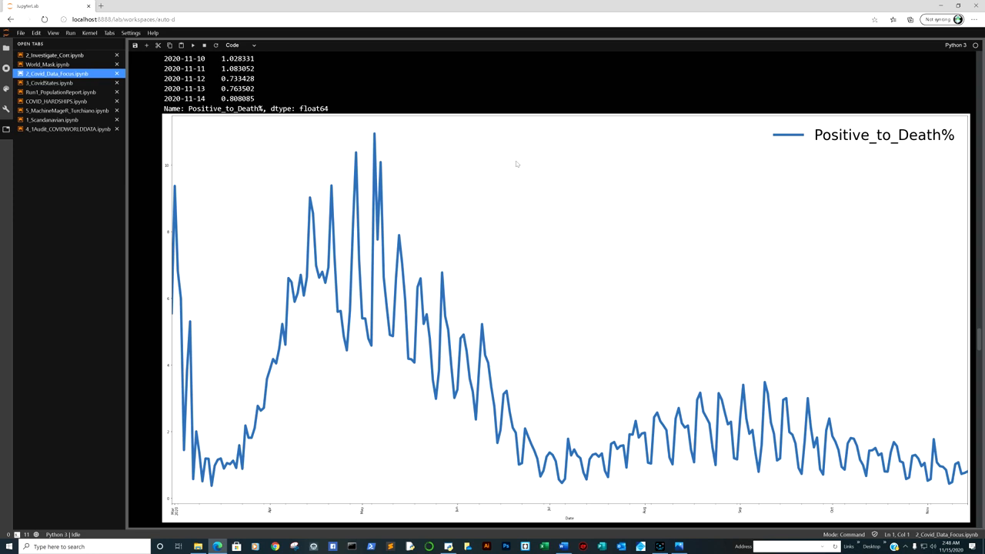
mouse_move(562, 163)
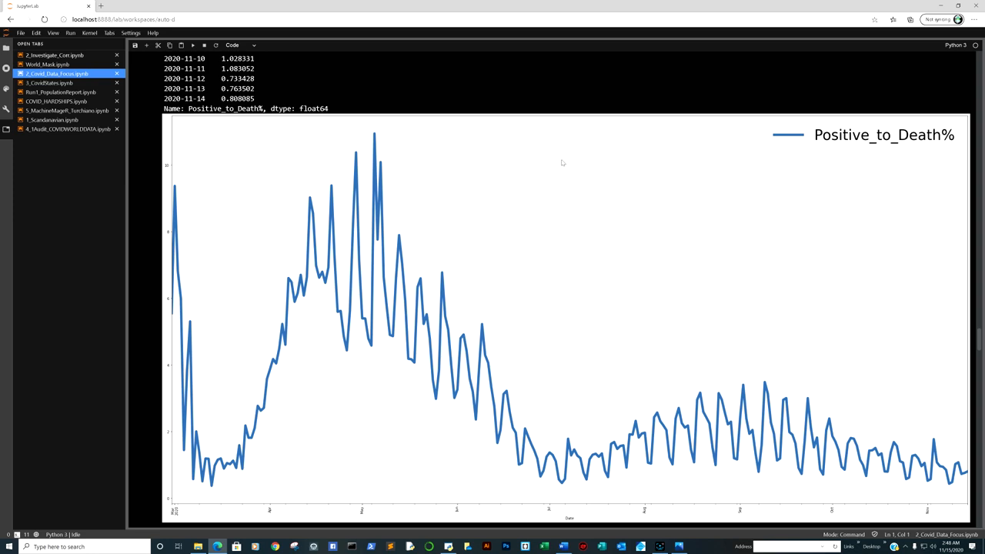
mouse_move(569, 166)
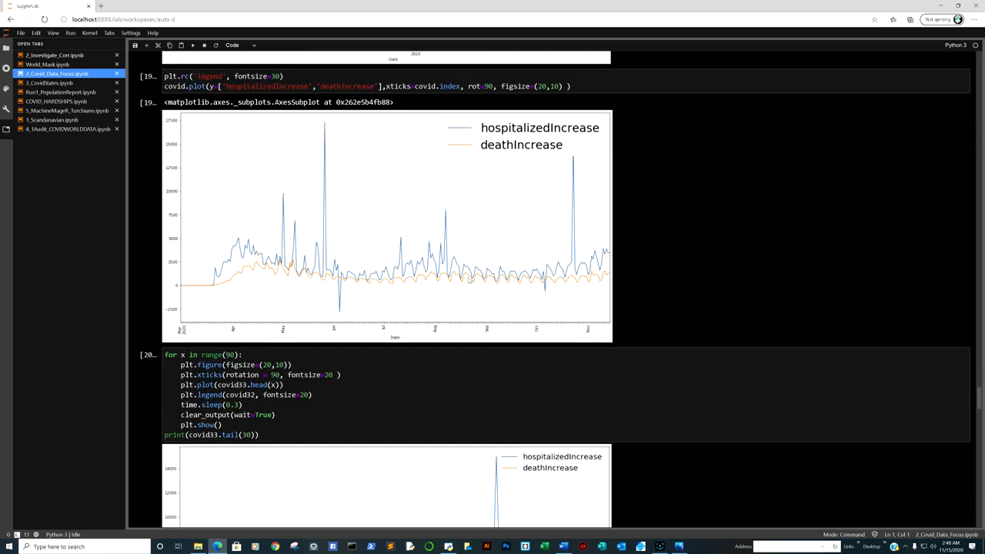
Open the vitamin C COVID article screenshot from the screenshots folder in Photos.
scroll(down, 3)
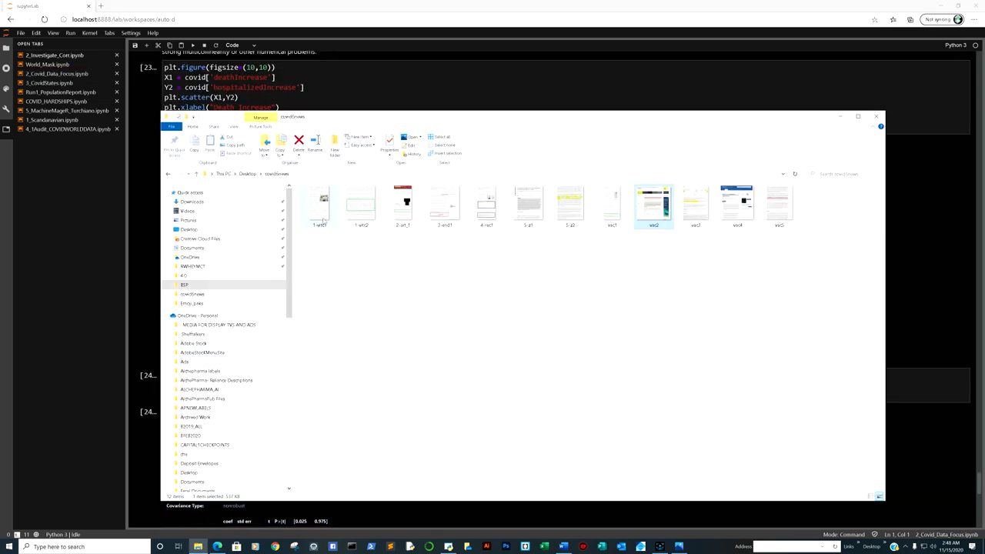
click(321, 203)
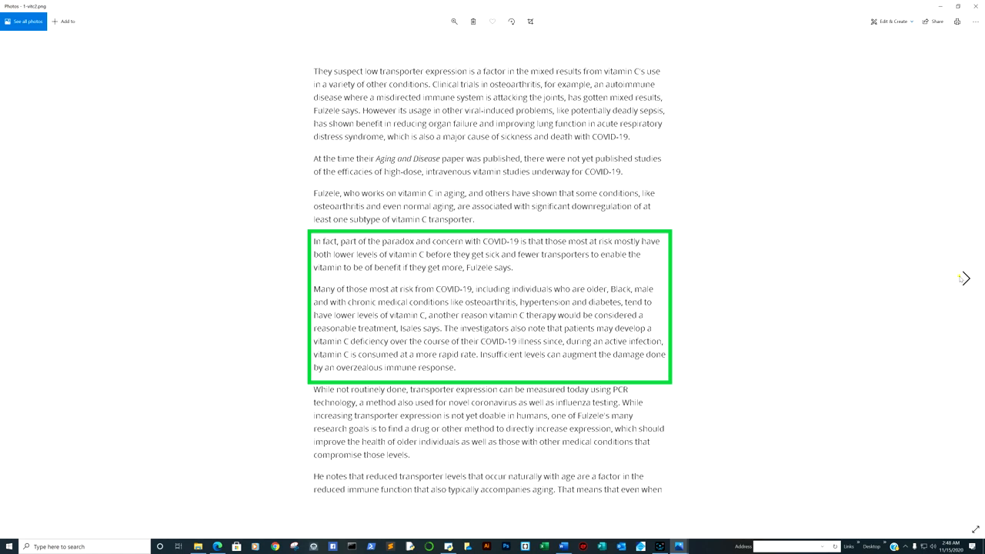
Flip forward through the influenza and vaccine-resistance article screenshots.
click(965, 278)
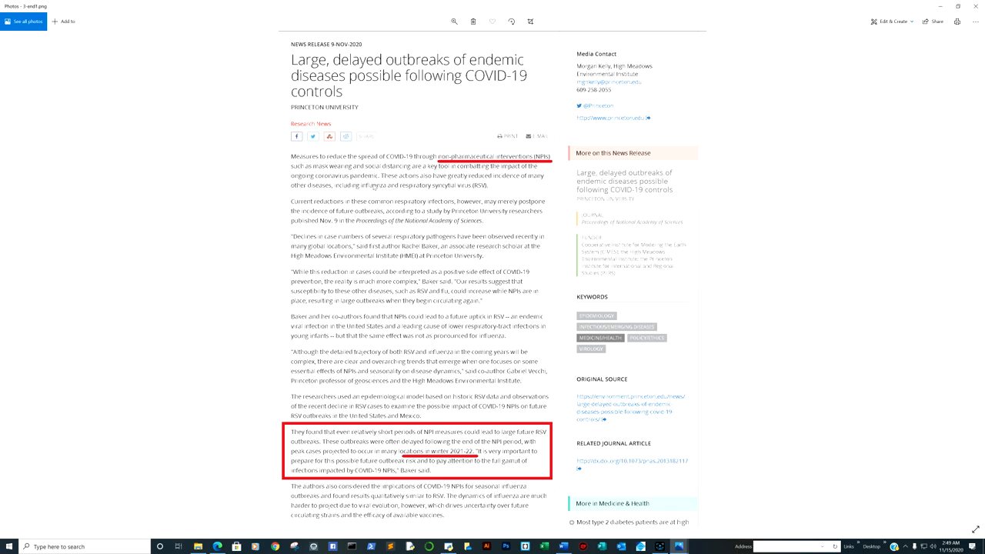
mouse_move(975, 289)
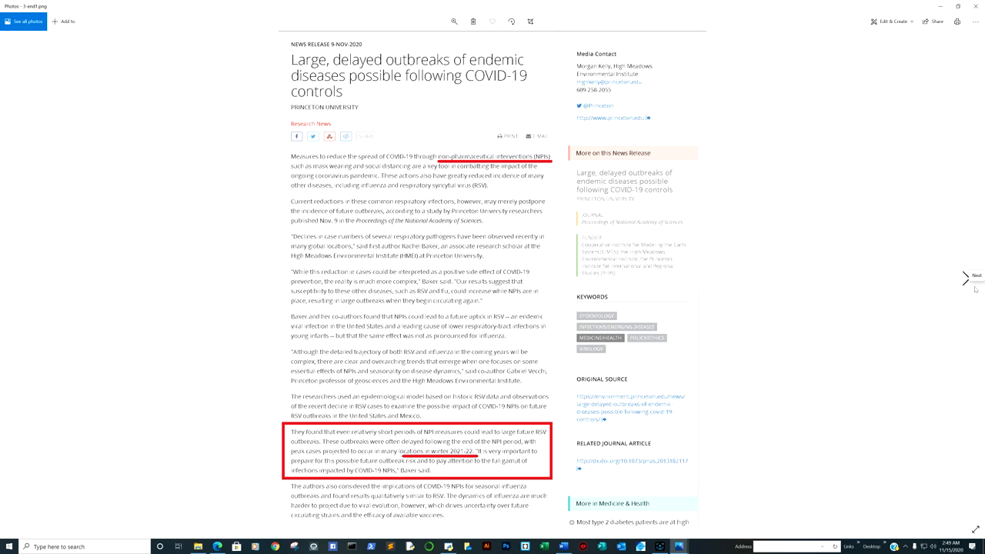
click(967, 278)
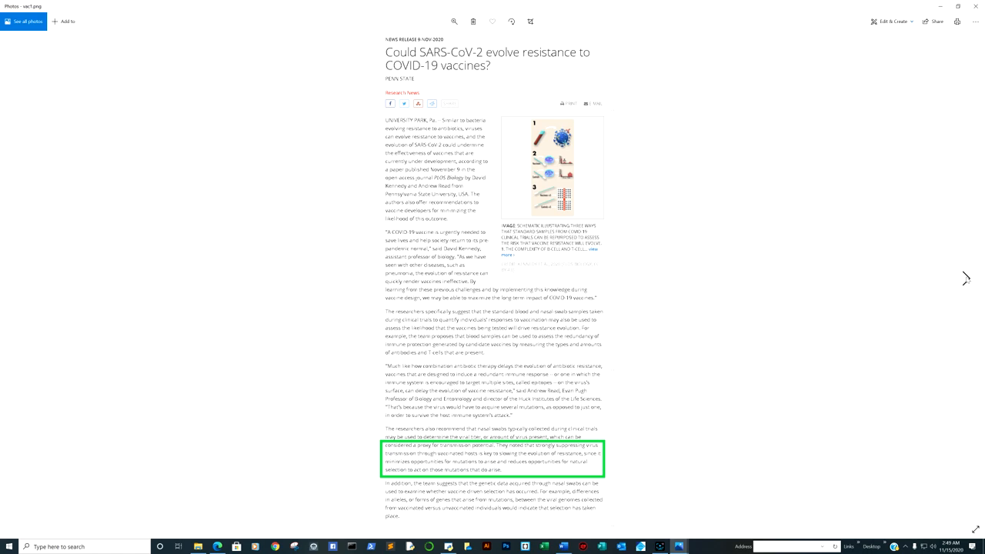
mouse_move(609, 331)
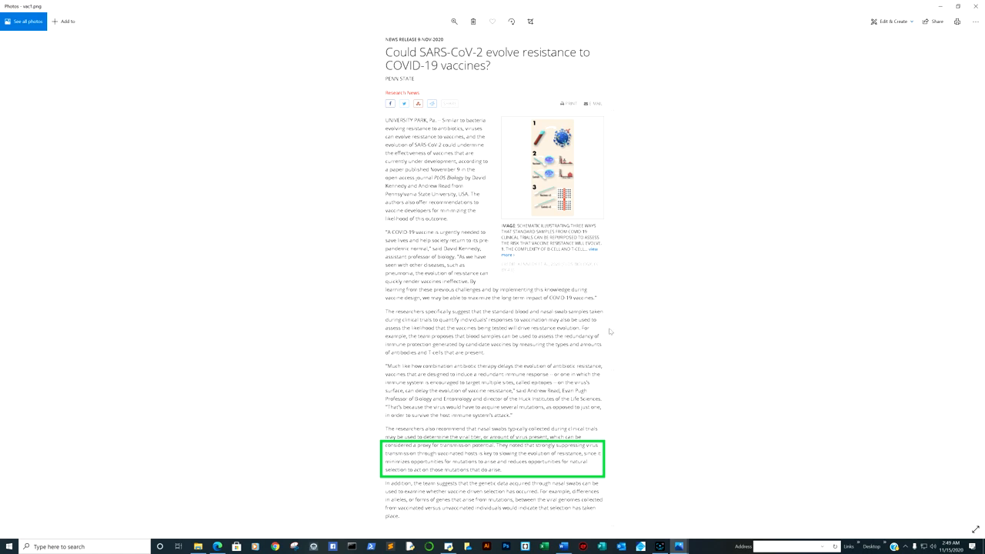
mouse_move(745, 339)
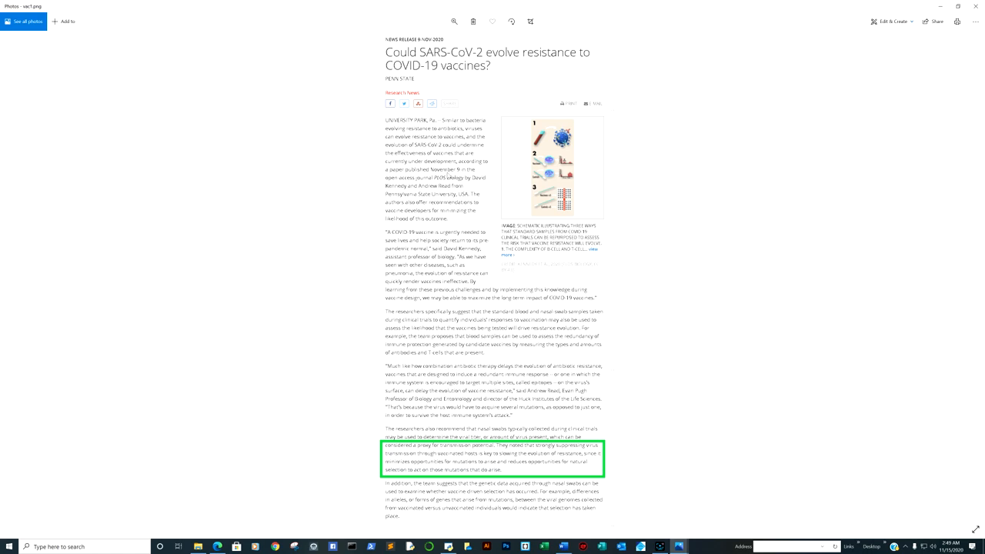
mouse_move(966, 278)
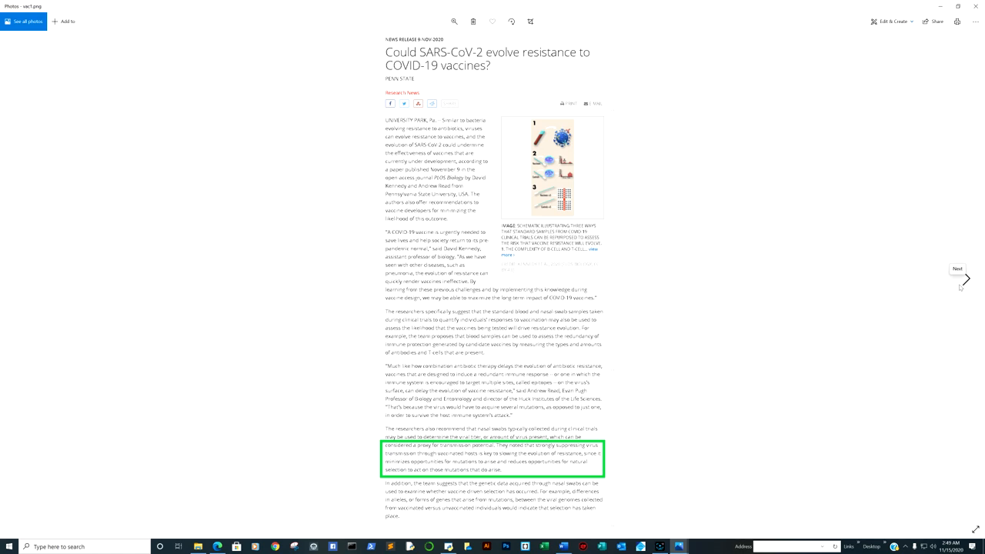
mouse_move(964, 284)
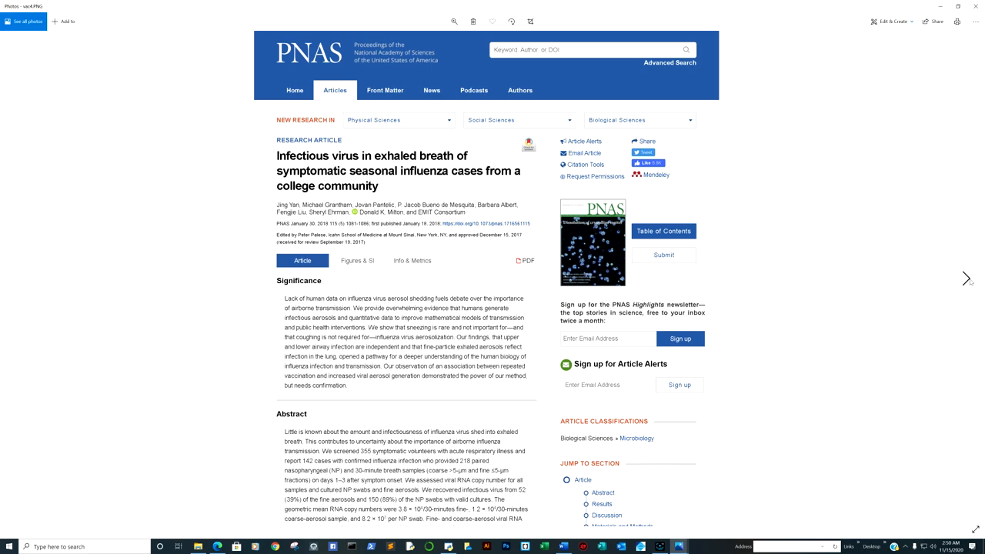
mouse_move(17, 280)
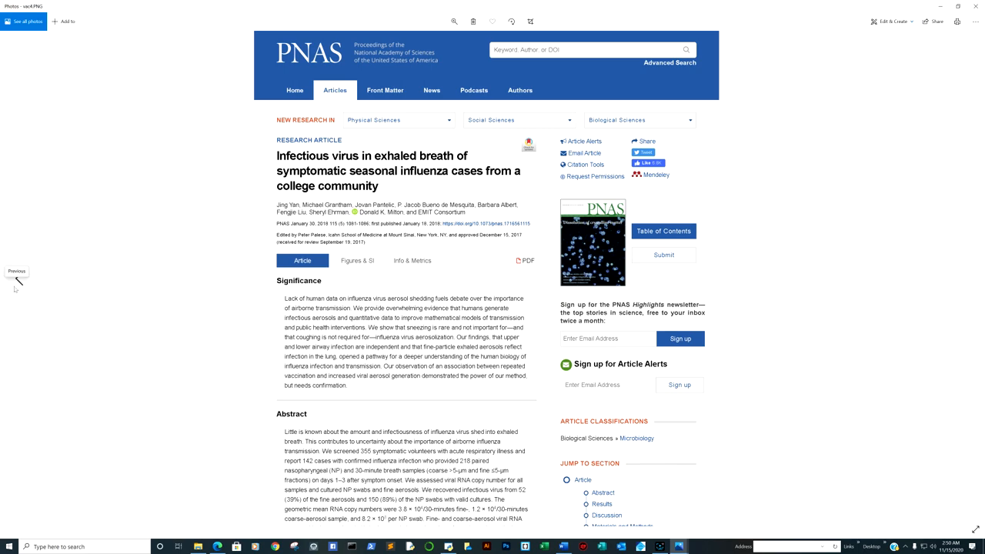
Flip back through the earlier screenshots to land on the vitamin C article.
click(17, 278)
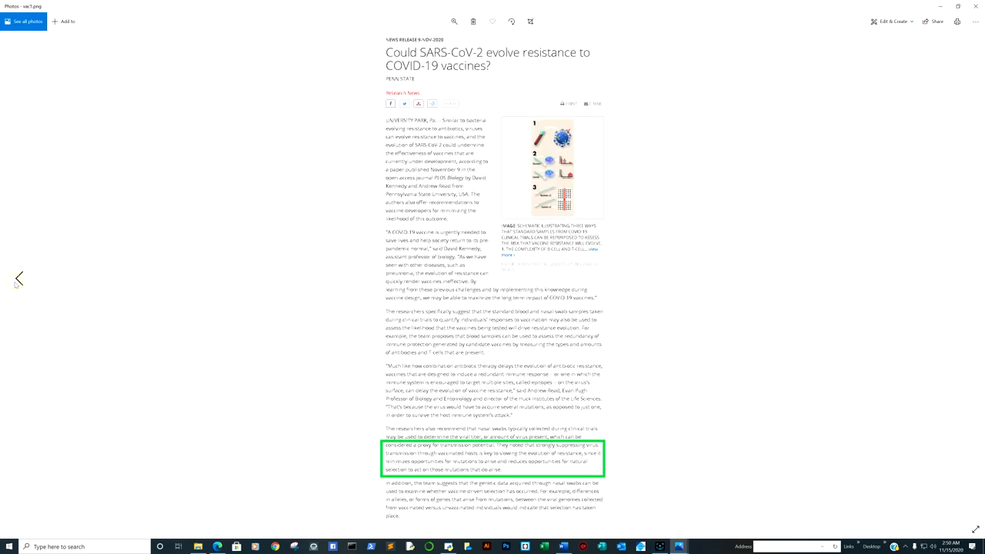
click(18, 280)
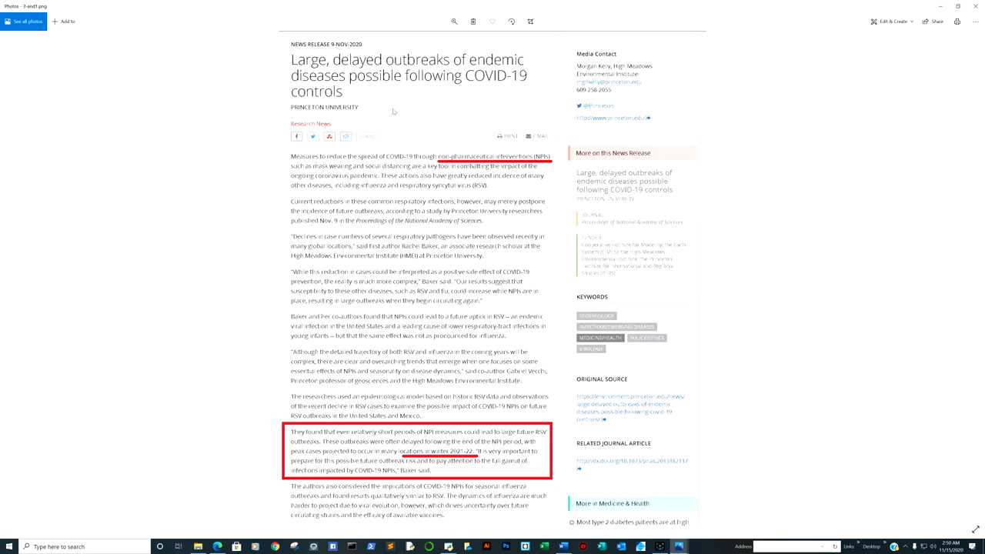
mouse_move(462, 139)
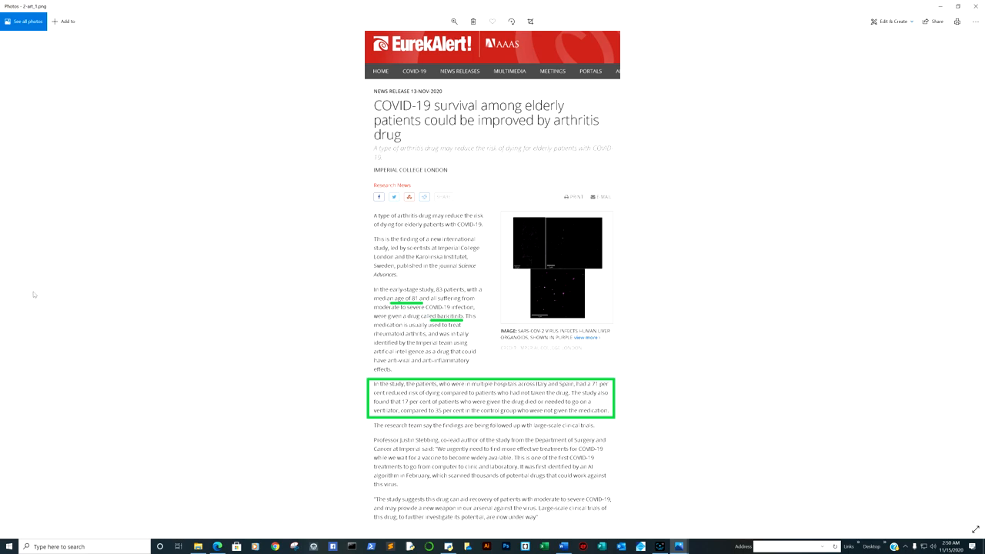
click(19, 279)
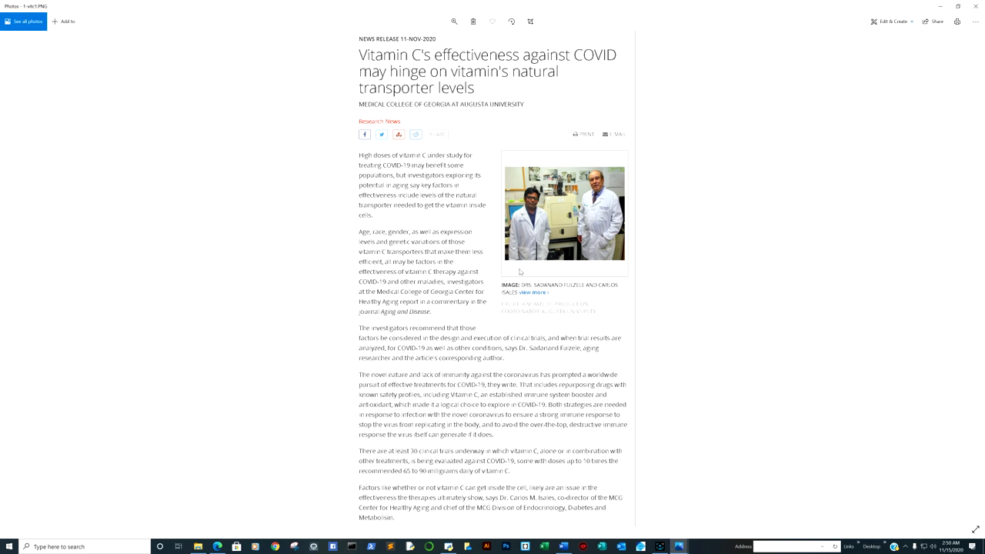
mouse_move(534, 293)
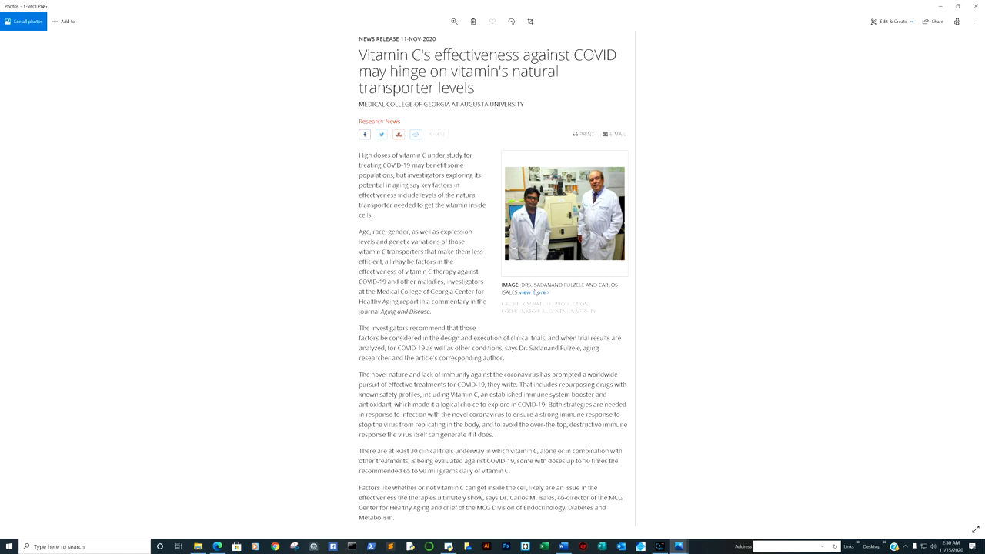
click(659, 546)
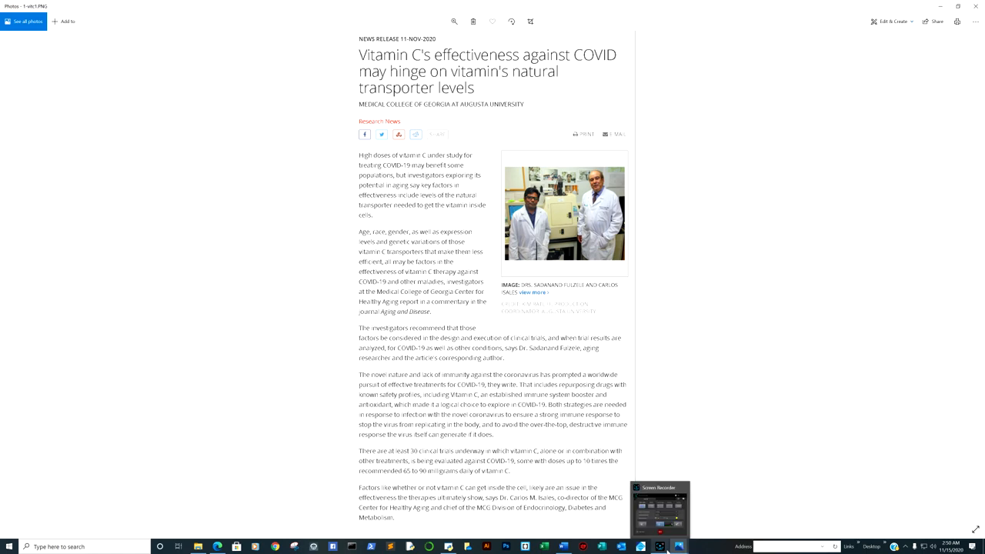